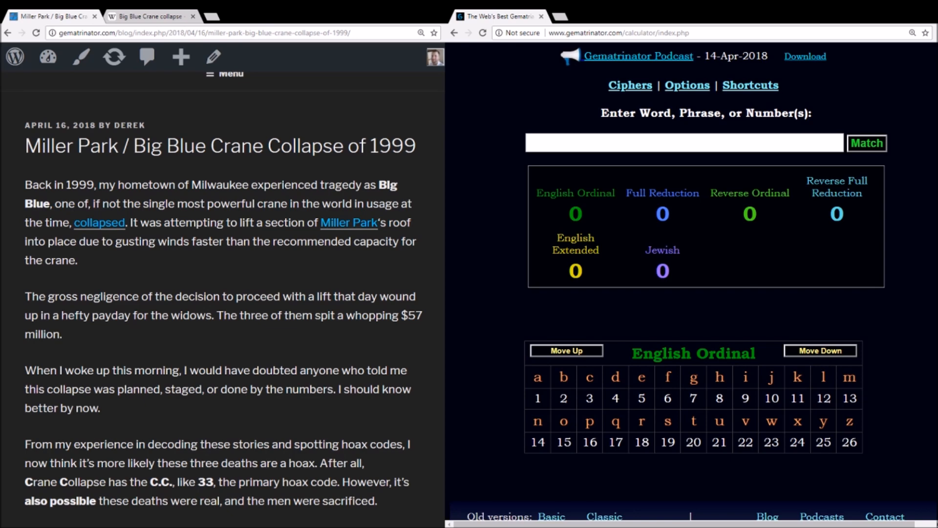
Calculate 'Nineteen', showing its English Ordinal breakdown of 86, and highlight 33 in the blog.
left_click_drag(412, 315, 61, 333)
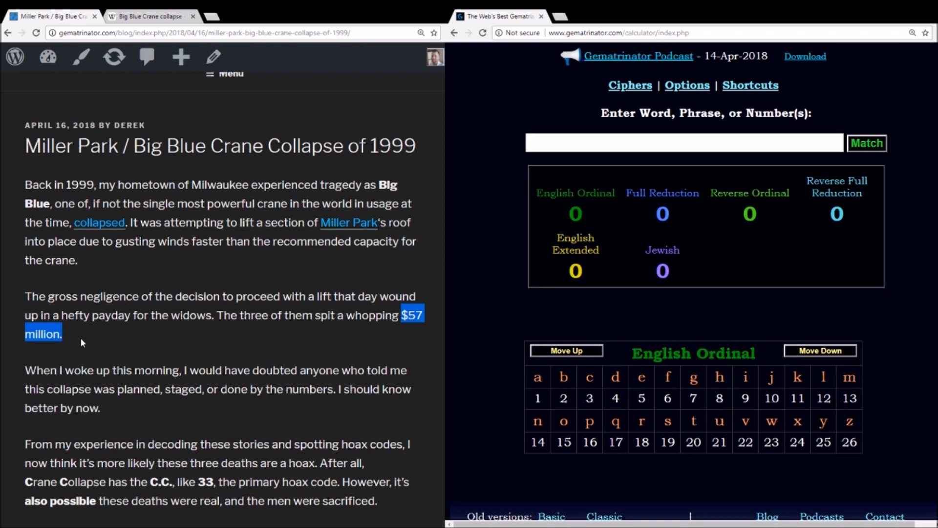
mouse_move(352, 348)
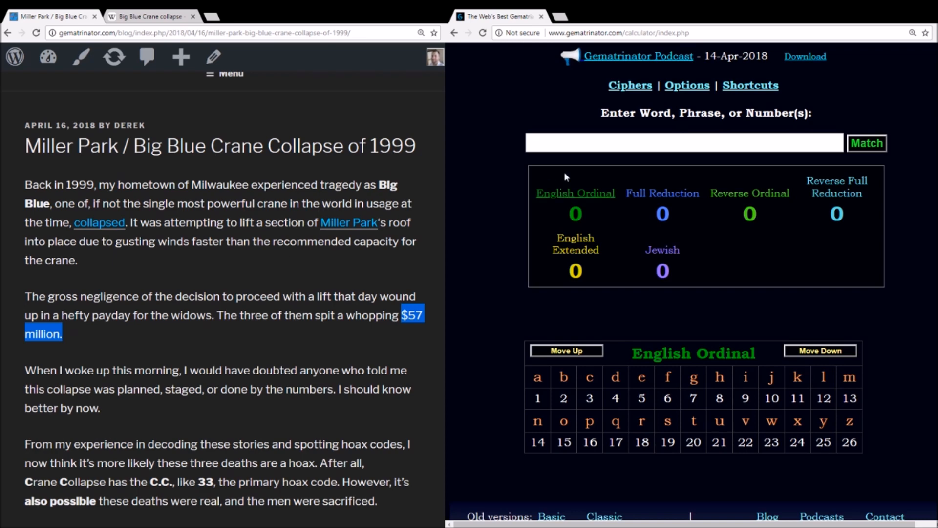
type("Nineteen")
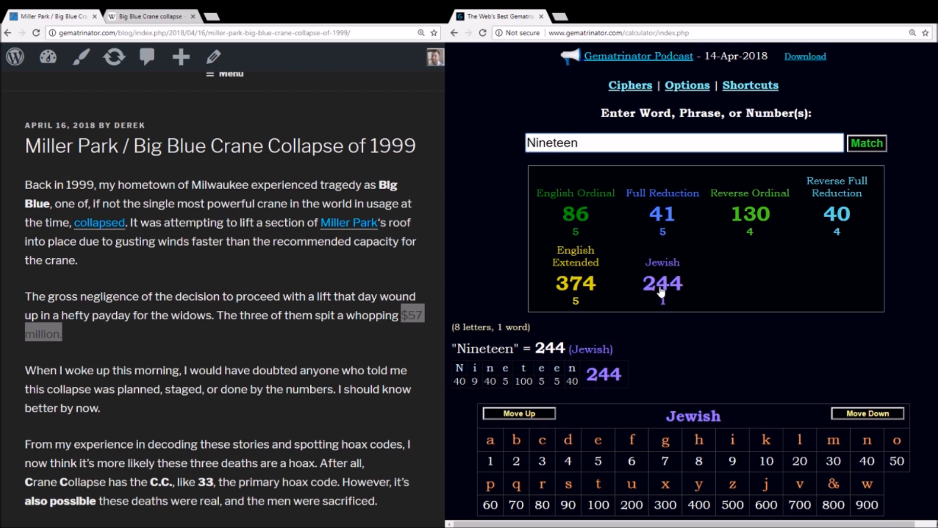
left_click(575, 214)
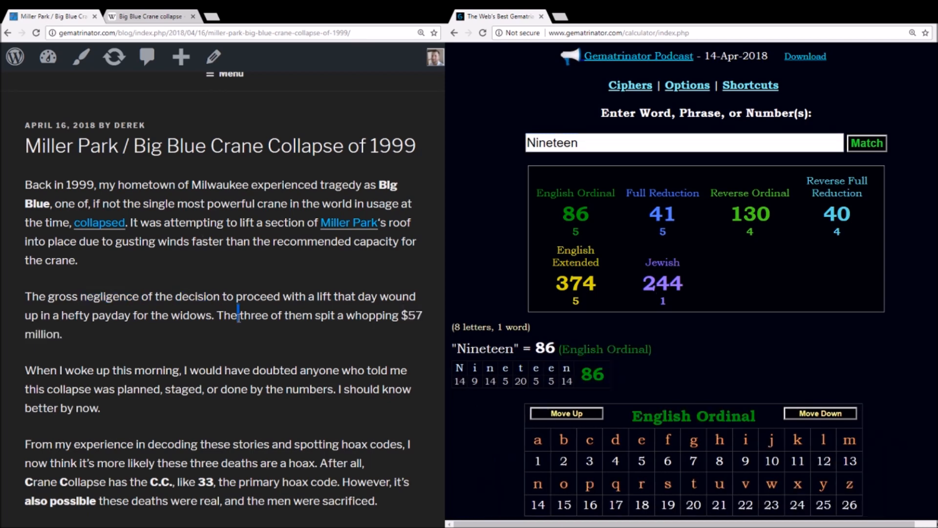
double_click(226, 315)
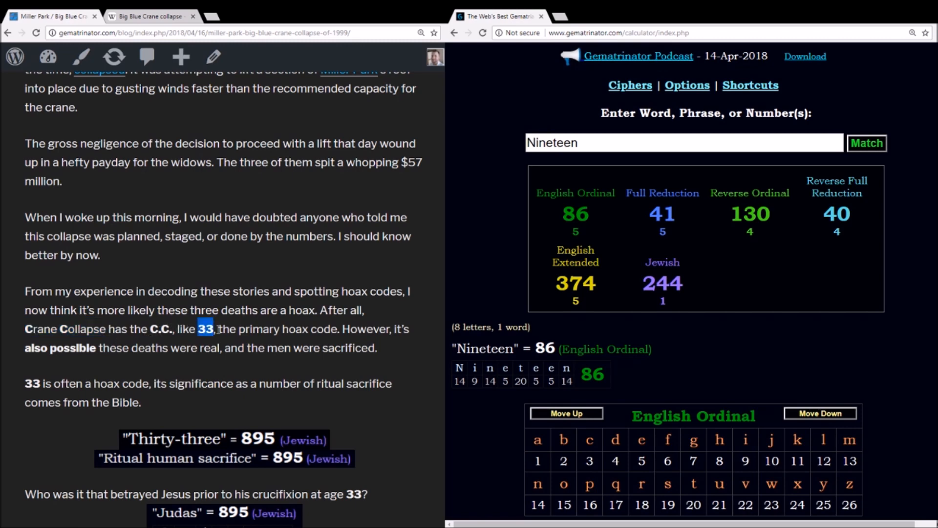
Enter 'Crucifixion of Jesus Christ' in the calculator.
scroll("down", 3)
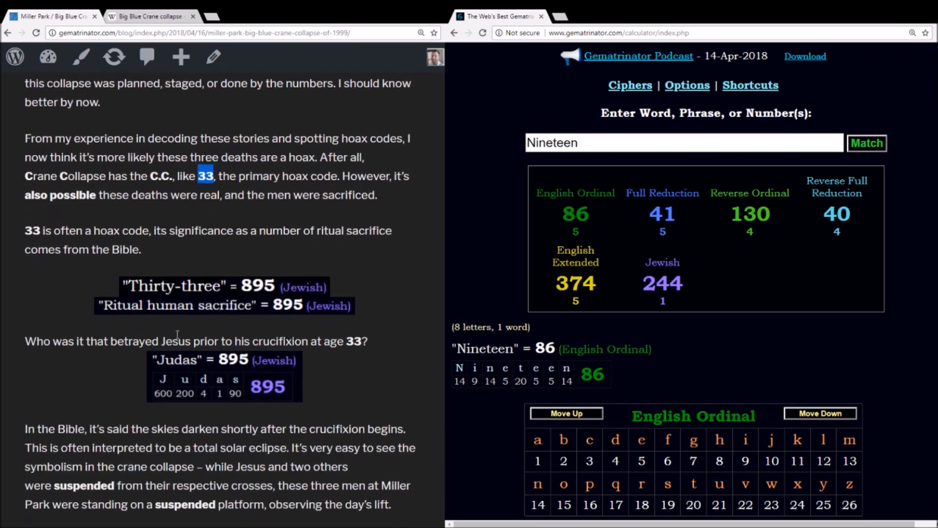
mouse_move(287, 219)
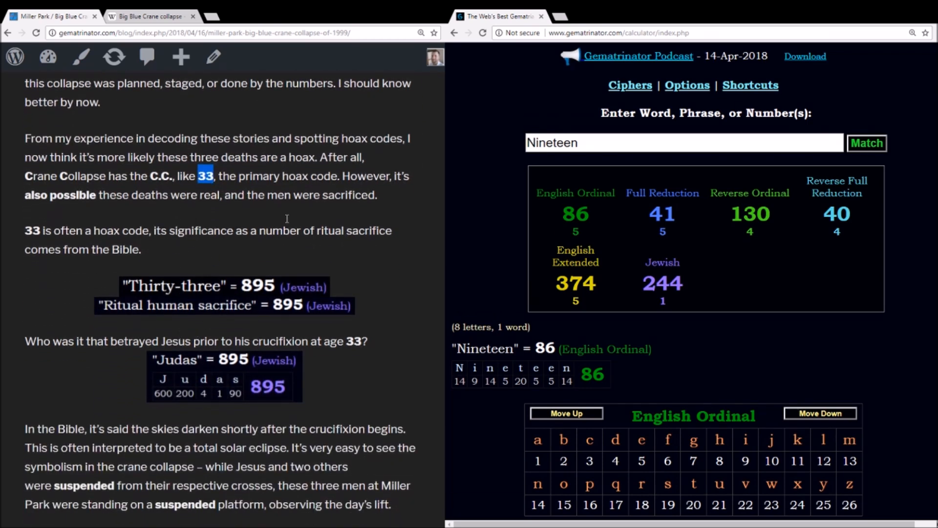
type("Crucifixion of Jesus")
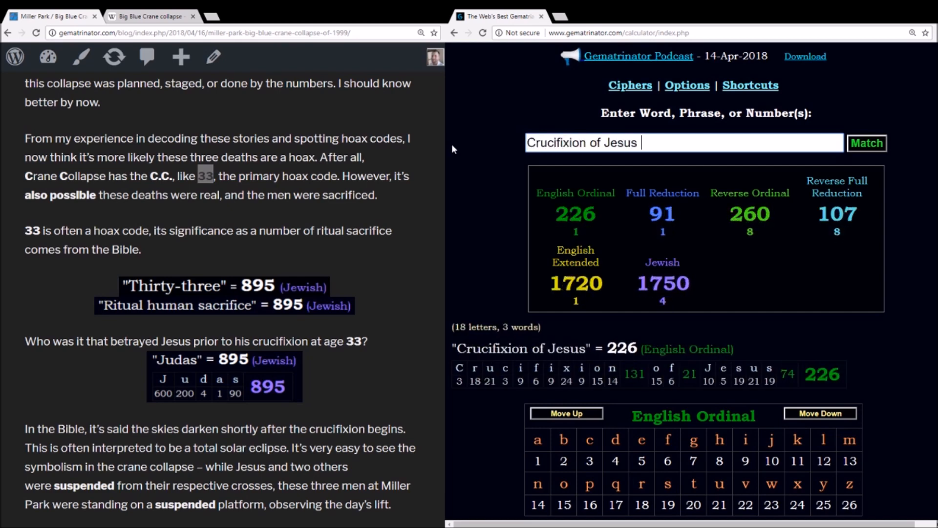
type("Christ")
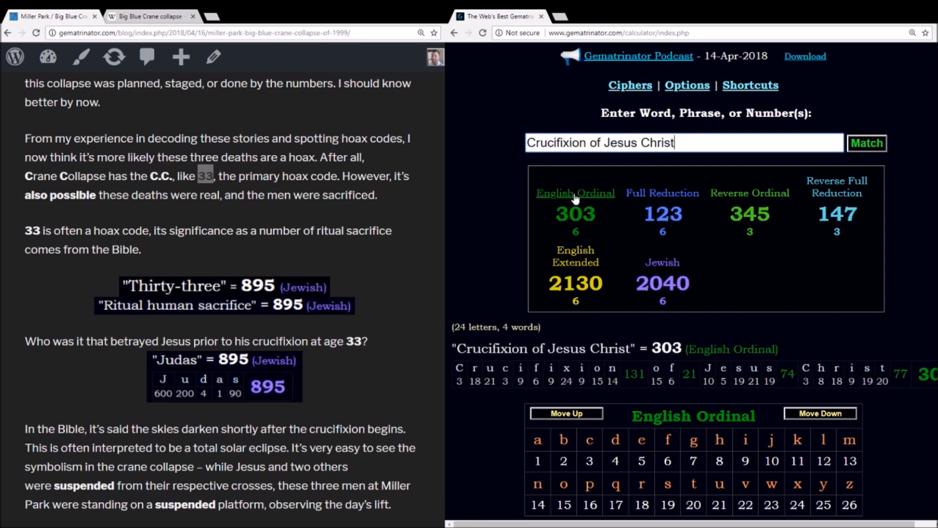
scroll("down", 3)
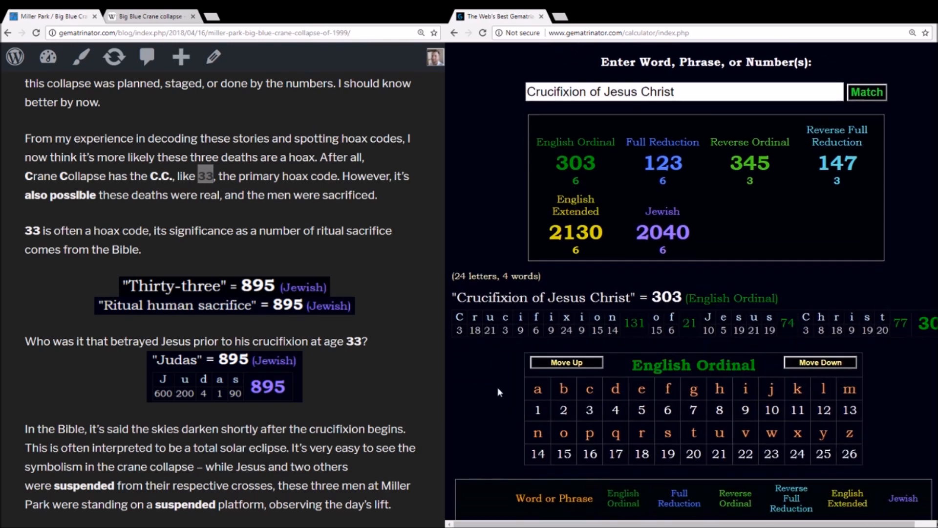
mouse_move(544, 413)
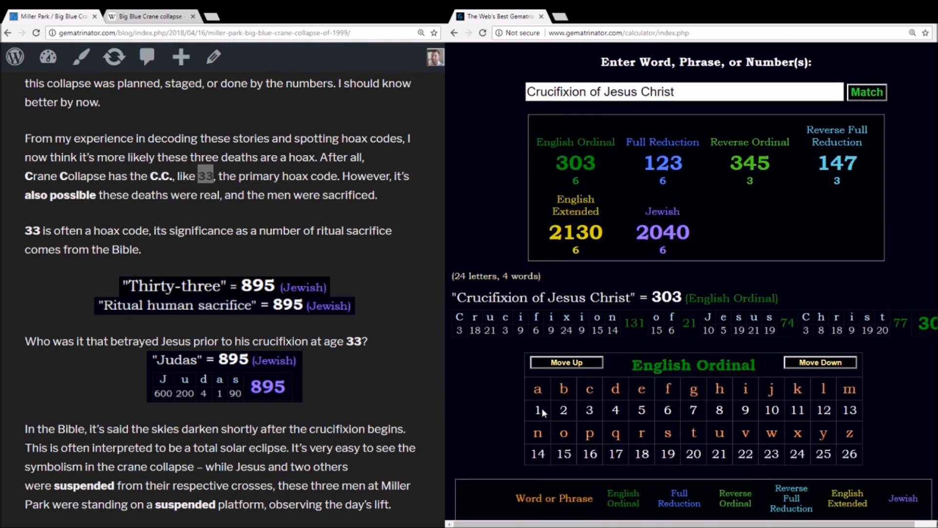
mouse_move(495, 368)
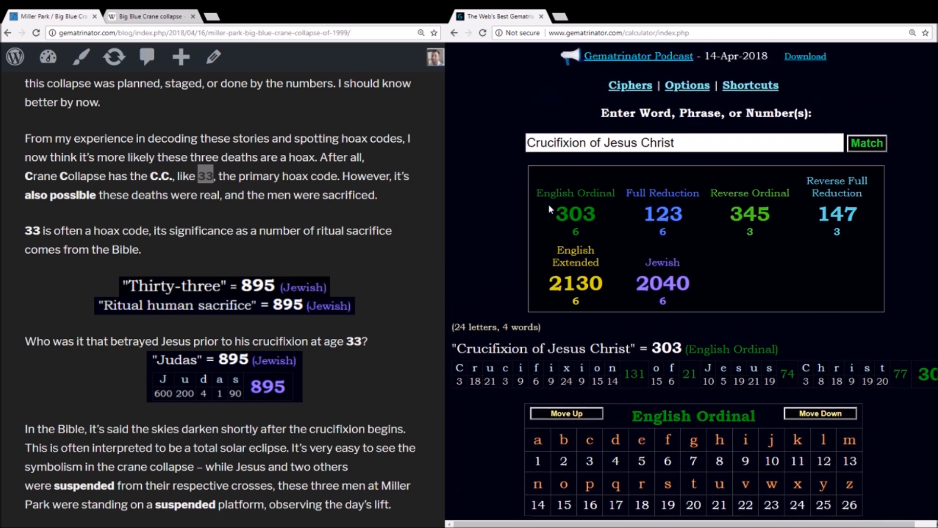
Add the Jewish Ordinal cipher and show the phrase's Jewish and Jewish Ordinal breakdowns of 303.
double_click(599, 142)
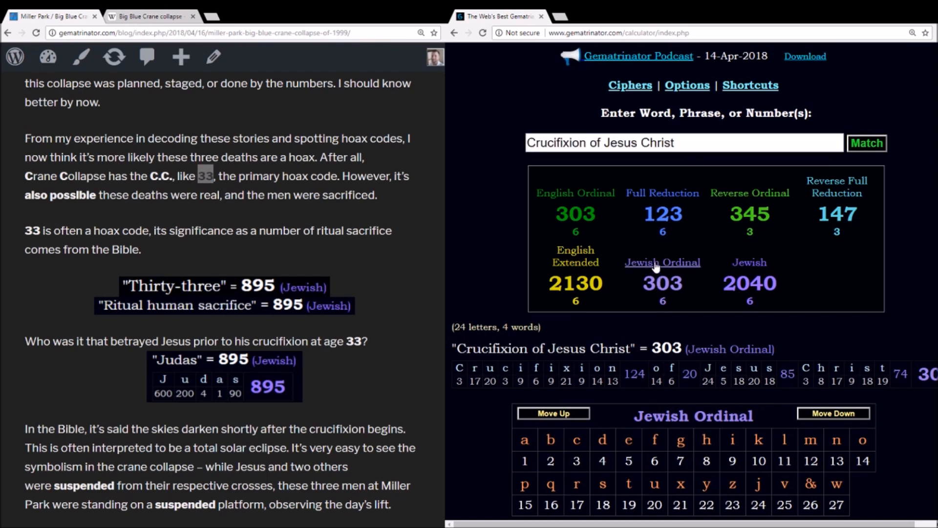
left_click(749, 262)
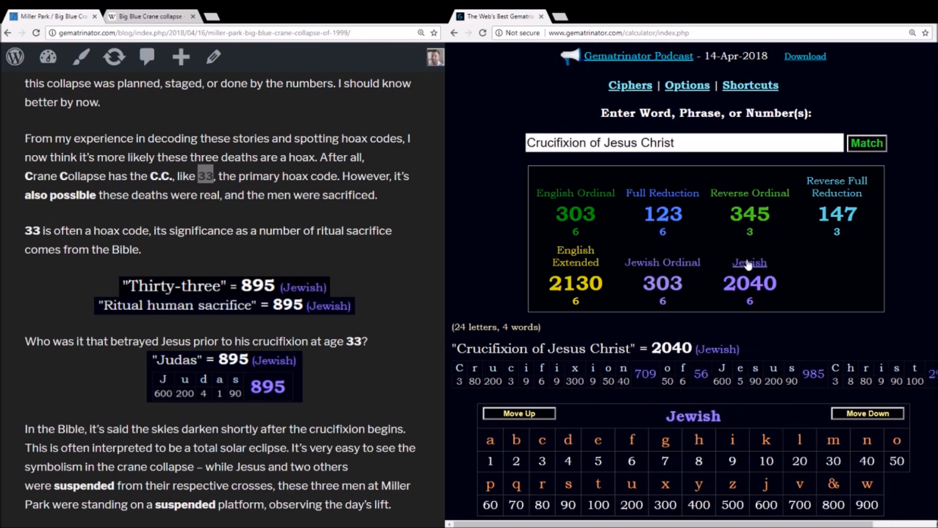
left_click(663, 262)
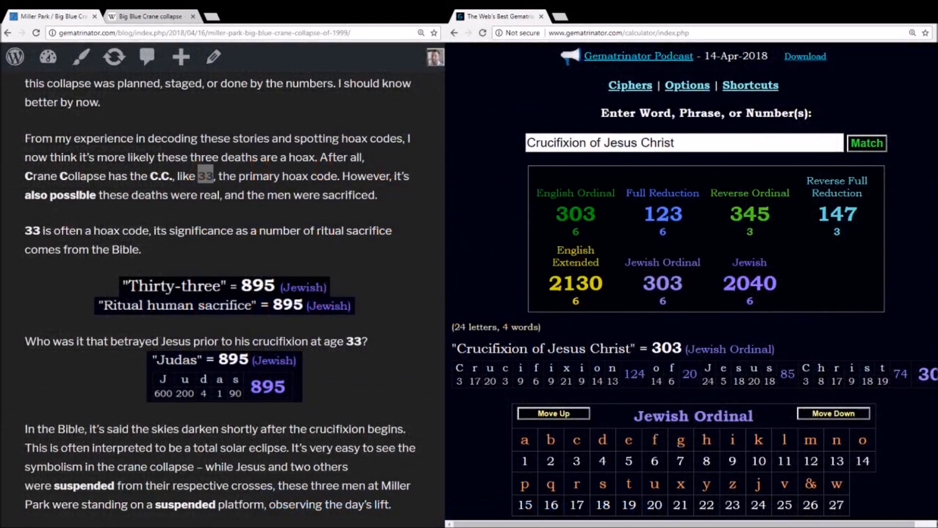
Calculate 'thirty-three' and 'ritual human sacrifice', each totalling 895 in Jewish.
triple_click(599, 142)
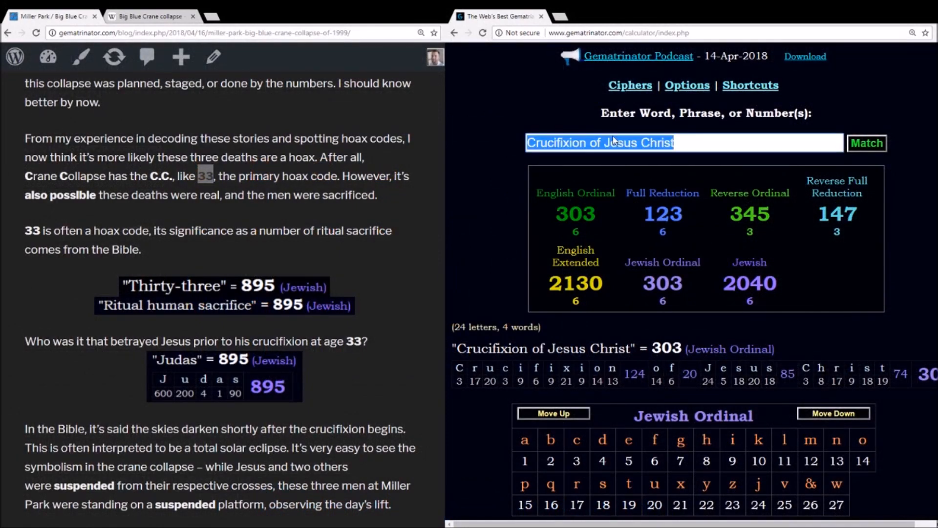
type("s;")
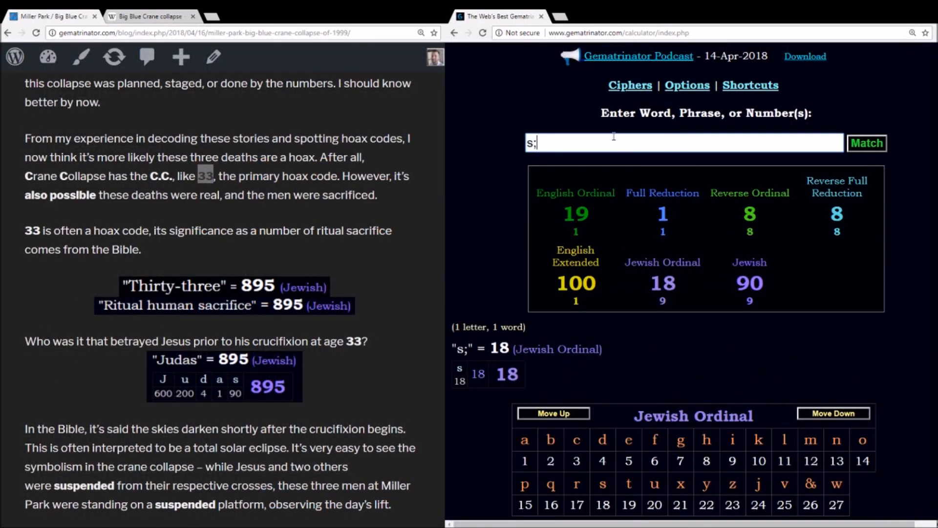
type("thirty-three")
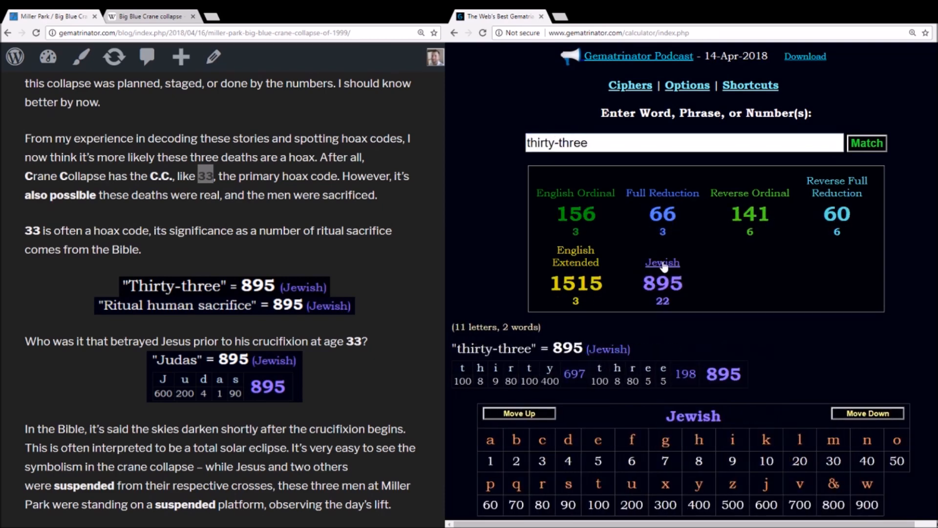
mouse_move(664, 266)
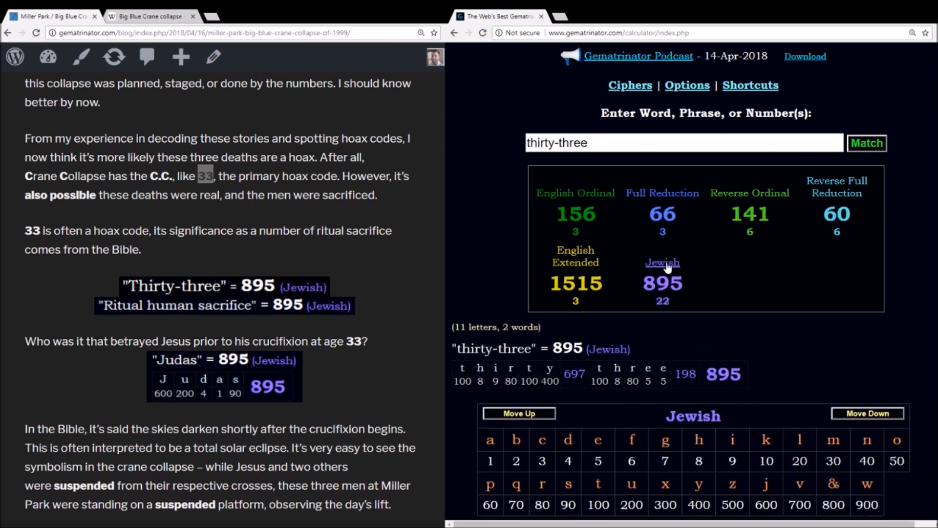
type("ritual human sacrifice")
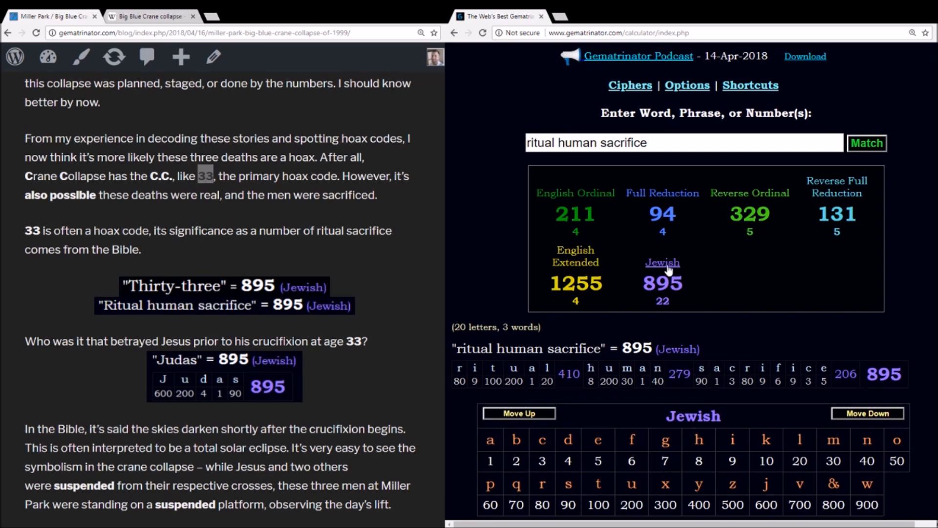
Calculate 'Judas', also 895 in Jewish, and read further down the blog post.
triple_click(599, 142)
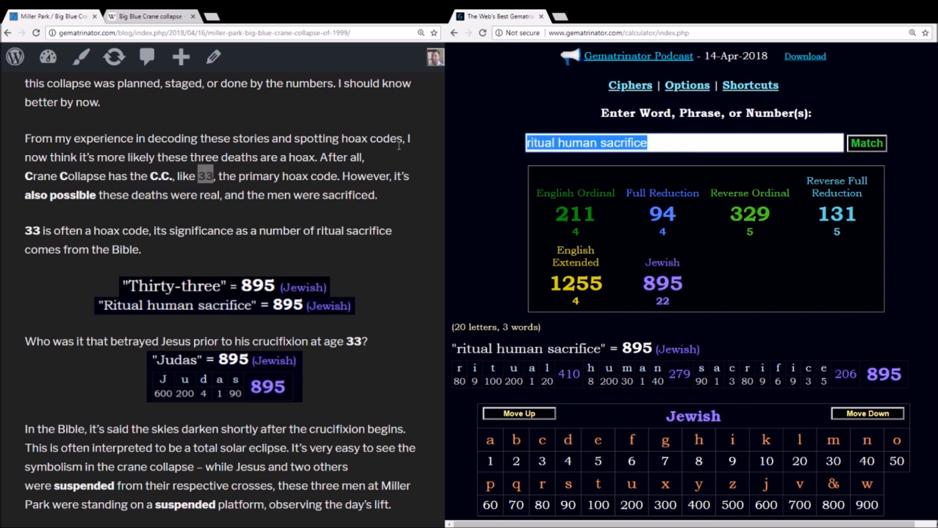
type("Judas")
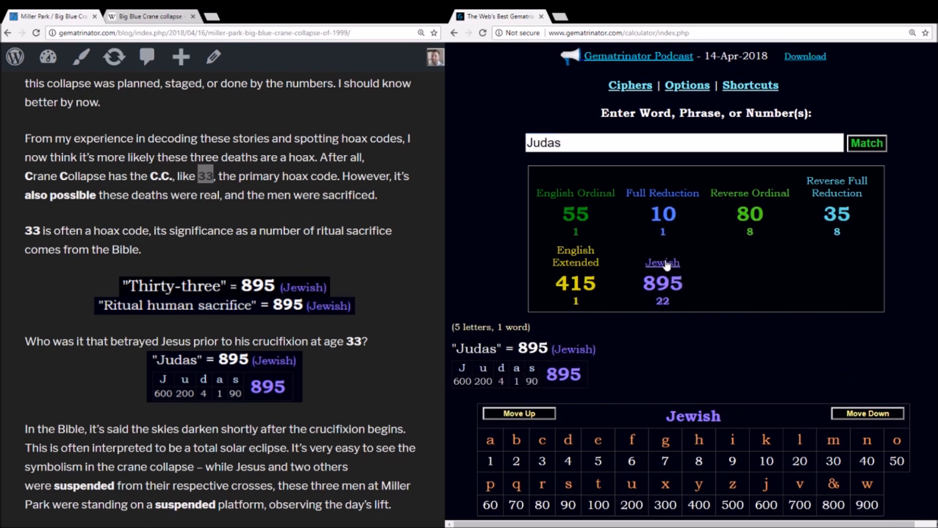
mouse_move(691, 265)
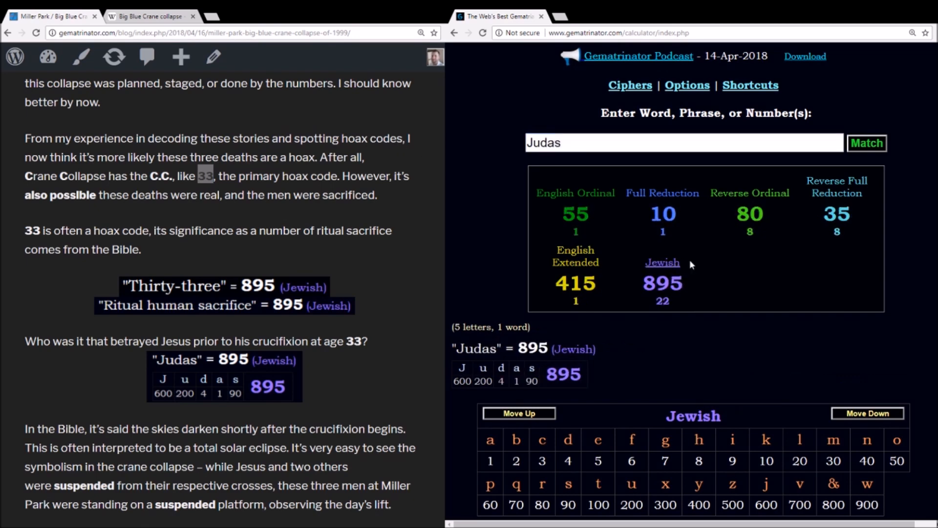
scroll("down", 3)
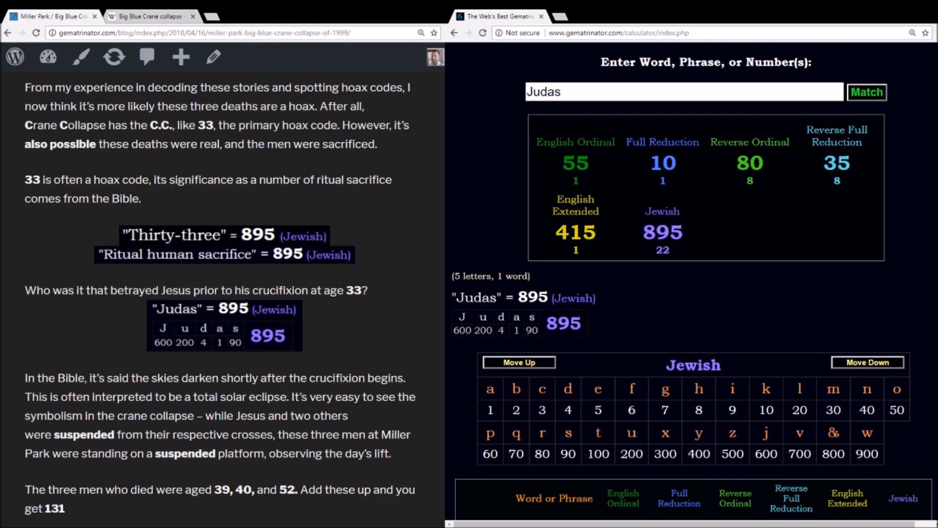
scroll("down", 3)
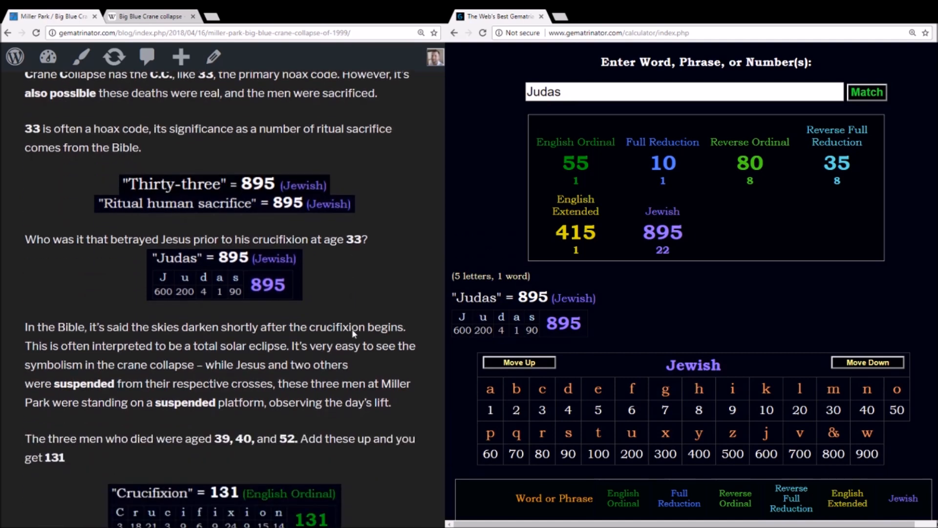
scroll("down", 3)
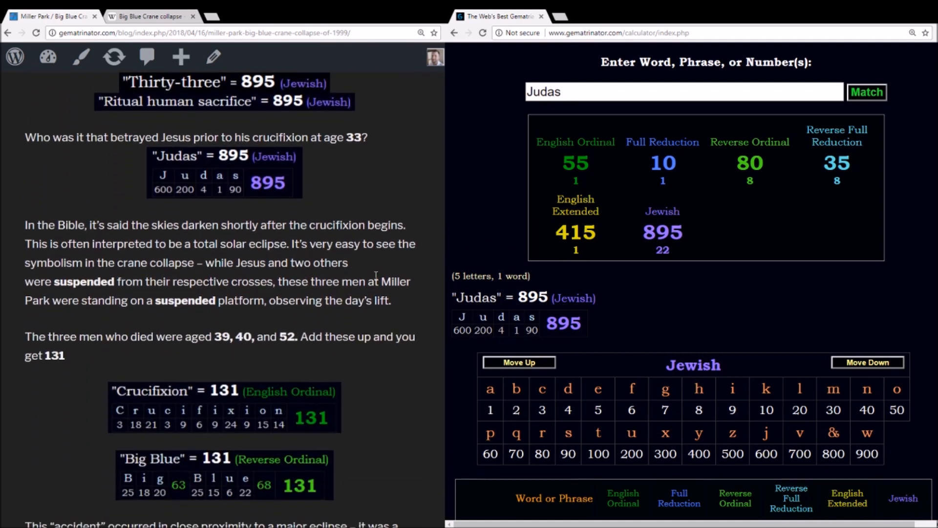
scroll("down", 3)
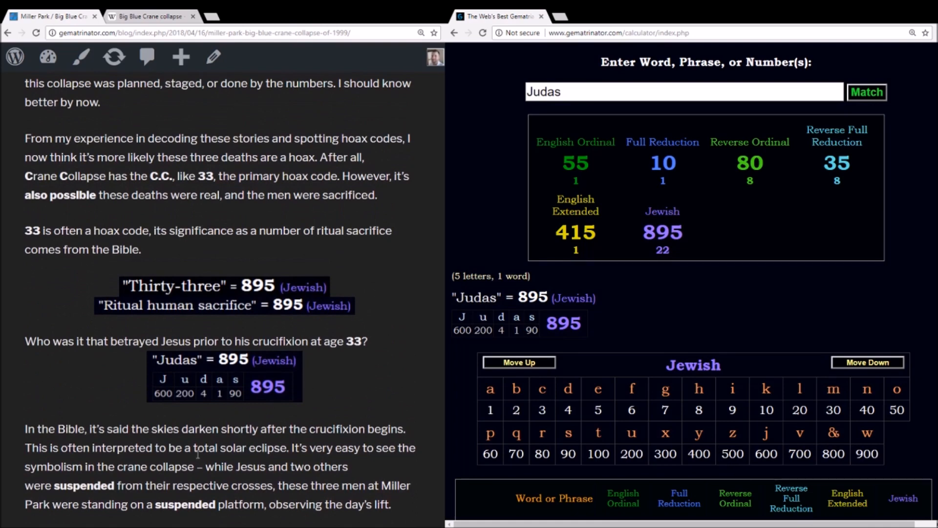
mouse_move(435, 126)
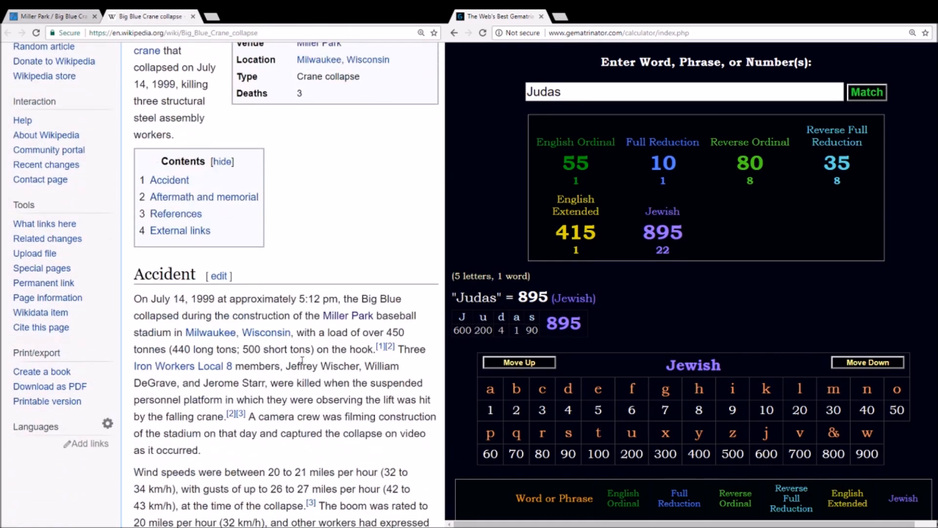
Scroll the Wikipedia article to the Accident section and pick out the word 'suspended'.
scroll("down", 3)
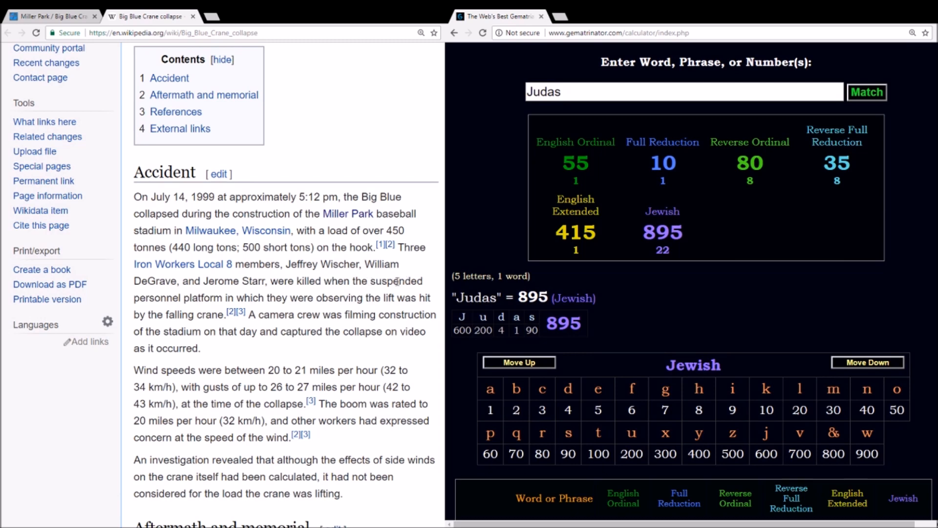
double_click(396, 280)
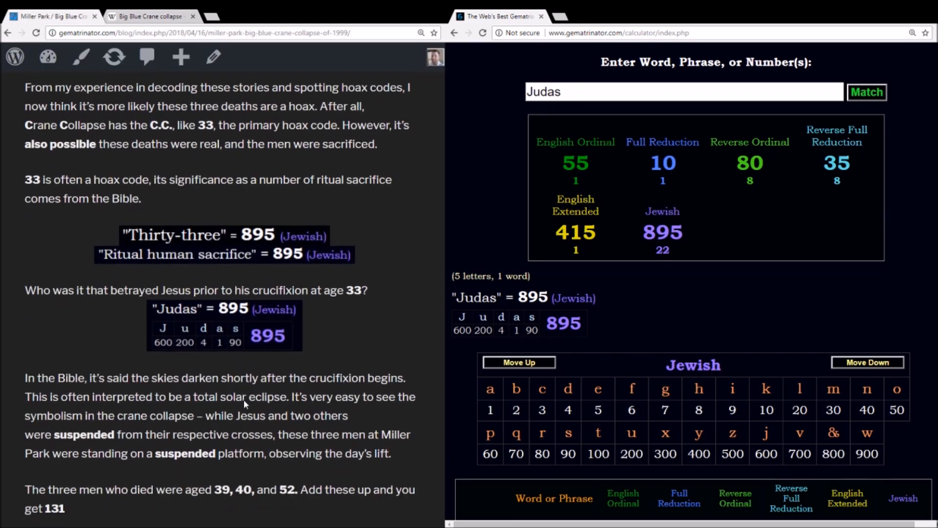
Sum the victims' ages 39 40 52 in the calculator to get 131.
double_click(221, 490)
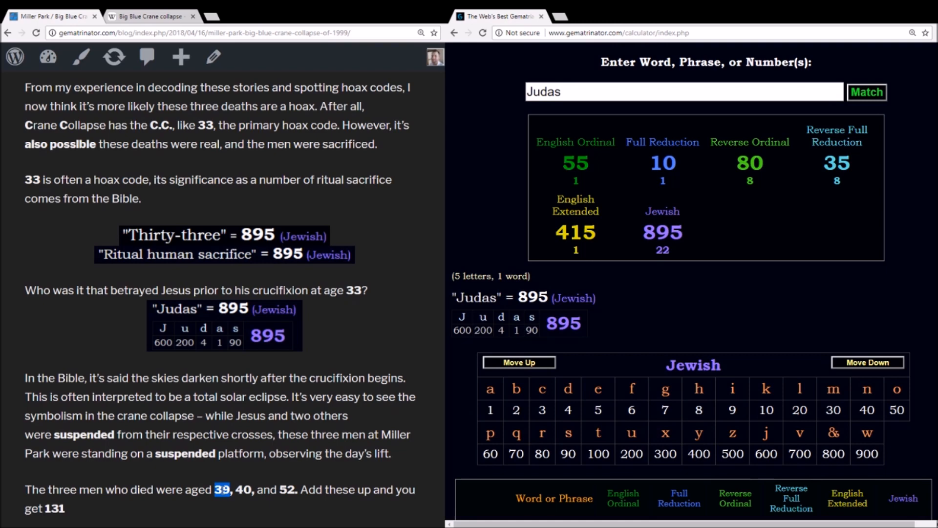
left_click(683, 91)
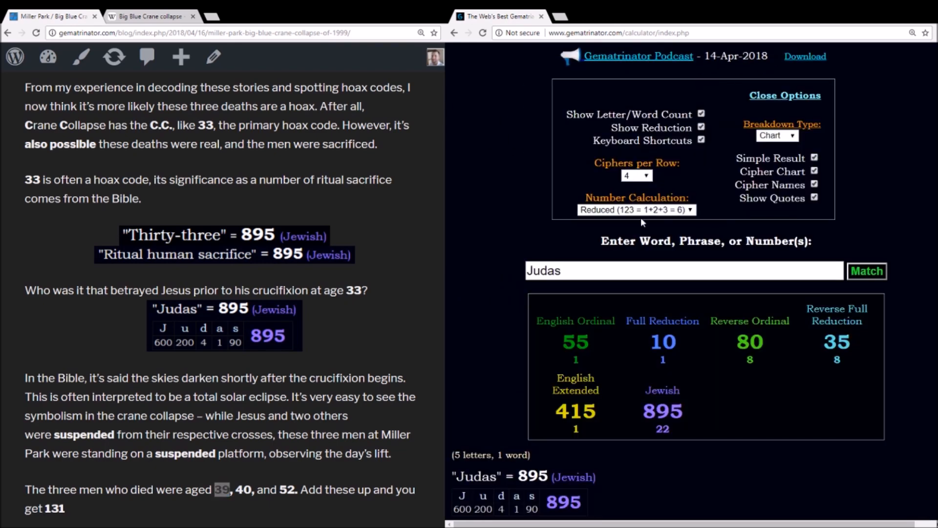
left_click(784, 94)
type("39 40 52")
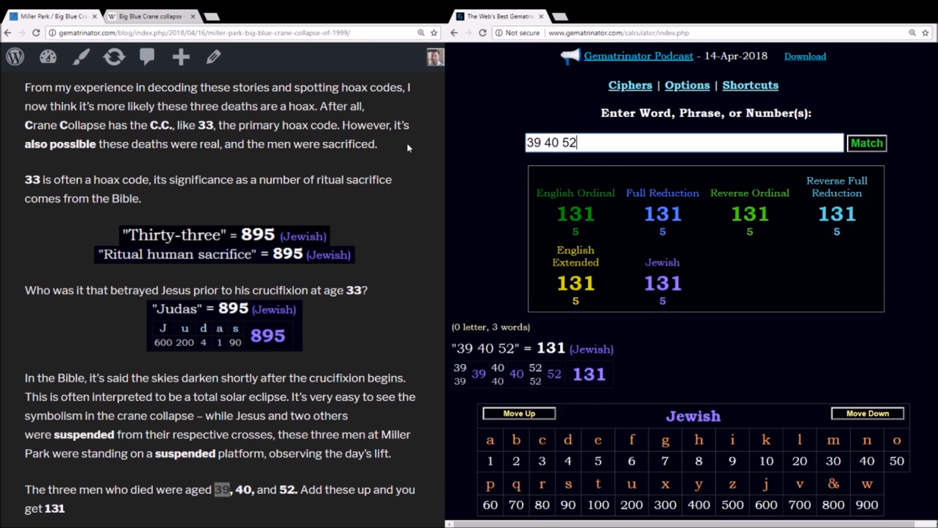
left_click(575, 192)
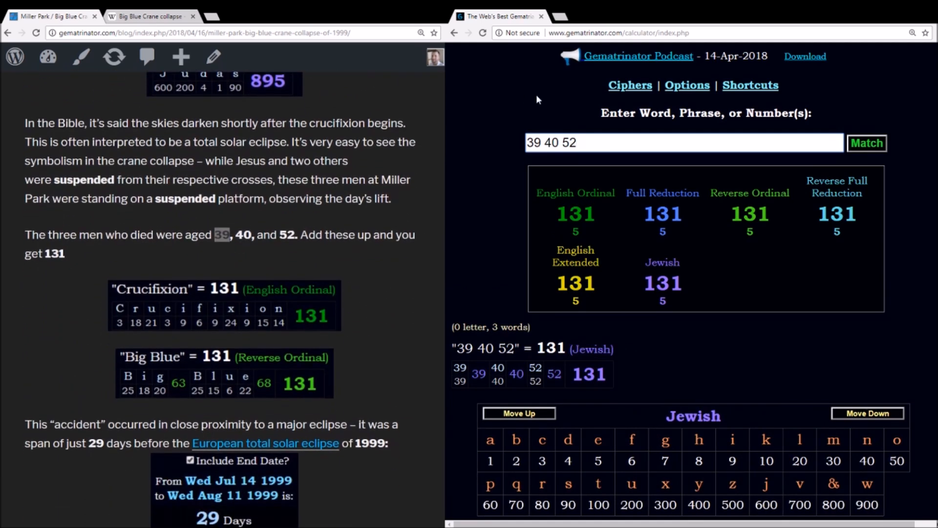
Calculate 'Crucifixion' then 'Big Blue', showing Big Blue's Reverse Ordinal breakdown of 131.
type("Crucifi")
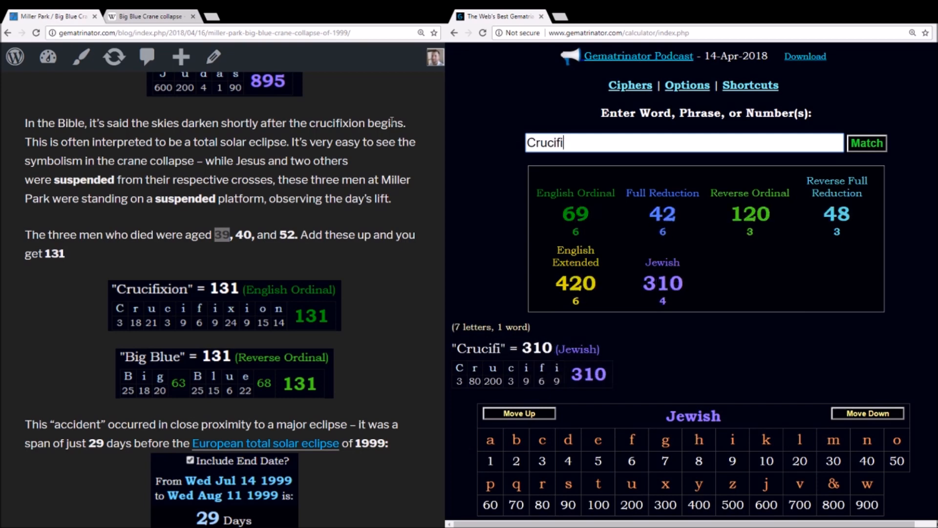
type("xion")
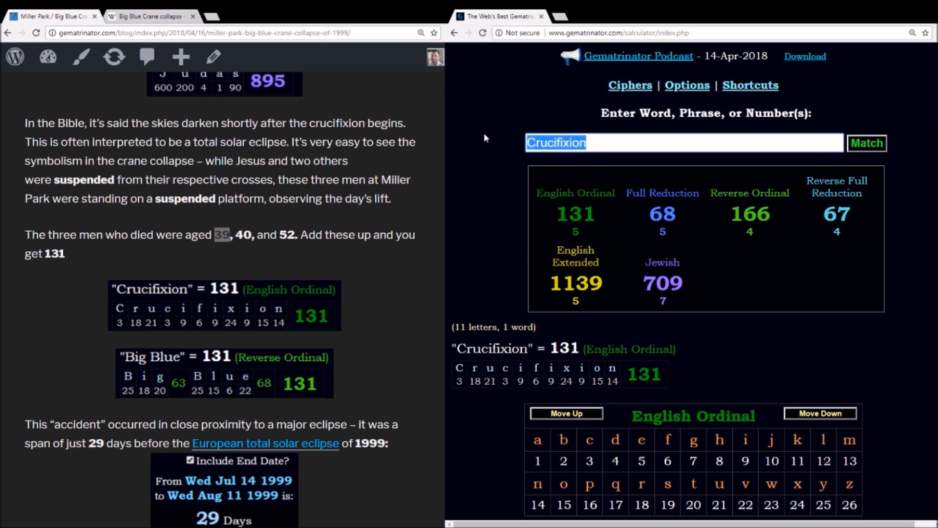
type("Big Blue")
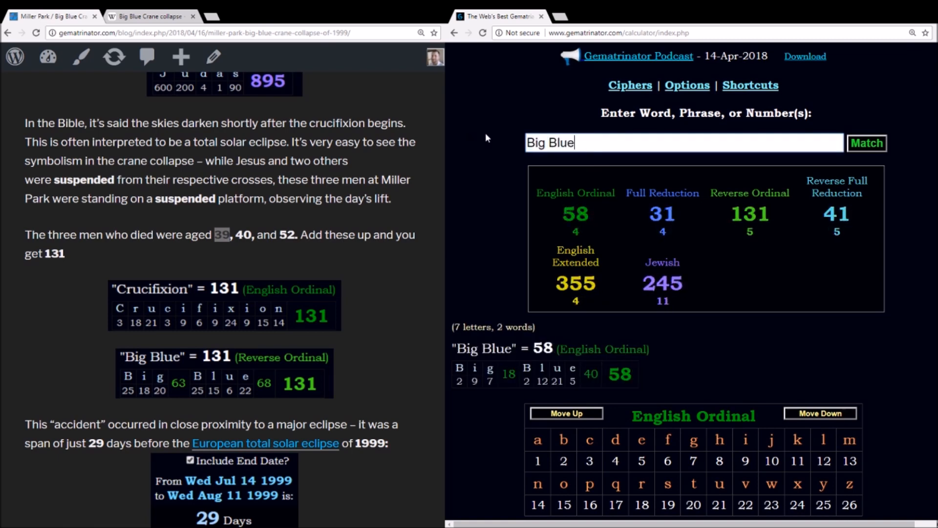
left_click(749, 192)
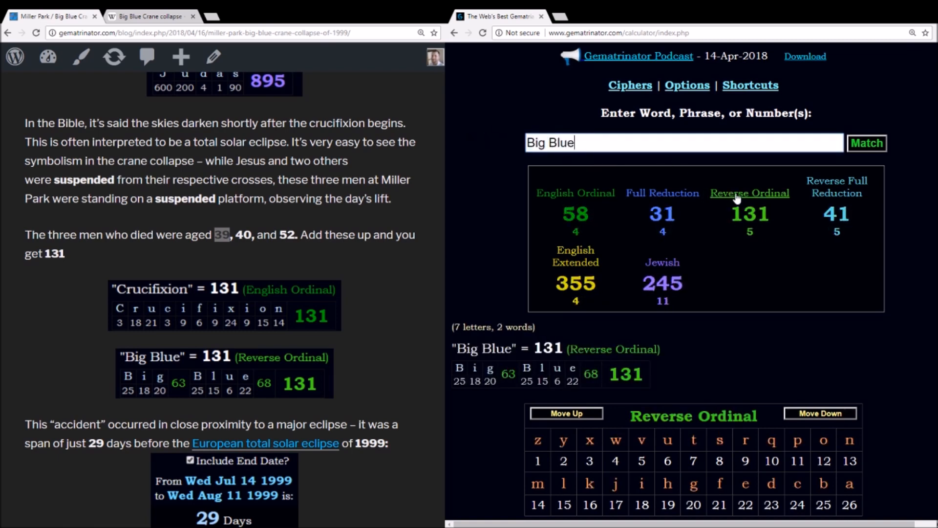
Scroll the blog and follow the link to the 1999 European total solar eclipse.
scroll("down", 3)
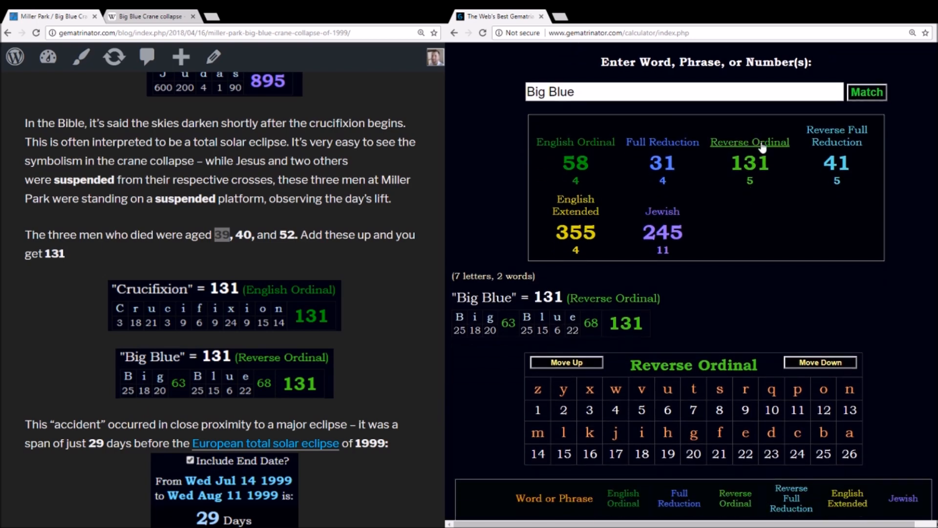
mouse_move(552, 424)
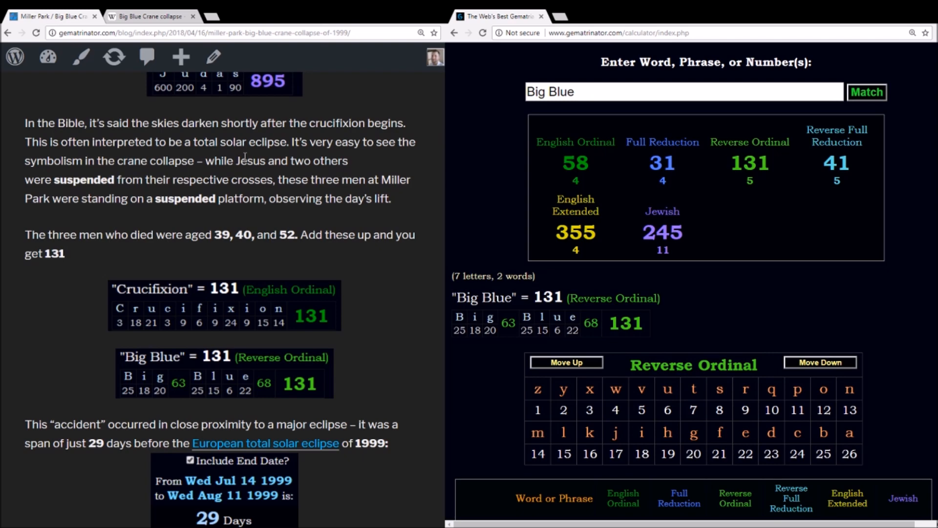
mouse_move(367, 314)
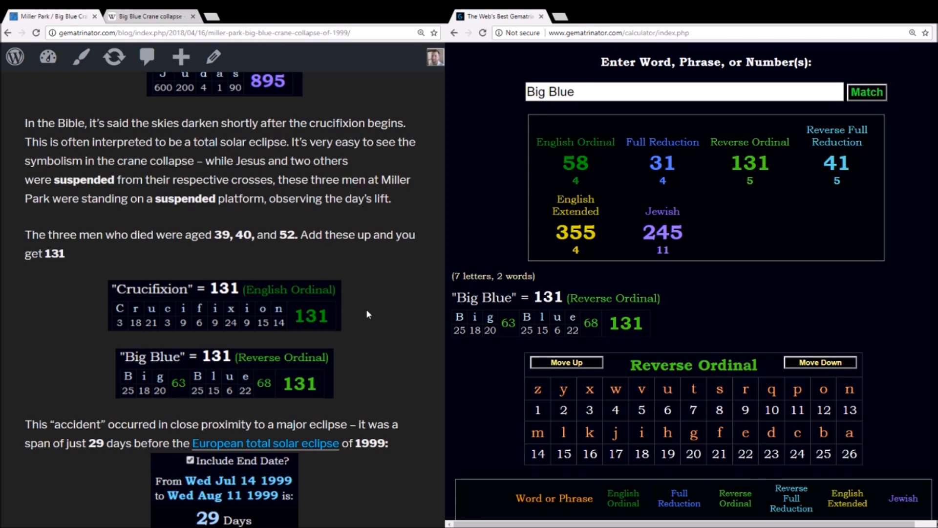
mouse_move(357, 355)
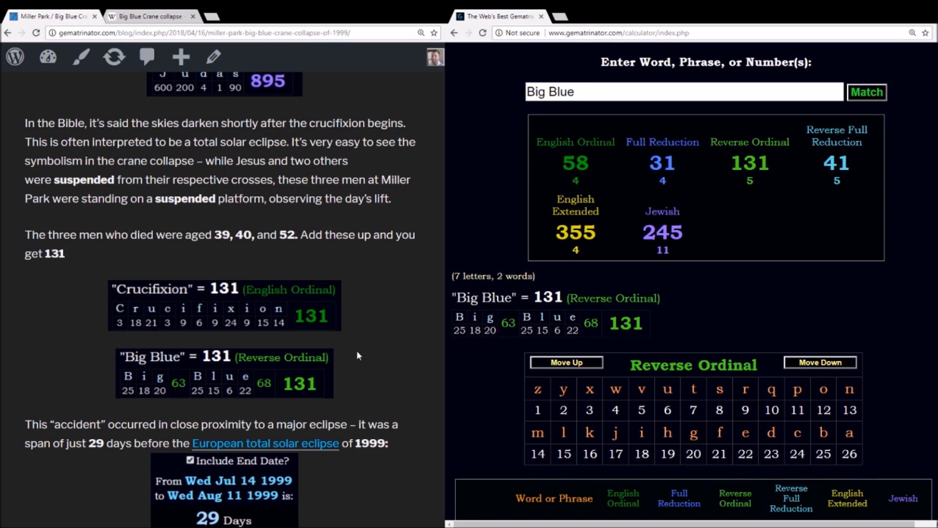
mouse_move(349, 267)
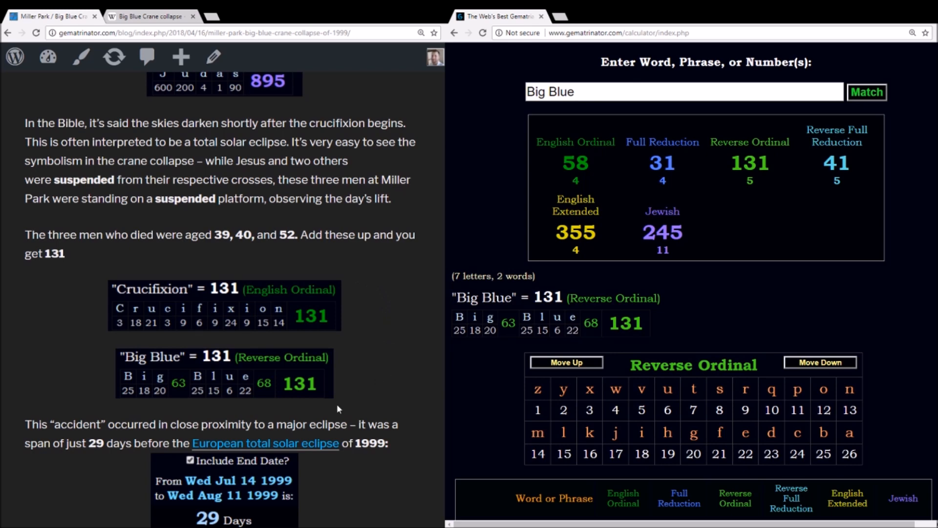
scroll("down", 3)
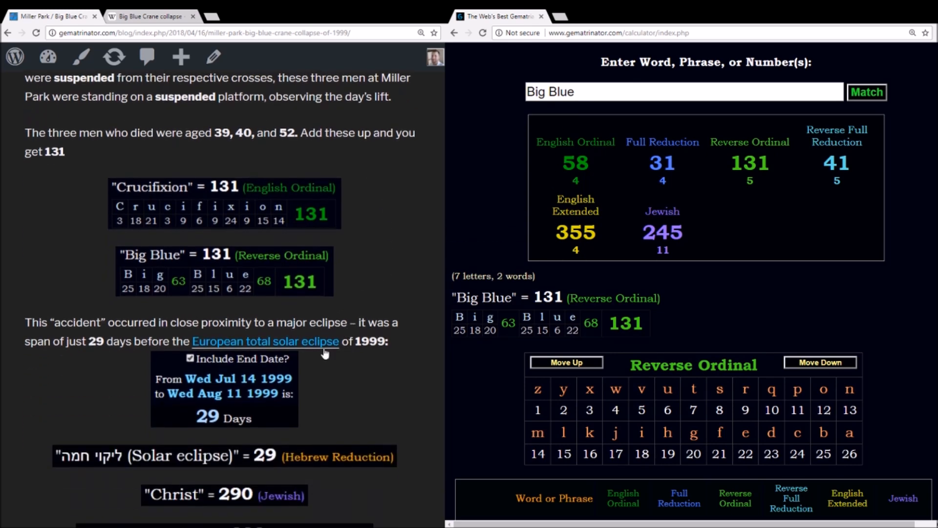
left_click(264, 341)
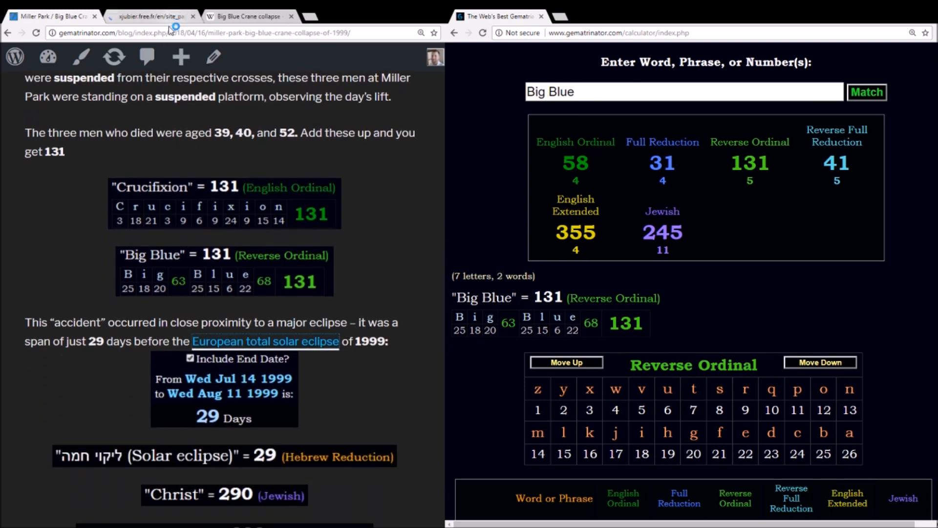
View the August 1999 eclipse track across Europe on Xavier Jubier's map.
left_click(152, 15)
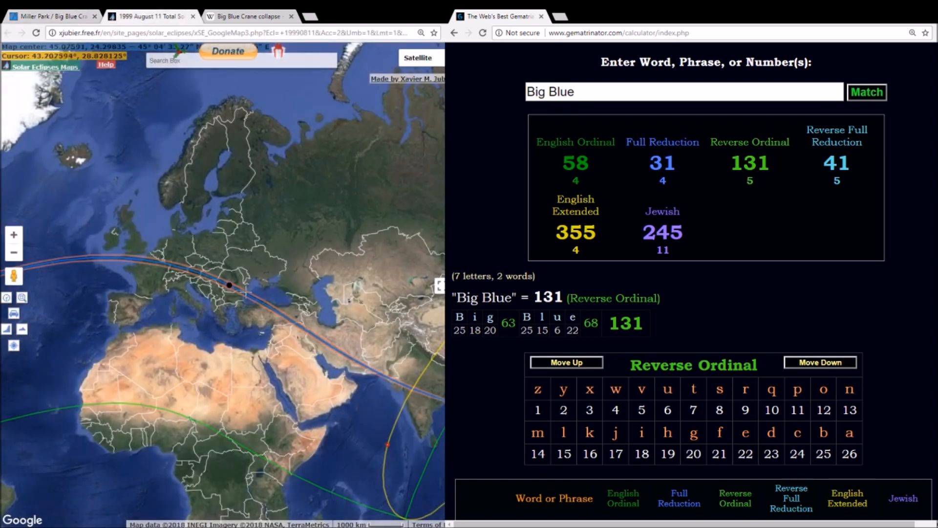
left_click(229, 285)
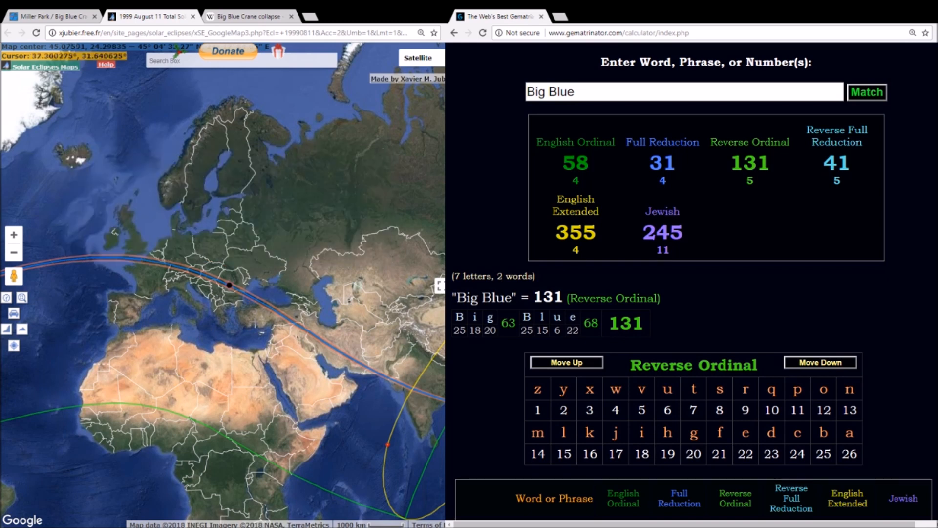
left_click(229, 285)
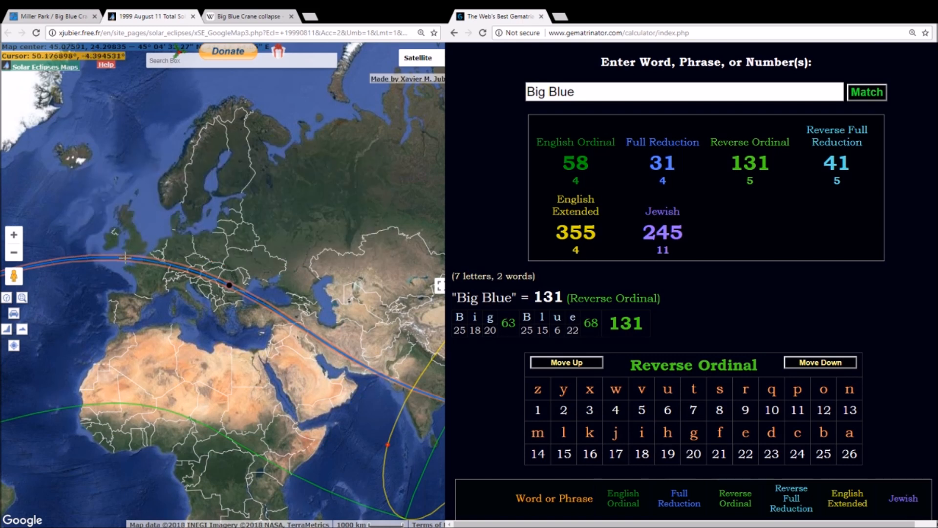
mouse_move(168, 312)
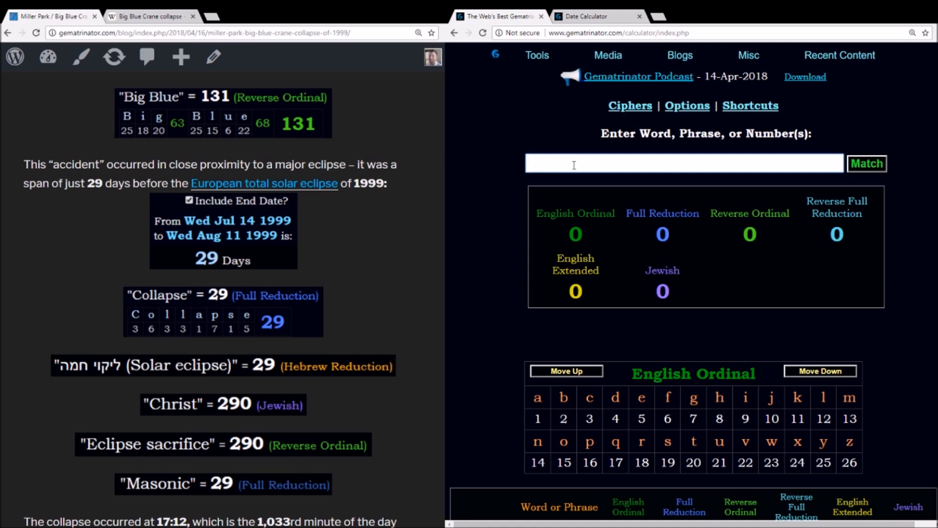
Calculate 'Collapse' and show its Full Reduction breakdown.
type("Collapse")
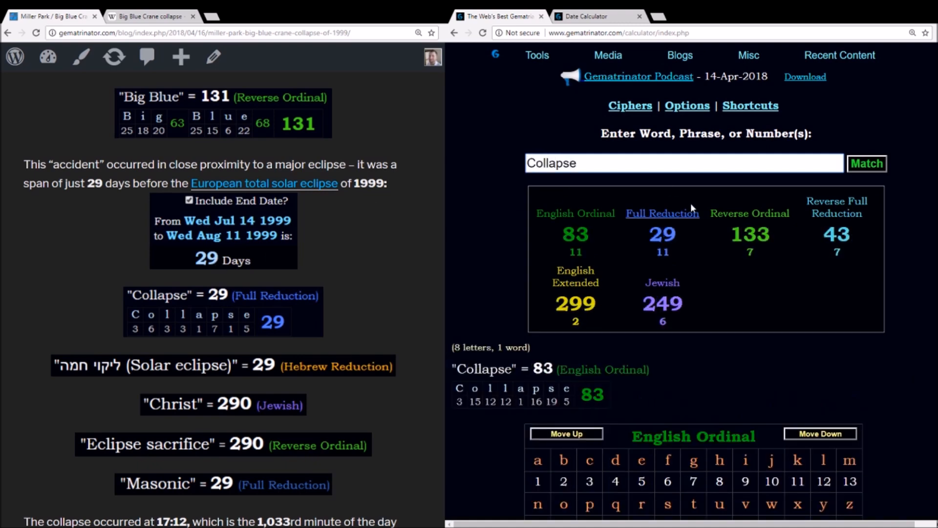
left_click(662, 213)
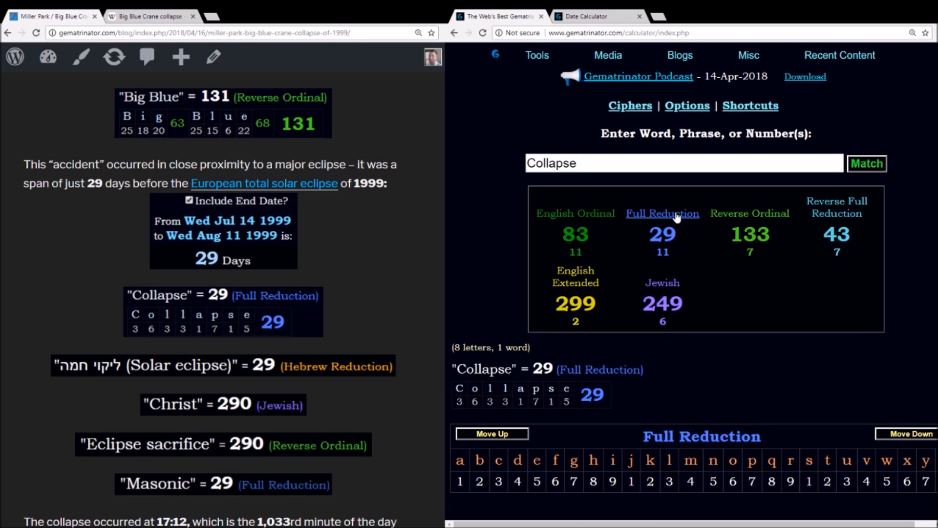
scroll("down", 3)
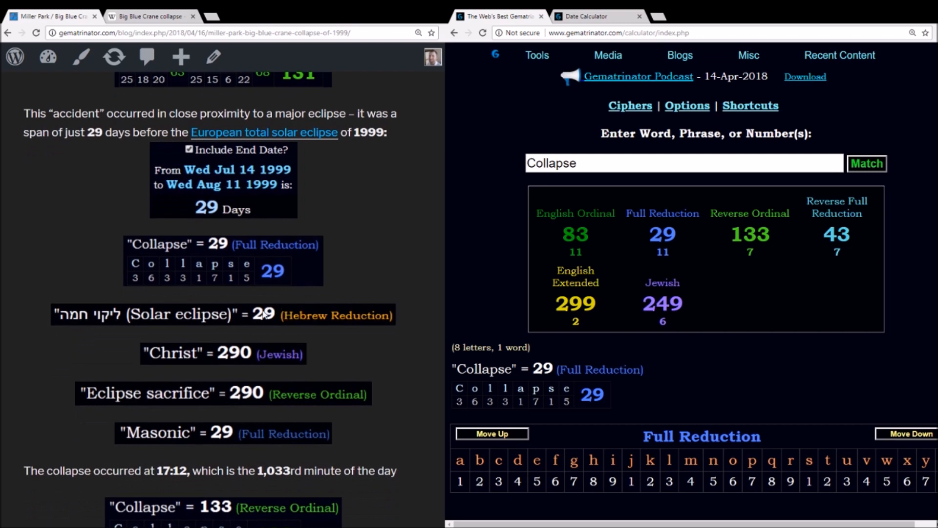
mouse_move(278, 319)
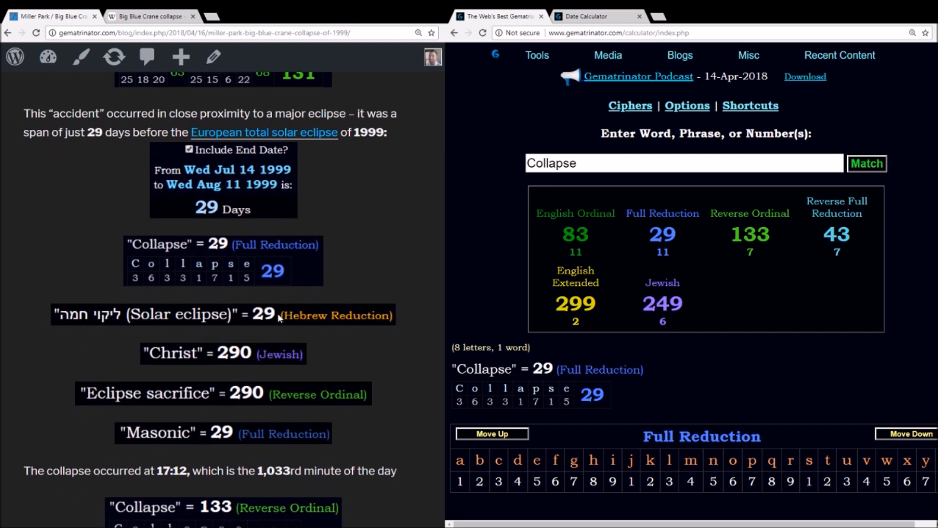
mouse_move(434, 310)
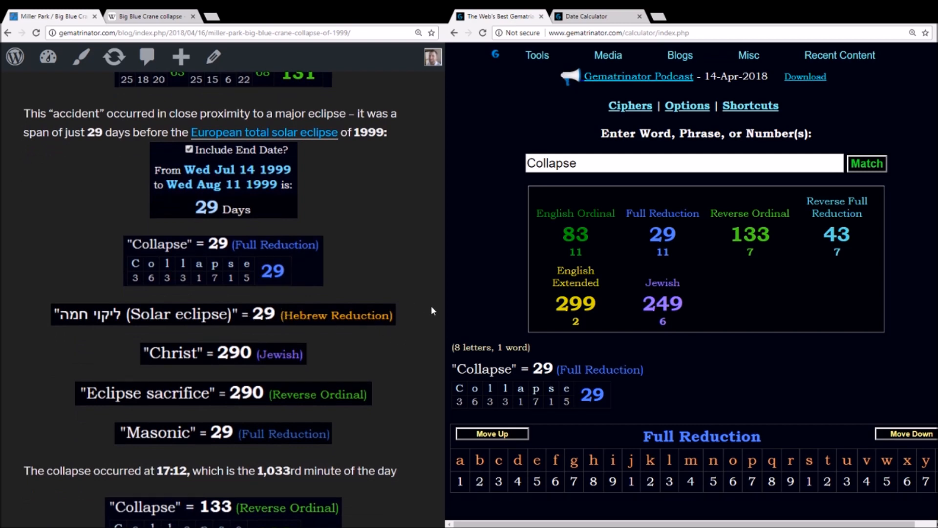
mouse_move(204, 263)
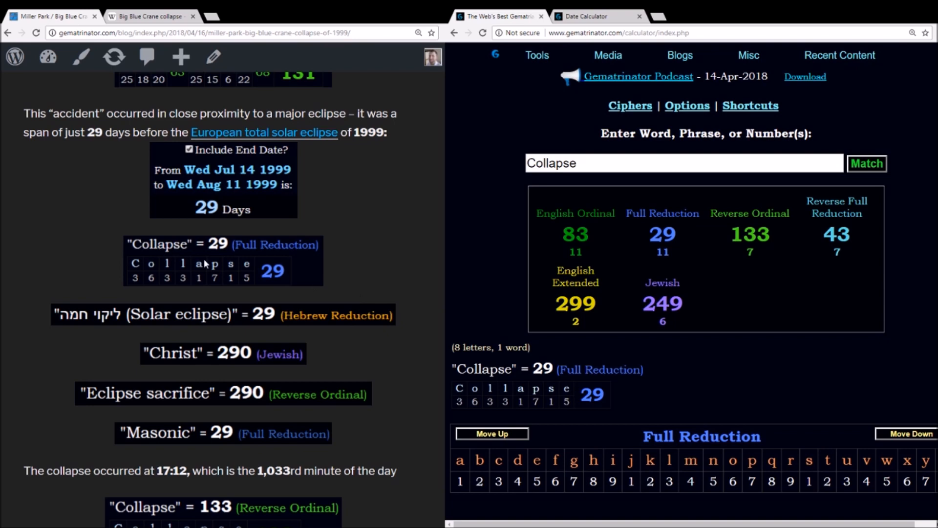
mouse_move(217, 331)
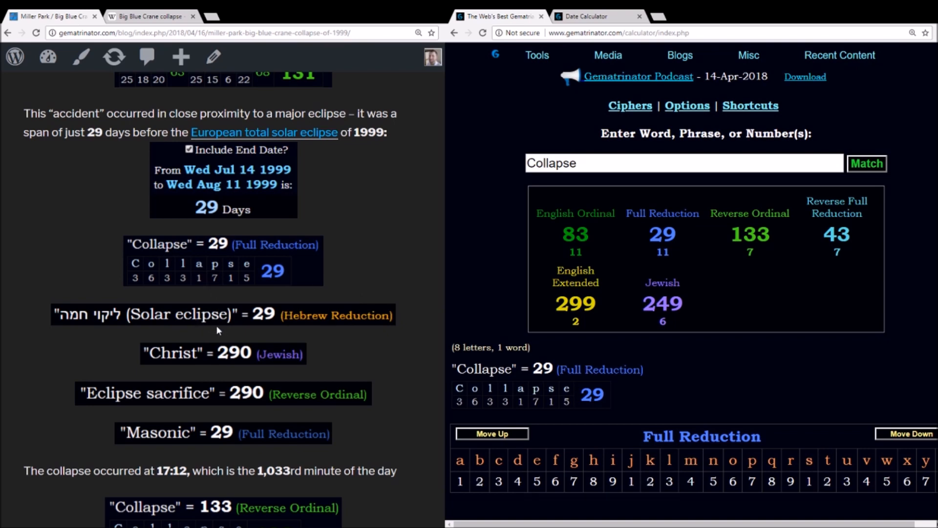
scroll("down", 3)
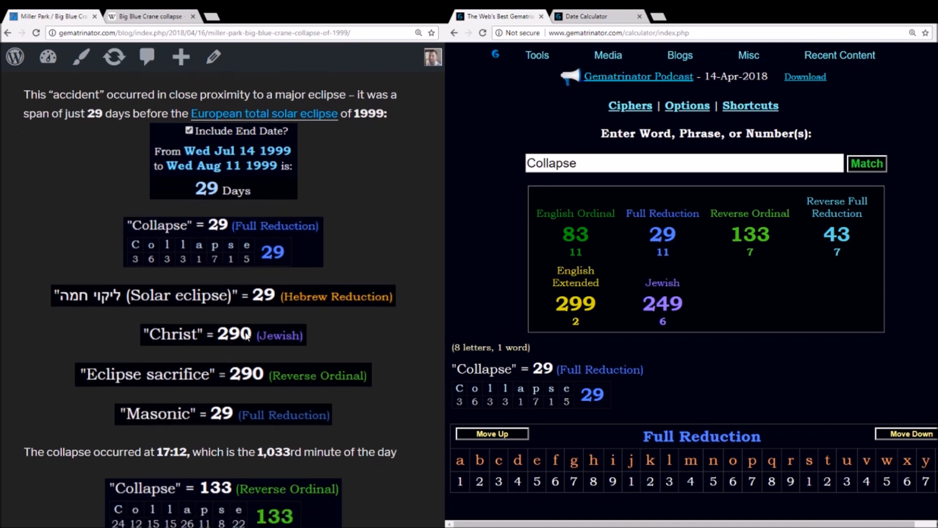
Calculate 'Christ', then 'Eclipse sacrifice' with its Reverse Ordinal breakdown of 290.
type("Christ")
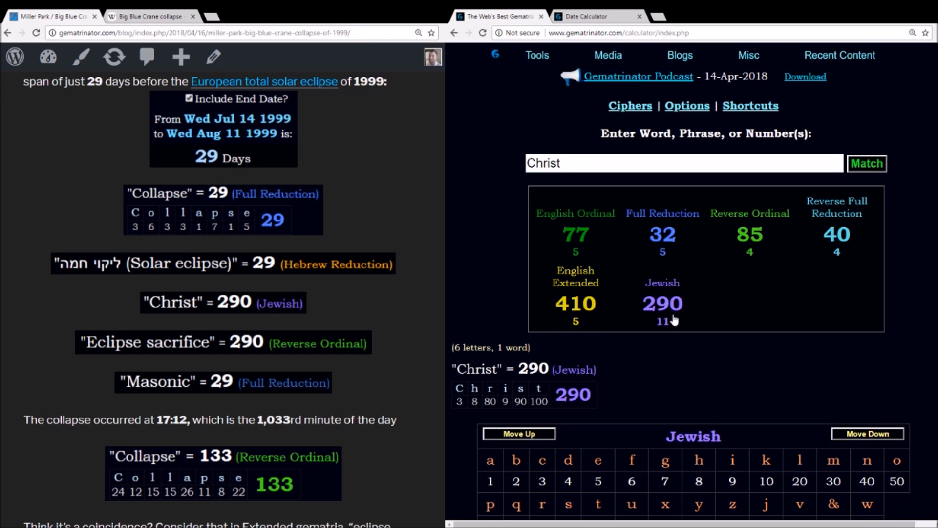
type("E")
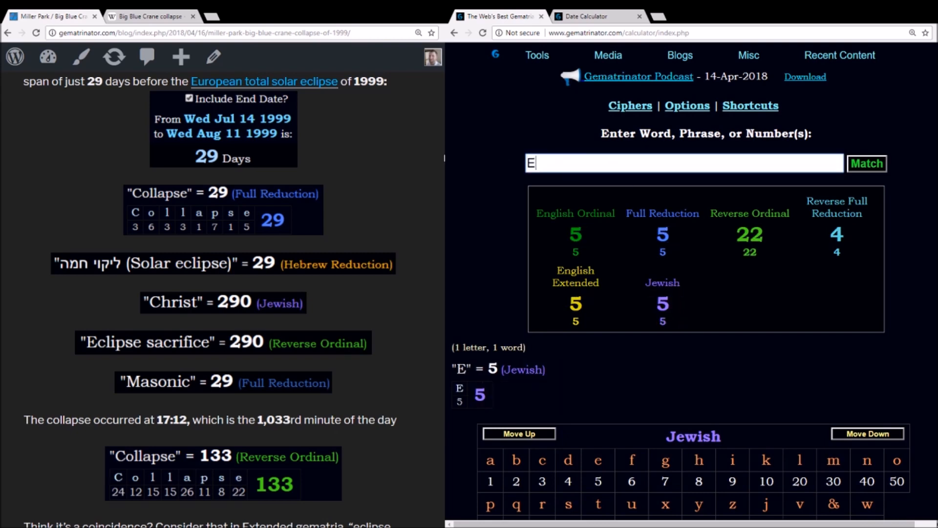
type("clipse sacrifice")
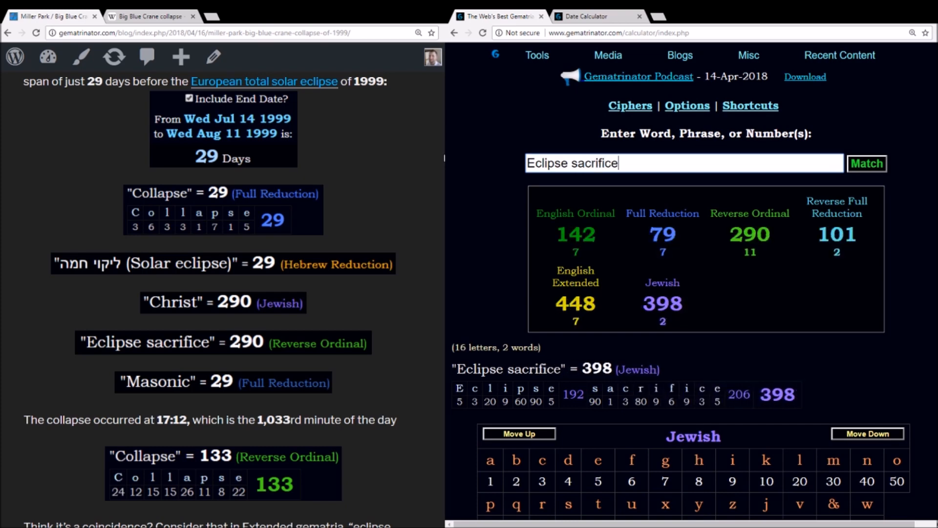
left_click(749, 213)
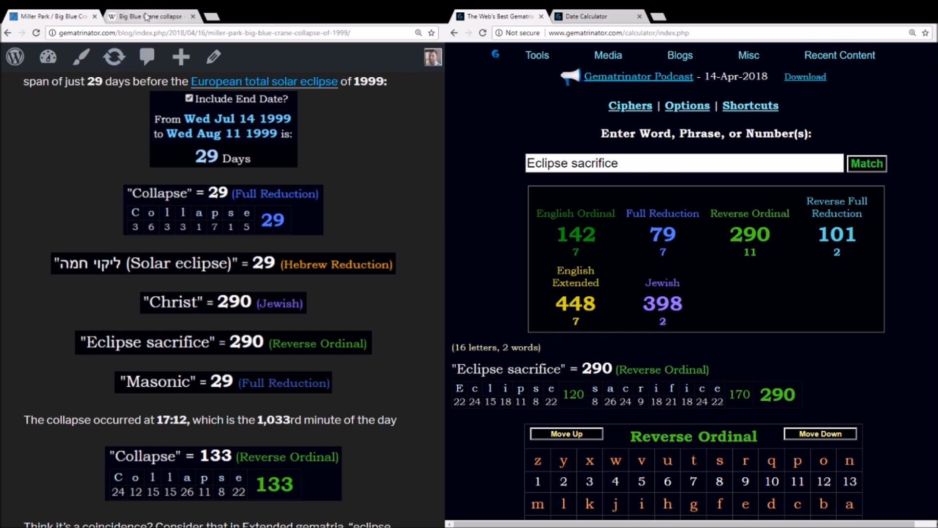
left_click(149, 16)
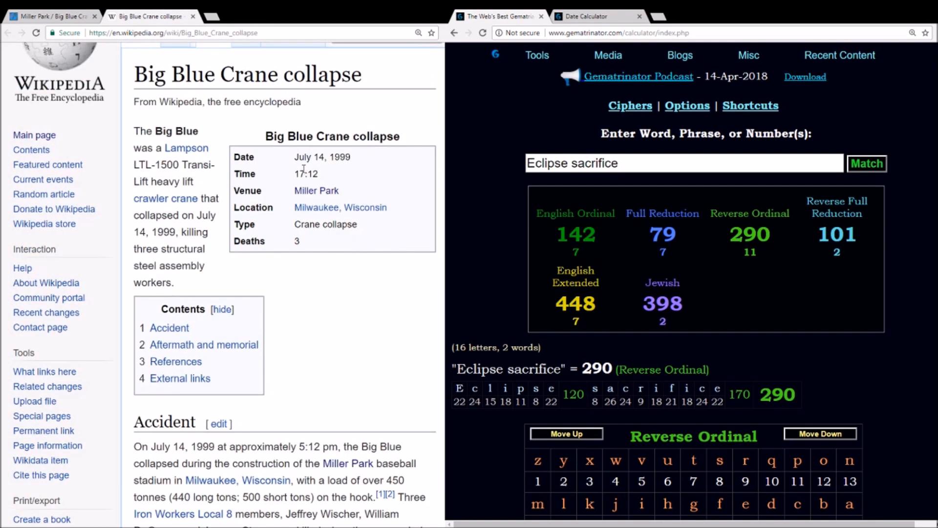
double_click(304, 173)
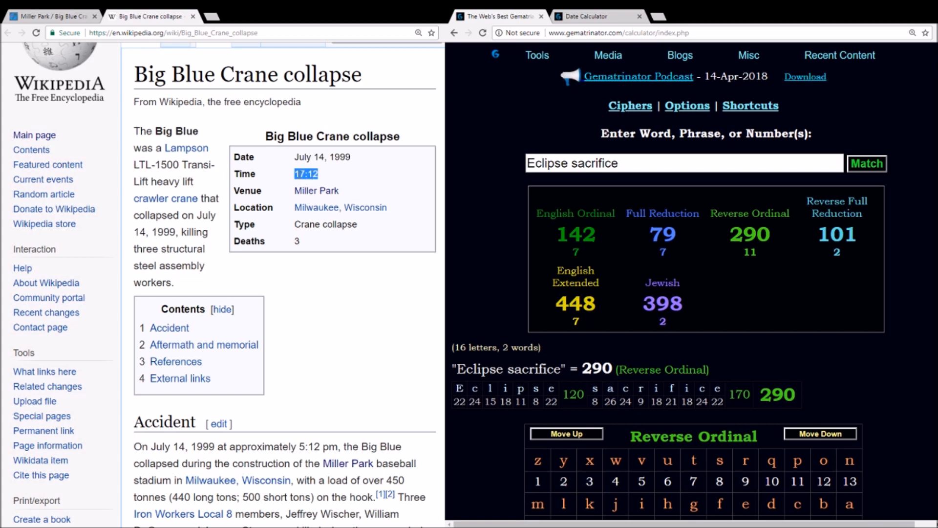
mouse_move(74, 51)
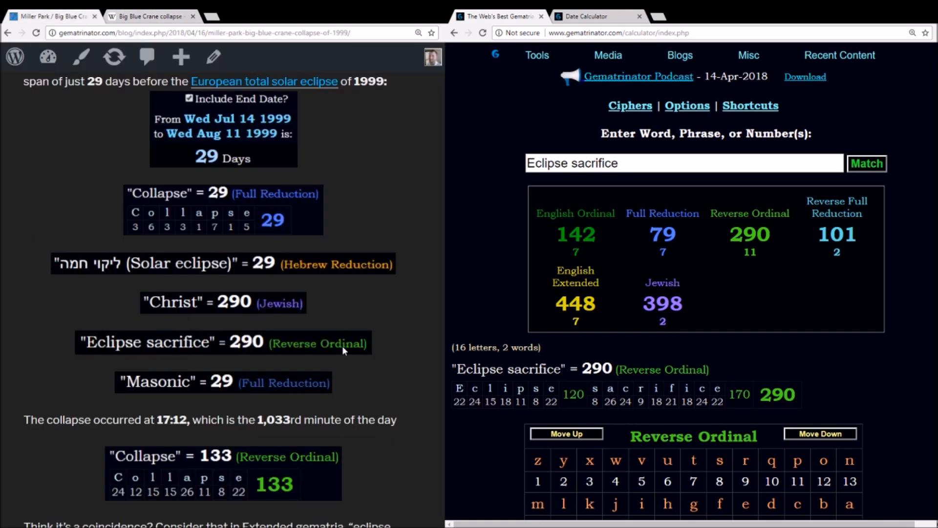
mouse_move(343, 365)
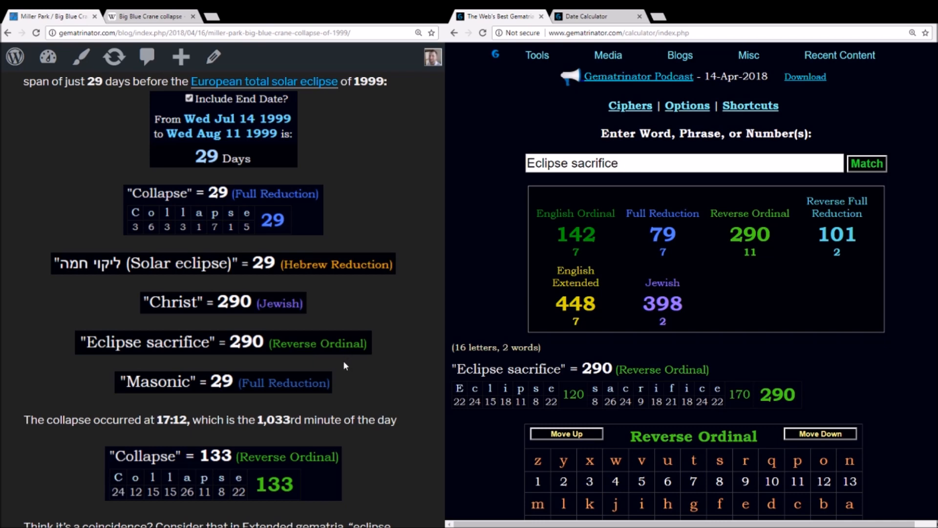
Replace the entry with 'Collapse' (133 Reverse Ordinal) and scroll the blog.
triple_click(599, 162)
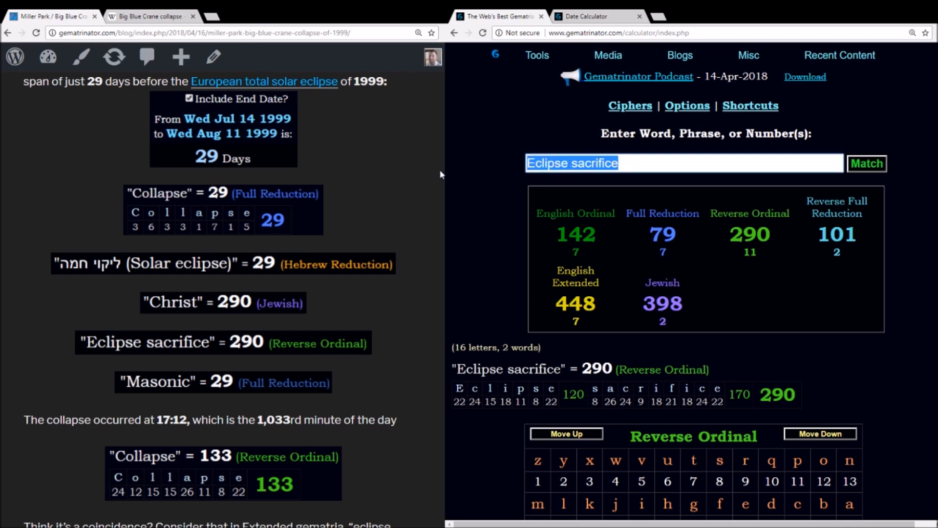
type("Collapse")
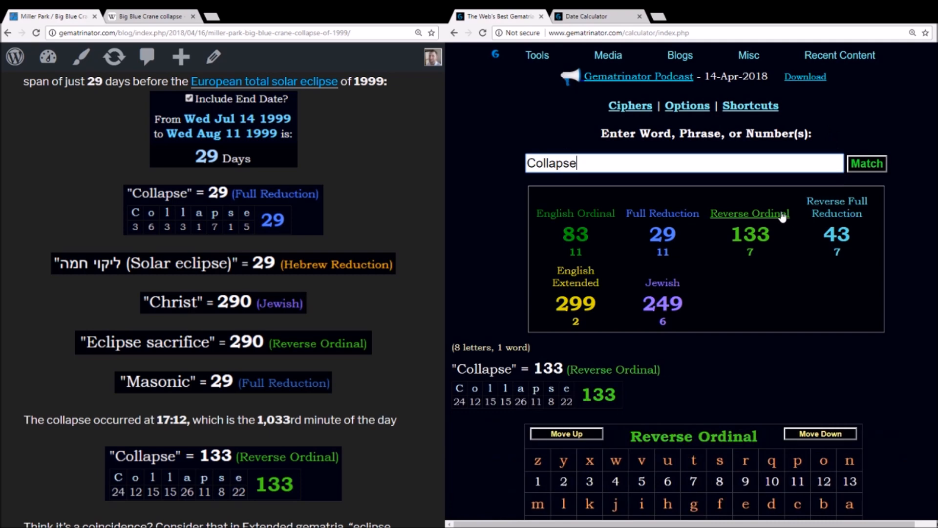
scroll("down", 3)
type("Big Blue")
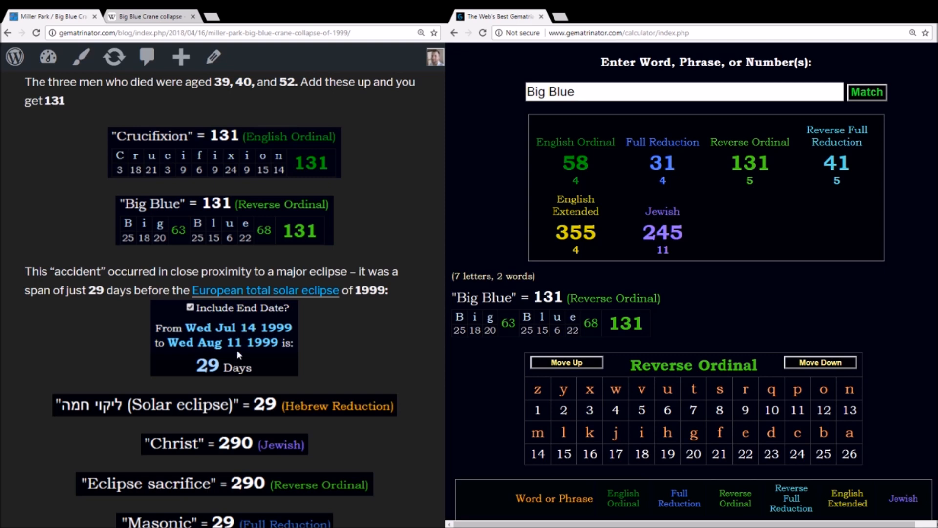
mouse_move(274, 356)
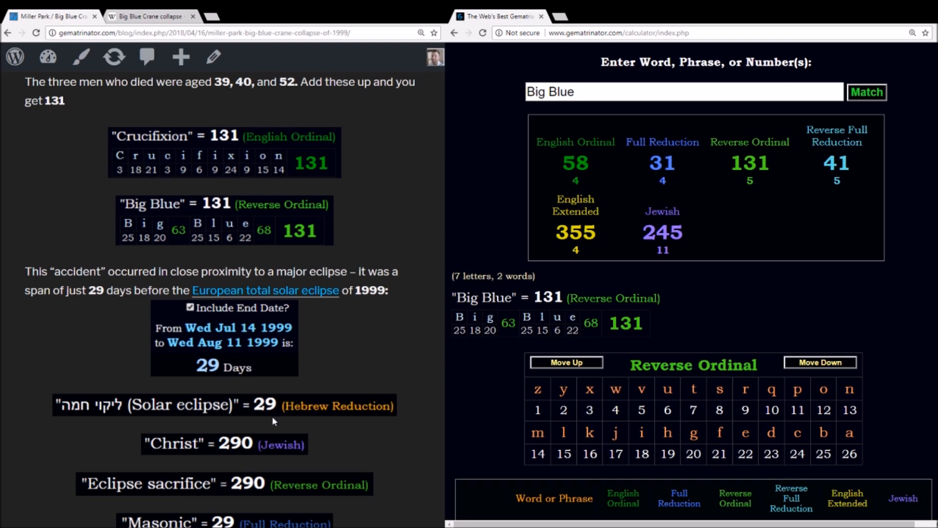
scroll("down", 3)
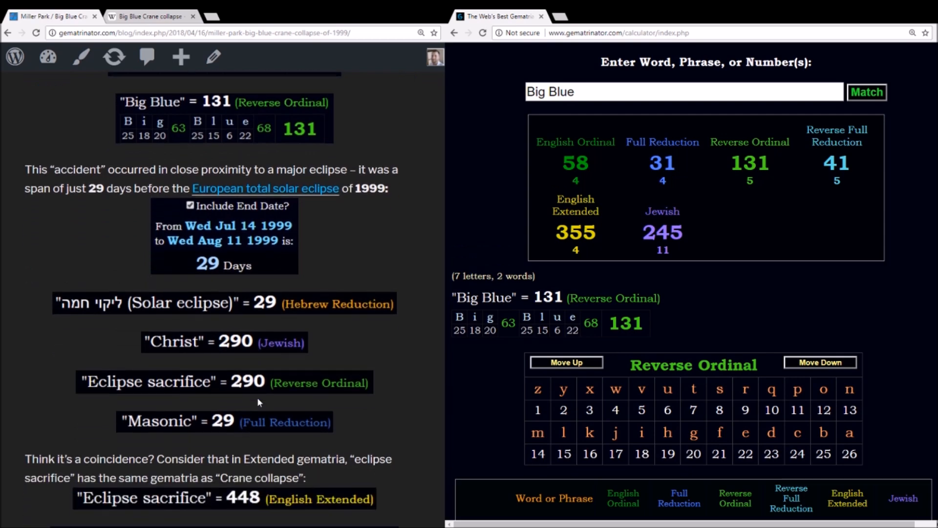
Calculate 'Christ' (290 Jewish), then 'The Synagogue of Satan' and 'Eclipse sacrifice' at 290 Reverse Ordinal.
type("Christ")
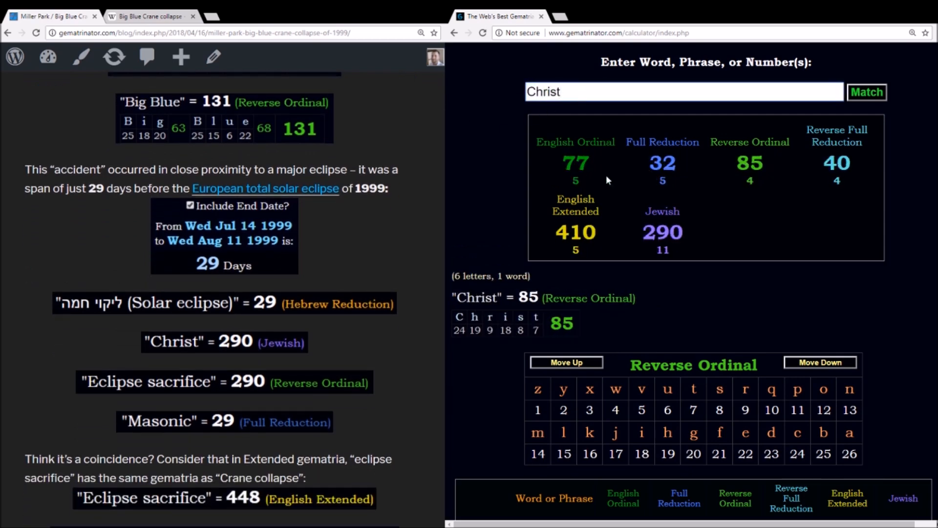
left_click(662, 211)
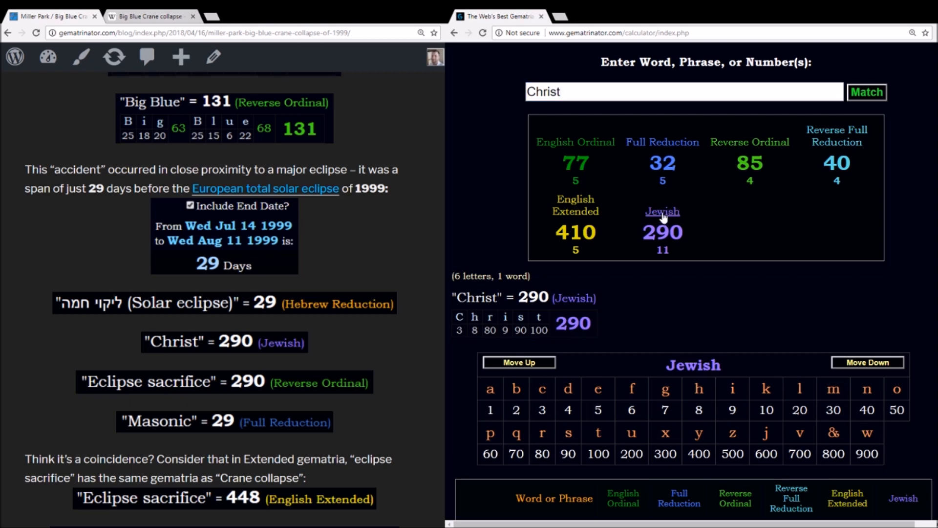
type("The Synagogue of Satan")
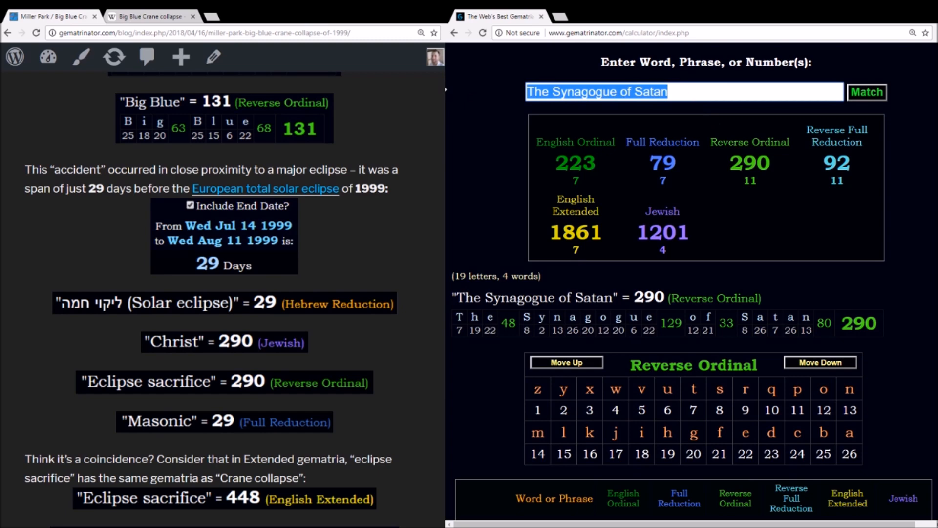
type("Eclipse sacrifice")
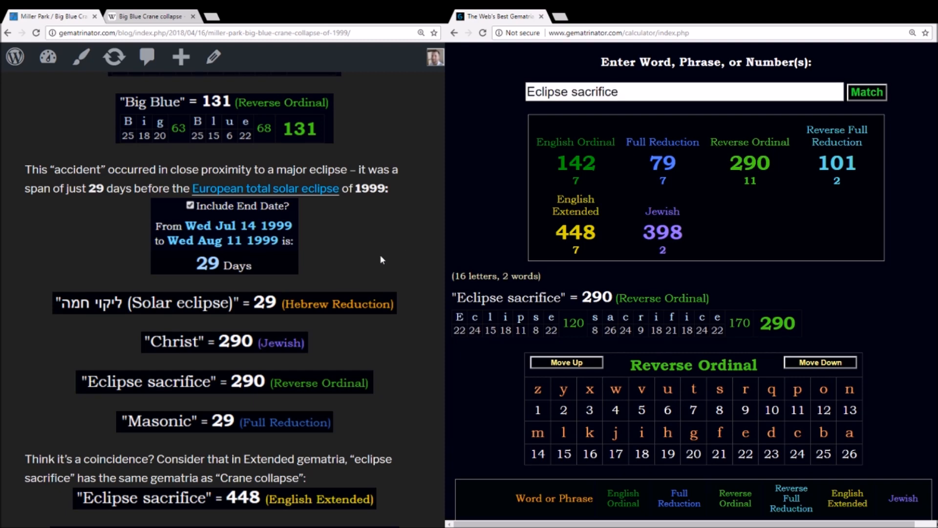
mouse_move(355, 277)
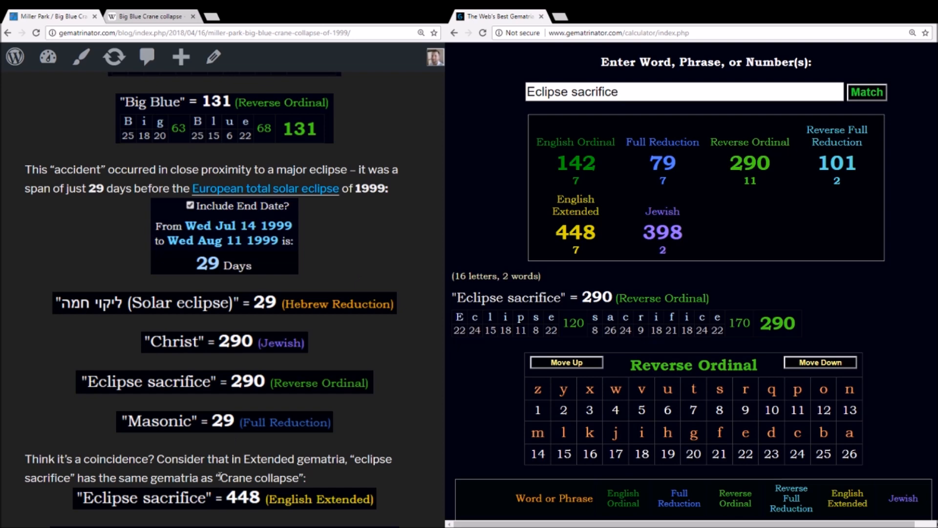
mouse_move(194, 422)
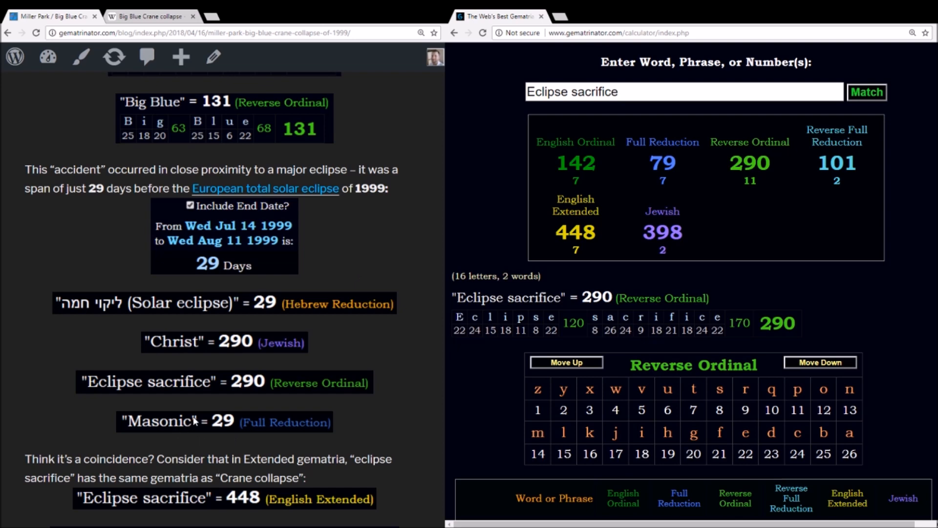
scroll("down", 3)
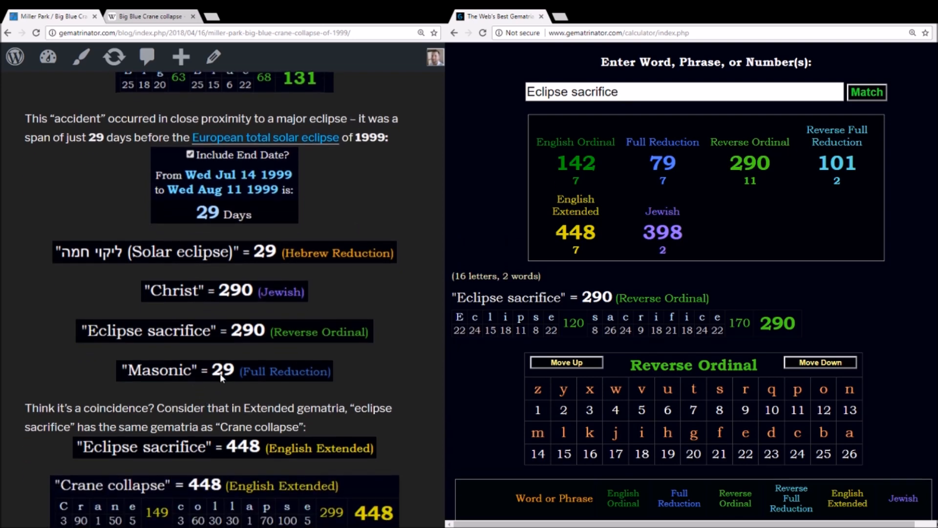
scroll("down", 3)
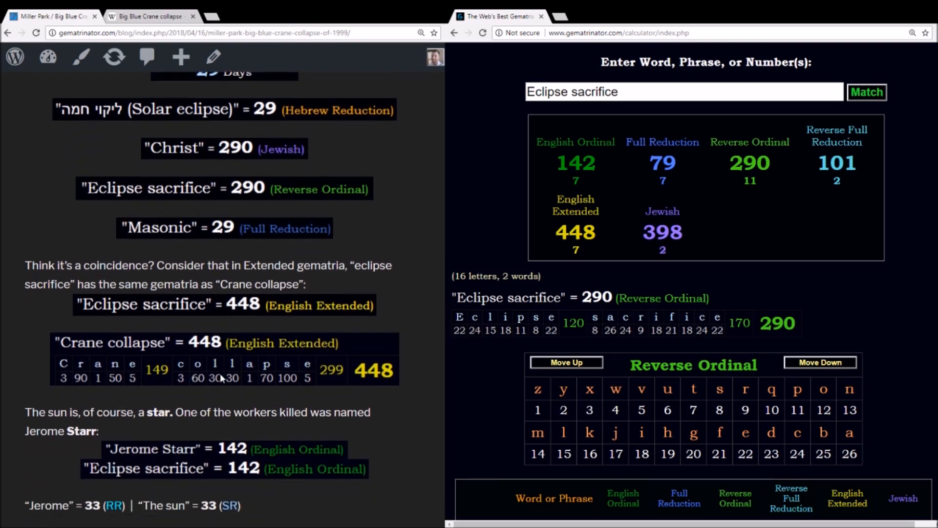
Confirm 'Crane collapse' totals 448 in English Extended, matching 'Eclipse sacrifice'.
left_click(575, 205)
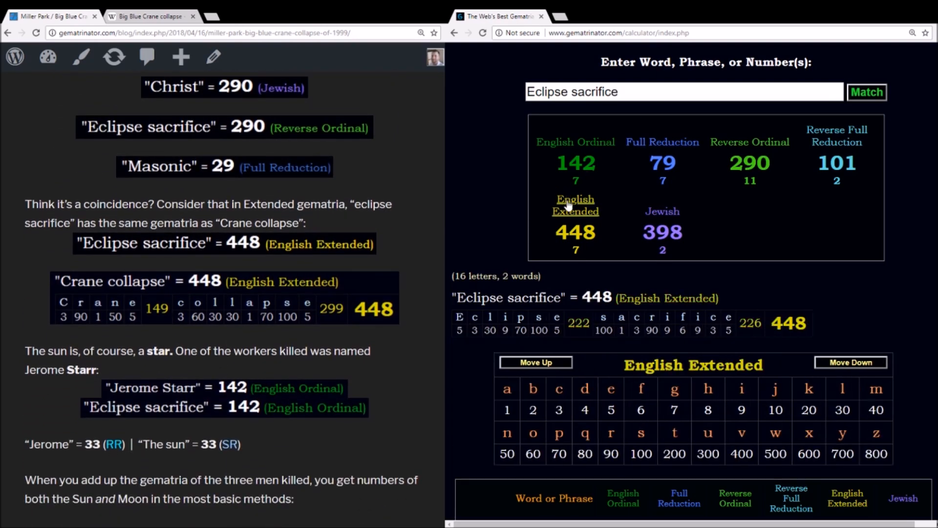
double_click(509, 297)
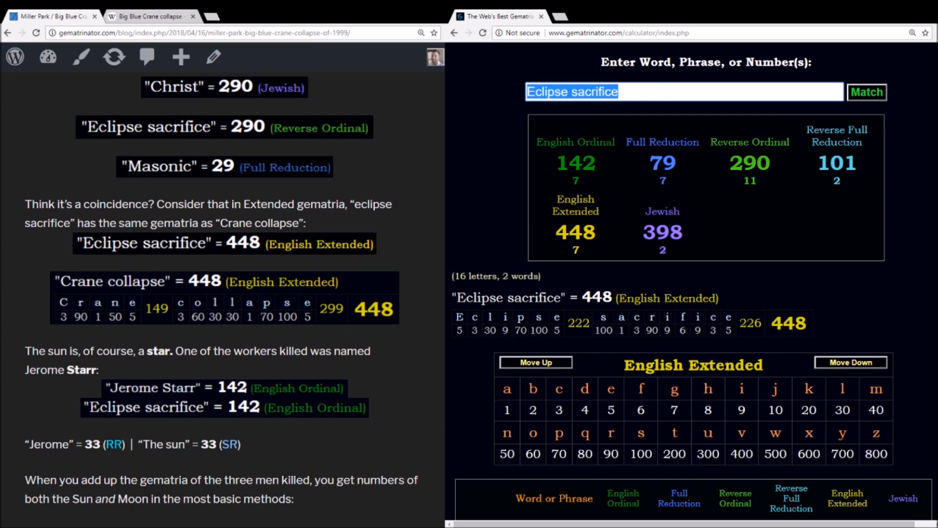
type("Crane collapse")
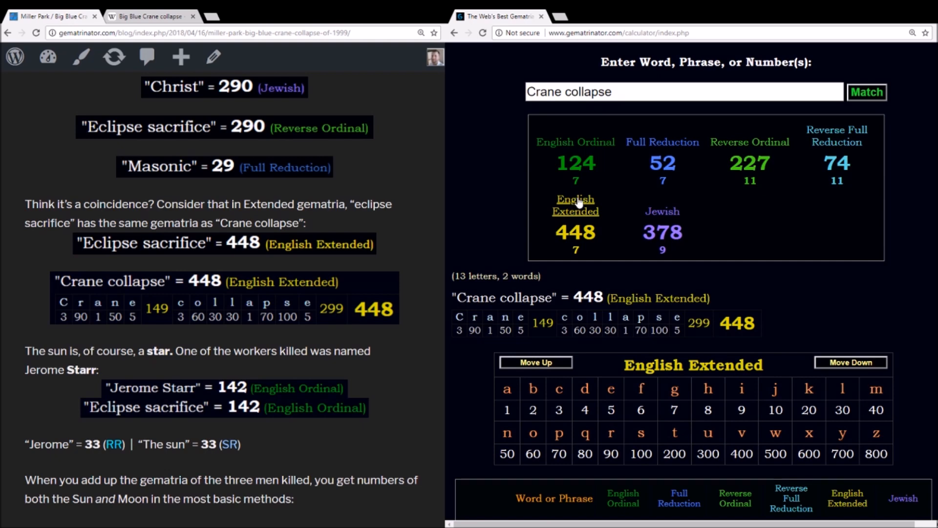
scroll("down", 3)
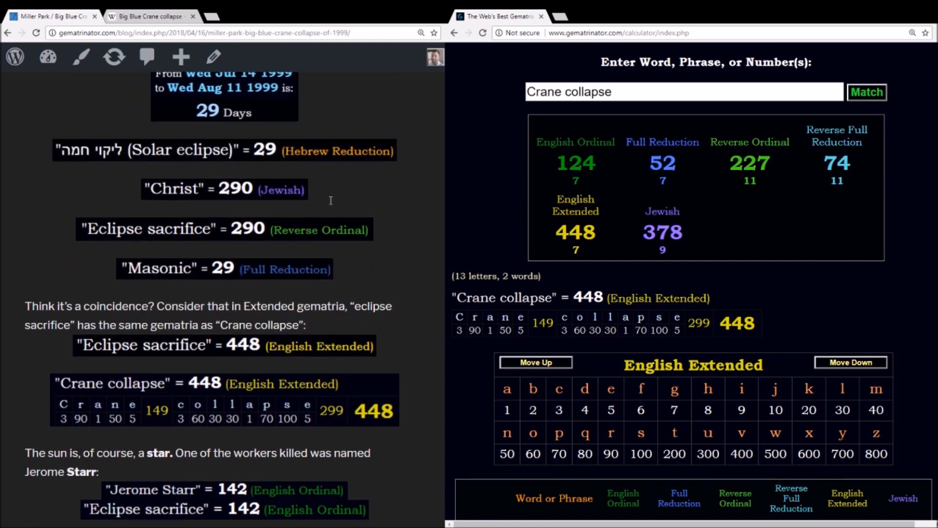
scroll("down", 3)
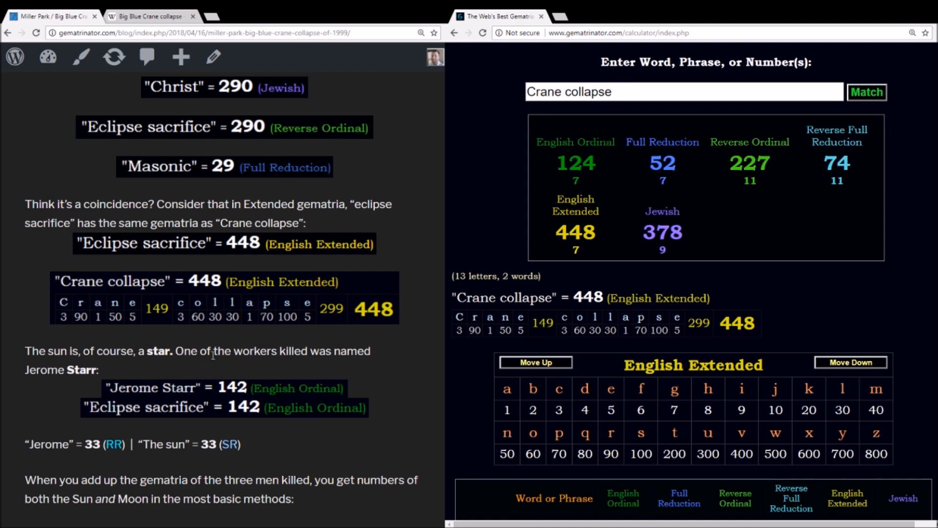
Begin re-entering 'Eclipse sacrifice' for the next comparison.
type("E")
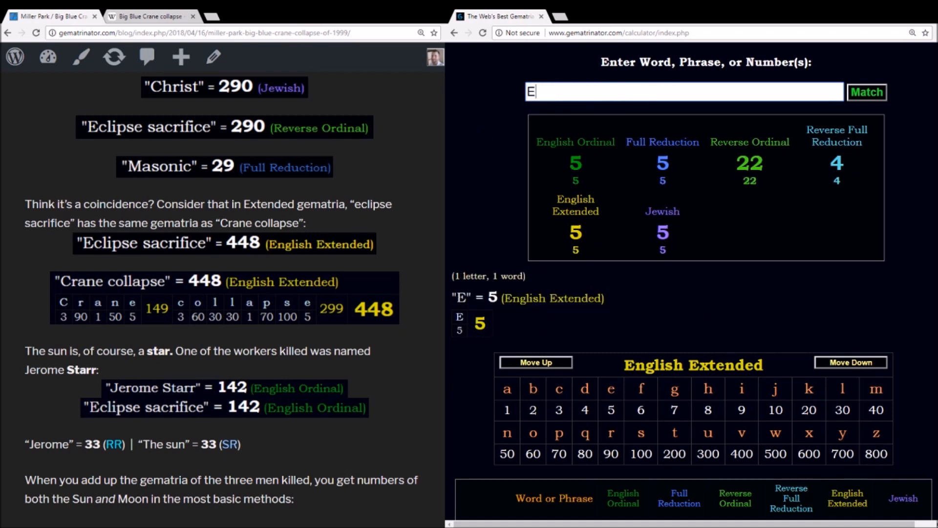
type("clipse sacrific")
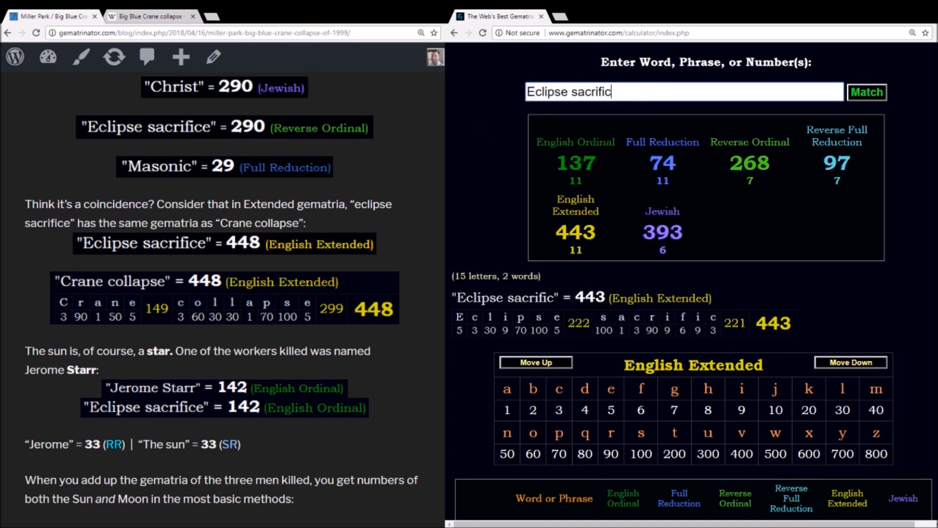
type("e")
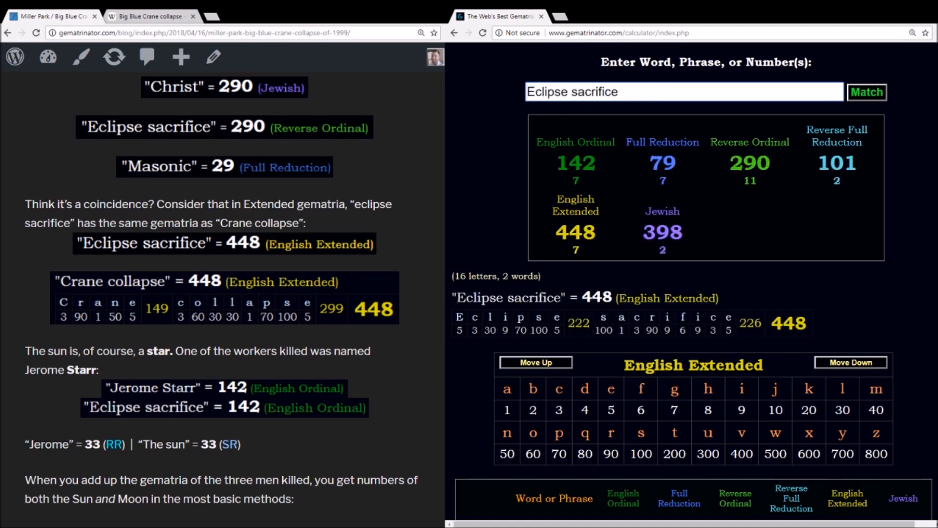
left_click(575, 142)
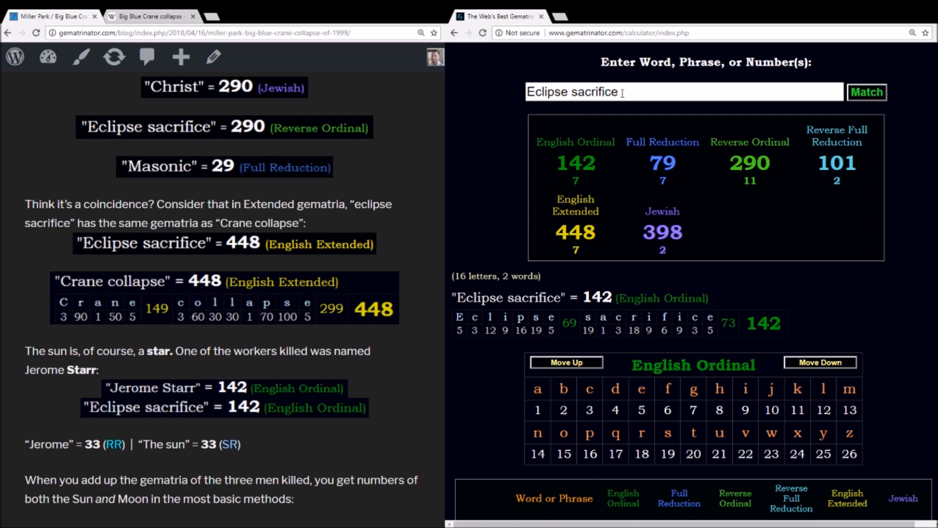
type("Jerome Star")
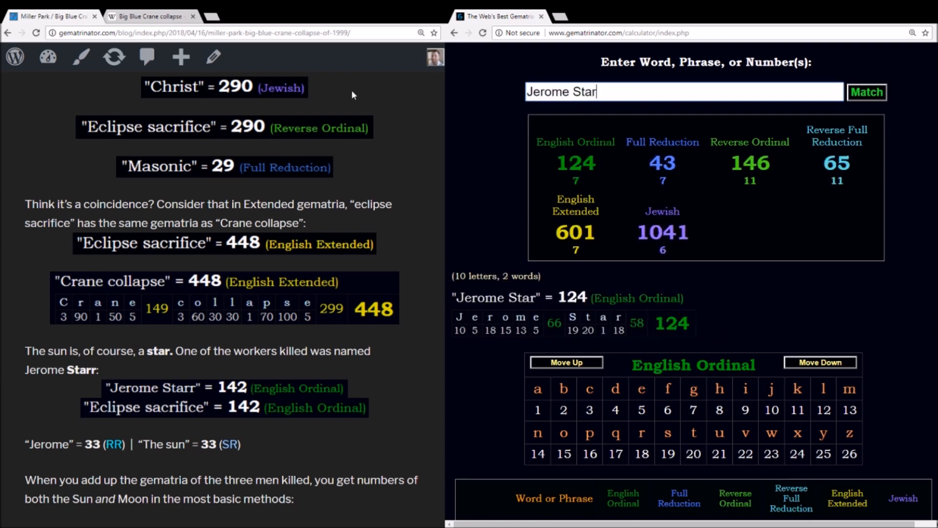
type("r")
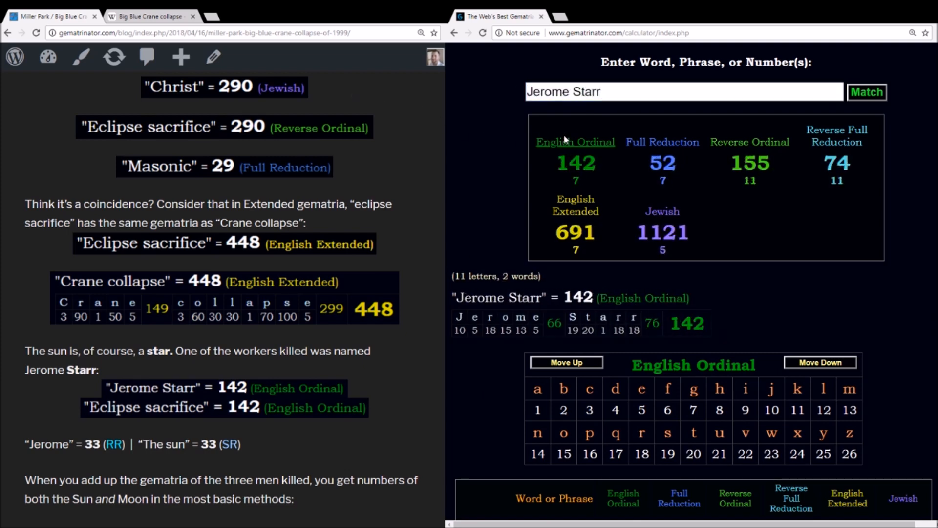
scroll("down", 3)
type("s")
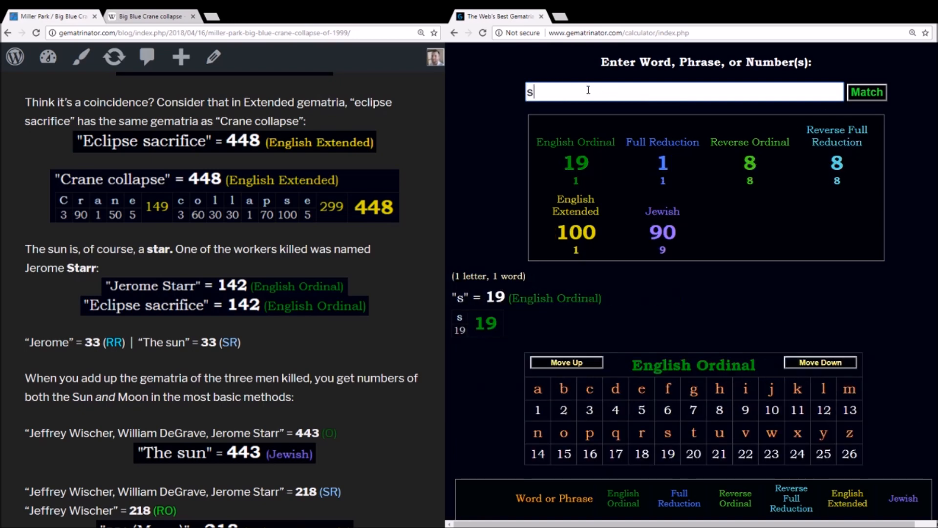
Enter 'the sun', then the three victims' names, showing 443 in English Ordinal.
type("the sun")
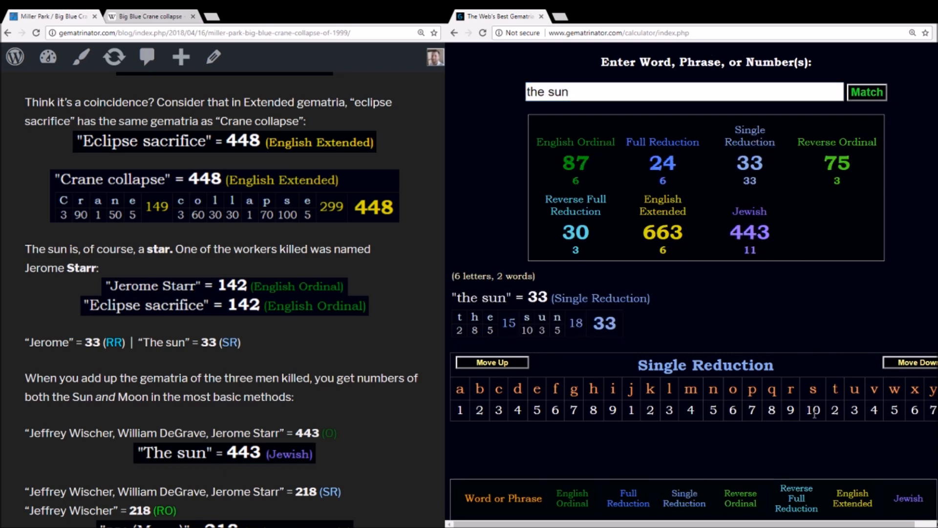
left_click(813, 411)
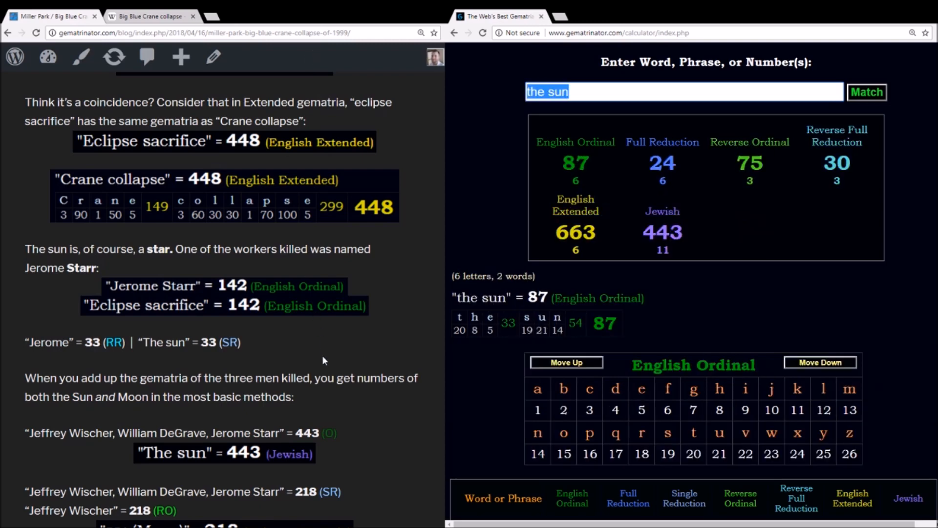
scroll("down", 3)
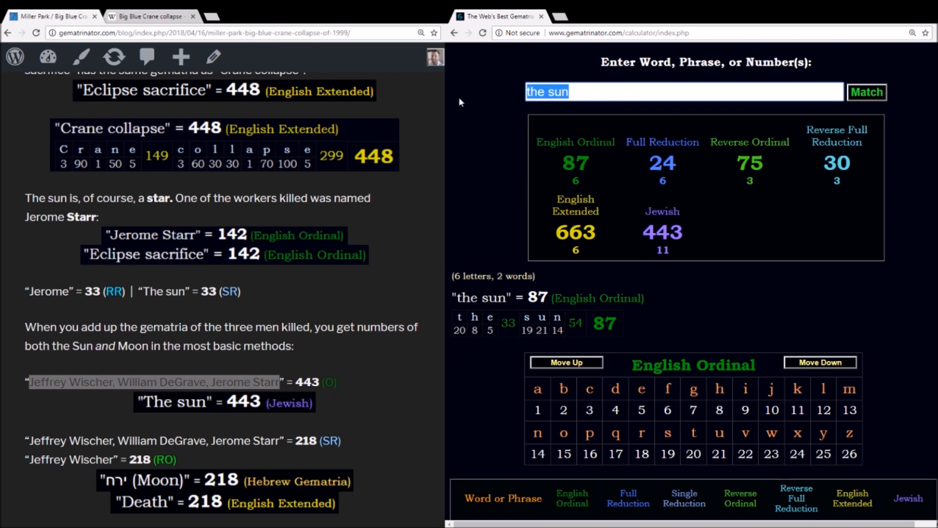
type("Jeffrey Wischer, William DeGrave, Jerome Starr")
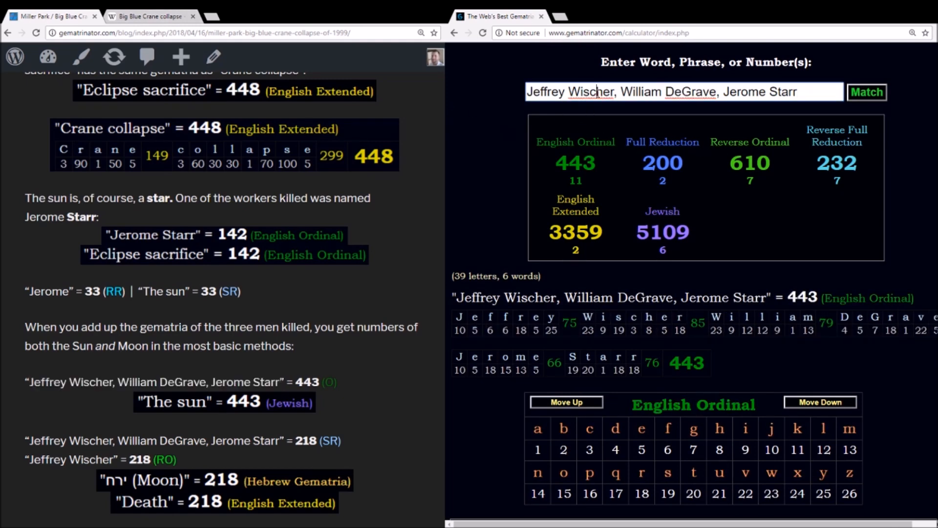
Alternate 'the sun' at 443 Jewish with the victims' names at 443 English Ordinal.
type("the sun")
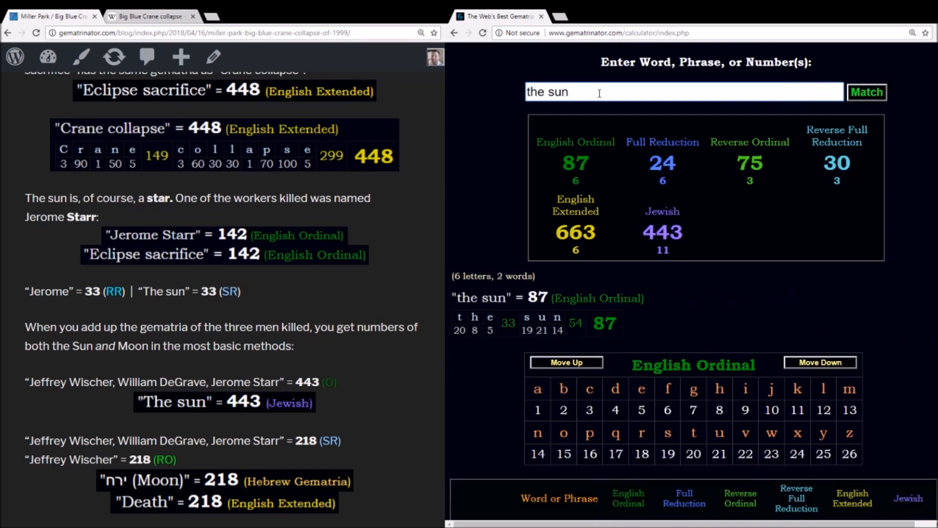
left_click(663, 211)
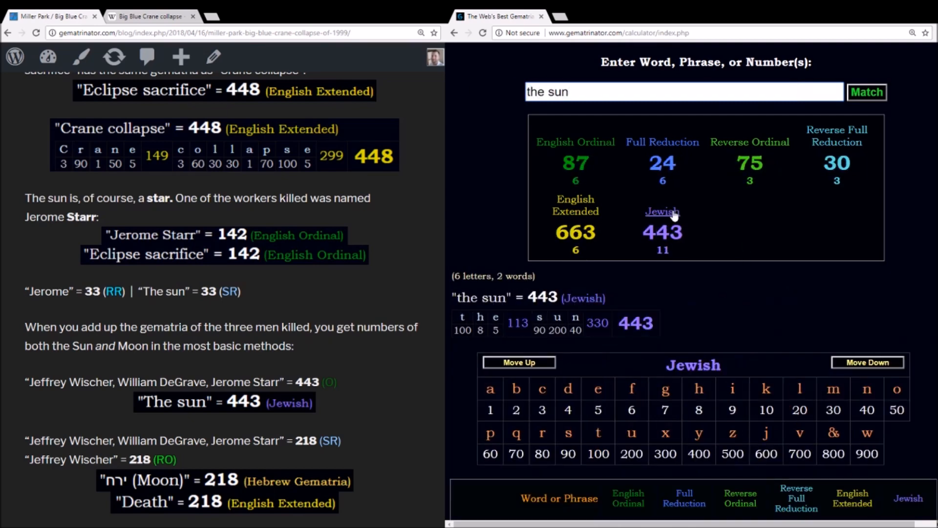
left_click(574, 142)
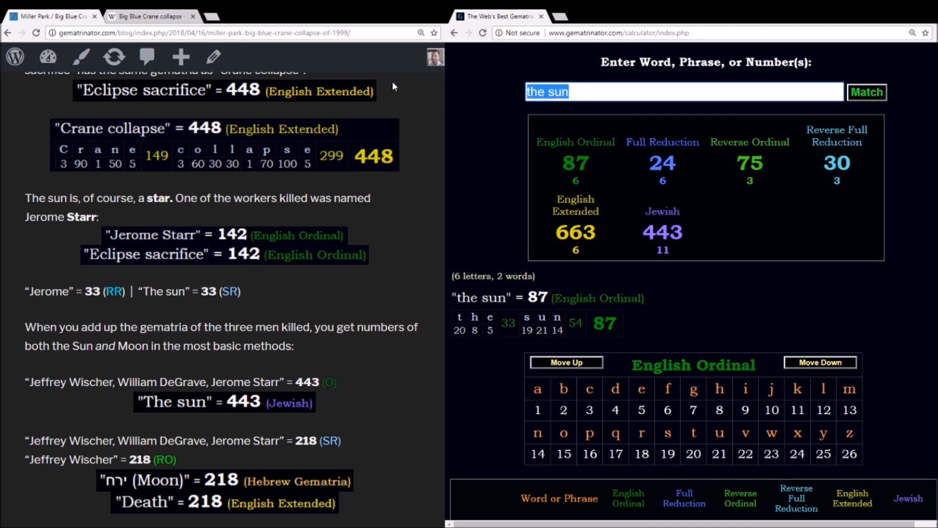
type("Jeffrey Wischer, William DeGrave, Jerome Starr")
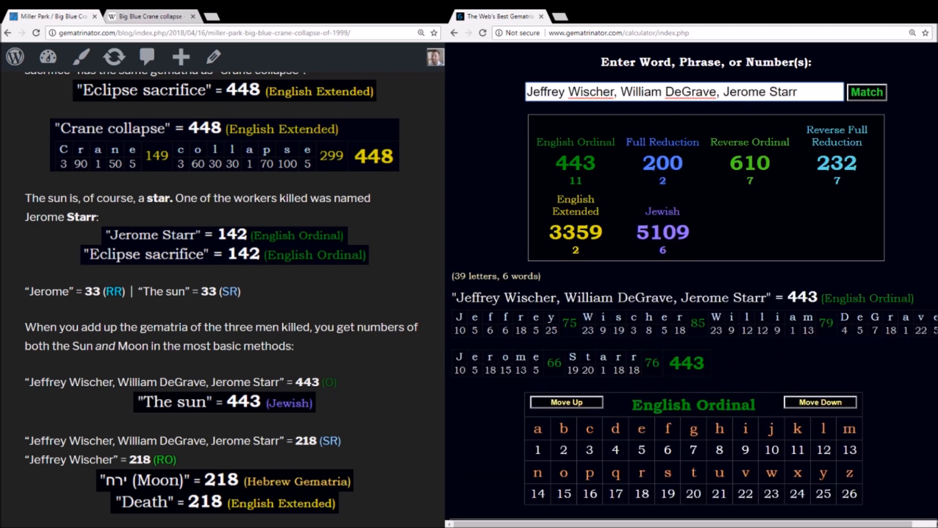
type("the sun")
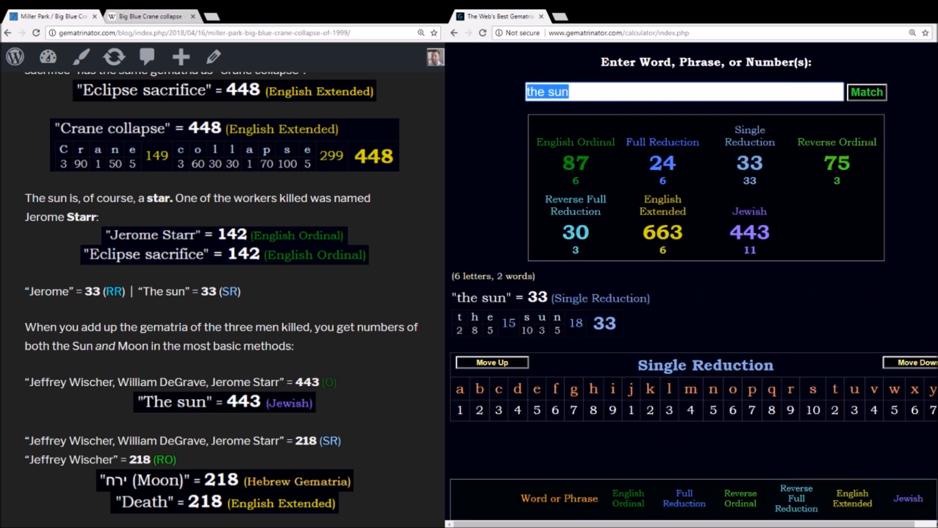
type("Jeffrey Wischer, William DeGrave, Jerome Starr")
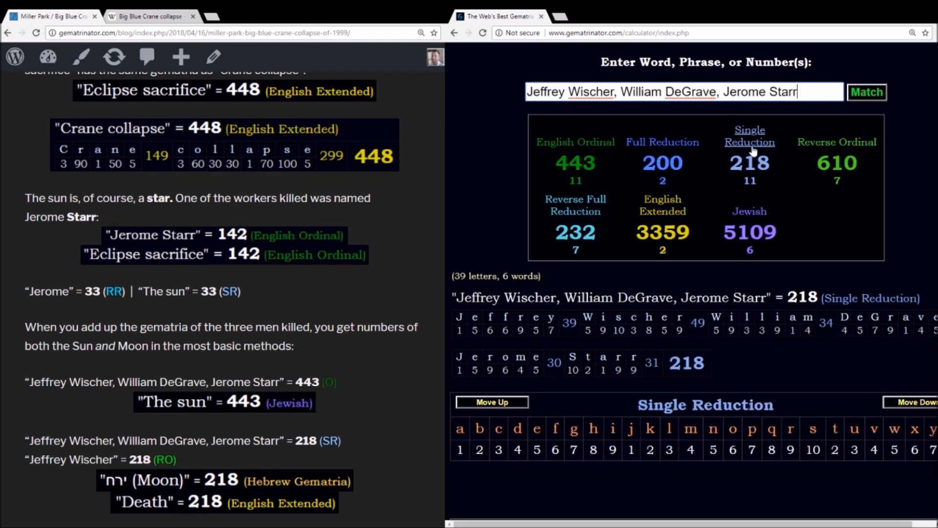
Show the victims' names at 218 in Single Reduction alongside English Ordinal.
scroll("down", 3)
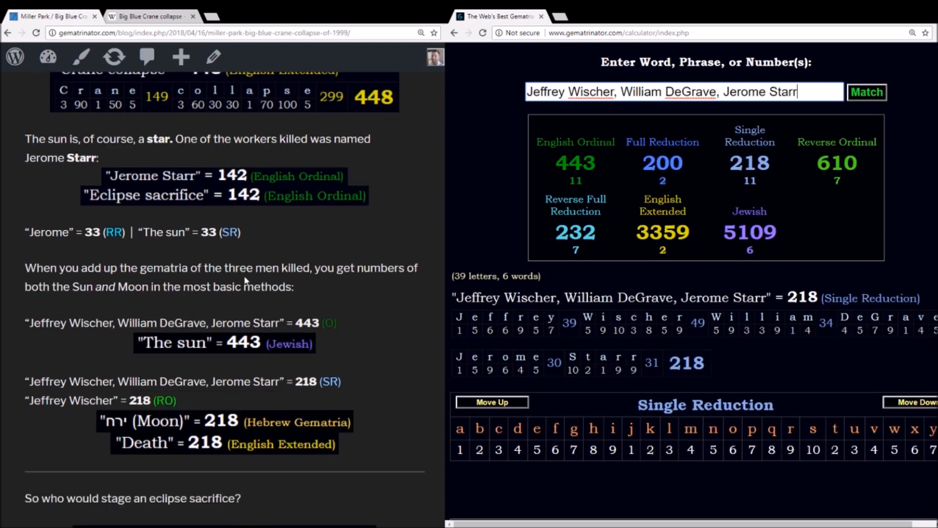
scroll("down", 3)
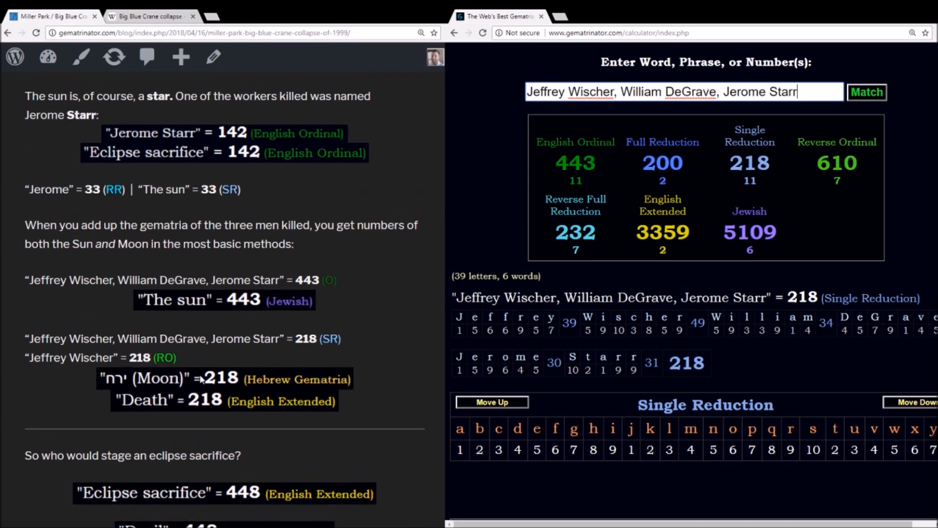
mouse_move(235, 385)
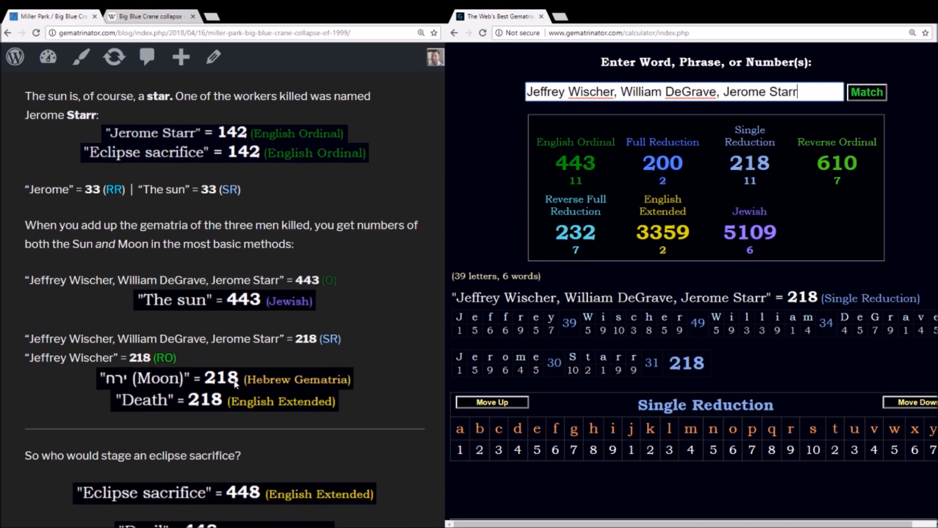
mouse_move(236, 403)
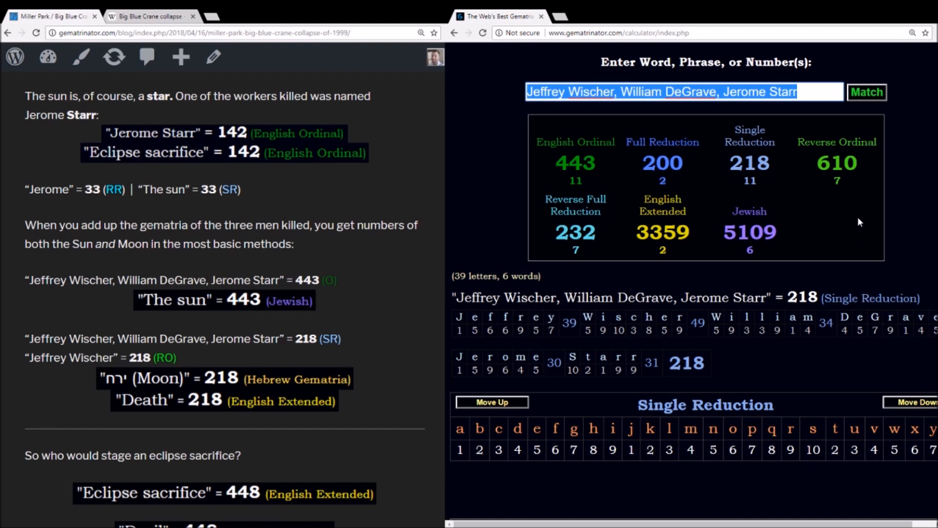
left_click(576, 142)
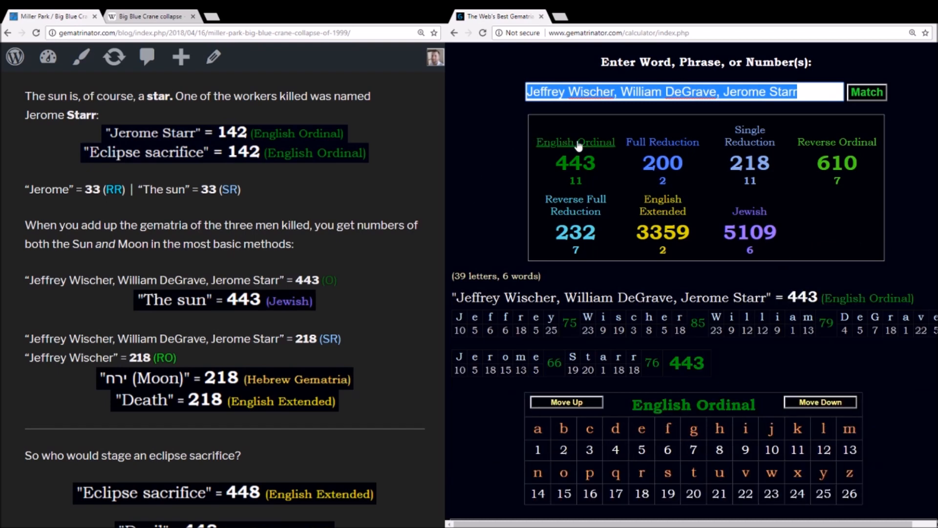
left_click(749, 142)
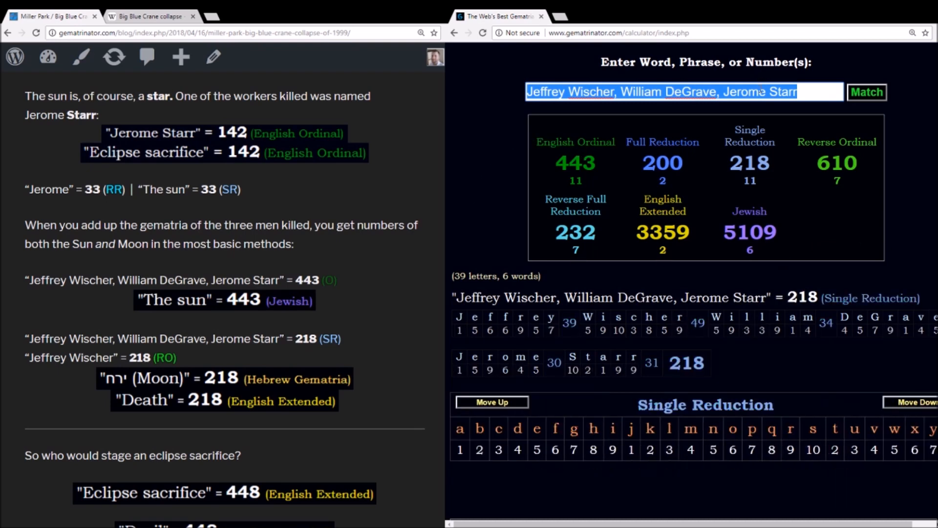
mouse_move(836, 142)
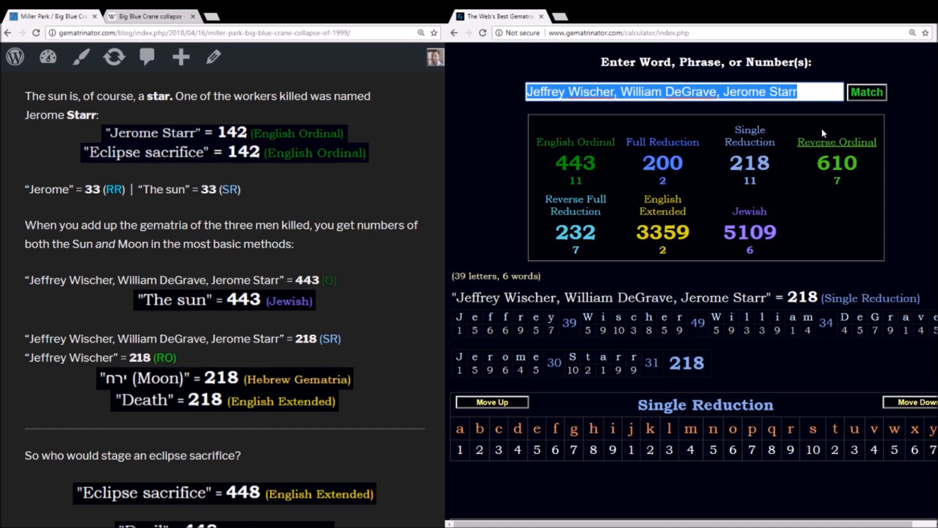
left_click(837, 142)
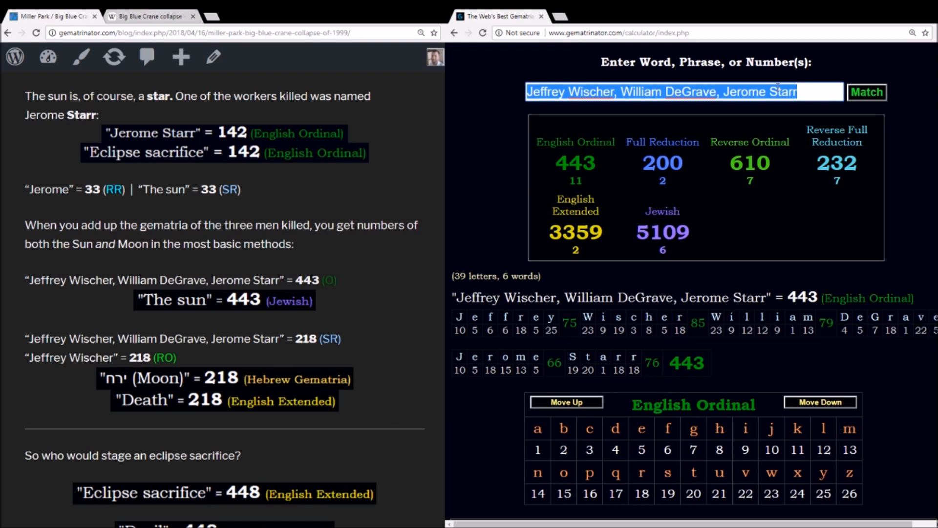
type("Crucifix")
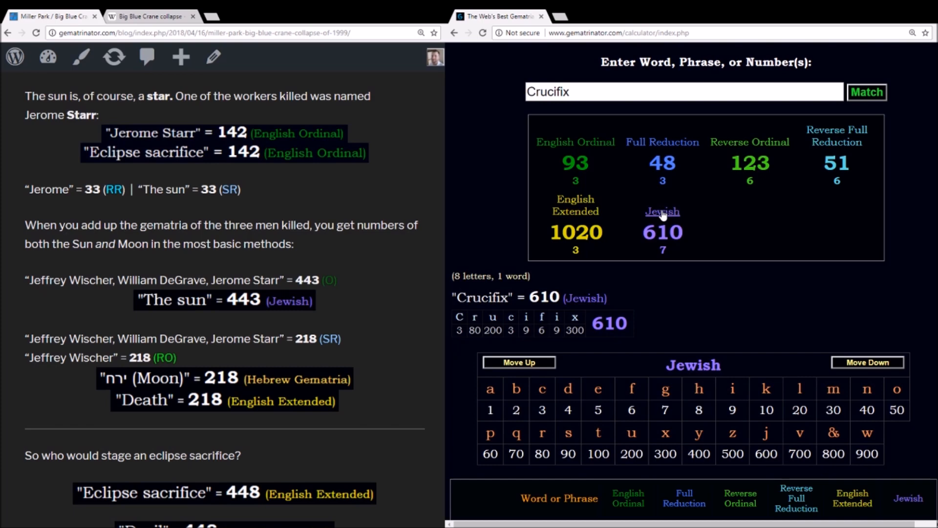
type("Jeffrey Wischer, William DeGrave, Jerome Starr")
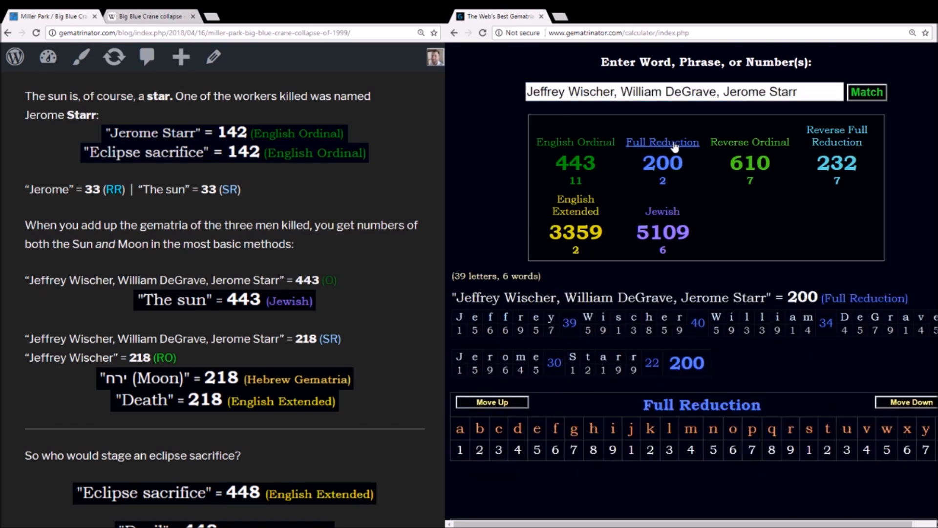
mouse_move(663, 74)
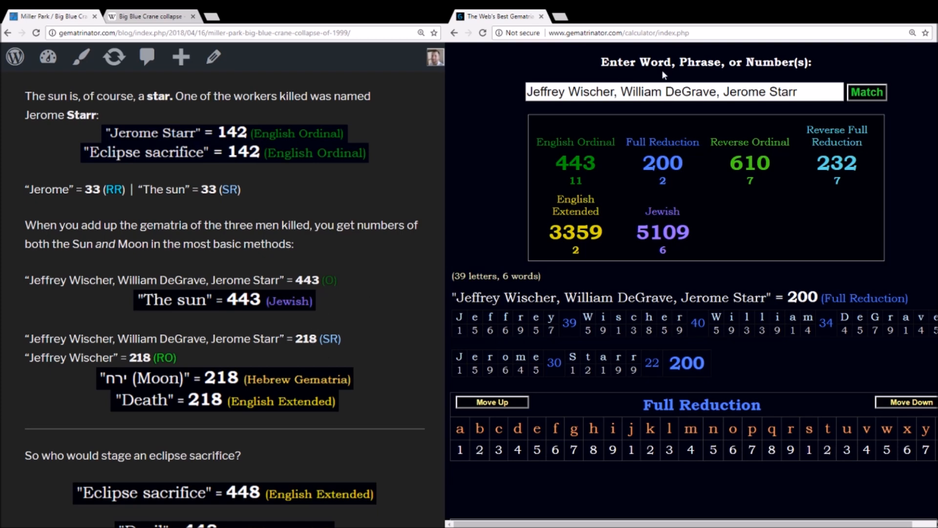
type("Jeffrey")
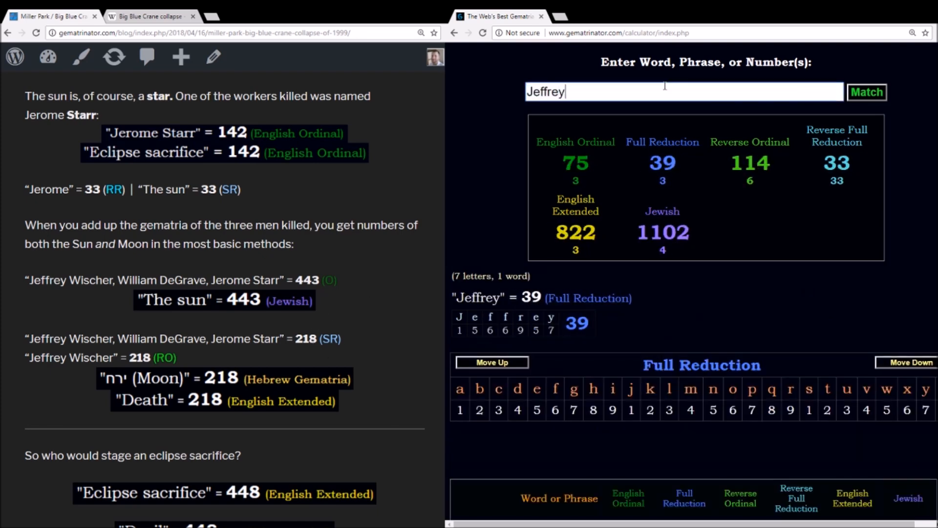
type("Wischer")
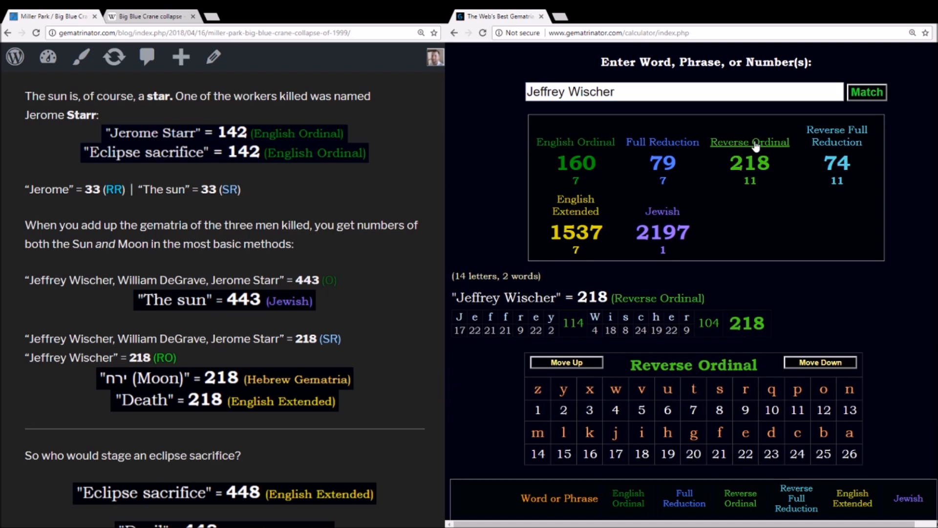
mouse_move(371, 198)
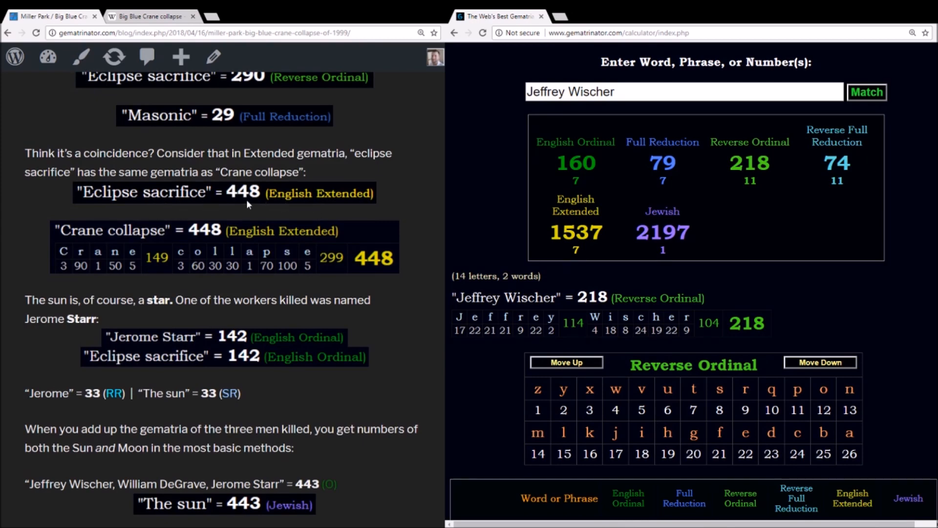
mouse_move(212, 242)
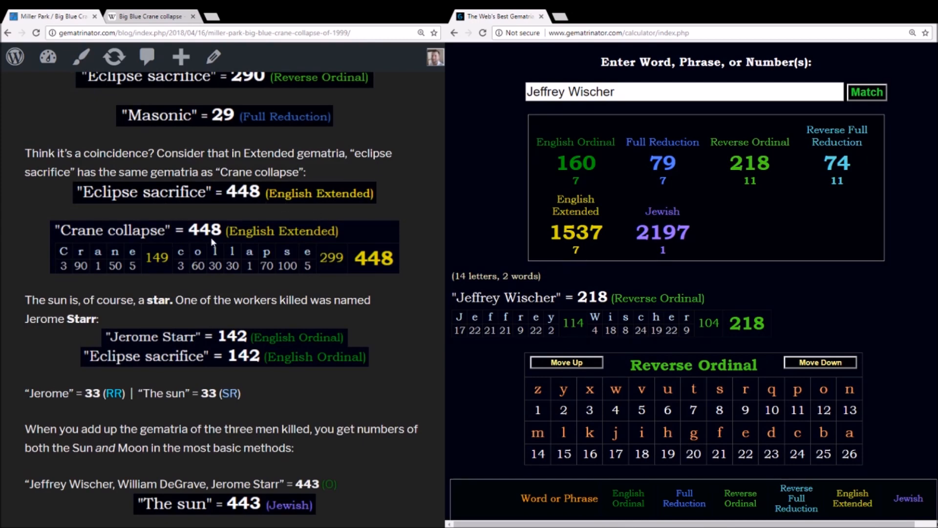
Confirm 'Devil' totals 448 in English Extended.
scroll("down", 3)
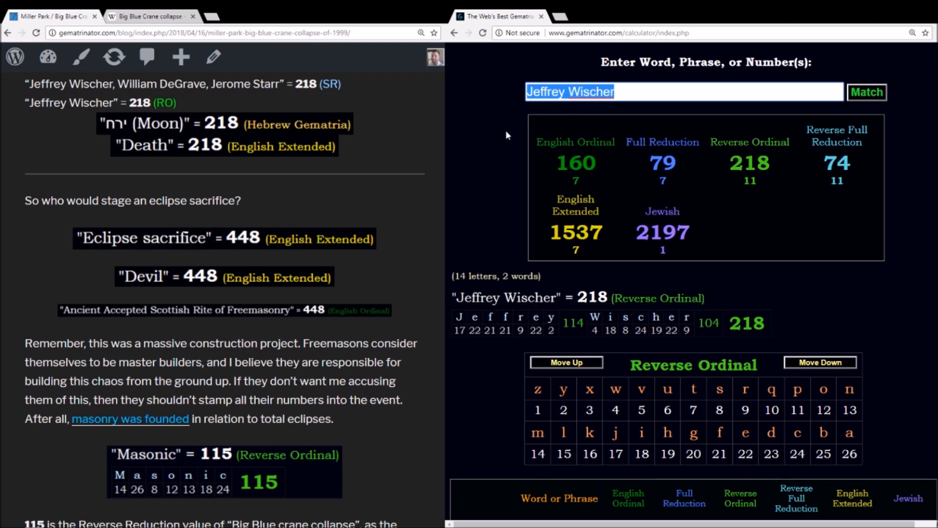
type("Devil")
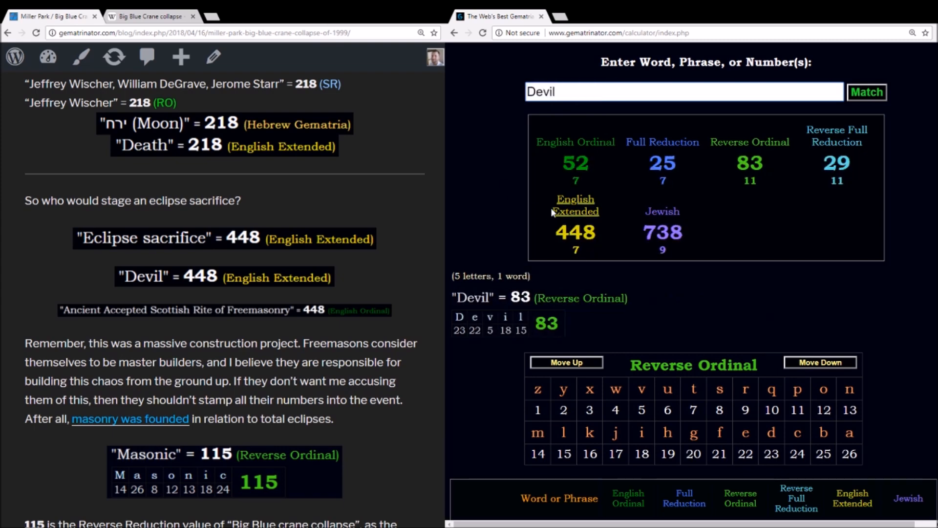
left_click(575, 204)
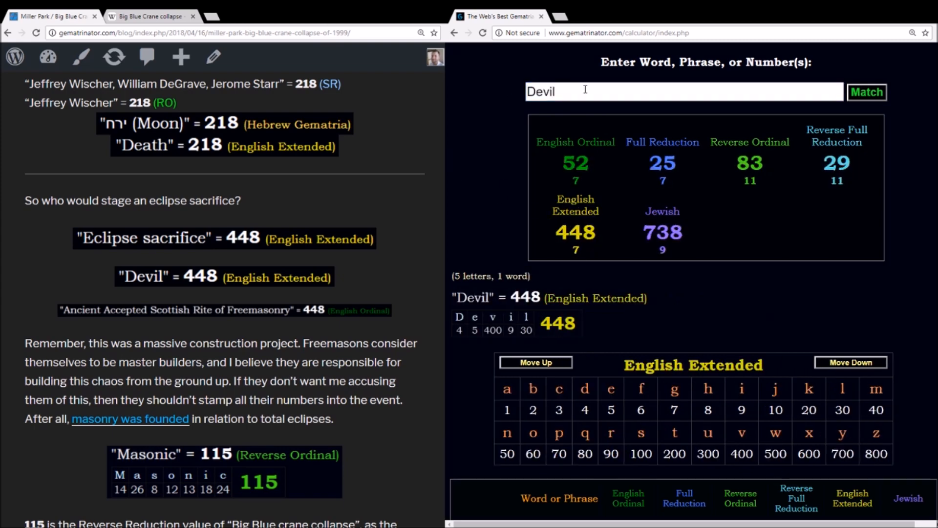
Show 'Ancient Accepted Scottish Rite of Freemasonry' at 448 English Ordinal and its Extended breakdown.
type("Ancient Accepted Scottish Rite of Freemasonry")
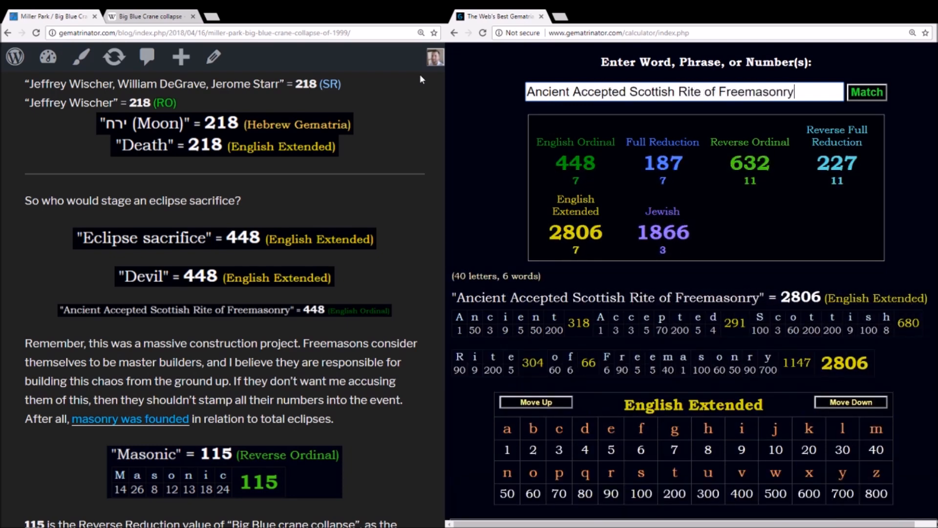
left_click(575, 141)
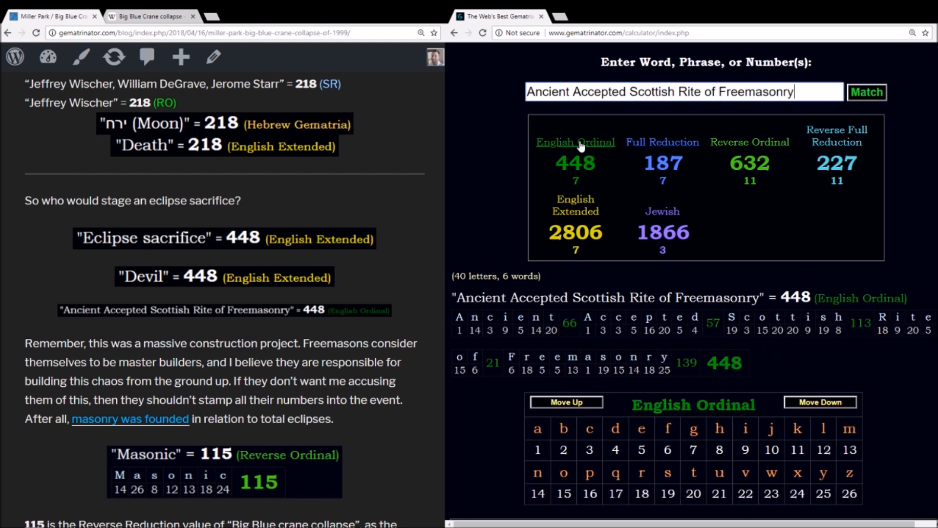
left_click(575, 142)
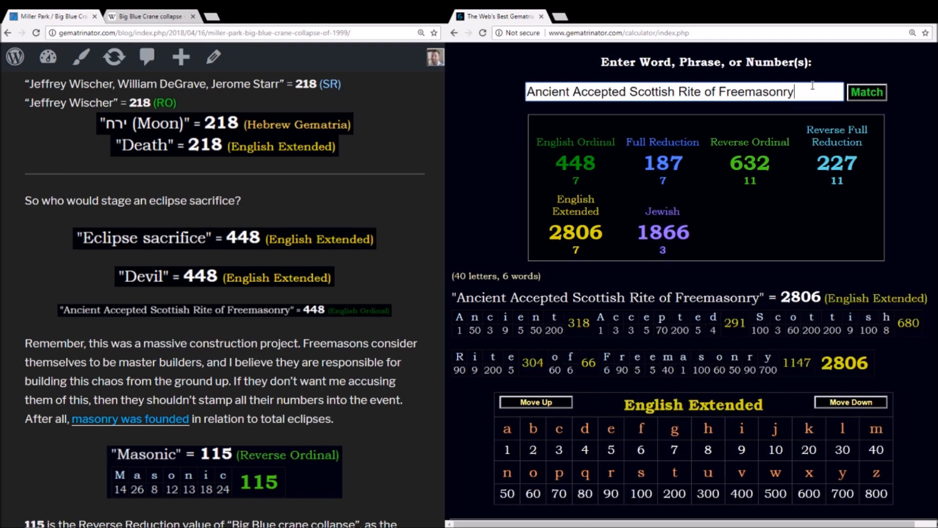
triple_click(682, 92)
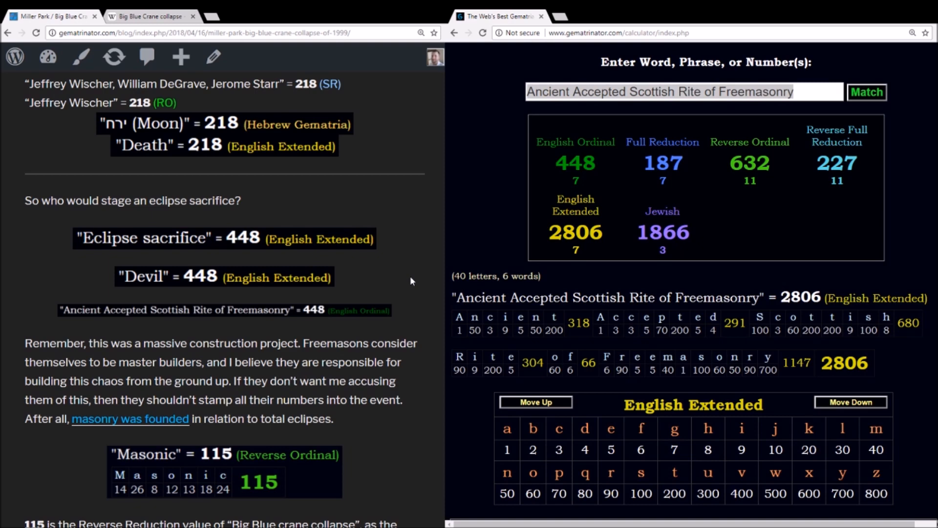
mouse_move(399, 274)
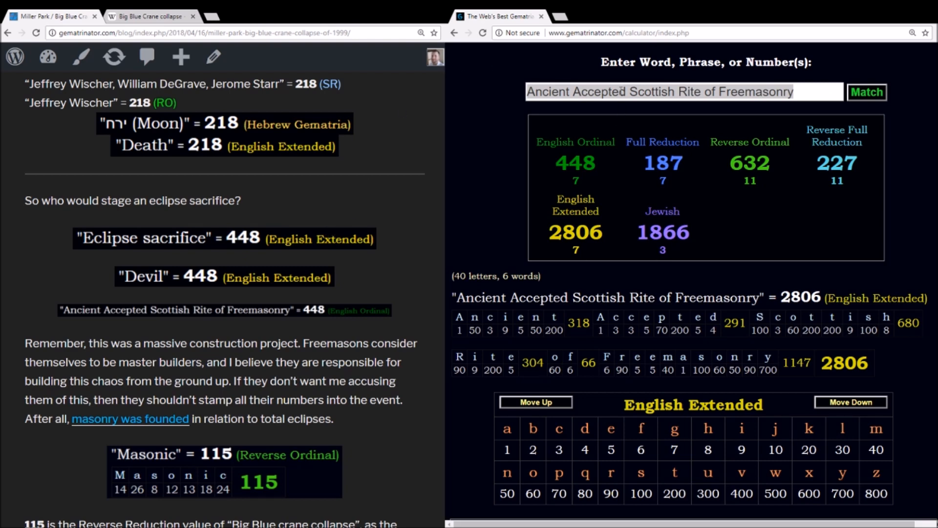
Check 'Masonic' at 115 across Full Reduction and Reverse Ordinal breakdowns.
type("Masonic")
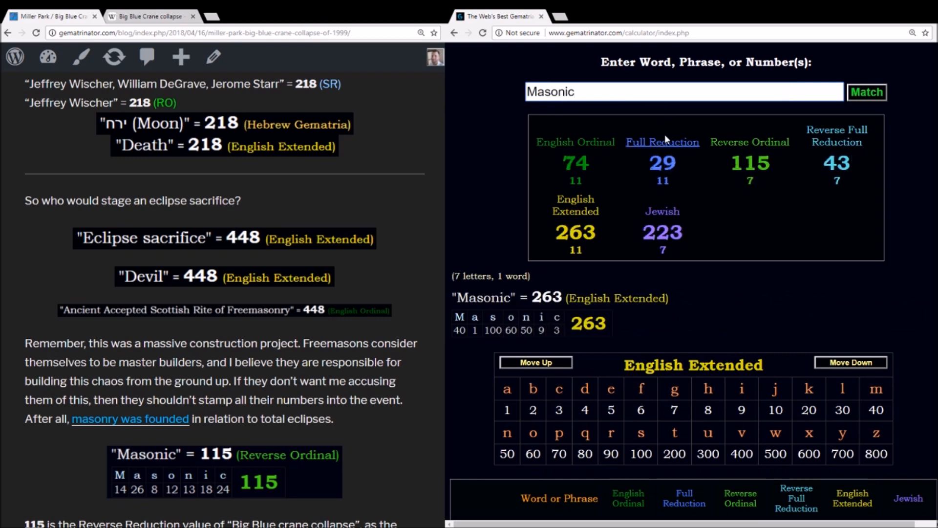
left_click(662, 142)
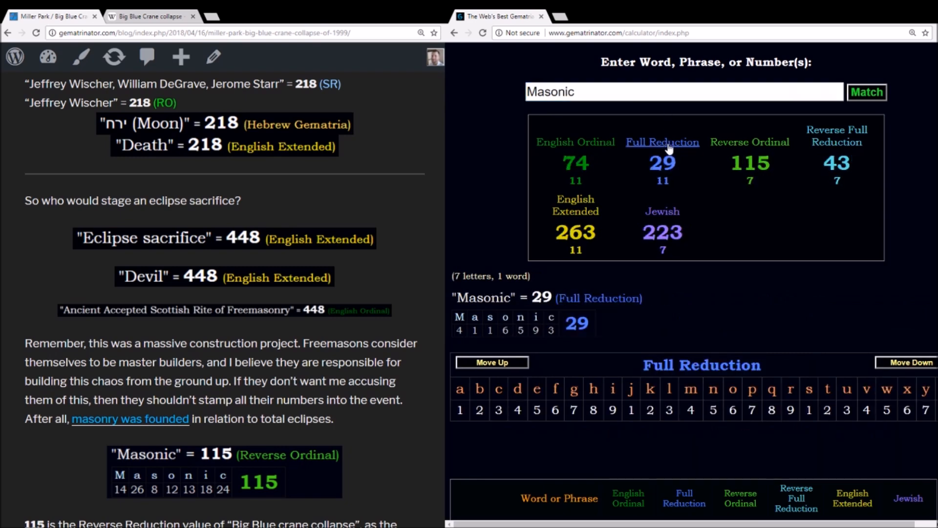
left_click(749, 142)
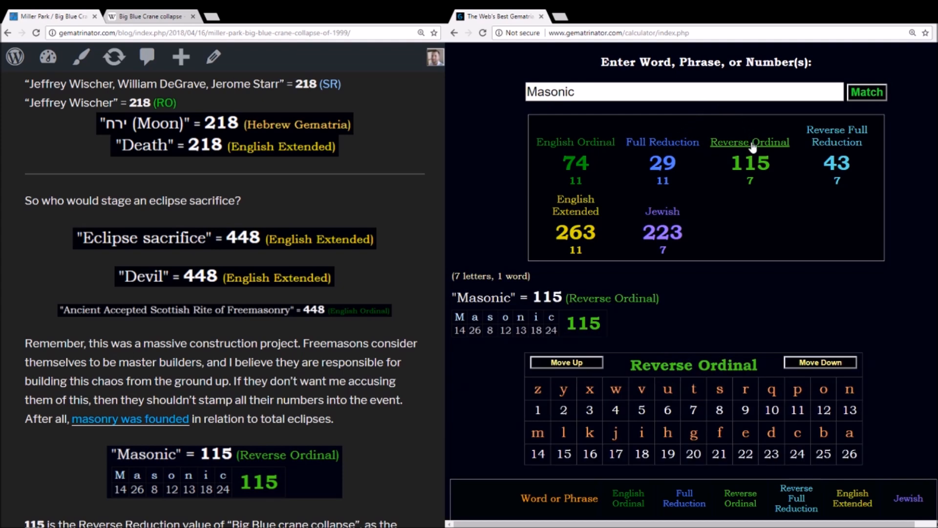
left_click(663, 212)
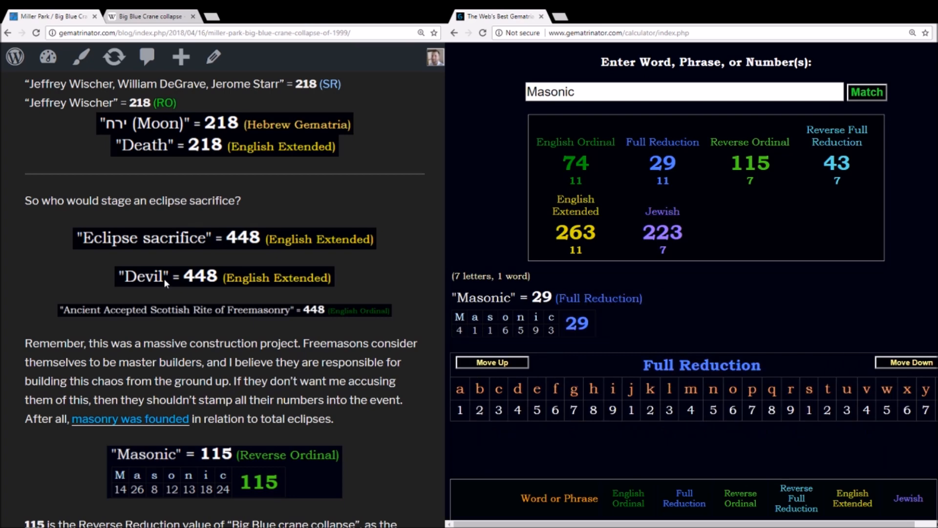
mouse_move(123, 134)
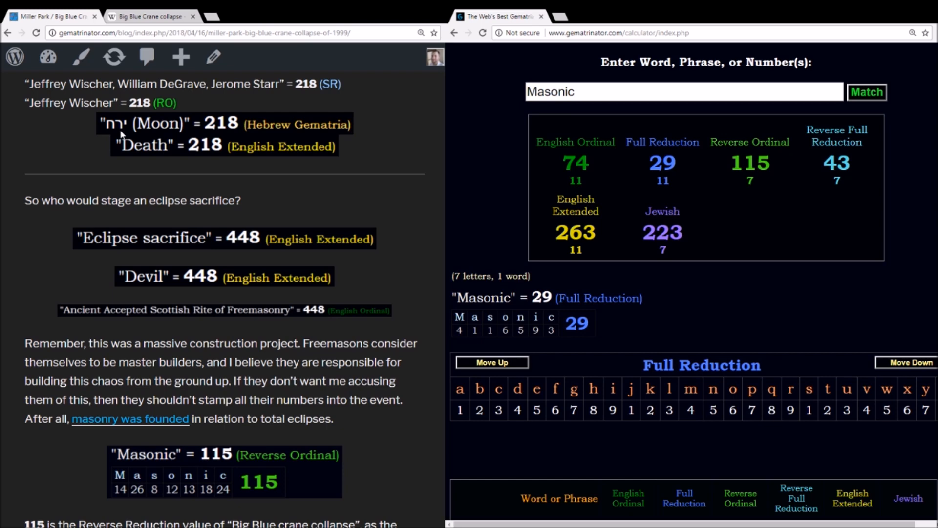
scroll("down", 3)
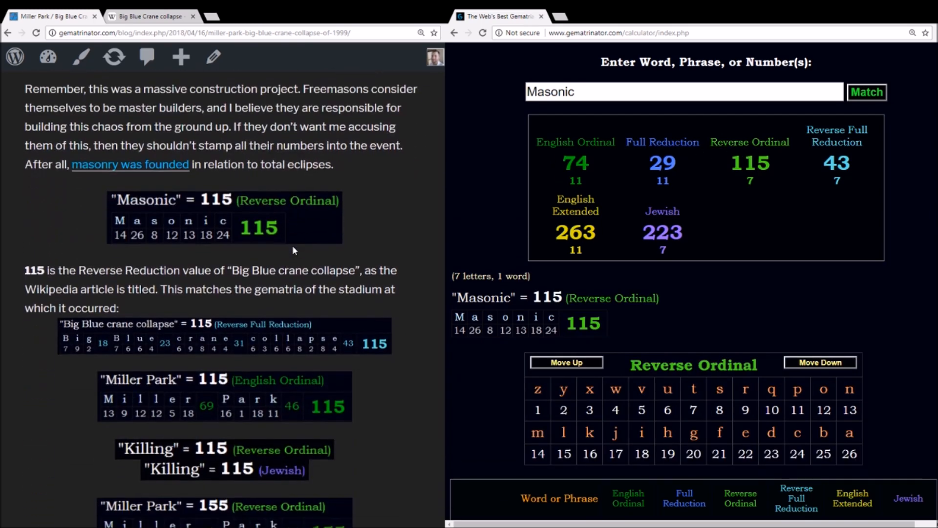
Check 'Killing' at 115 in Jewish and Reverse Ordinal, then 'Miller Park' at 115 English Ordinal.
type("K")
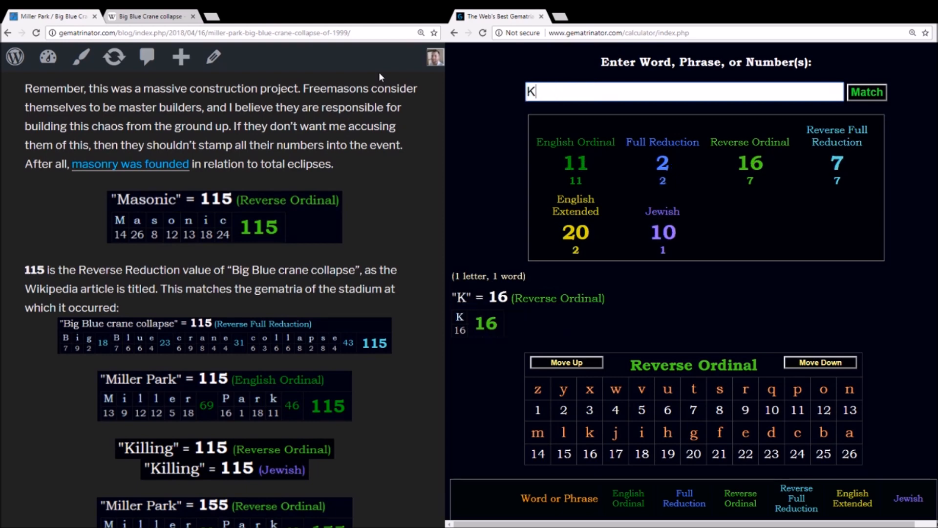
type("illing")
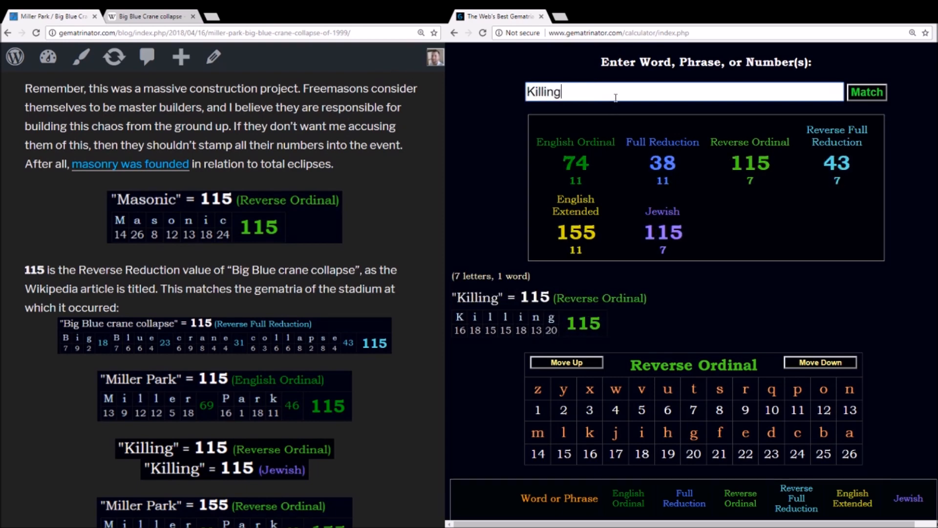
left_click(663, 211)
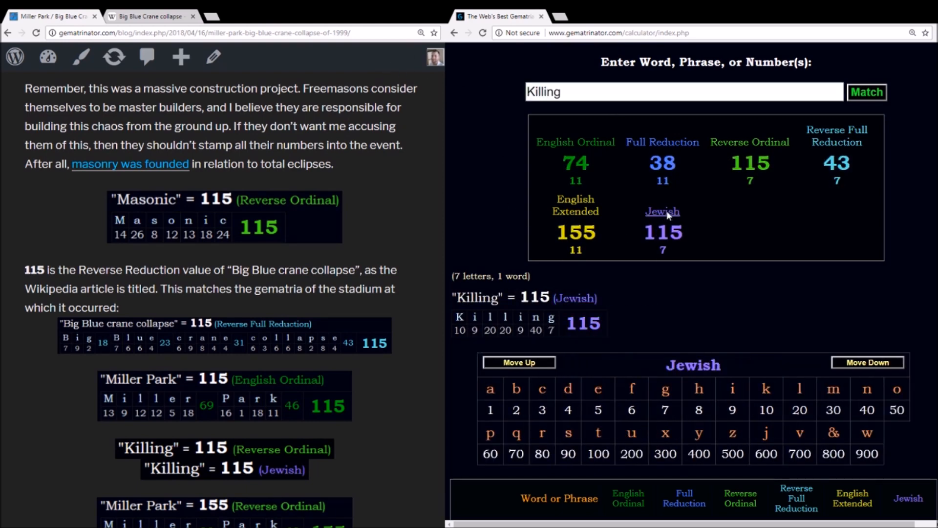
left_click(749, 142)
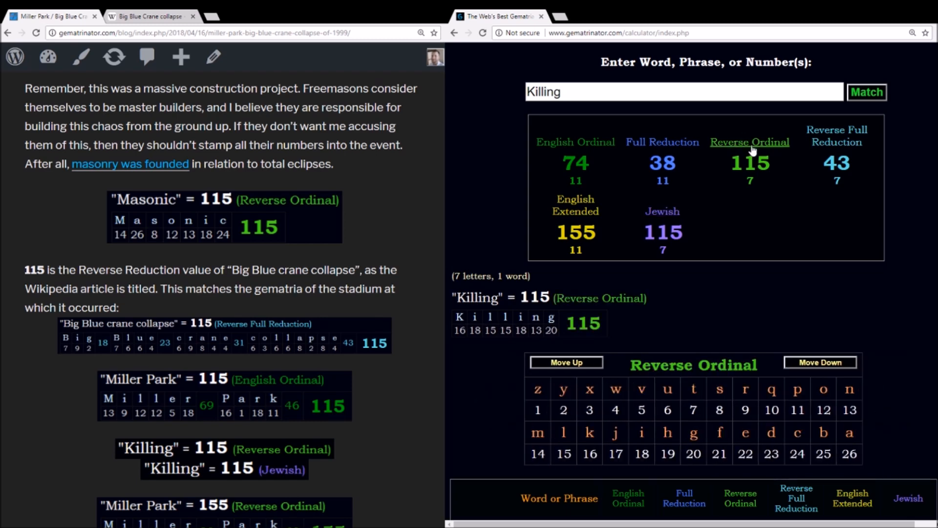
type("Miller Park")
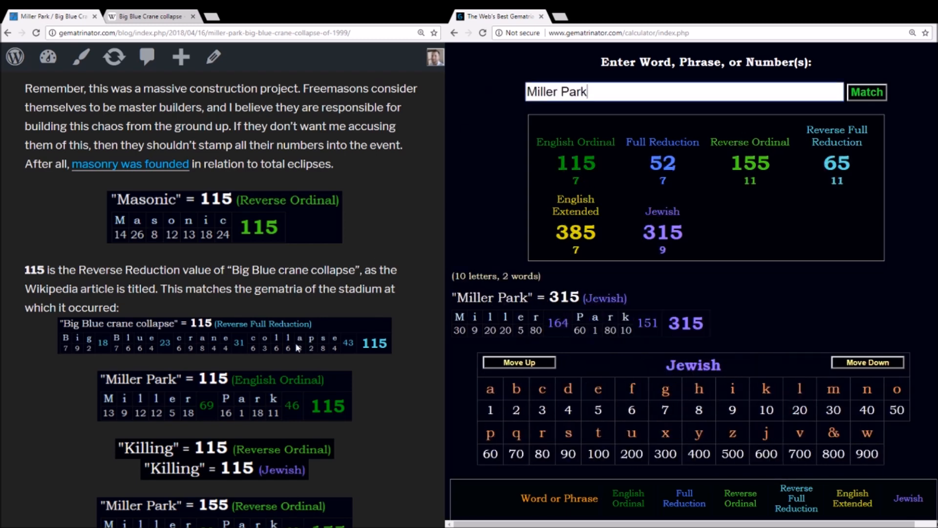
scroll("down", 3)
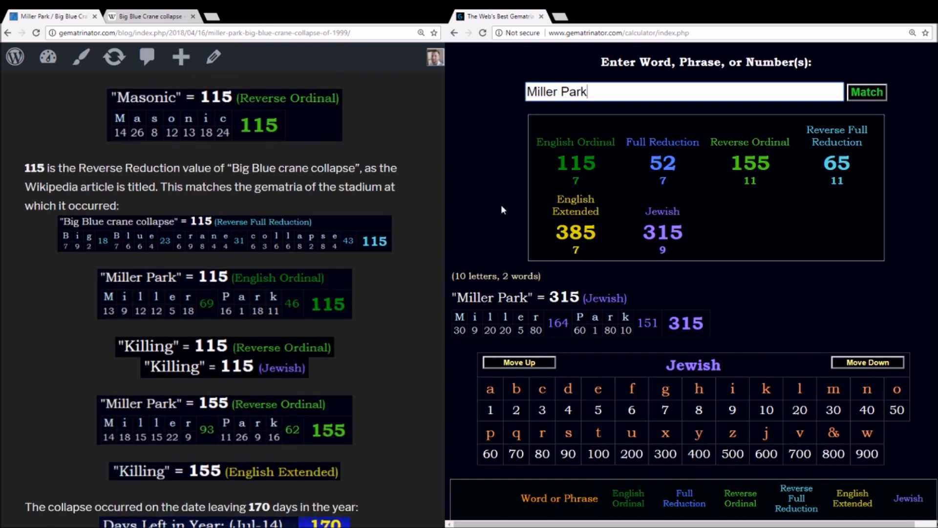
left_click(575, 141)
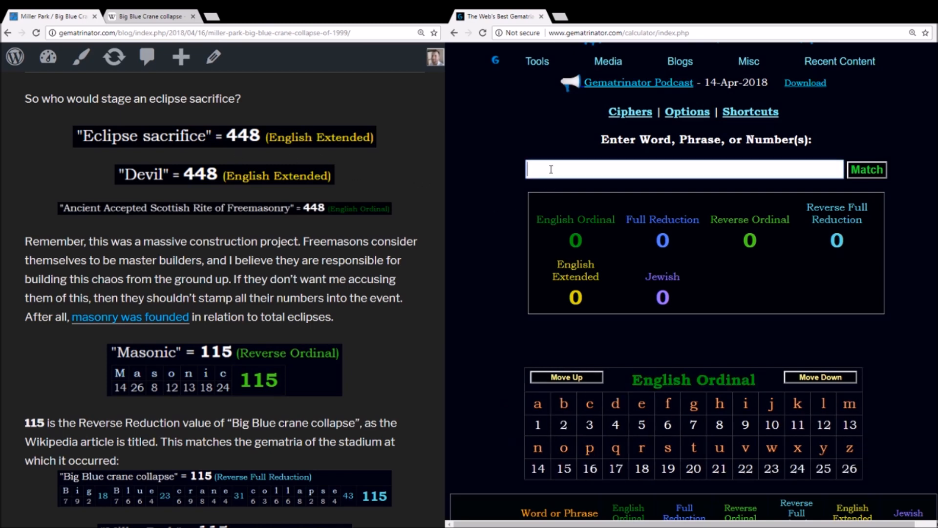
Re-enter 'Ancient Accepted Scottish Rite of Freemasonry', totalling 448 English Ordinal.
type("Ancient Accepted Scottish")
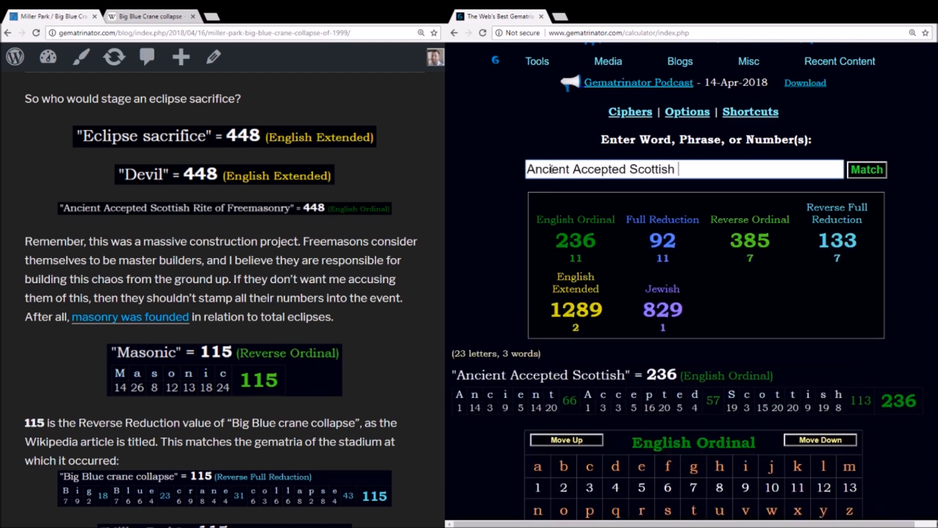
type("Rite of Freemasonry")
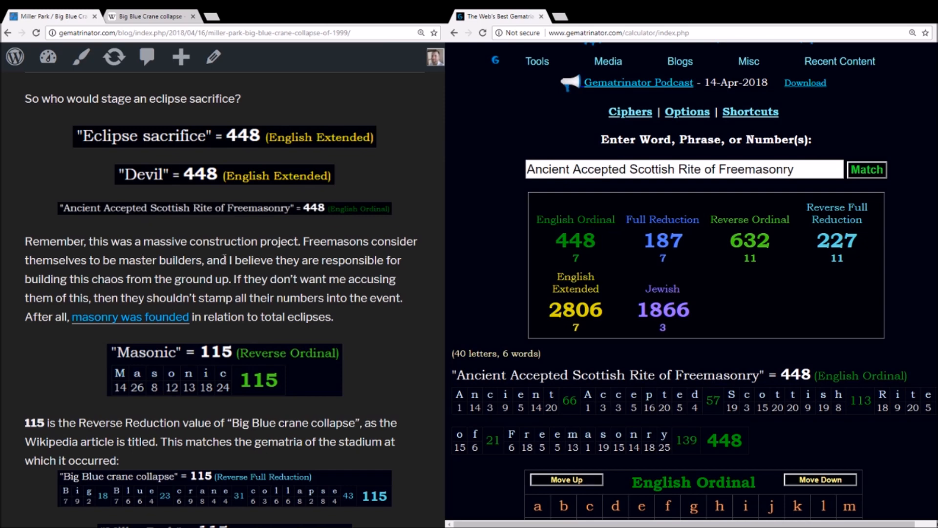
mouse_move(239, 276)
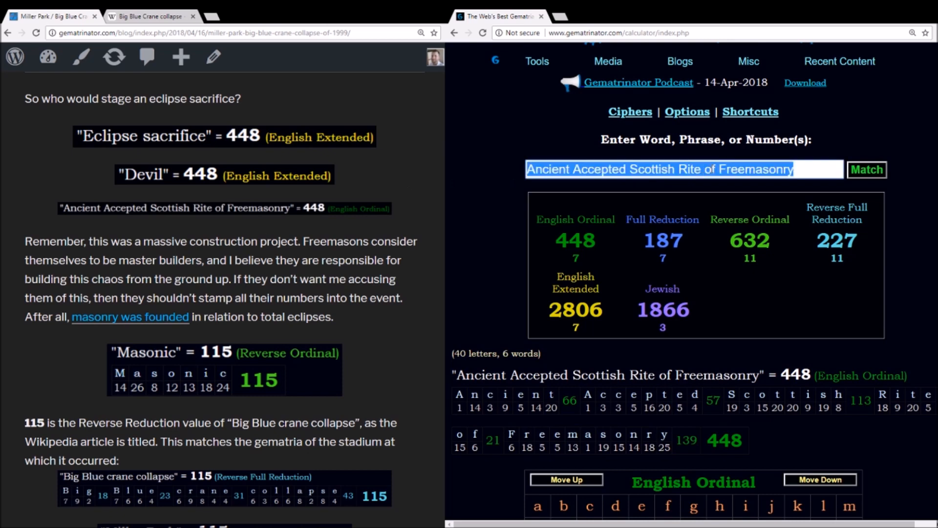
Recheck 'Masonic' in Full Reduction, then 'Killing' in English Ordinal.
type("Masonic")
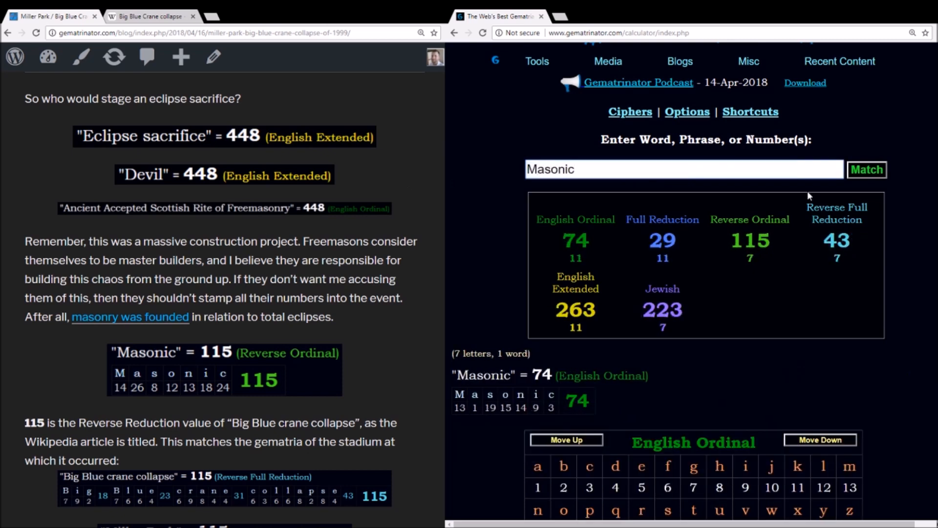
left_click(663, 219)
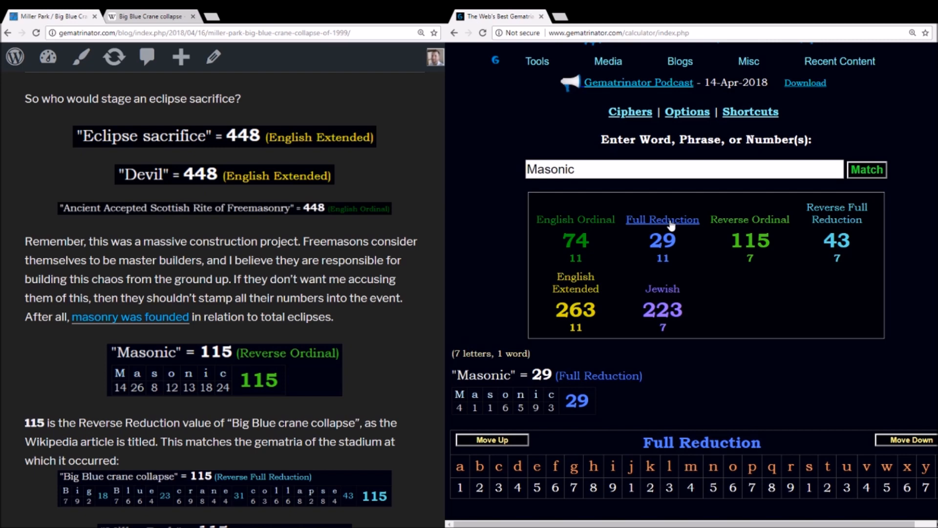
left_click(575, 219)
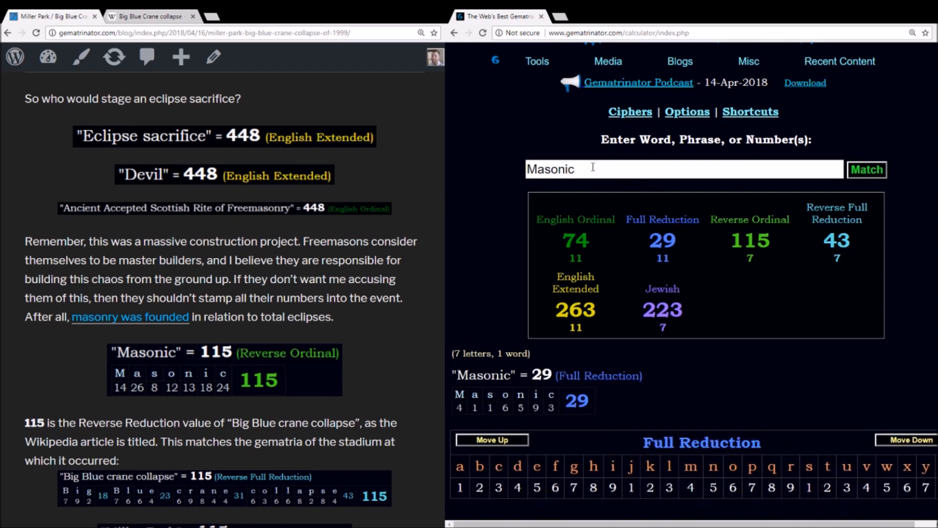
type("Killing")
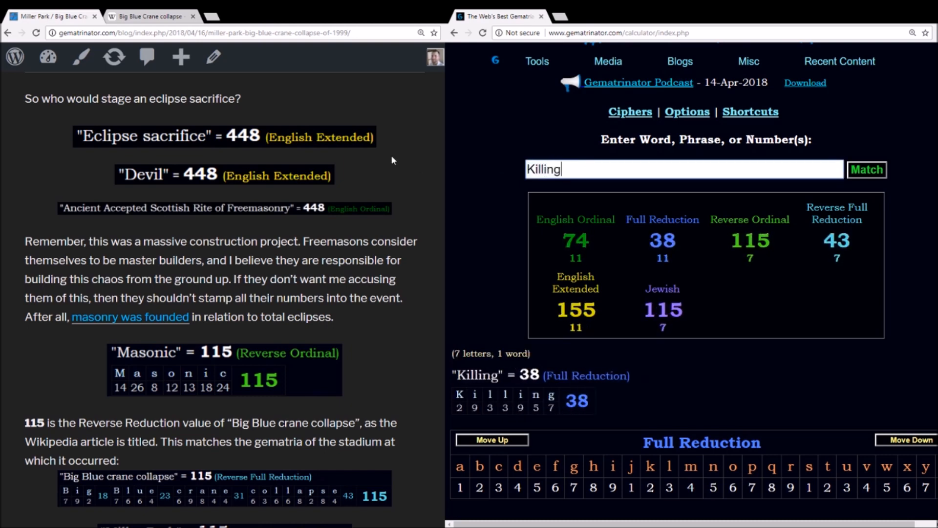
left_click(575, 219)
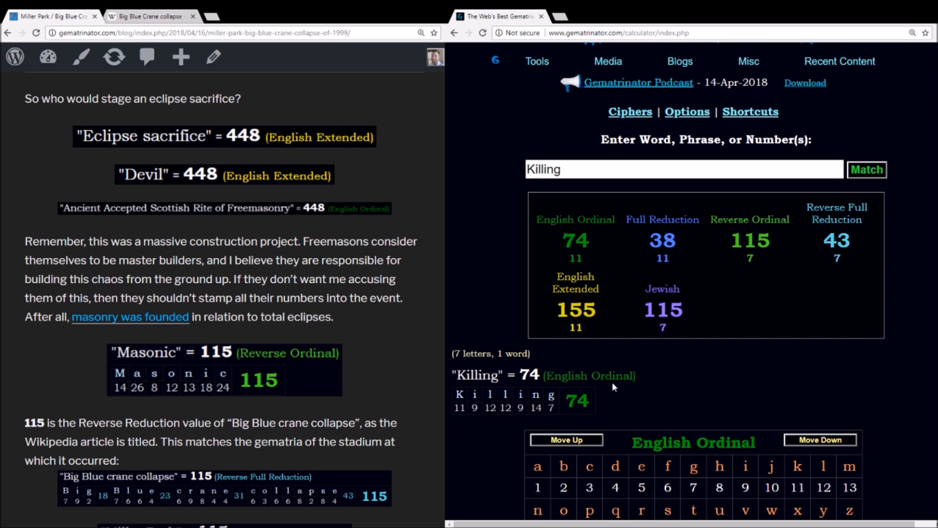
Show 'Killing' at 115 in Jewish and Reverse Ordinal, then begin 'Big Blue crane collapse'.
left_click(661, 289)
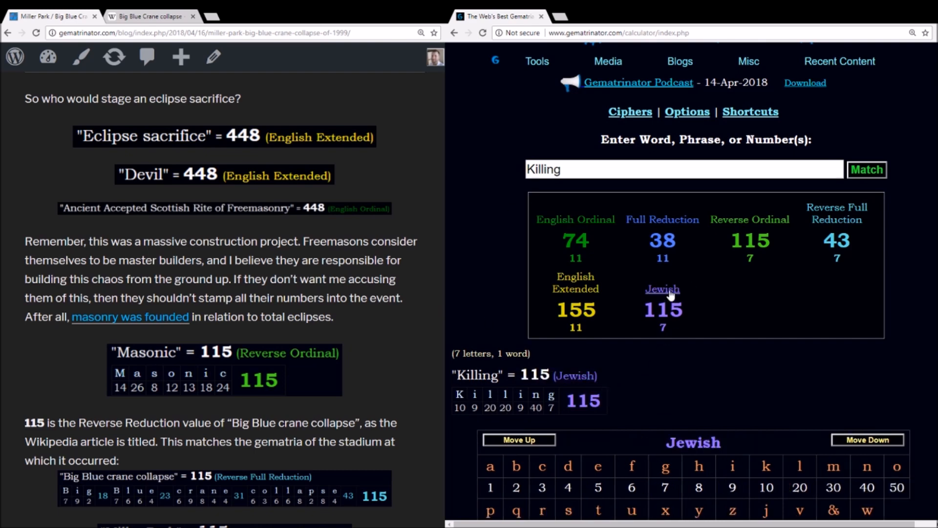
left_click(749, 219)
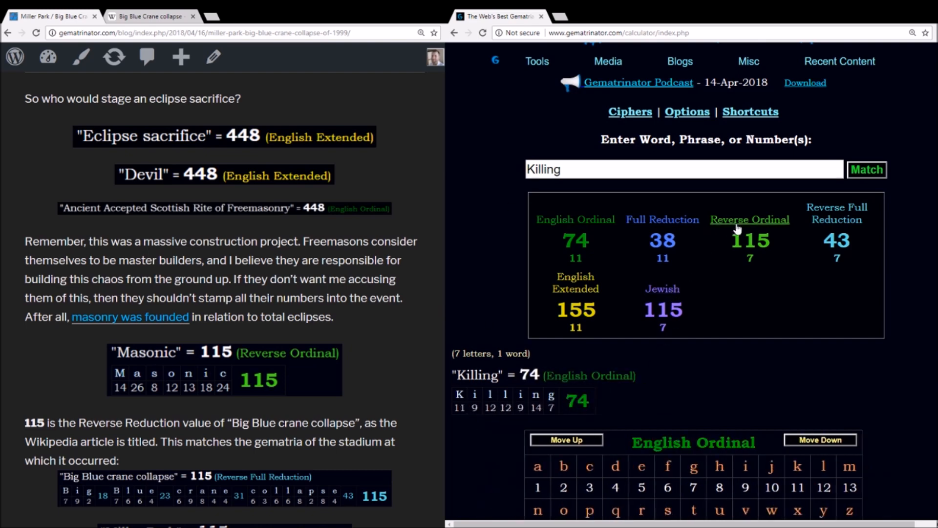
left_click(750, 219)
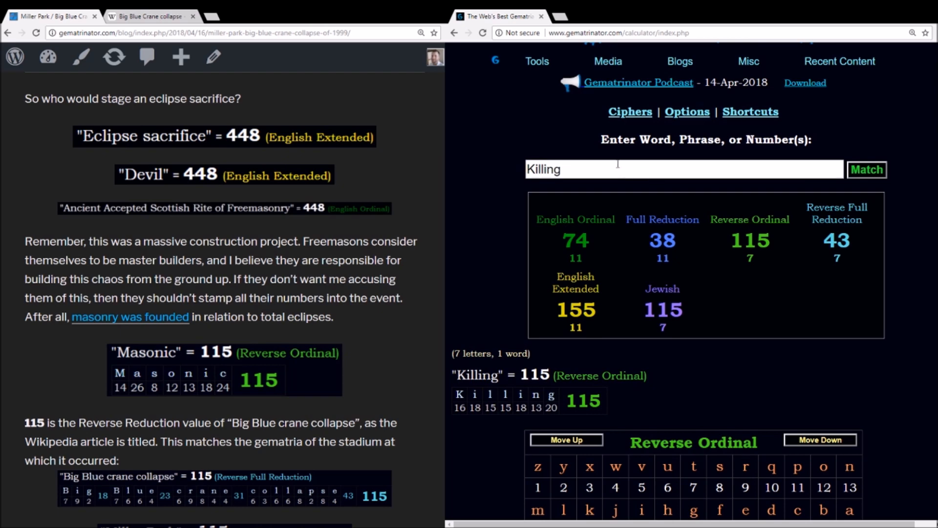
double_click(542, 170)
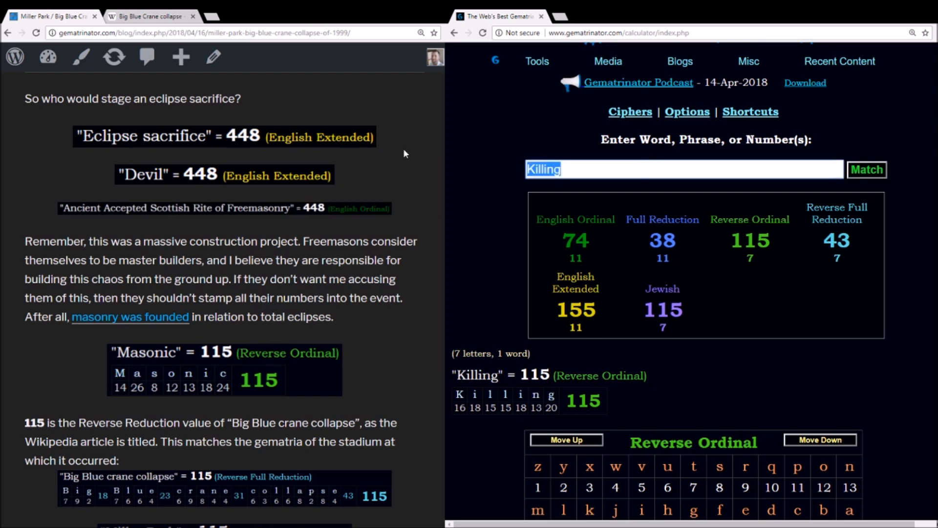
type("Big Blue crane collapse")
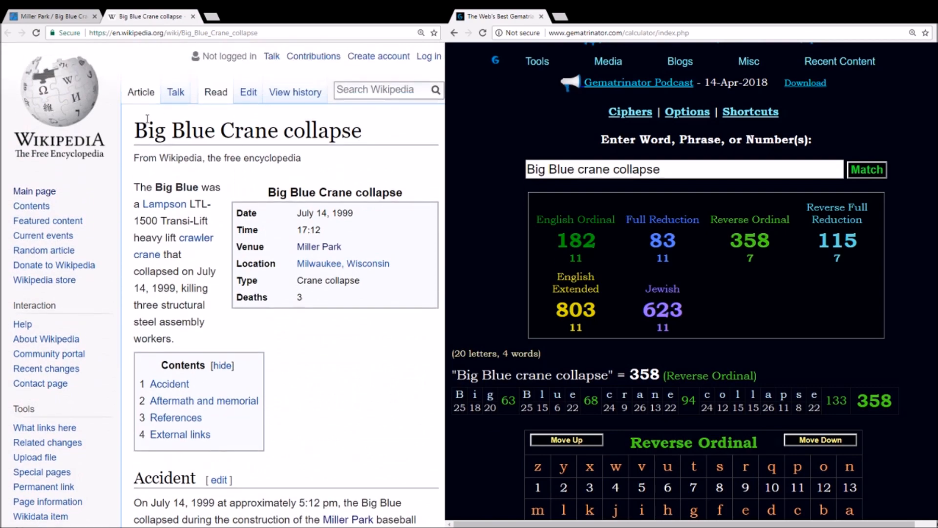
Check 'Big Blue crane collapse' in Reverse Ordinal and 'Miller Park' at 155 Reverse, 115 English Ordinal.
triple_click(246, 130)
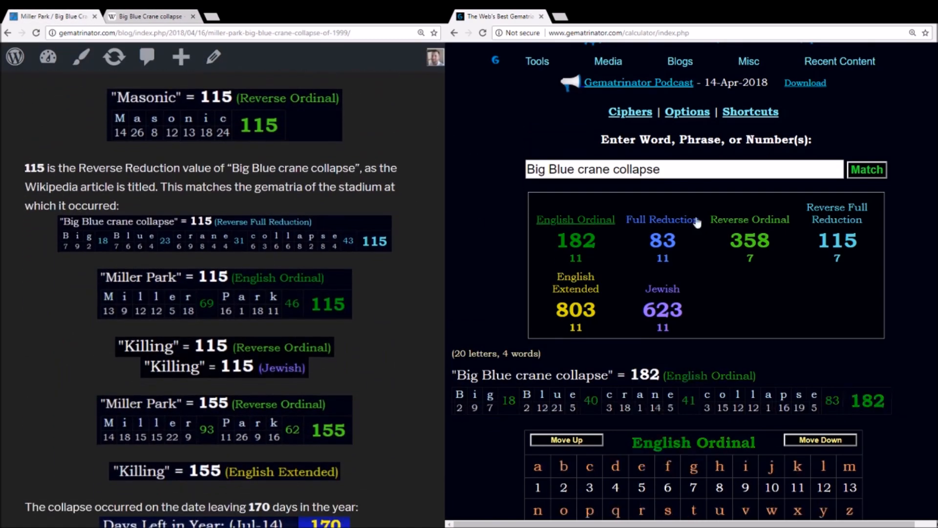
left_click(836, 213)
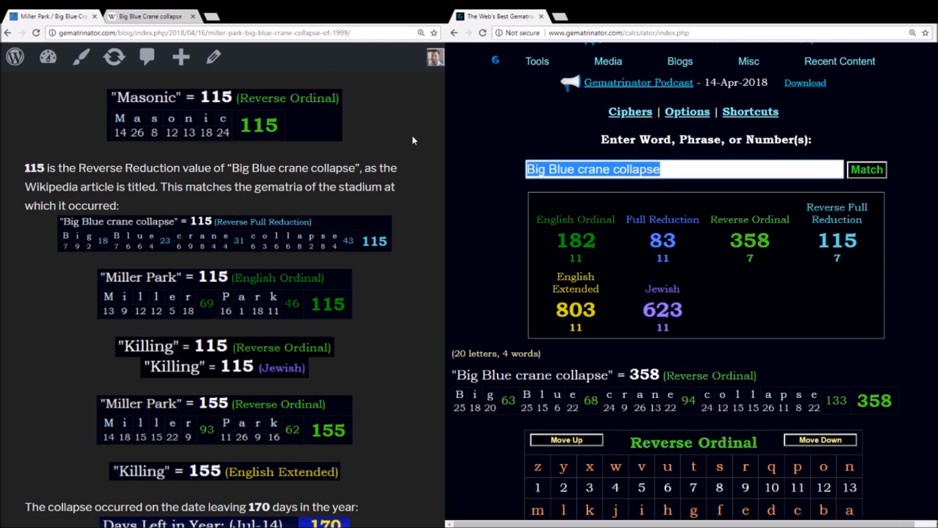
type("Miller Park")
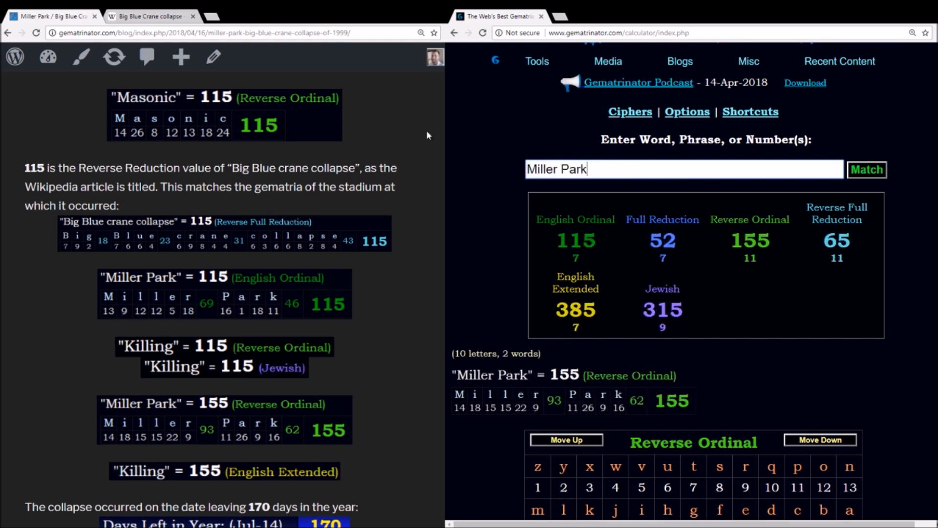
left_click(575, 219)
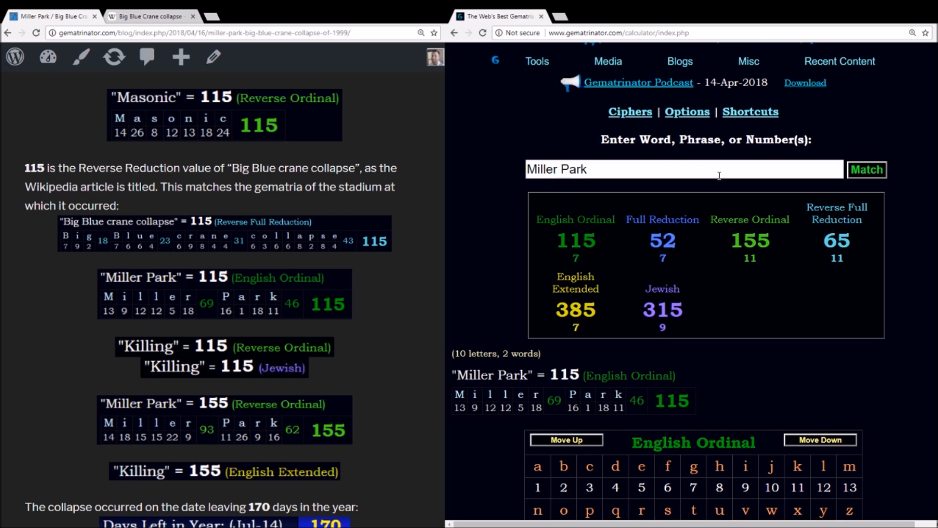
Confirm 'Killing' totals 155 in English Extended.
left_click(750, 219)
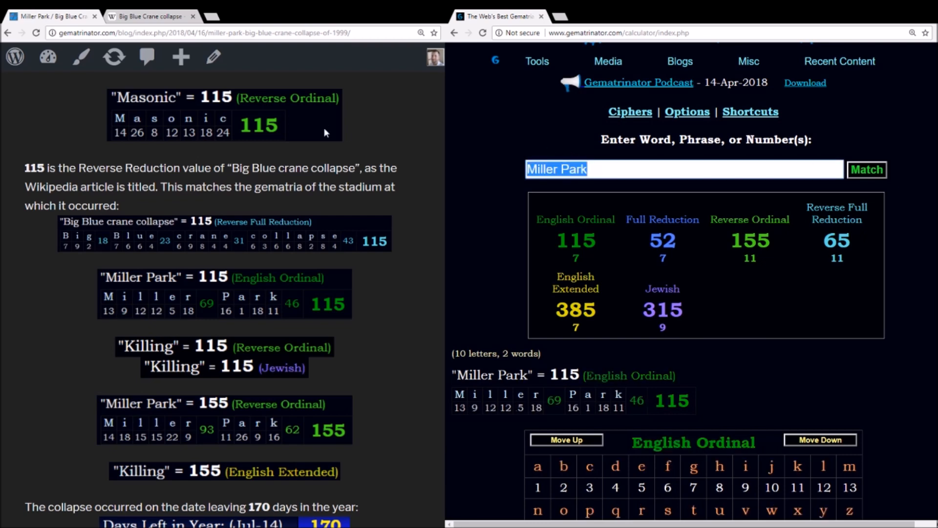
type("Killing")
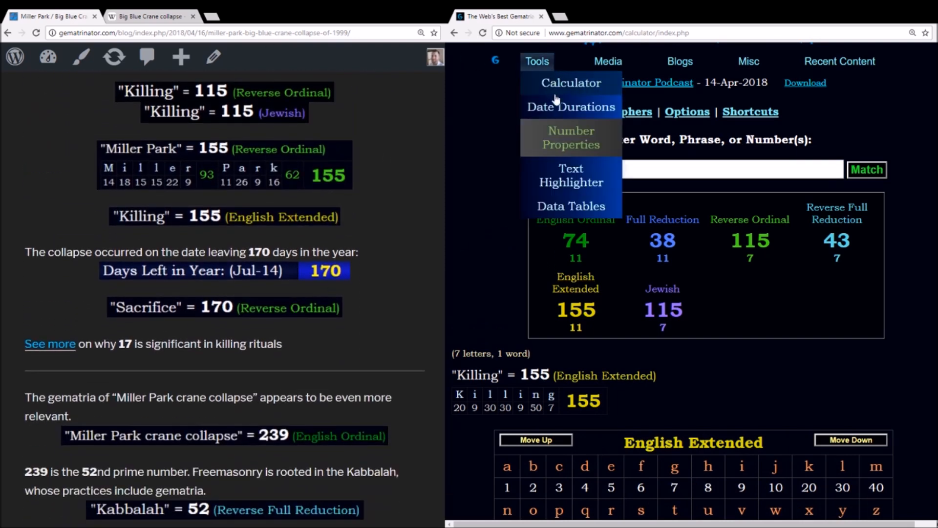
Read July 14, 1999 as leaving 170 days in the Date Calculator, then reselect the word input.
left_click(571, 106)
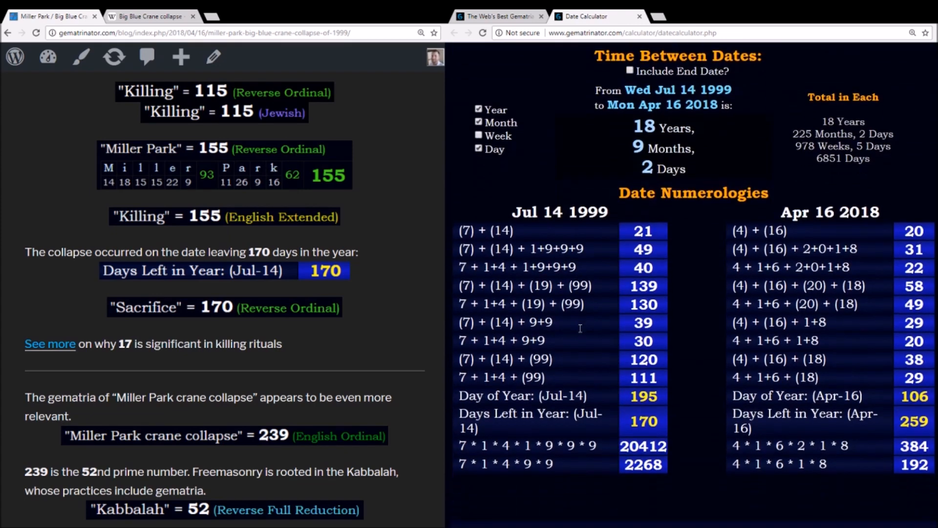
double_click(643, 421)
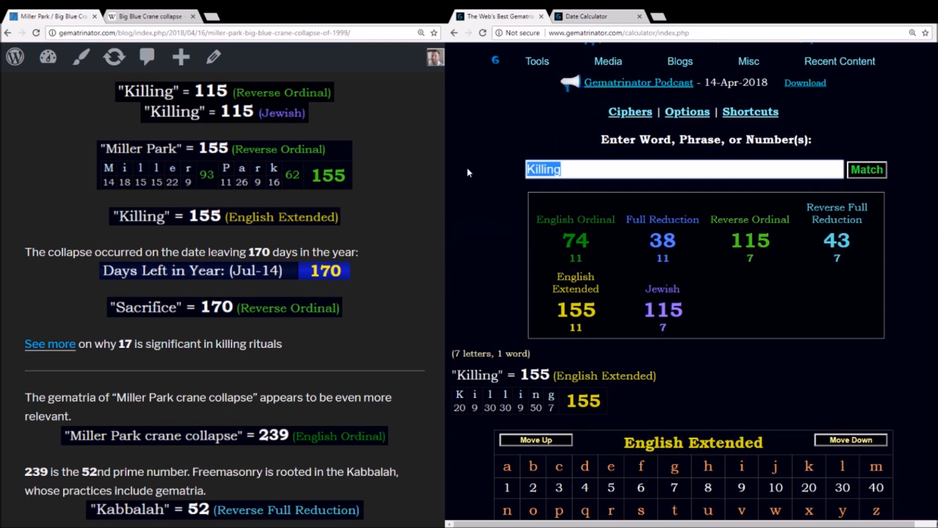
Show Sacrifice at 170 Reverse Ordinal, then Moon at 170 Jewish.
type("Sacrifice")
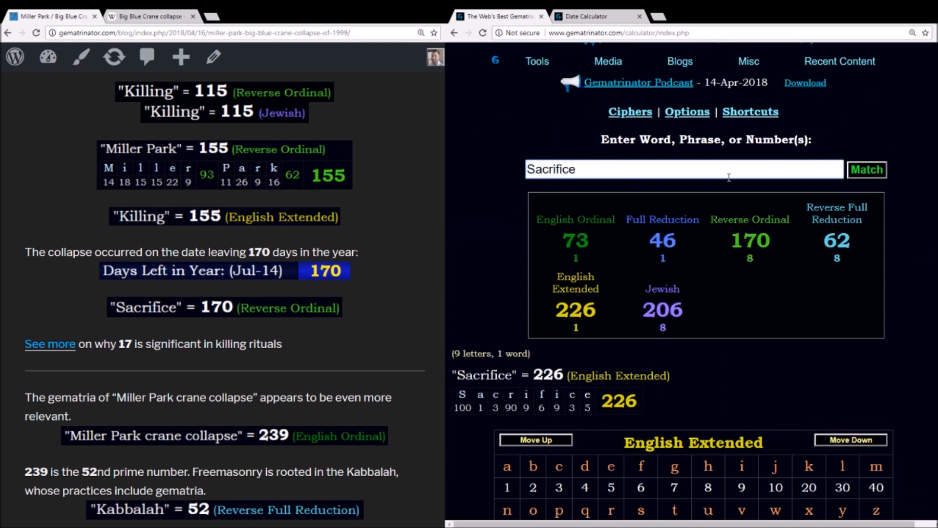
left_click(749, 220)
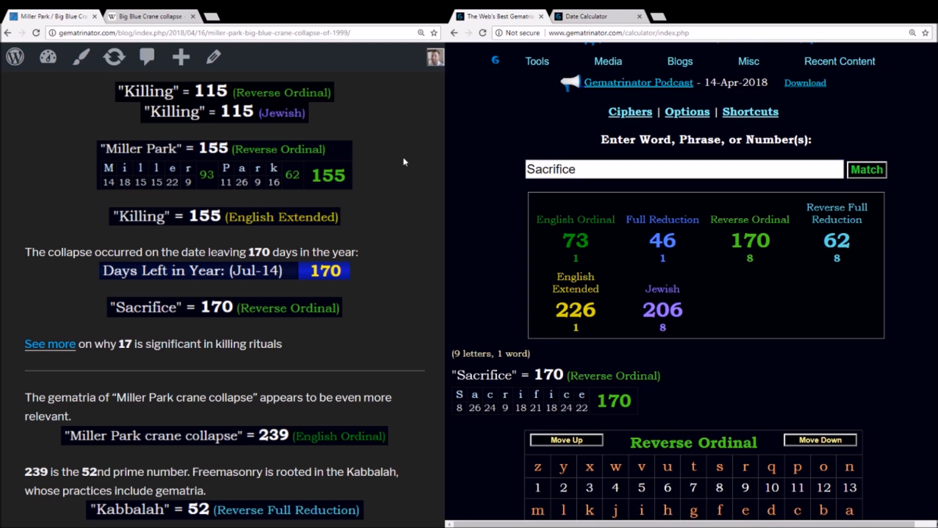
double_click(550, 169)
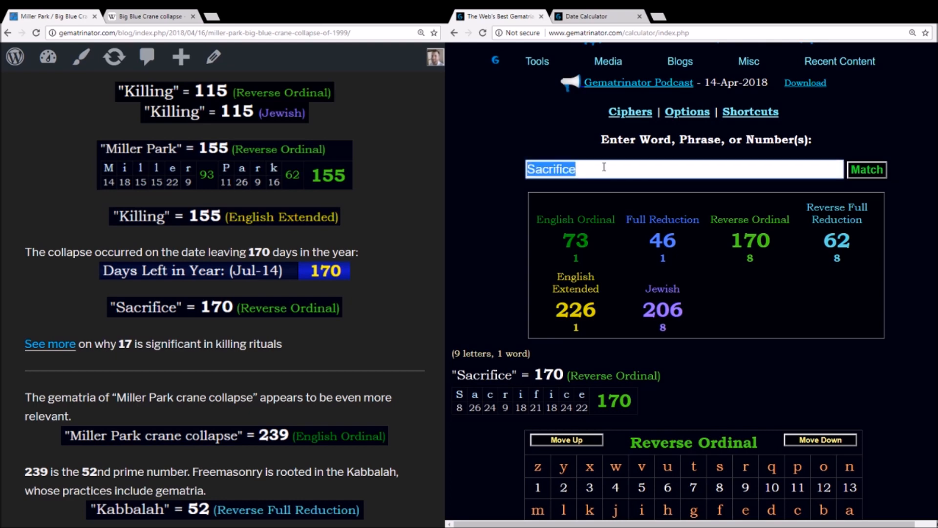
type("Moon")
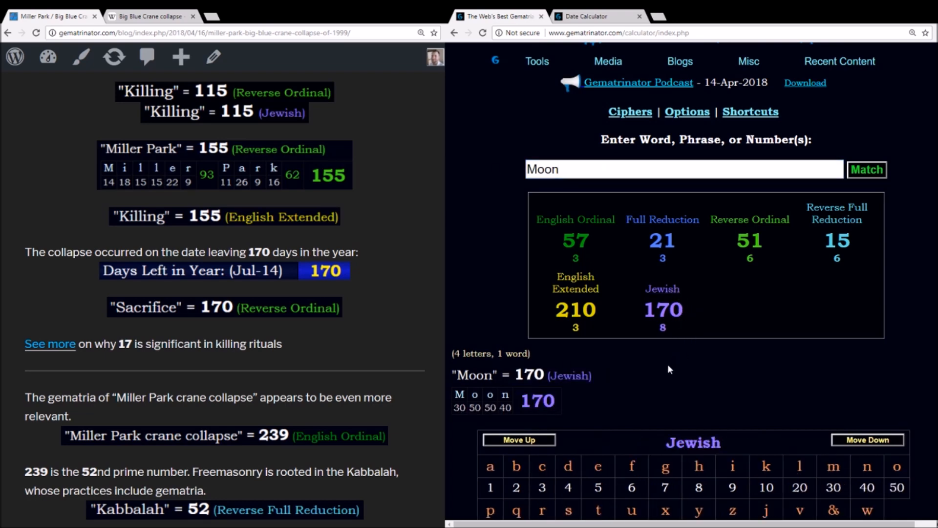
mouse_move(620, 367)
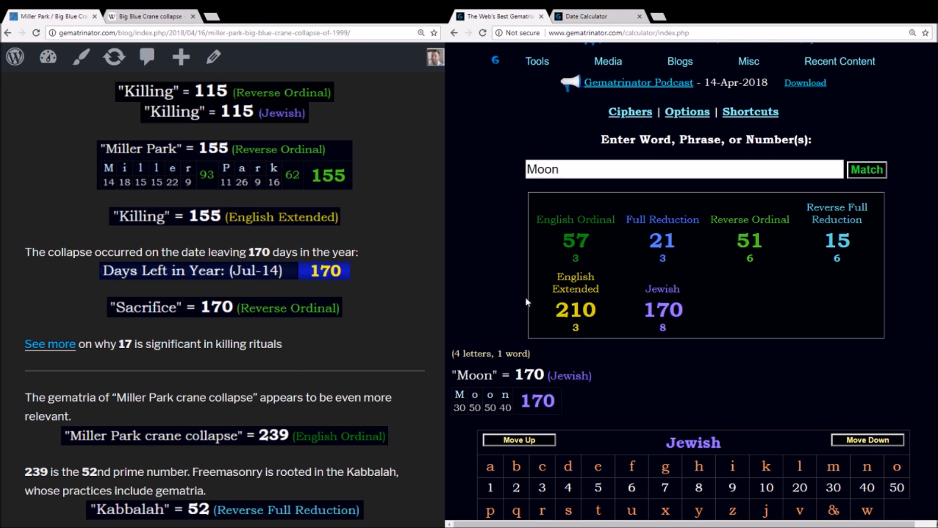
scroll("down", 3)
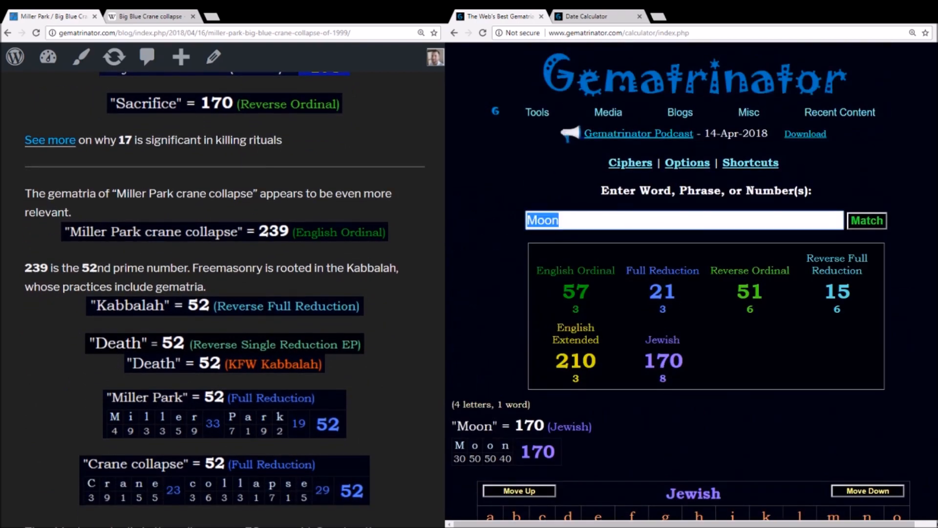
Show Miller Park crane collapse totalling 239 in English Ordinal.
type("Miller Park")
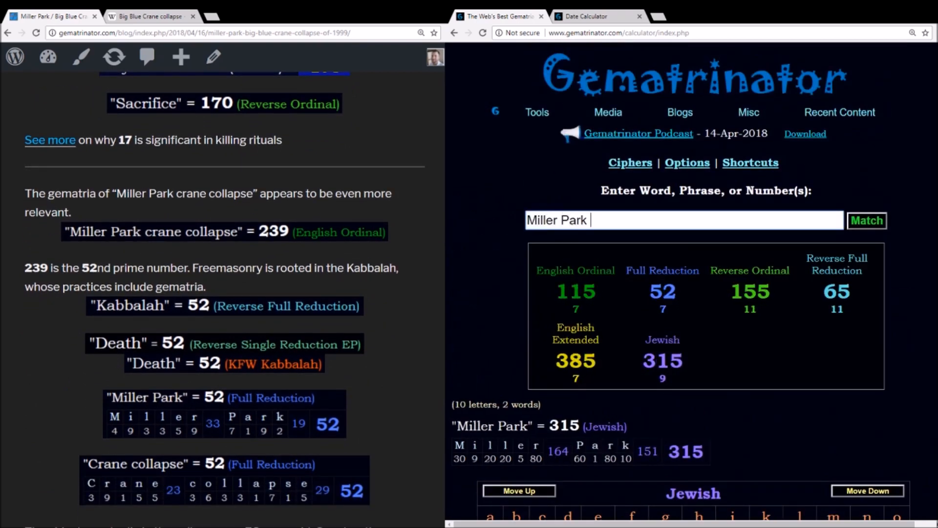
type("crane collapse")
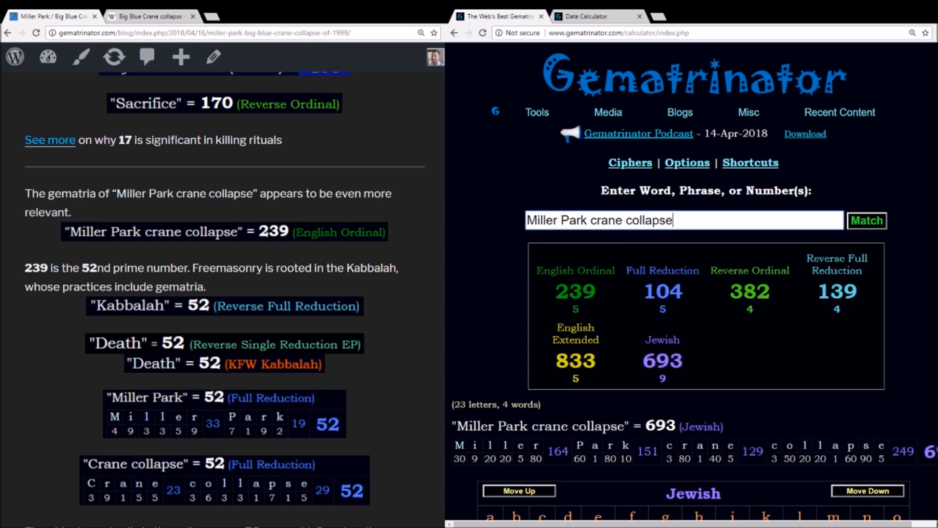
left_click(574, 270)
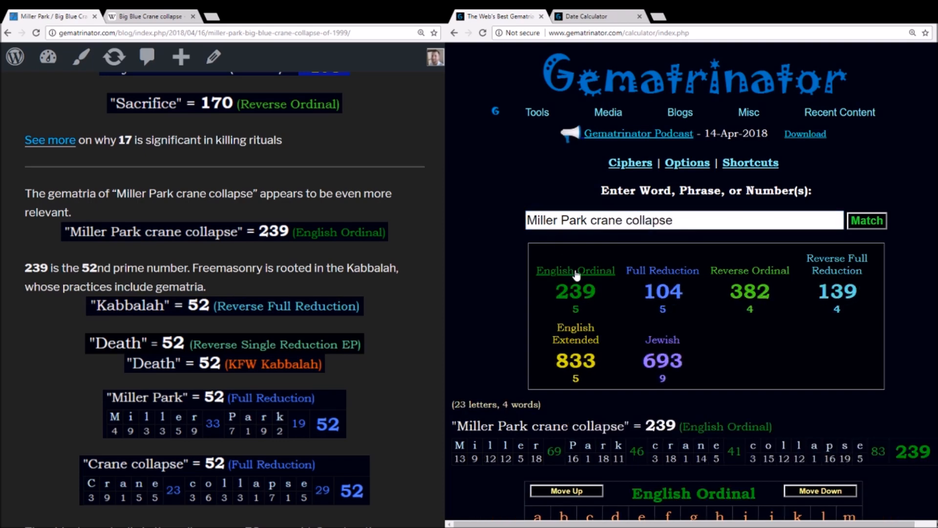
mouse_move(576, 275)
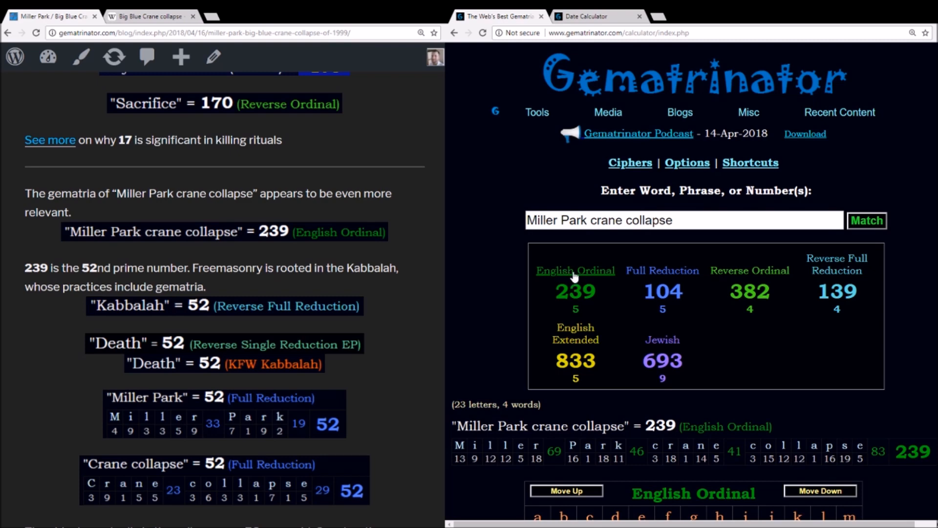
mouse_move(576, 275)
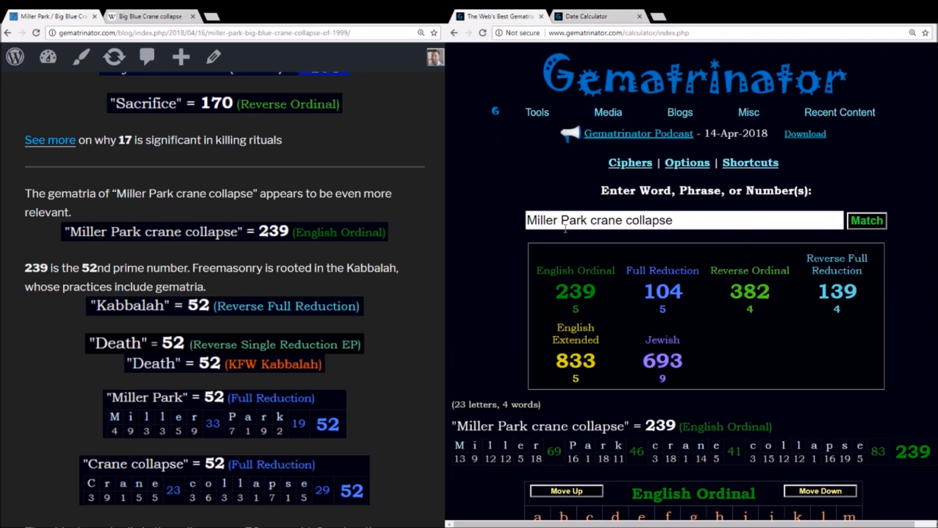
Show Kabbalah at 52 Reverse Full Reduction, then begin entering Miller Park.
type("Kabbalah")
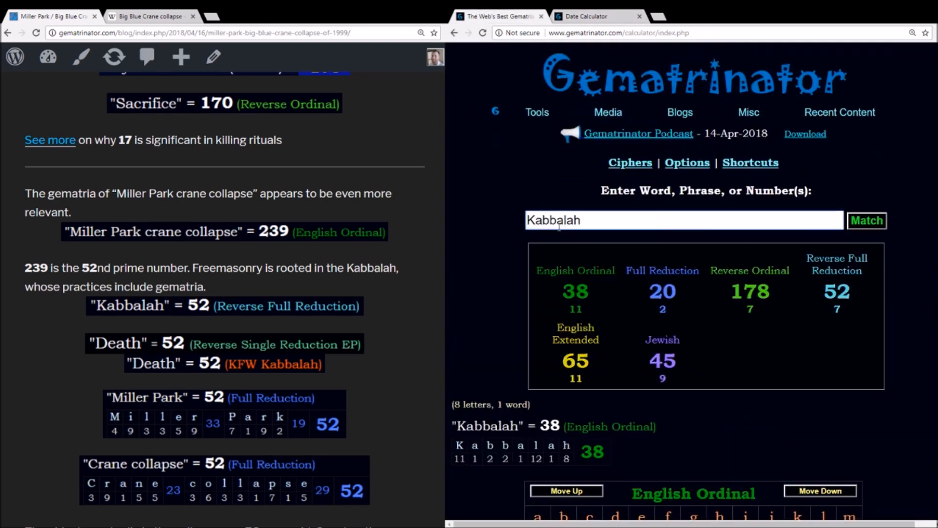
left_click(837, 264)
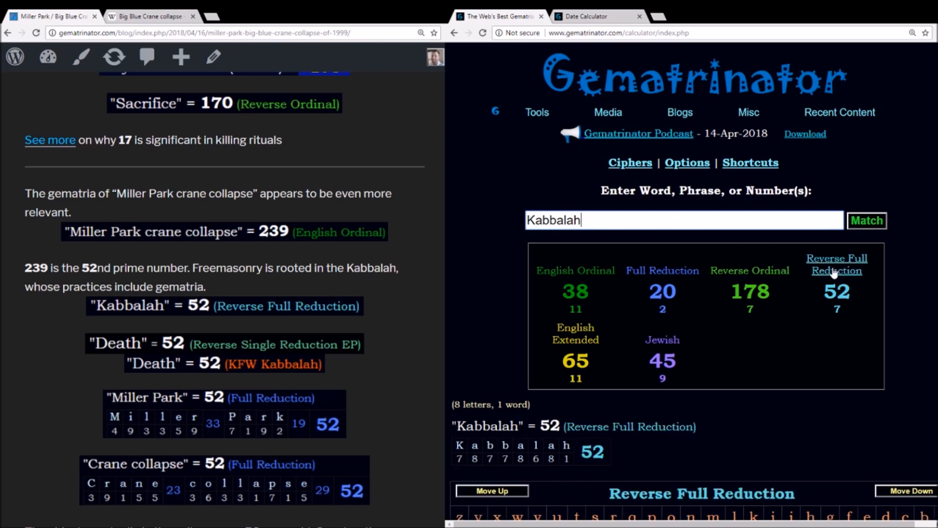
left_click(576, 270)
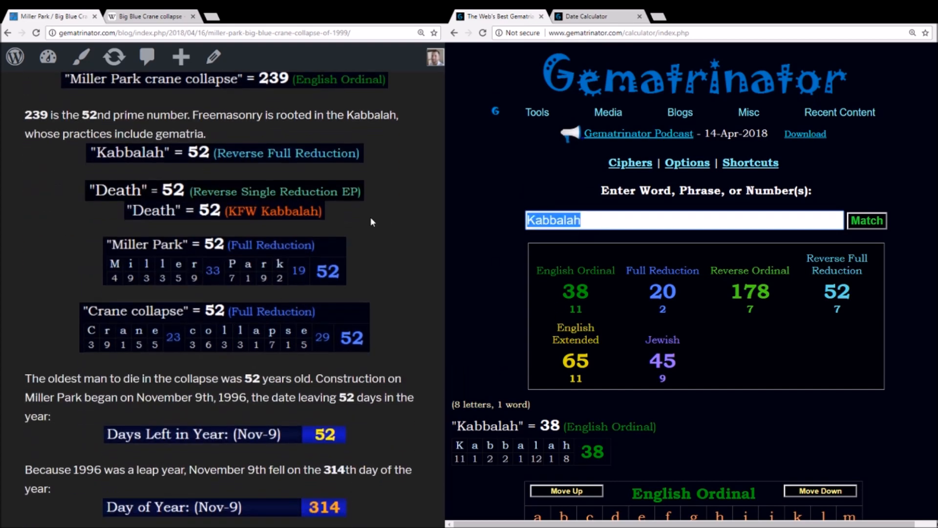
type("Miller Park")
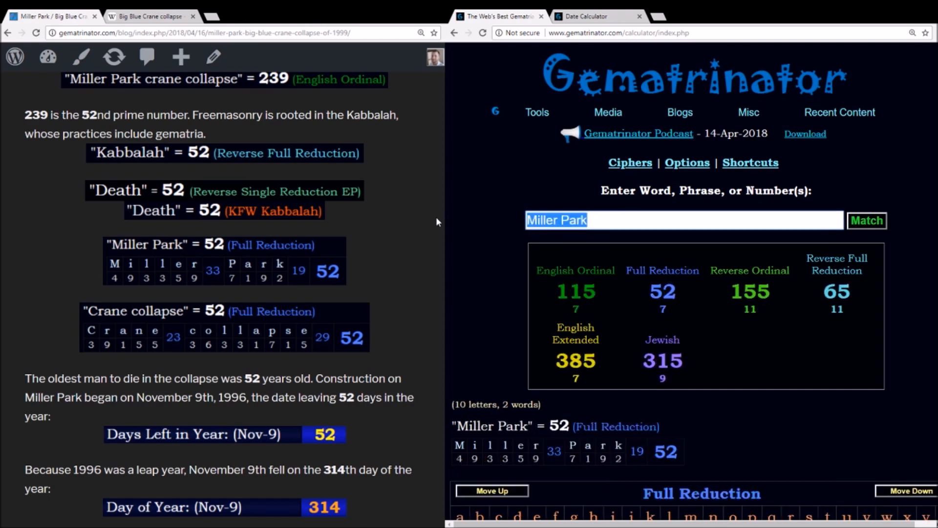
Check Crane collapse at 52 Full Reduction, then bring up the Miller Park Wikipedia article.
type("Crane collapse")
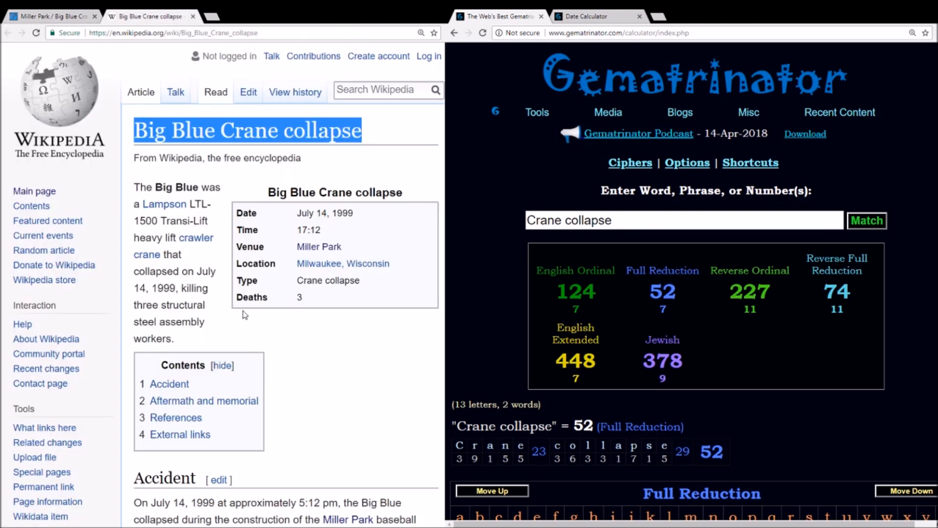
scroll("down", 3)
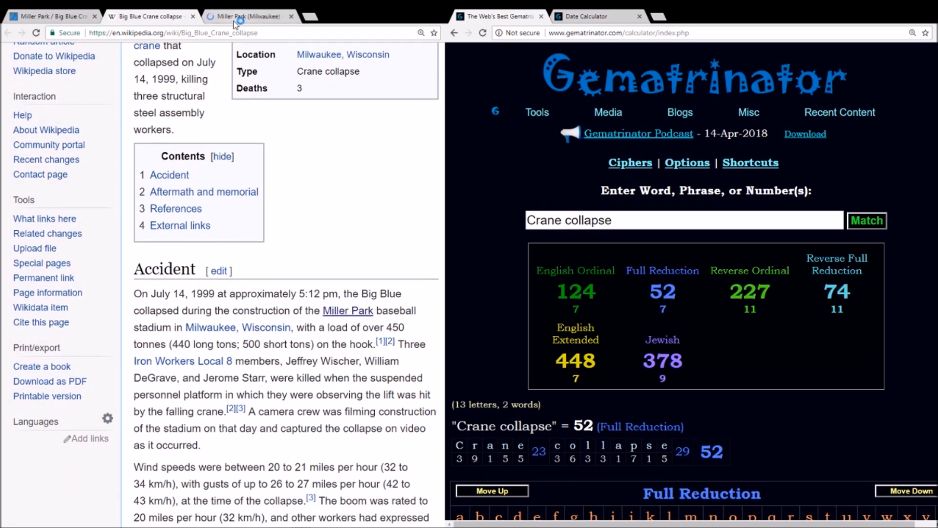
left_click(251, 16)
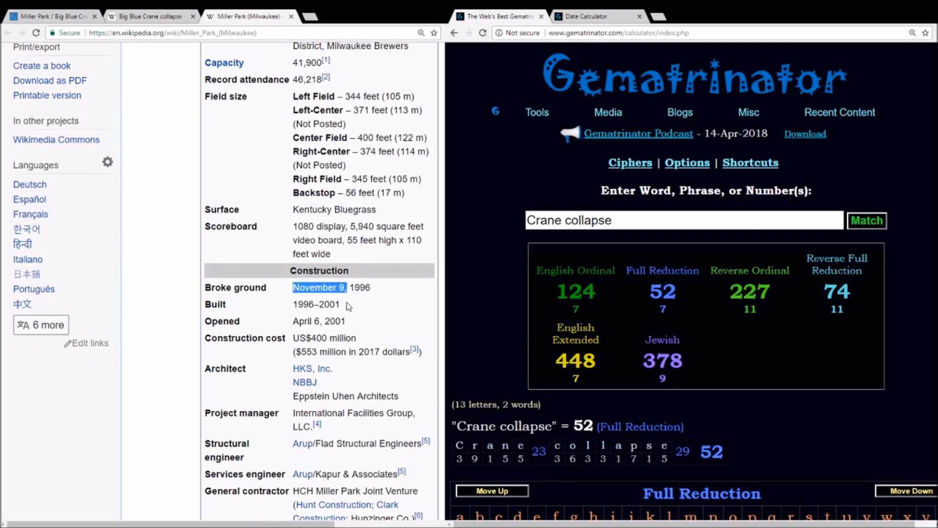
Compare November ninth, 1996 with the collapse date, finding it is day 314 of its year.
type("N")
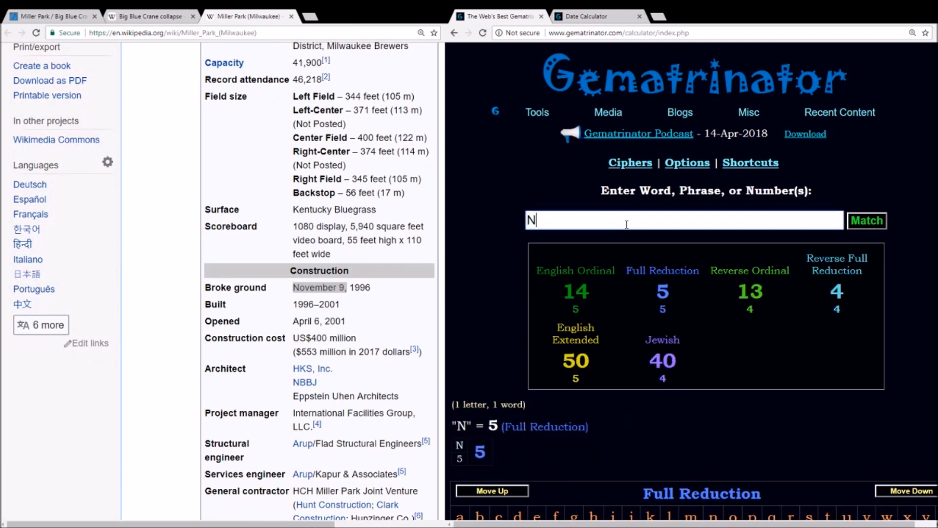
type("November ninth")
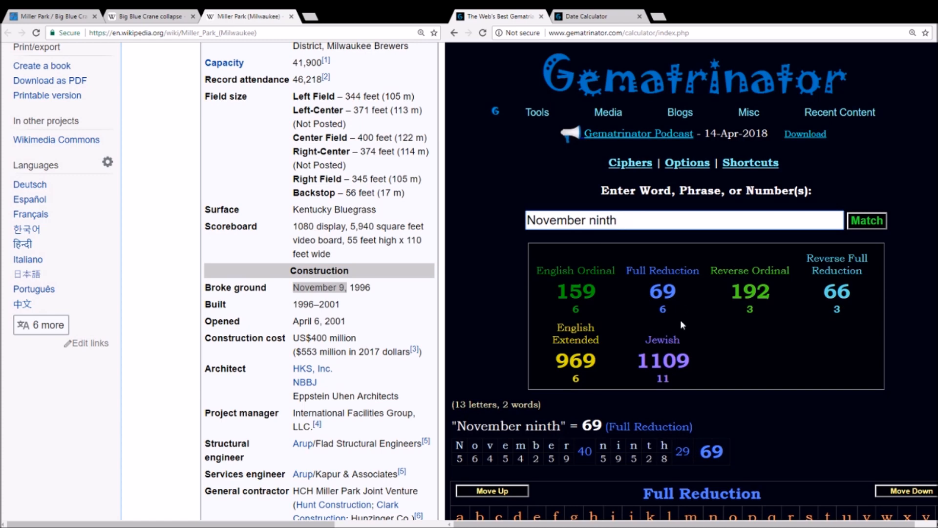
left_click(662, 359)
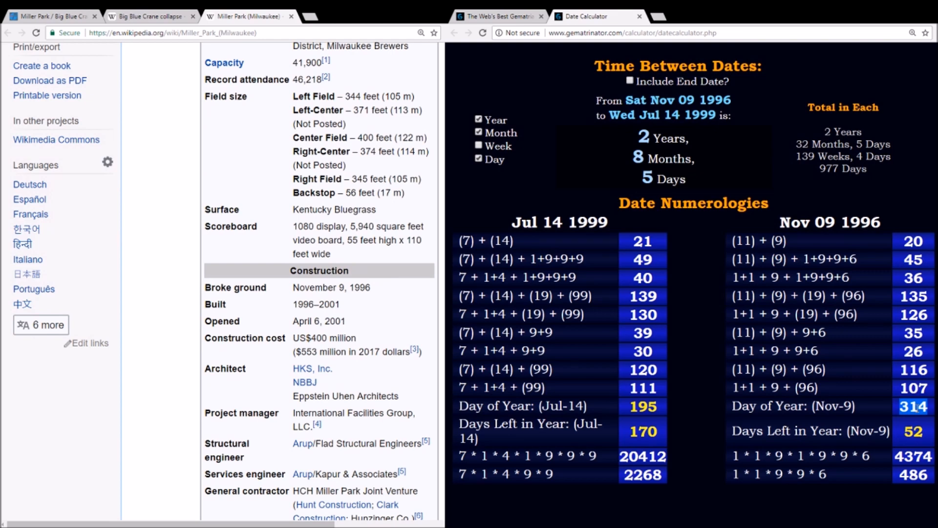
mouse_move(142, 16)
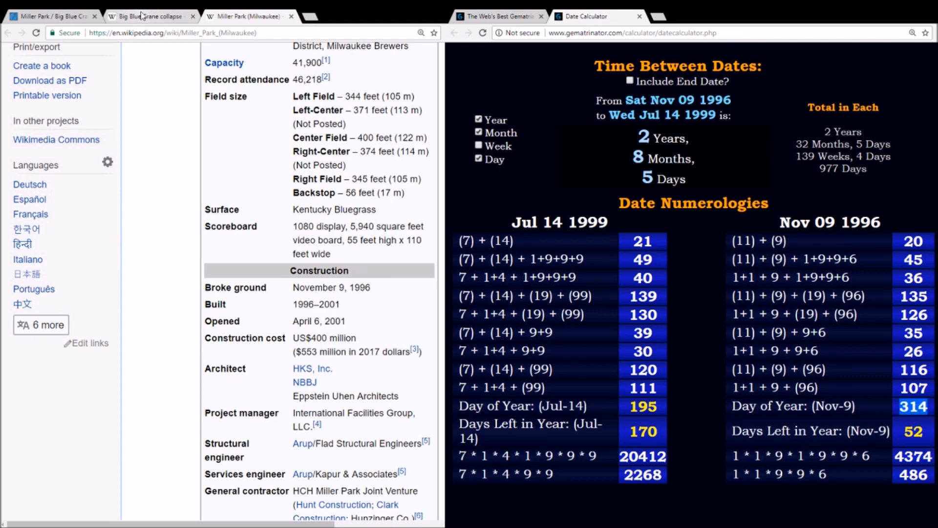
Return to the blog post, read on, and begin entering Twenty two divided by seven.
left_click(51, 16)
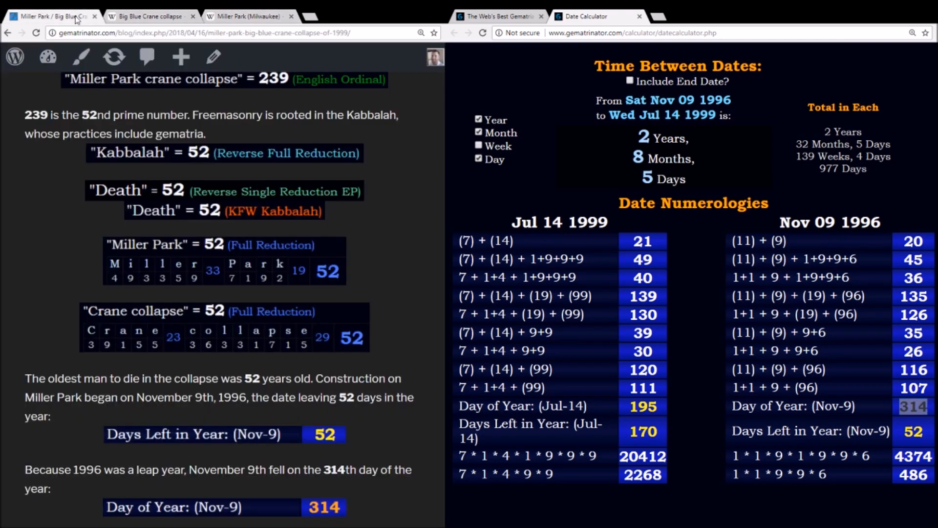
scroll("down", 3)
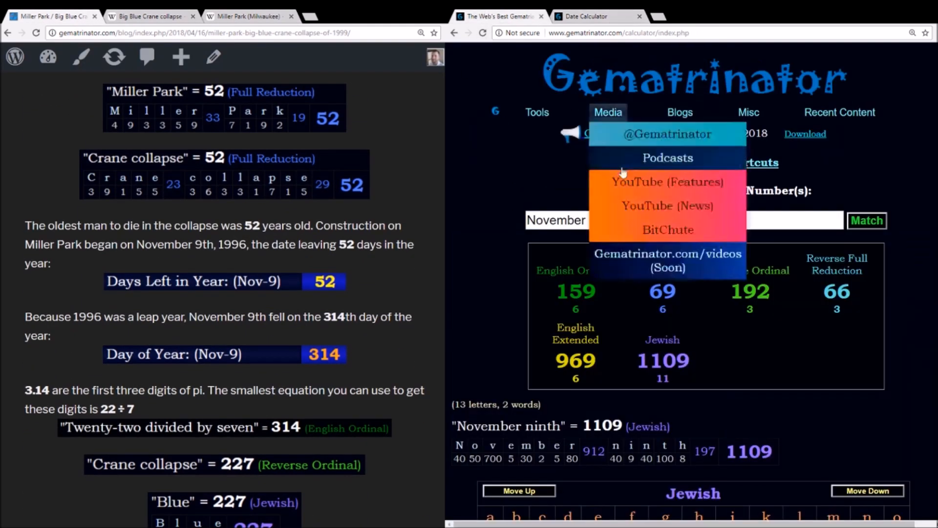
type("Twenty two divided by seven")
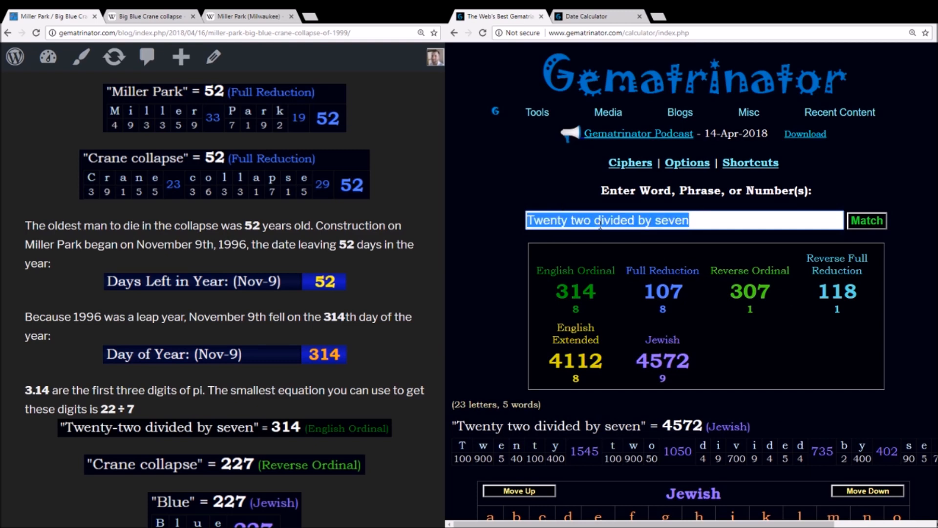
Show Twenty two divided by seven at 314 English Ordinal and Crane collapse at 227 Reverse Ordinal.
left_click(575, 270)
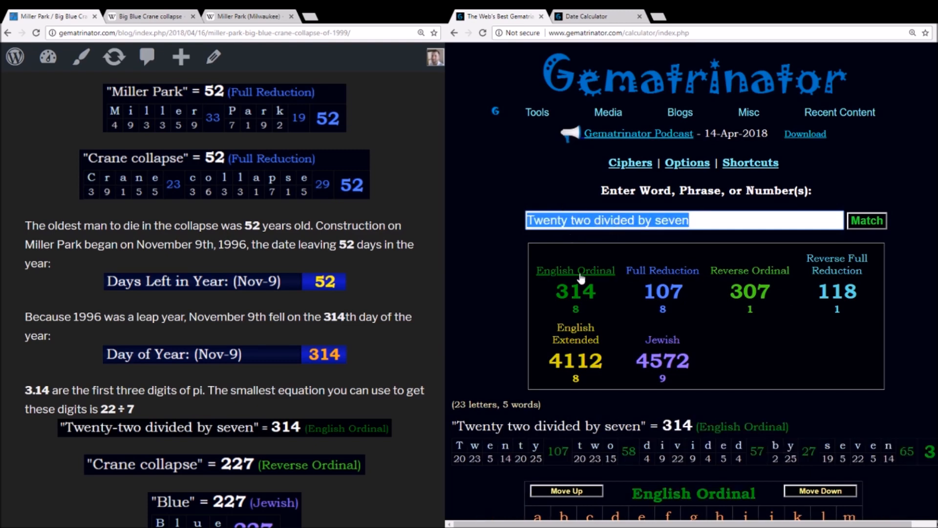
scroll("down", 3)
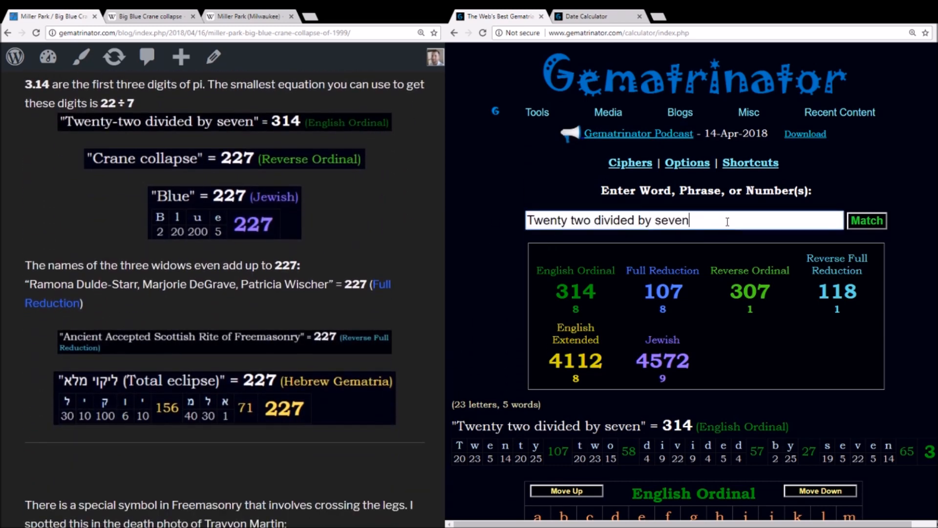
type("Crane collapse")
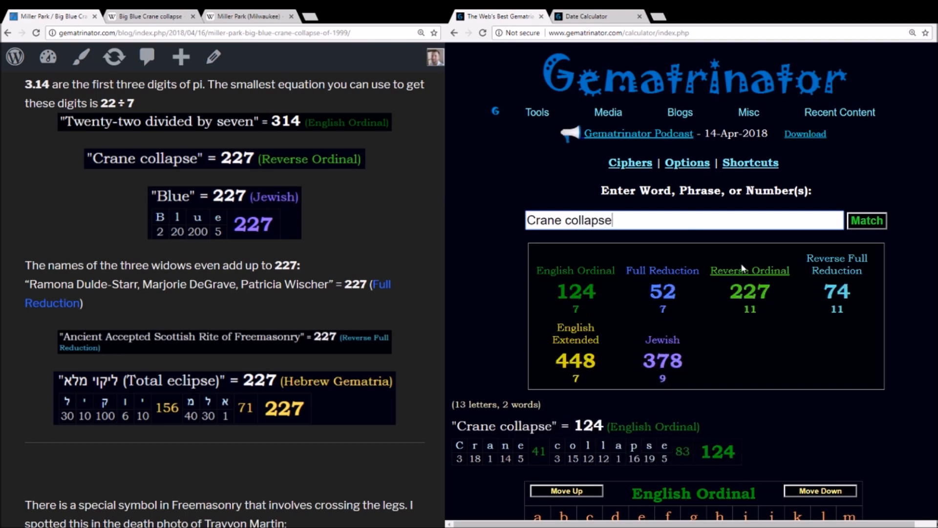
left_click(749, 270)
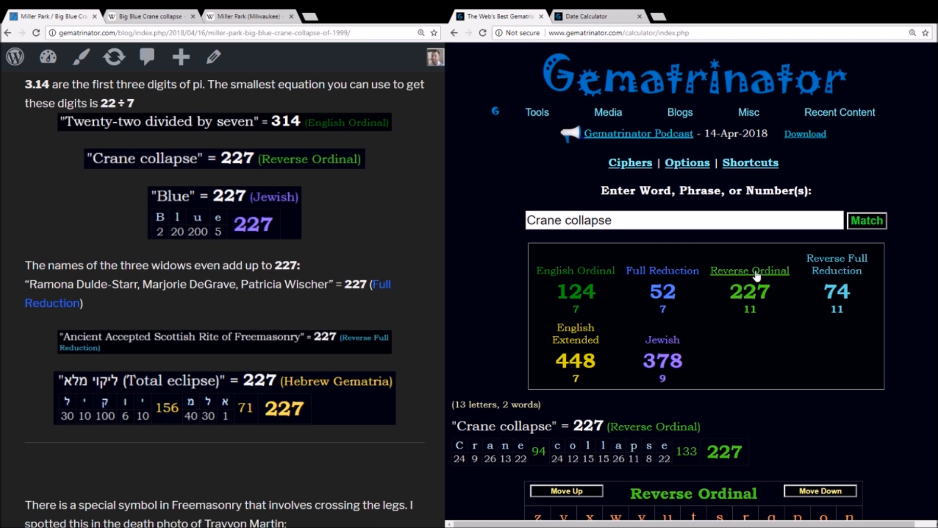
mouse_move(446, 197)
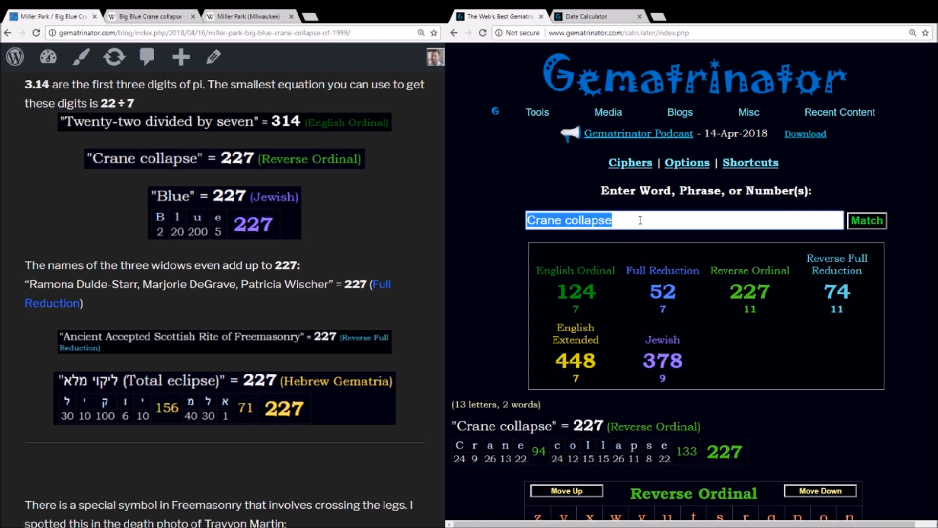
type("Blue")
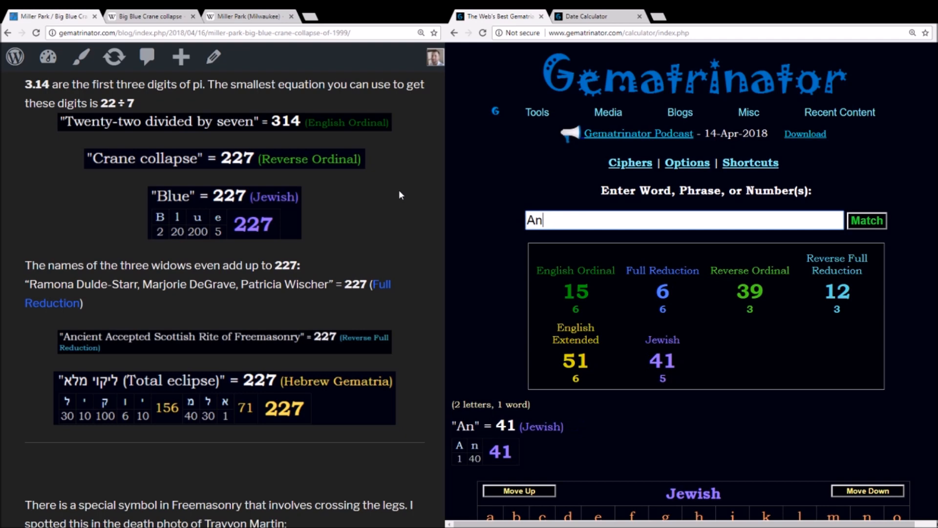
Enter Miller Park crane collapse, Jeffrey Wischer and Ancient Accepted Scottish Rite of Freemasonry, the last totalling 227 Reverse Full Reduction.
type("Miller Park crane collapse")
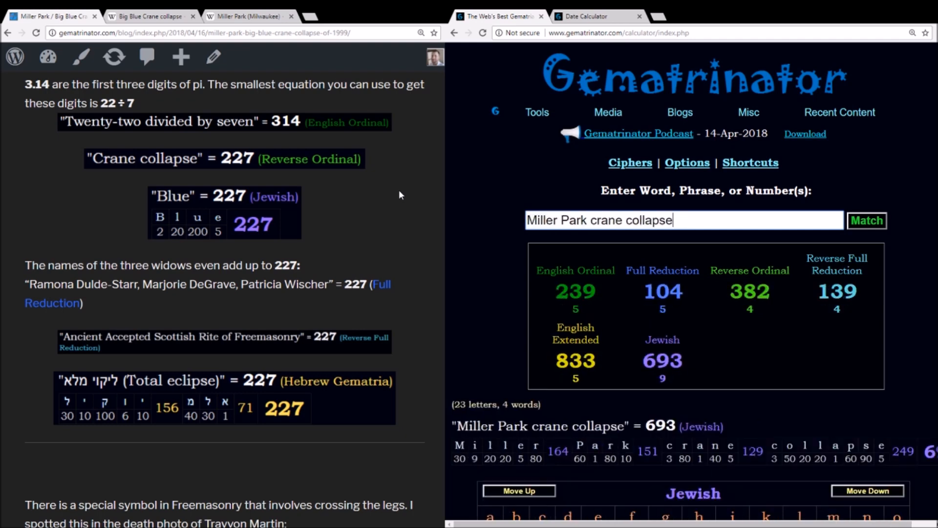
type("Jeffrey Wischer")
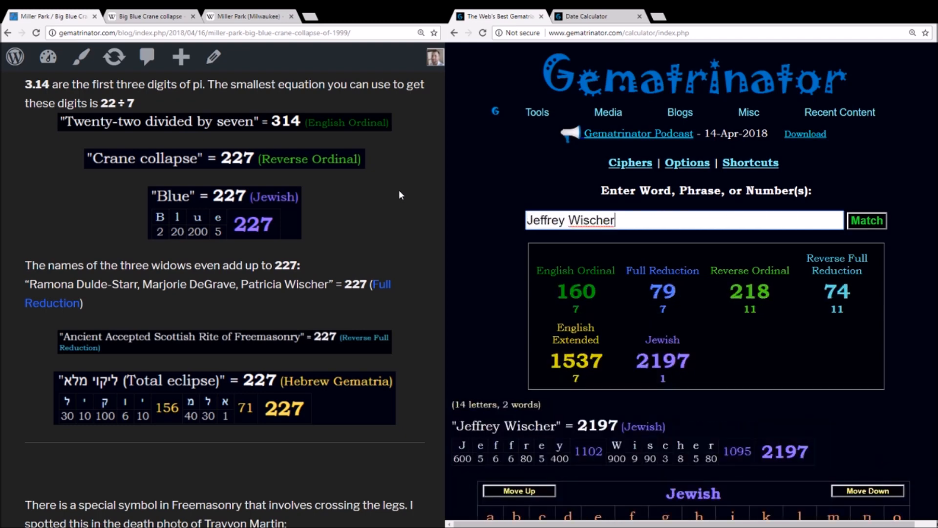
type("Ancient Accepted Scottish Rite of Freemasonry")
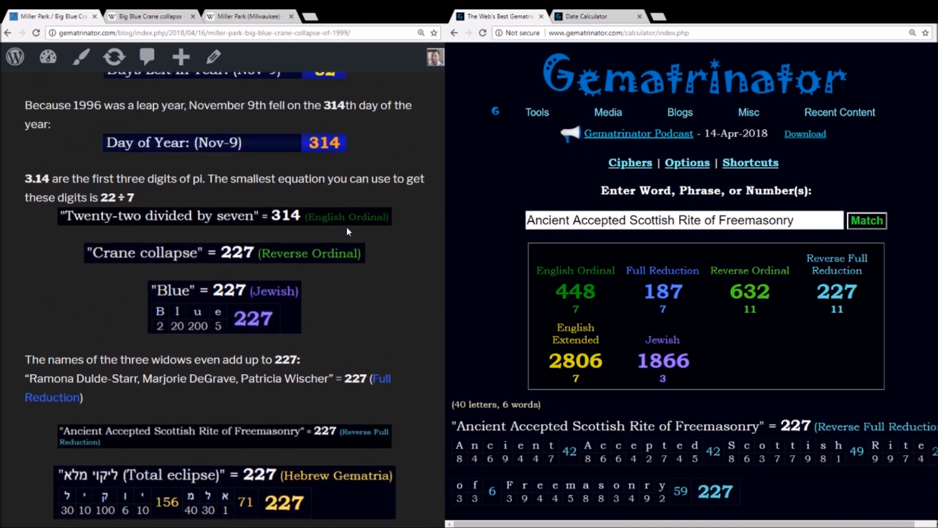
scroll("down", 3)
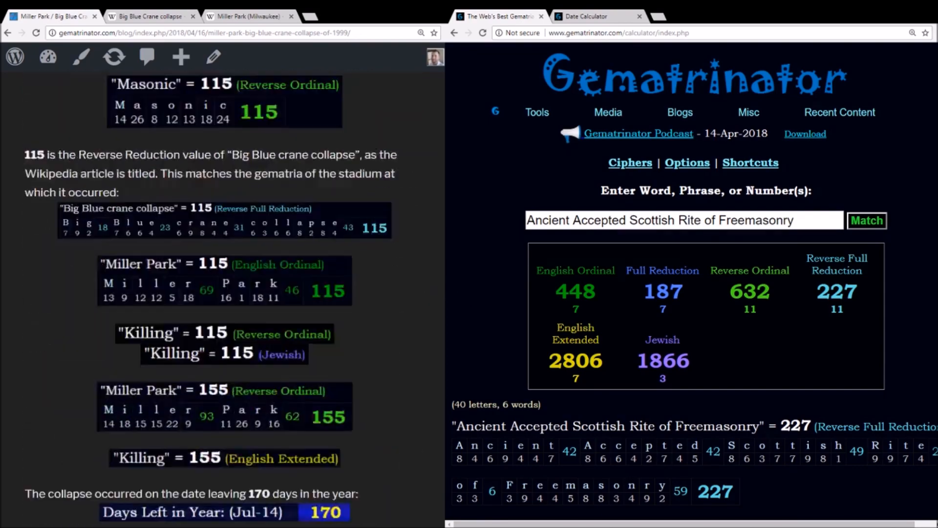
scroll("down", 3)
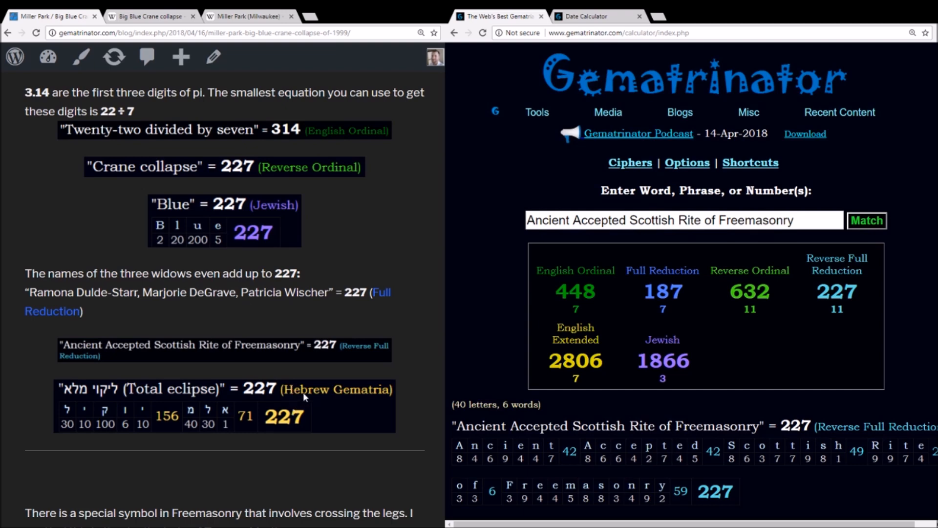
scroll("down", 3)
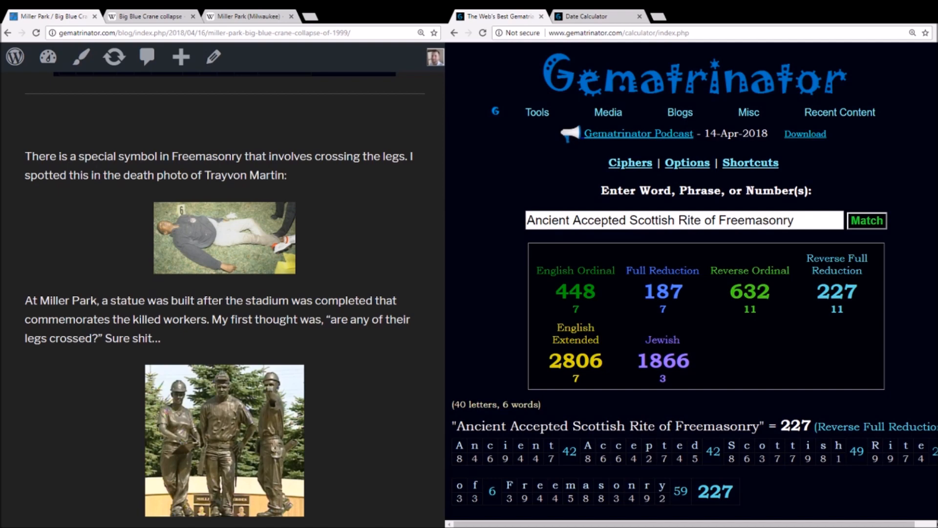
scroll("down", 3)
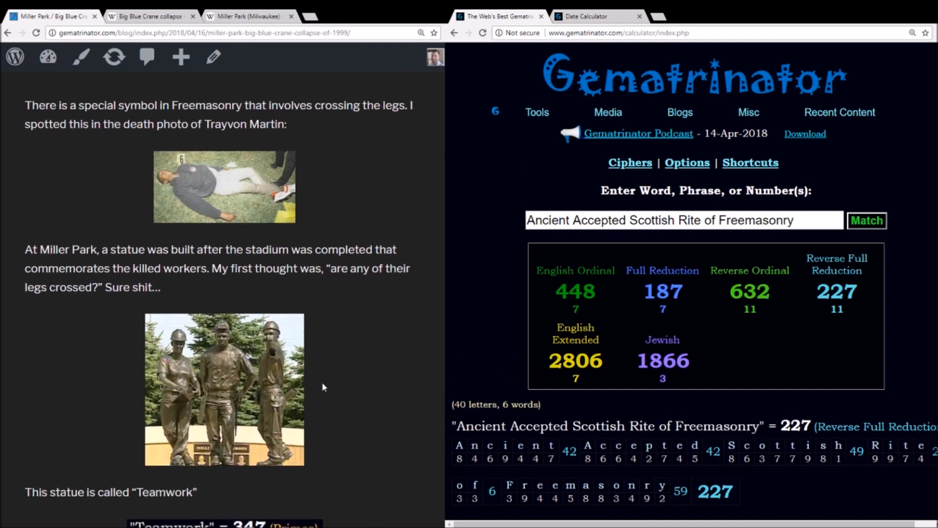
mouse_move(135, 421)
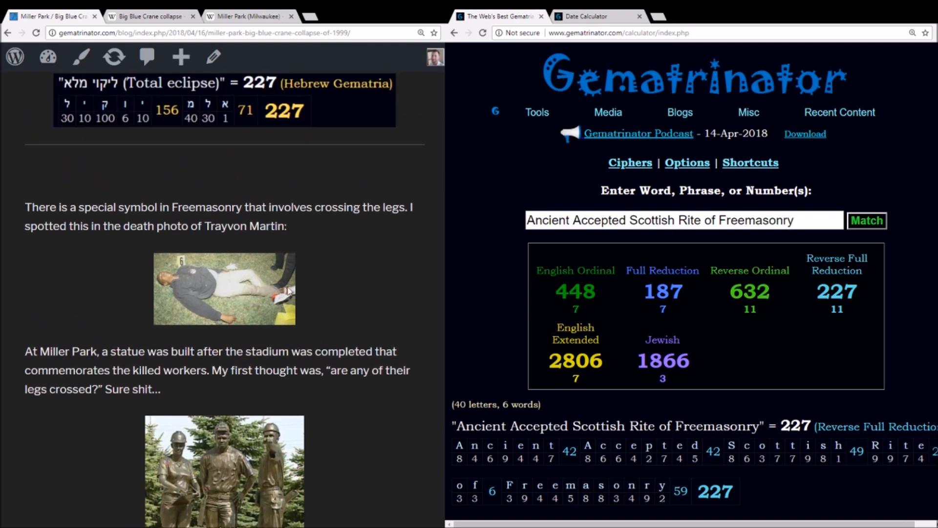
mouse_move(201, 398)
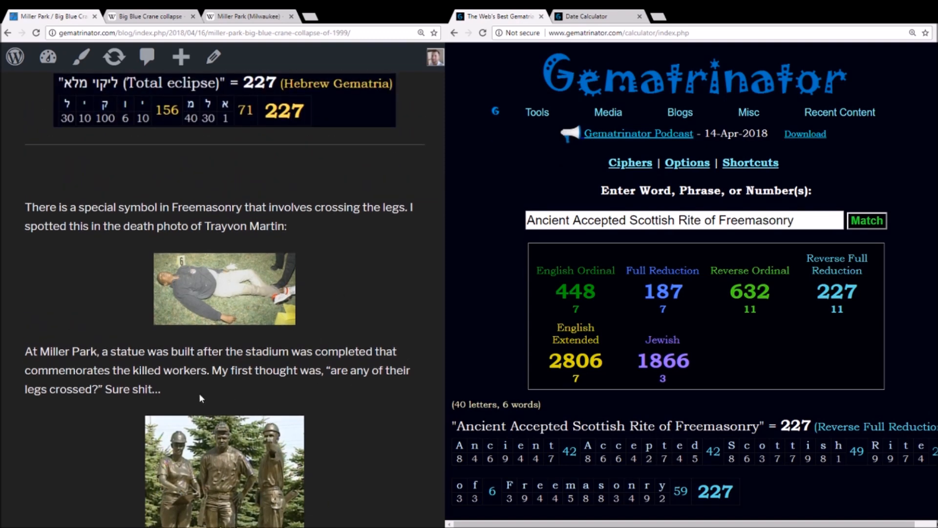
mouse_move(223, 328)
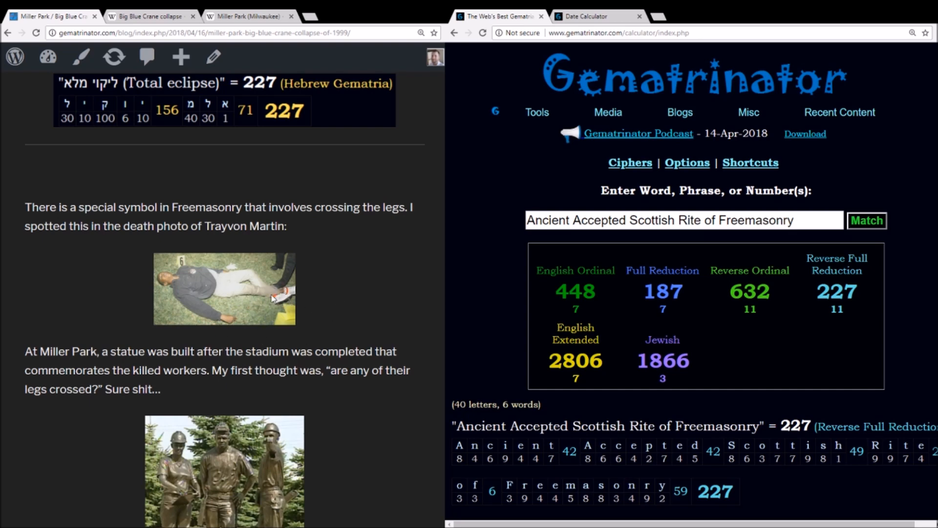
mouse_move(293, 294)
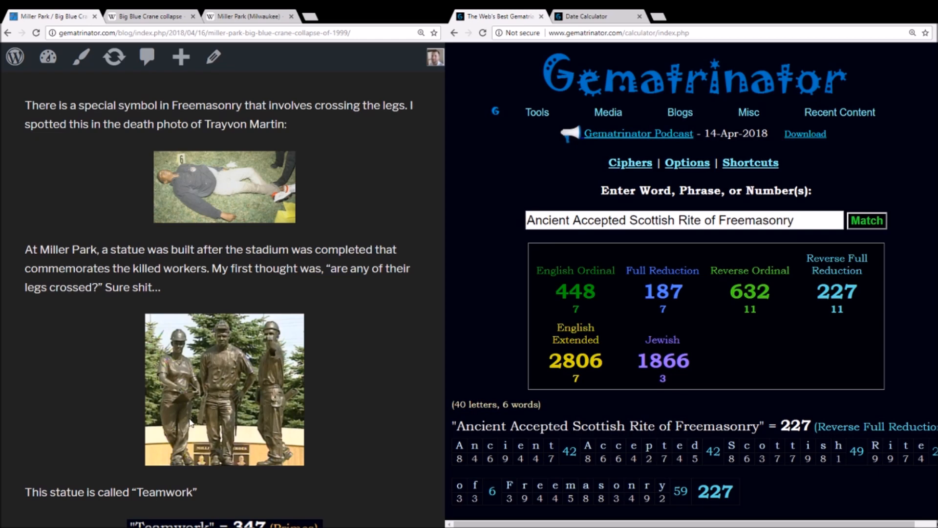
mouse_move(180, 448)
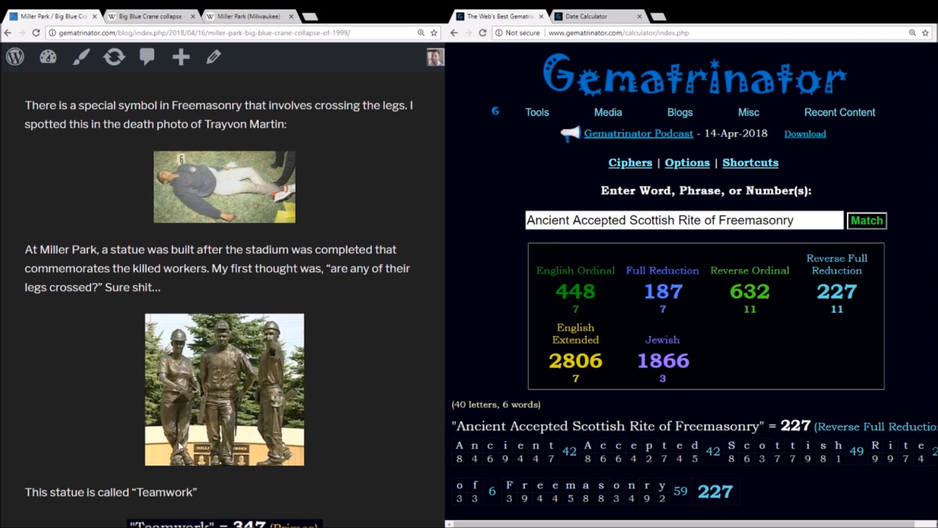
mouse_move(187, 448)
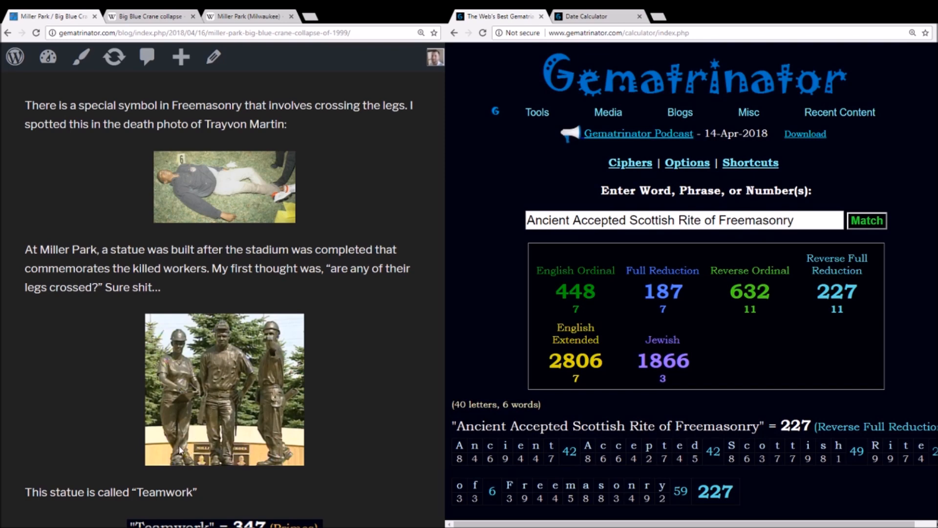
scroll("down", 3)
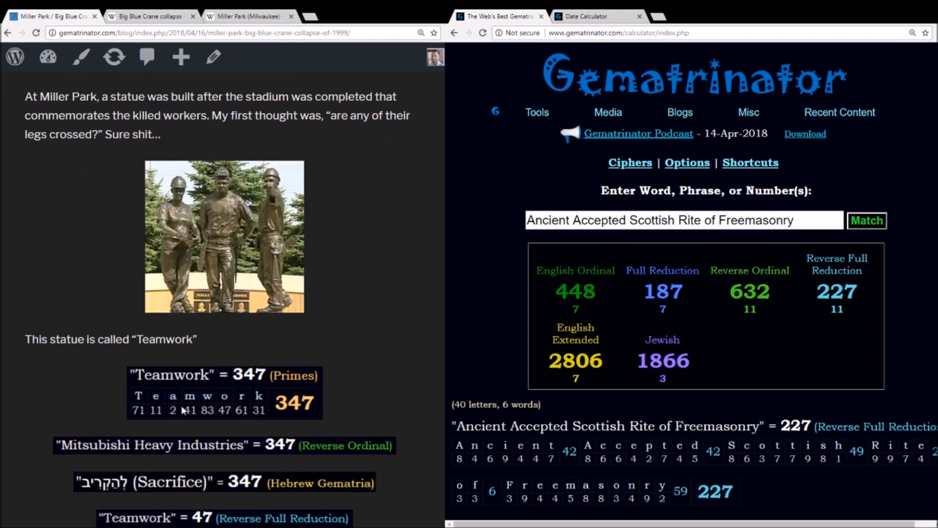
scroll("down", 3)
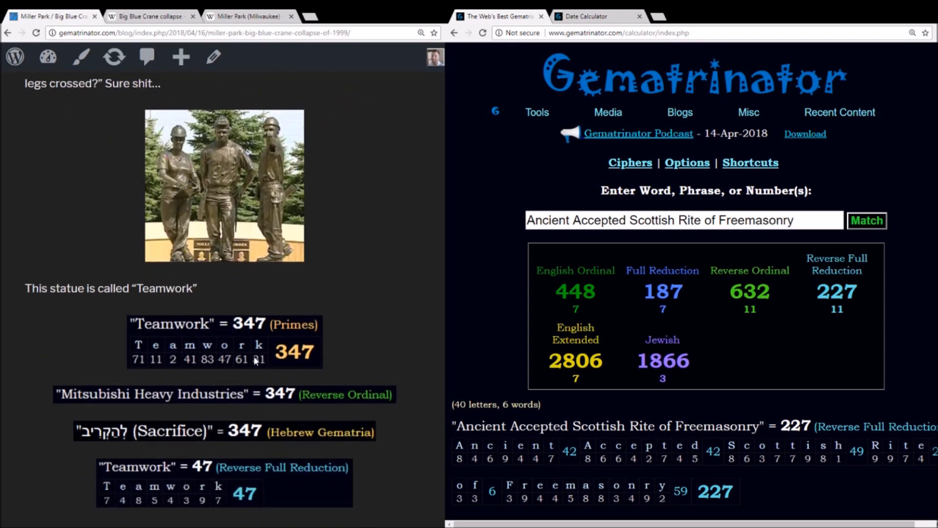
scroll("down", 3)
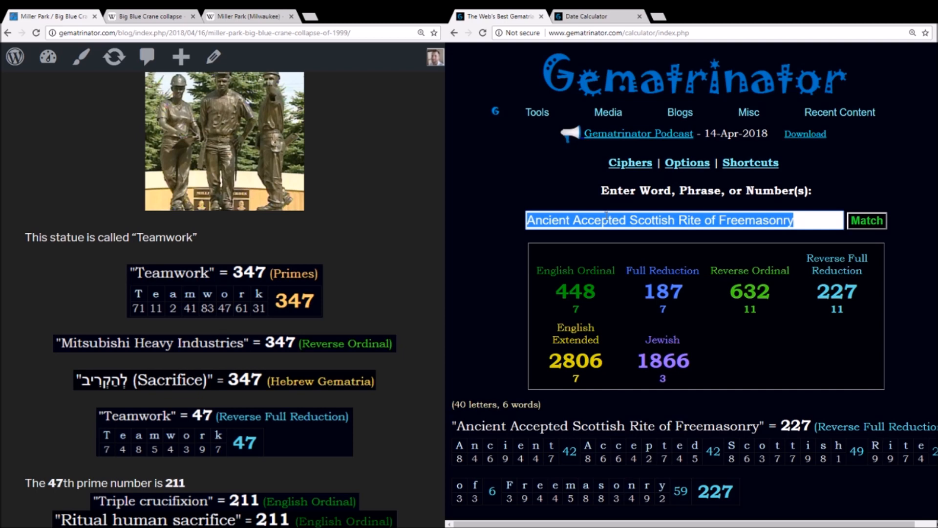
type("i")
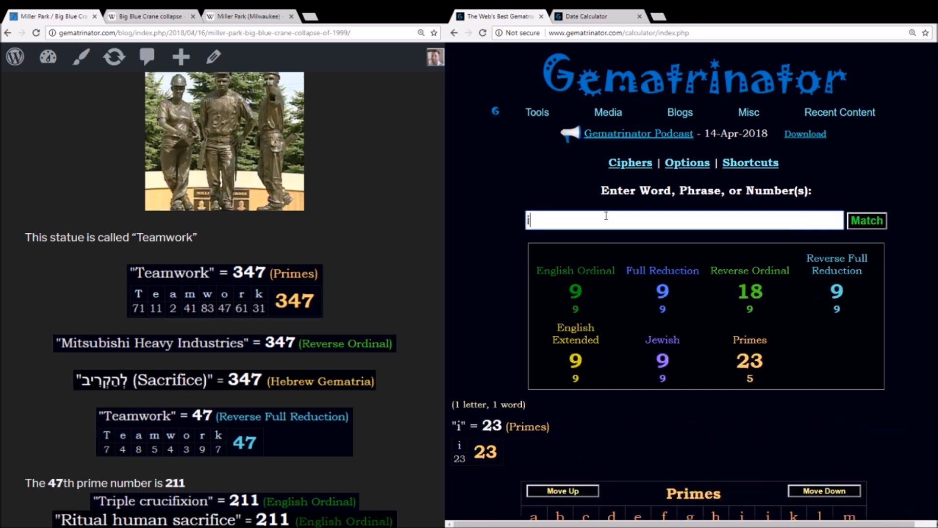
Correct Teamrowk to Teamwork, confirm 347 Primes, then clear the entry for Mitsubishi Heavy.
type("Teamrowk")
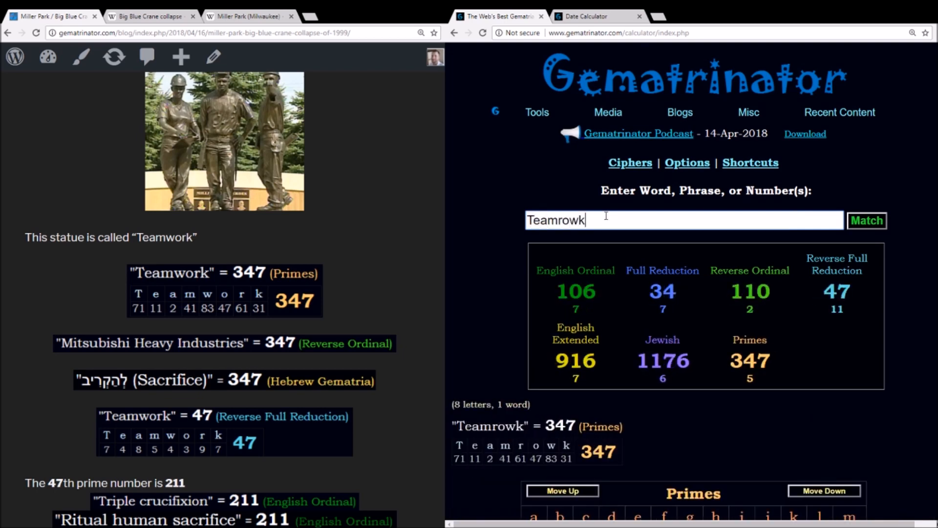
type("Teamwork")
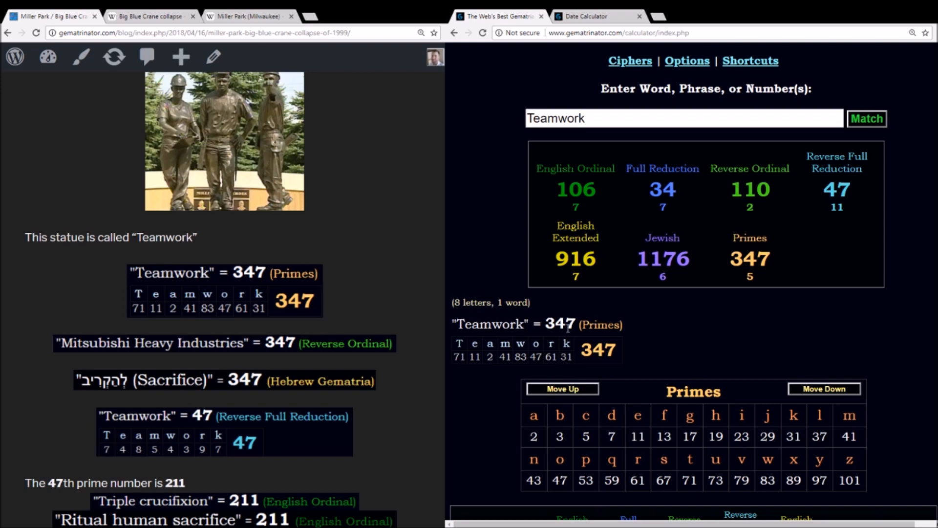
mouse_move(288, 387)
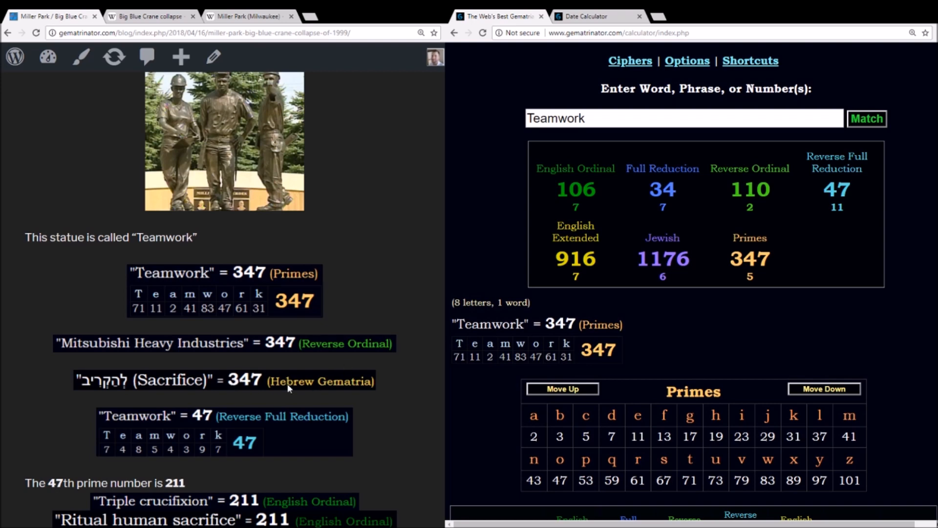
mouse_move(182, 382)
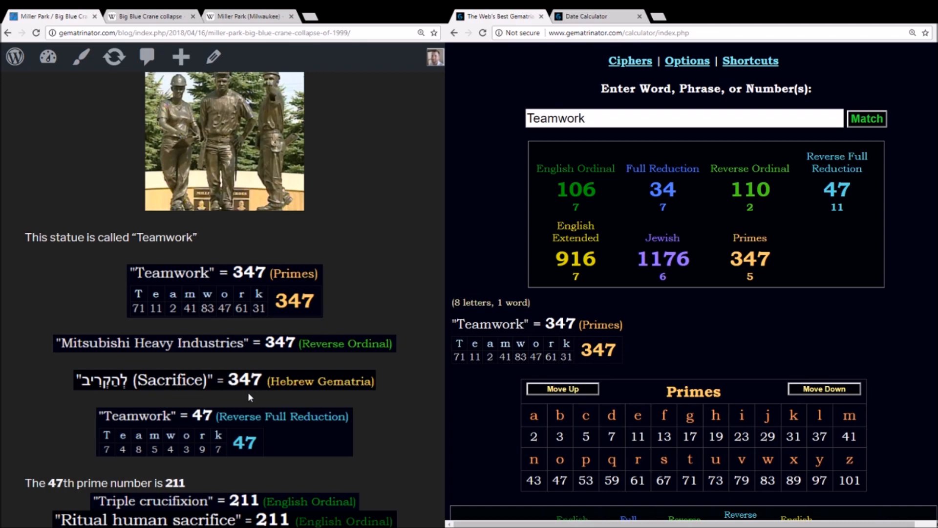
mouse_move(224, 383)
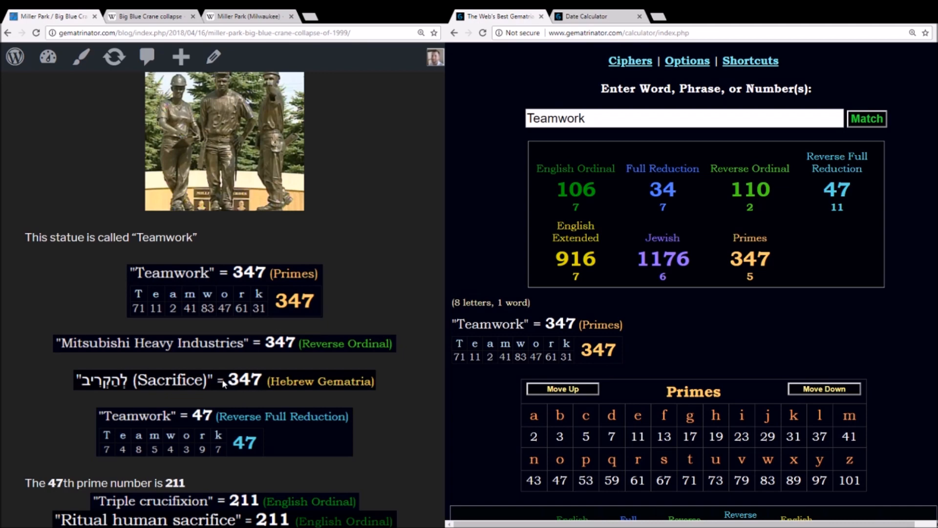
left_click(682, 118)
type("Mitsubishi Heavy")
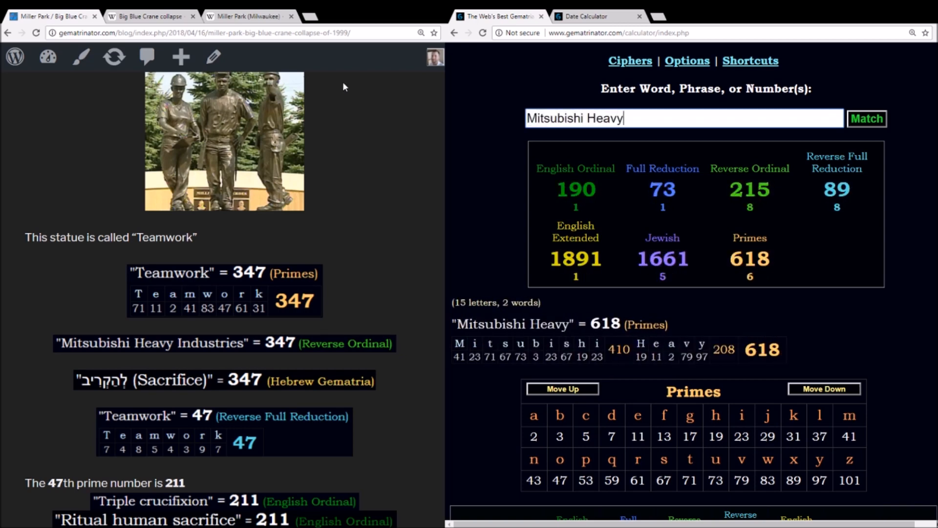
Finish Mitsubishi Heavy Industries at 347 Reverse Ordinal, then select the phrase to replace it.
type("Industries")
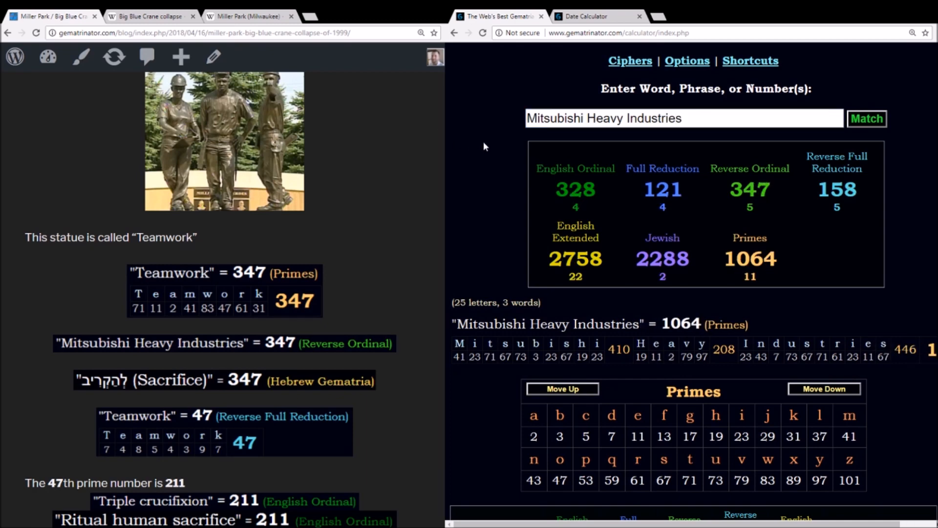
triple_click(685, 118)
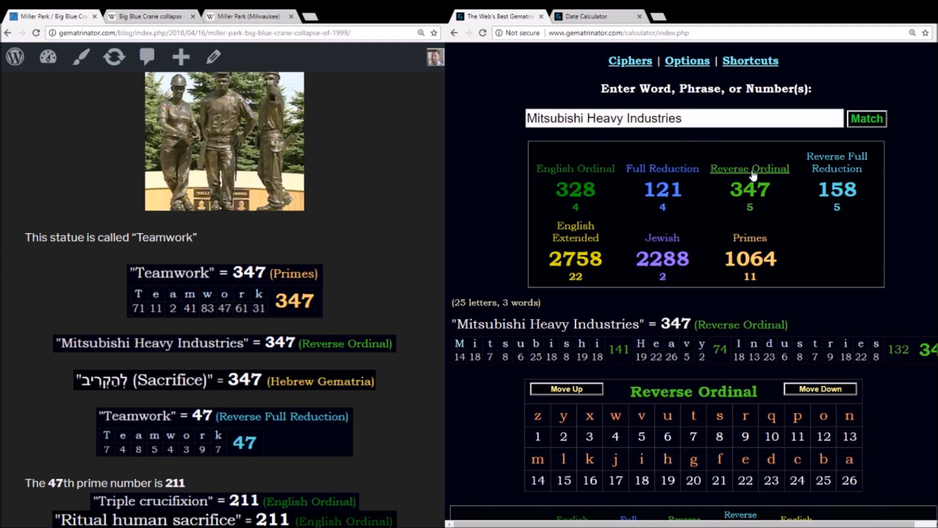
triple_click(605, 118)
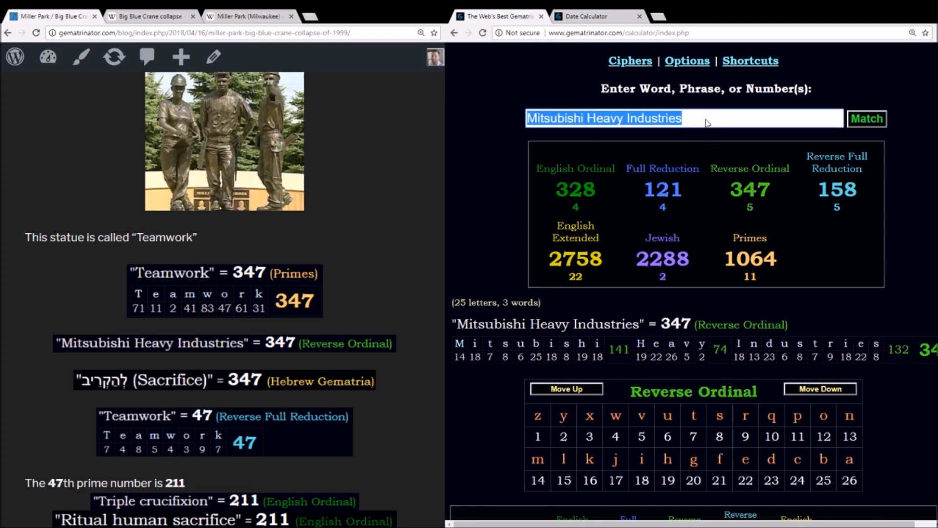
type("i")
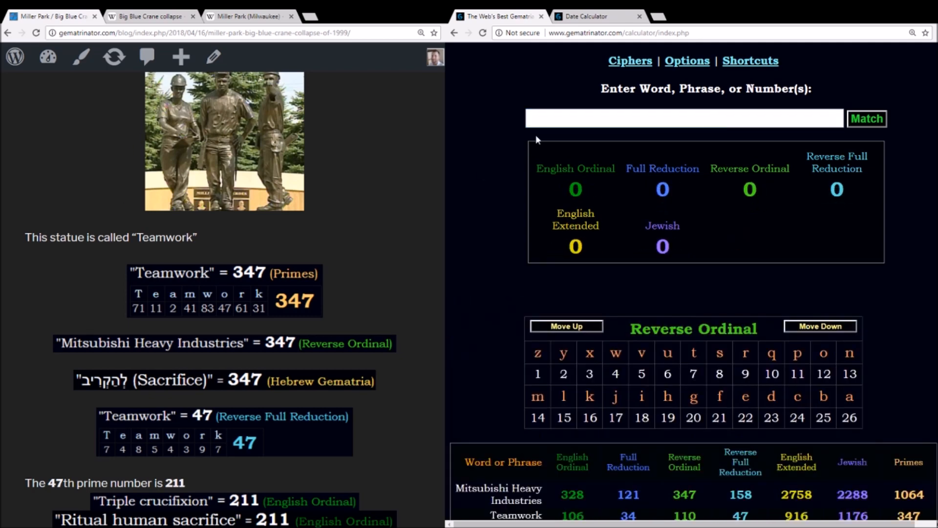
Show Teamwork at 47 Reverse Full Reduction and clear the entry.
type("Teamwork")
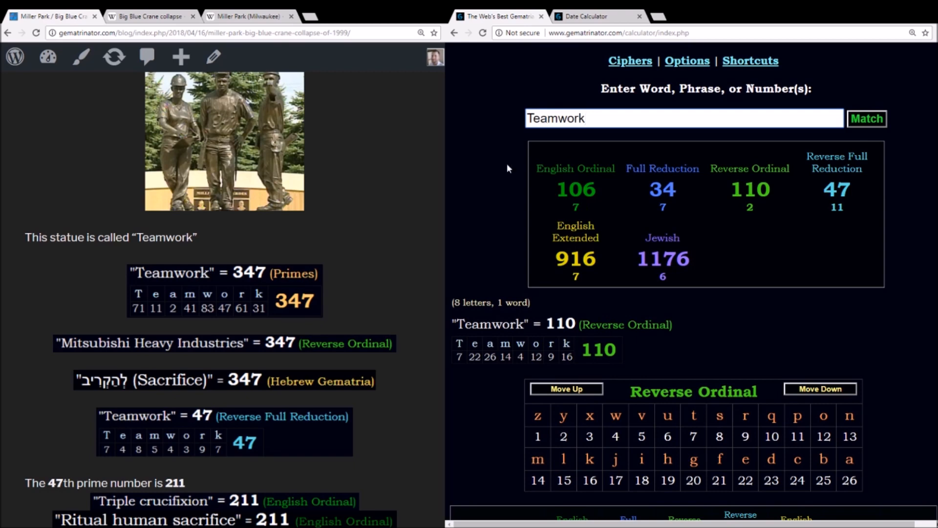
left_click(836, 162)
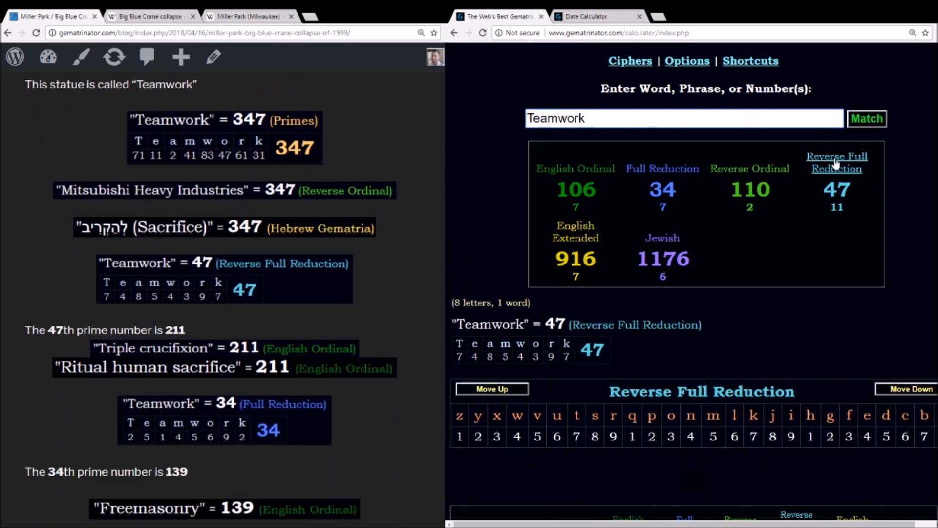
left_click(683, 117)
type("i")
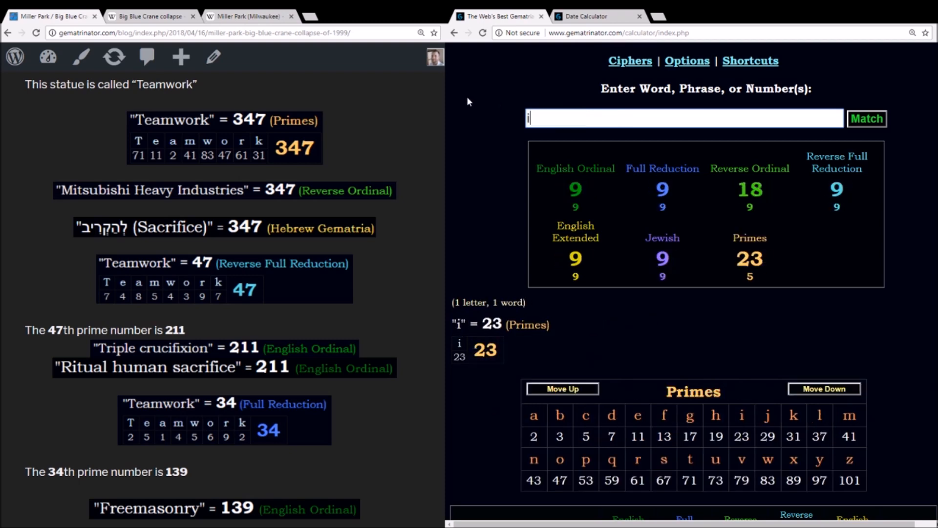
Enter killing, Ritual human sacrifice and Triple crucifixion, each totalling 211, fixing the crucifixion typo.
type("killing")
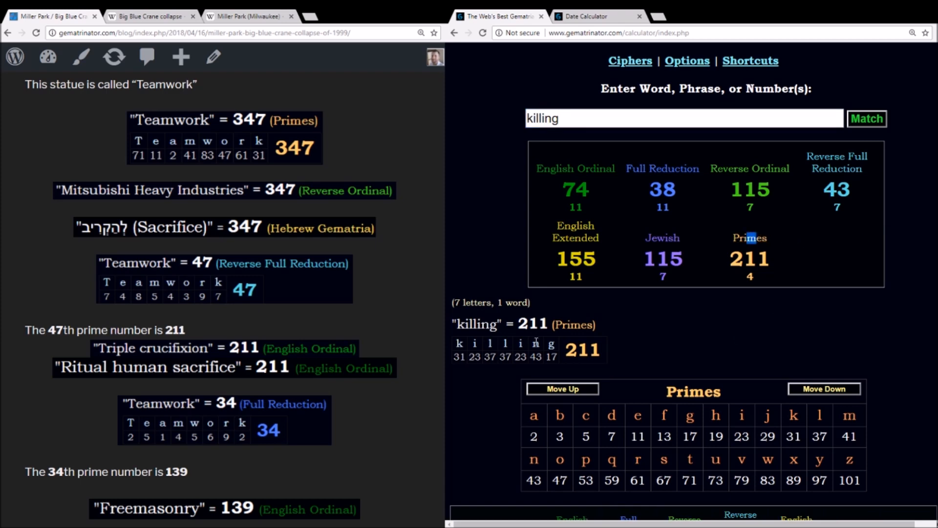
type("s;p")
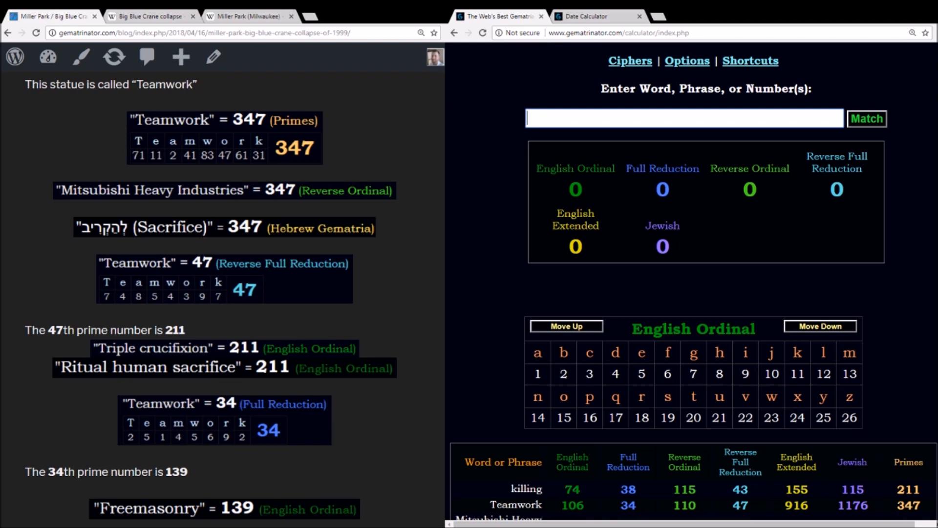
type("Ritual human sacri")
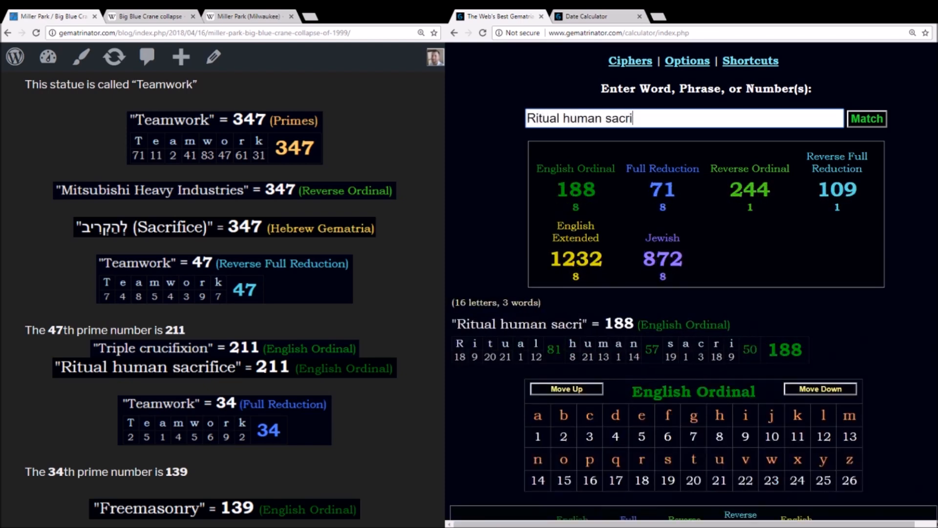
type("fice")
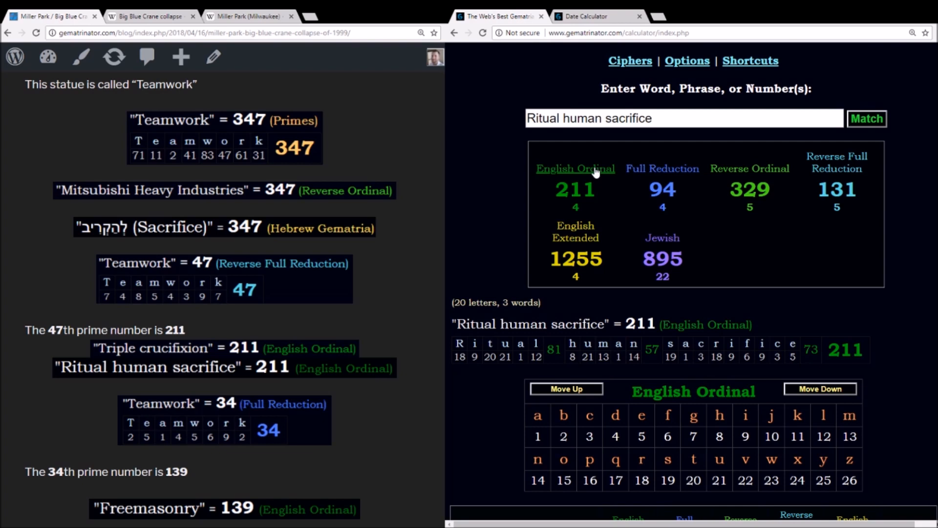
type("Triple crucixion")
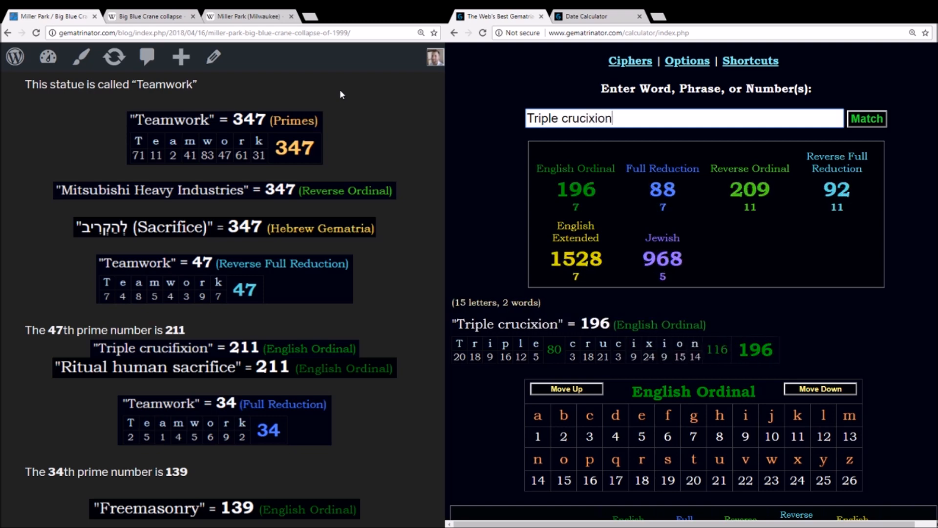
left_click(581, 118)
type("fi")
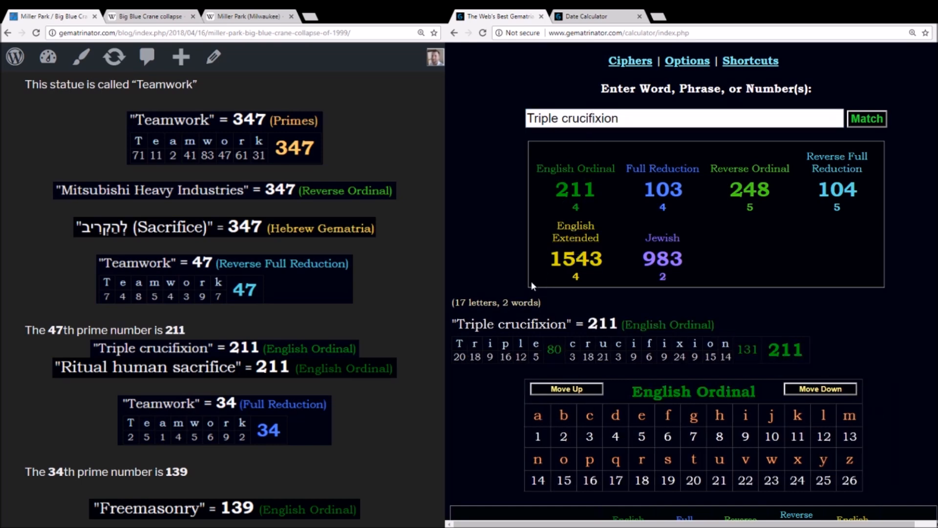
Calculate Teamwork (34), Freemasonry (139 English Ordinal) and Miller Park crane collapse (139 Reverse Full Reduction).
scroll("down", 3)
type("Teamwork")
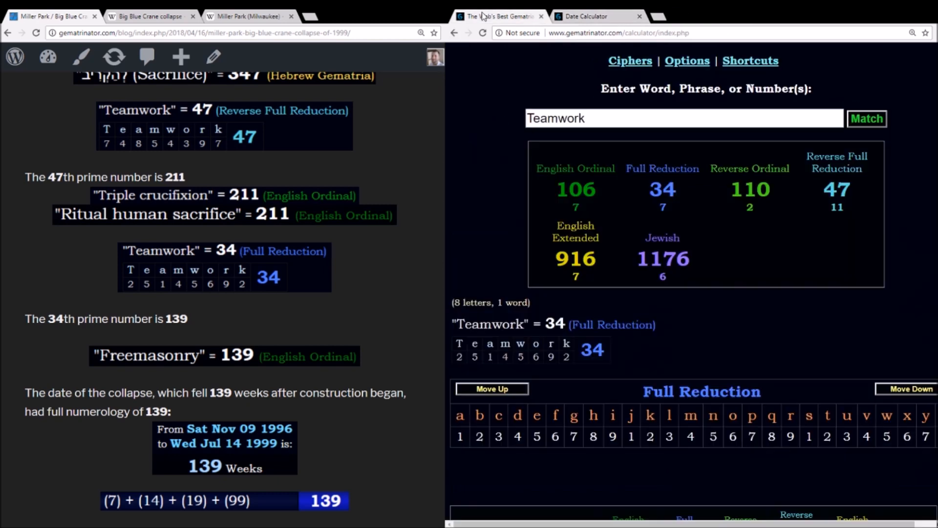
type("Freemasonry")
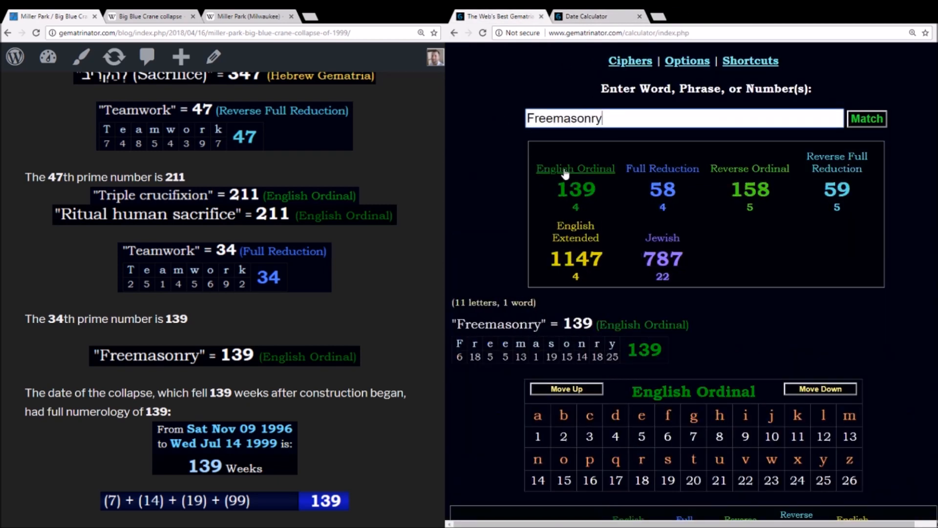
mouse_move(587, 196)
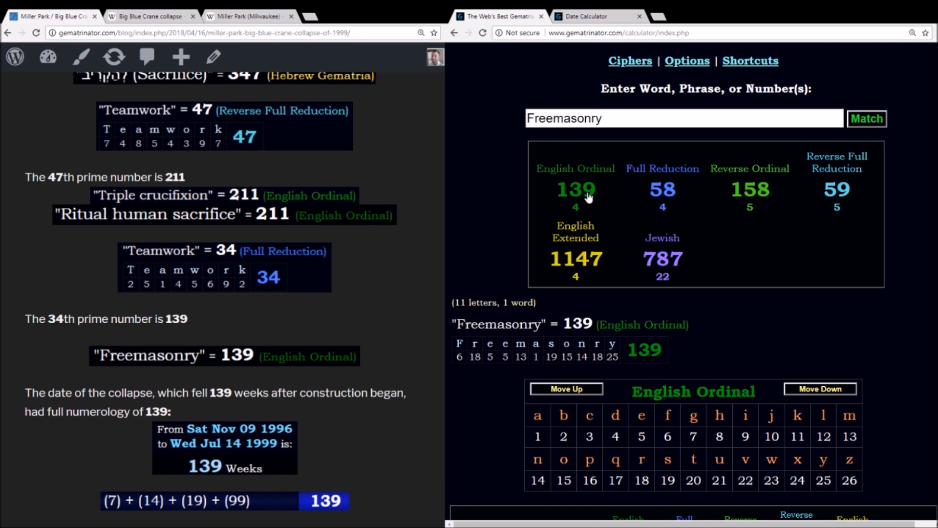
type("Miller Park crane collapse")
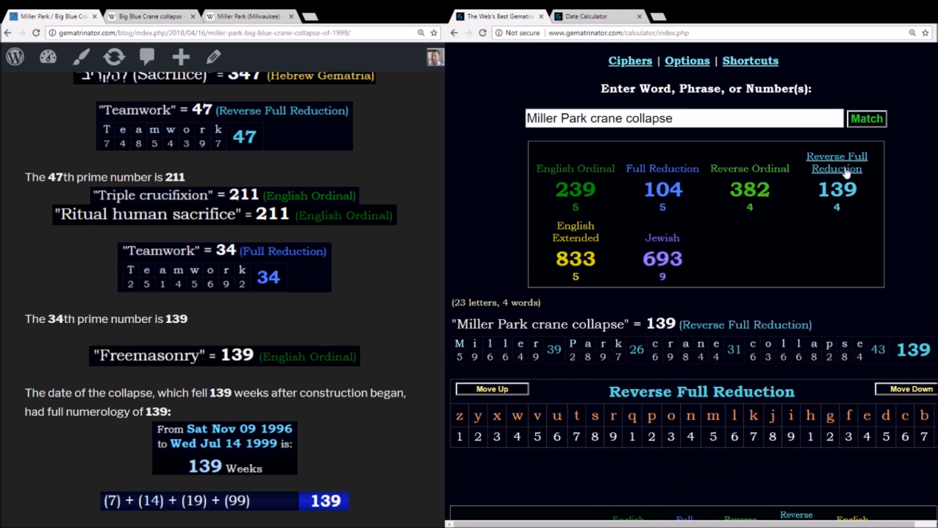
mouse_move(822, 178)
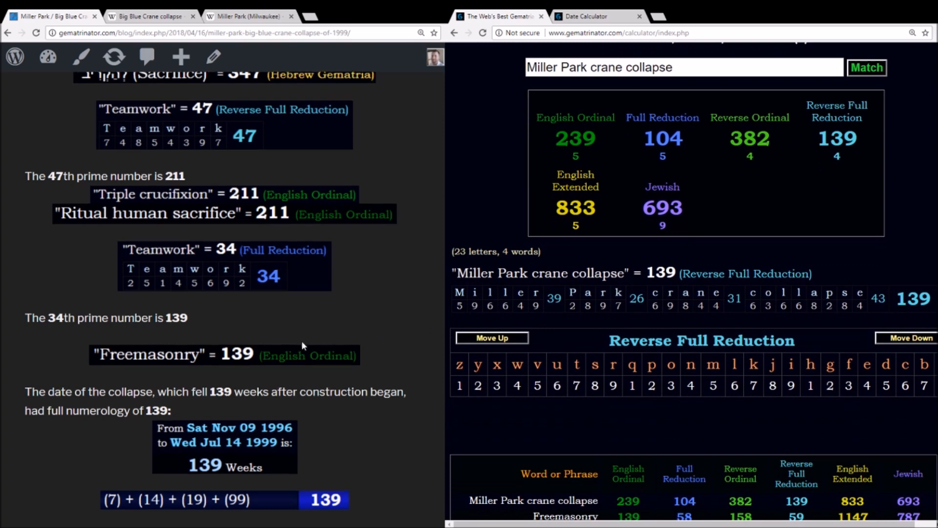
scroll("down", 3)
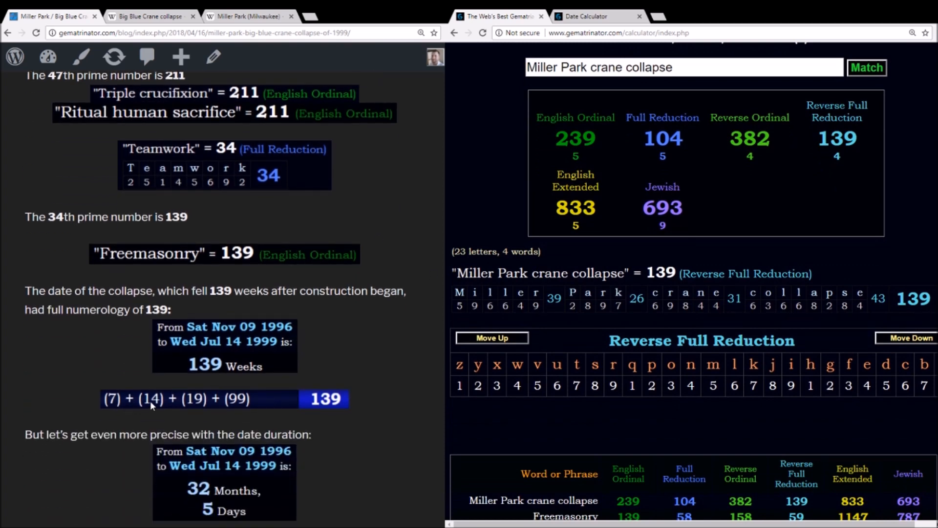
mouse_move(329, 411)
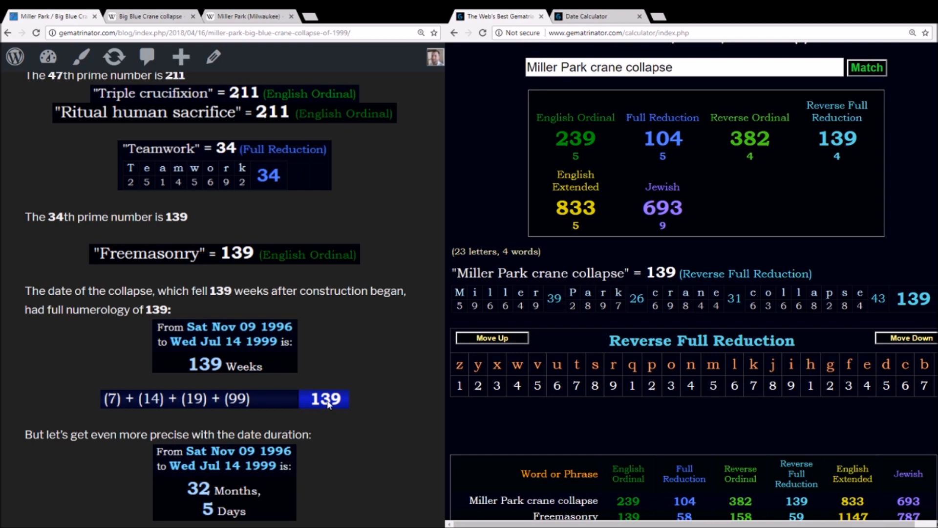
mouse_move(154, 392)
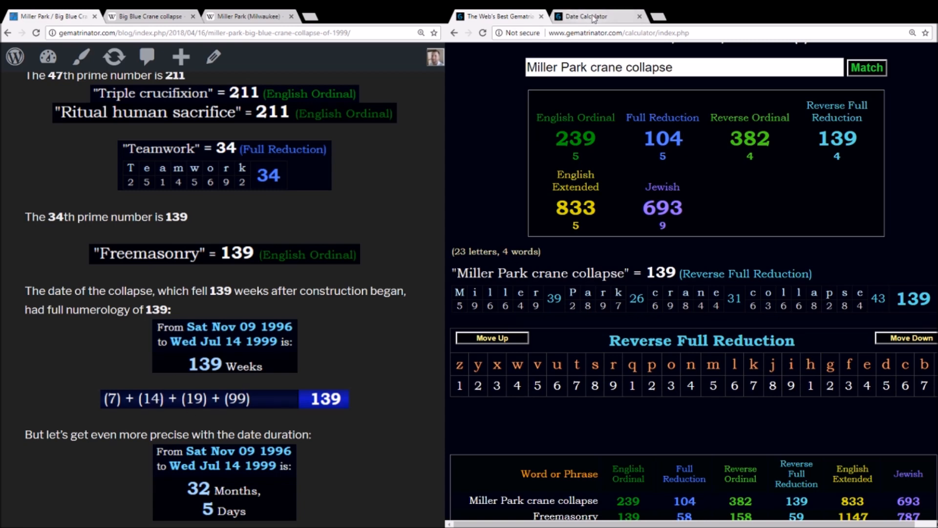
Show the Nov 9, 1996 to Jul 14, 1999 span as 977 days only, then return to the word calculator.
left_click(589, 16)
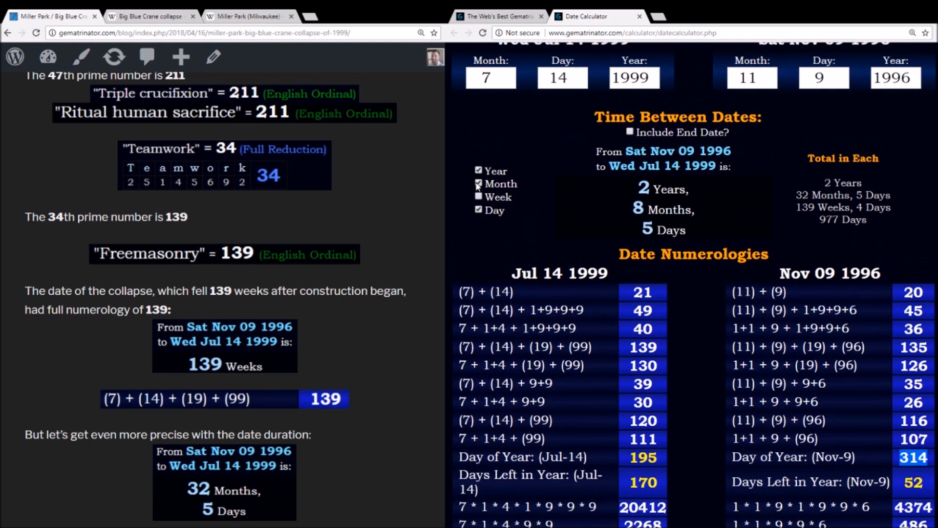
left_click(478, 184)
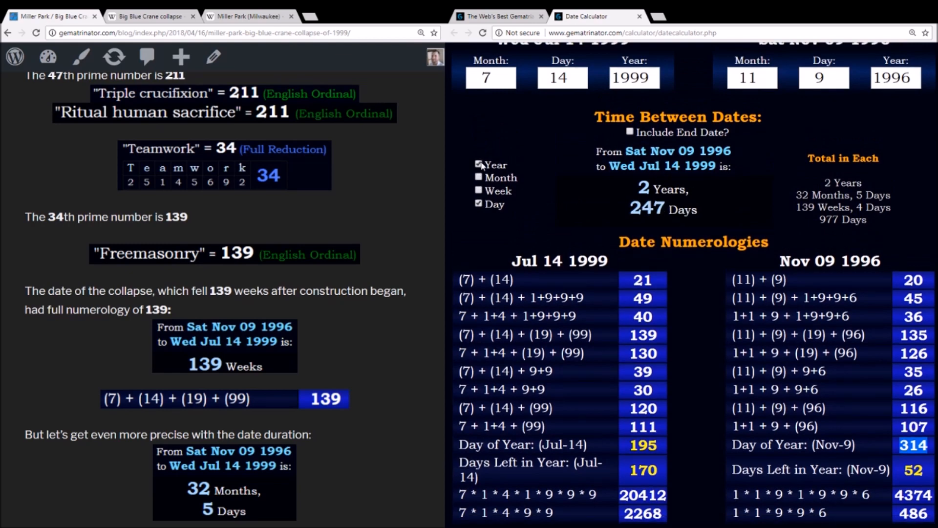
left_click(479, 164)
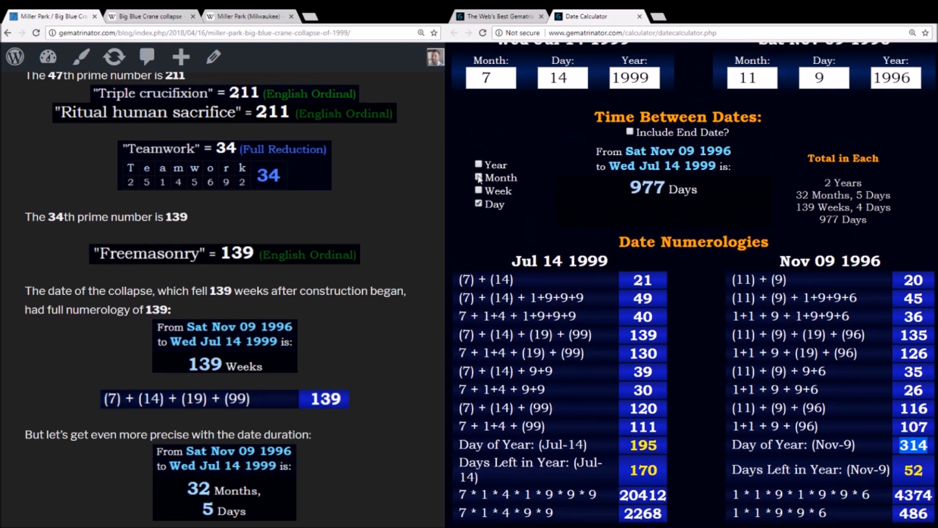
left_click(478, 190)
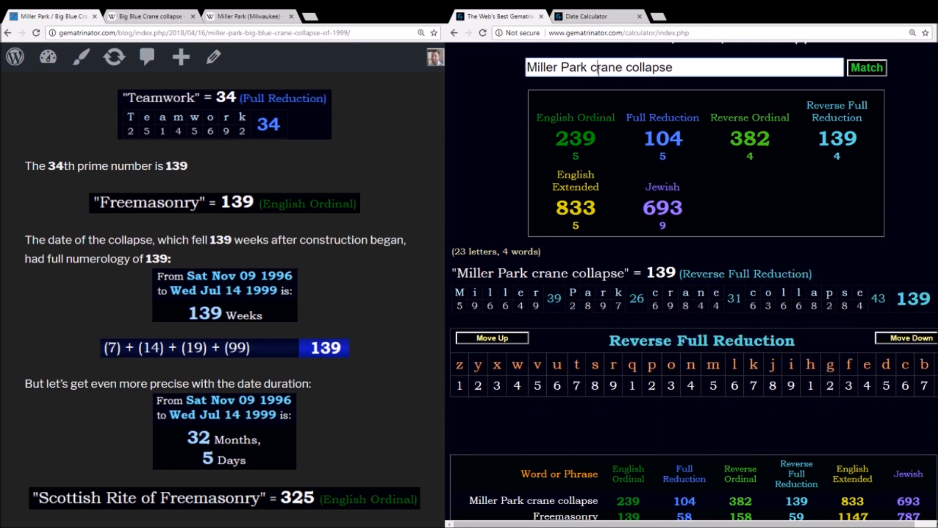
Calculate masonic sacrifice in the word calculator.
type("masonic sac")
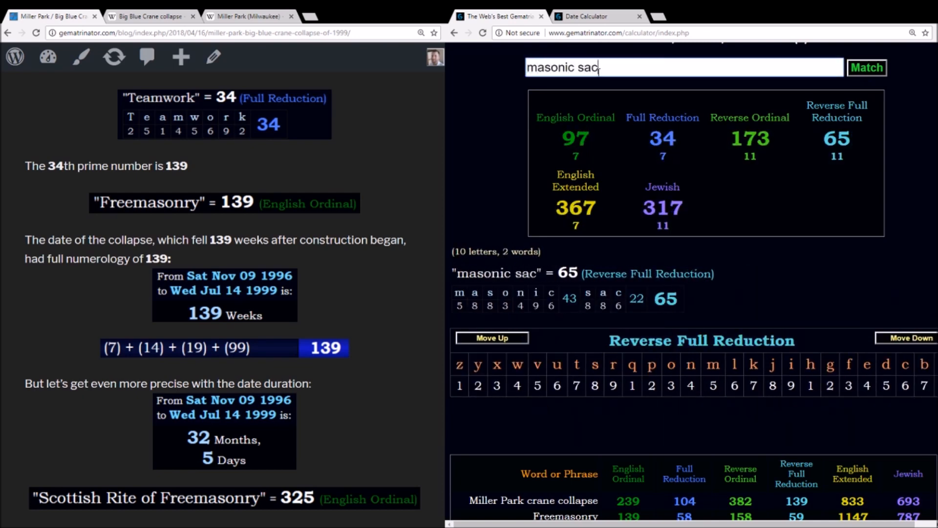
type("rifice")
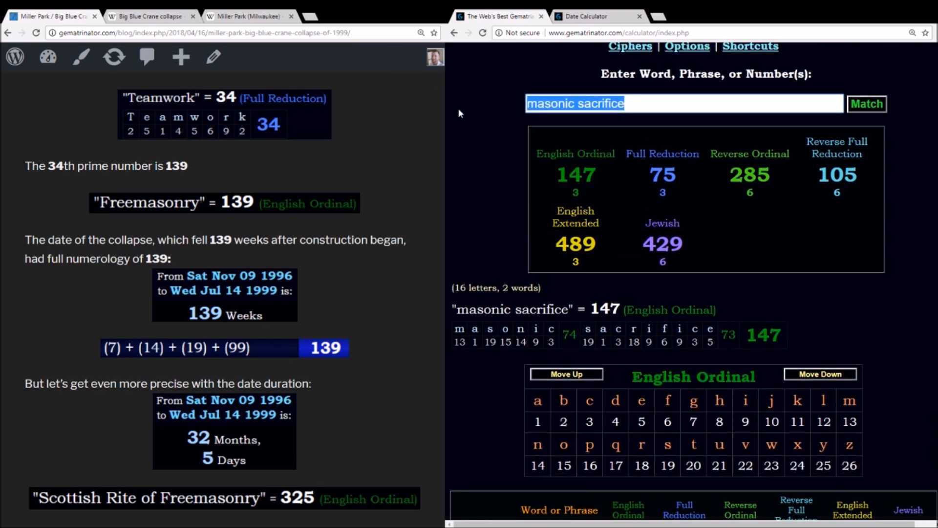
type("freemason")
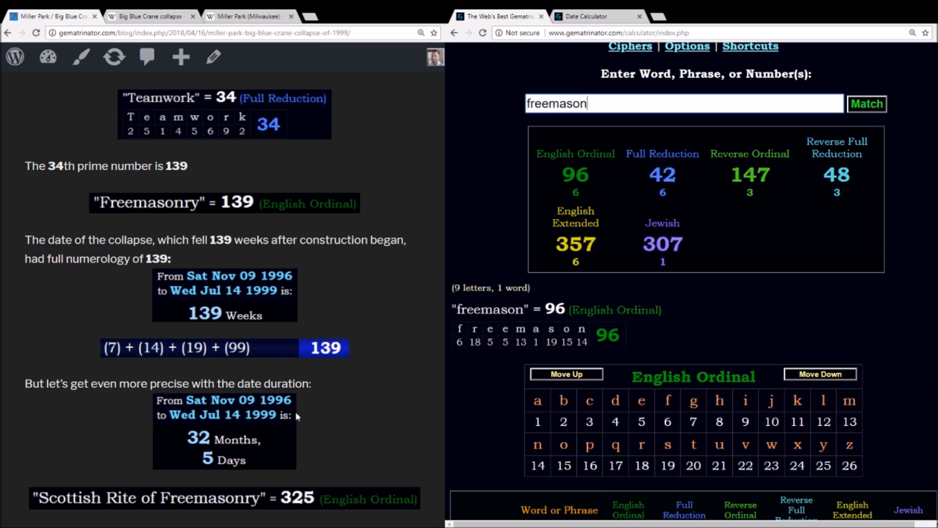
left_click(595, 16)
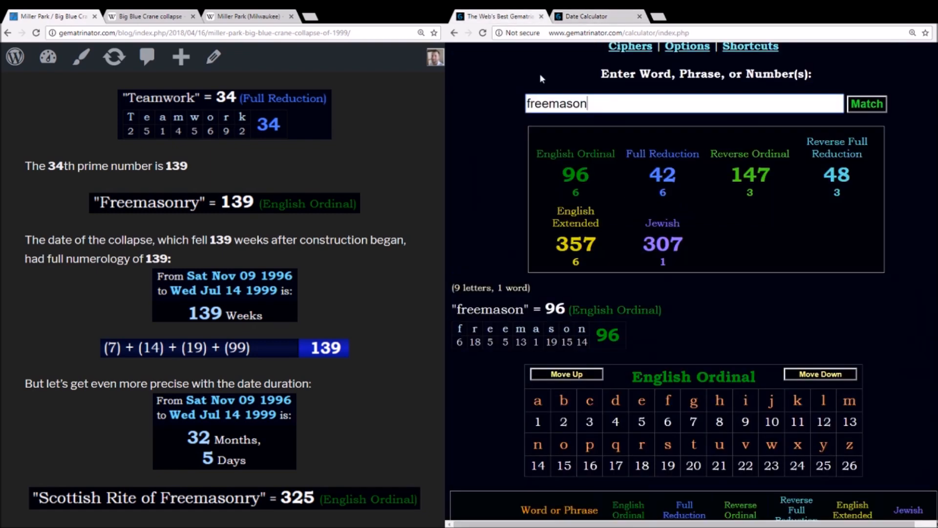
Calculate Scottish Rite of Freemasonry, confirming 325 English Ordinal and 2197 English Extended.
type("Scottish R")
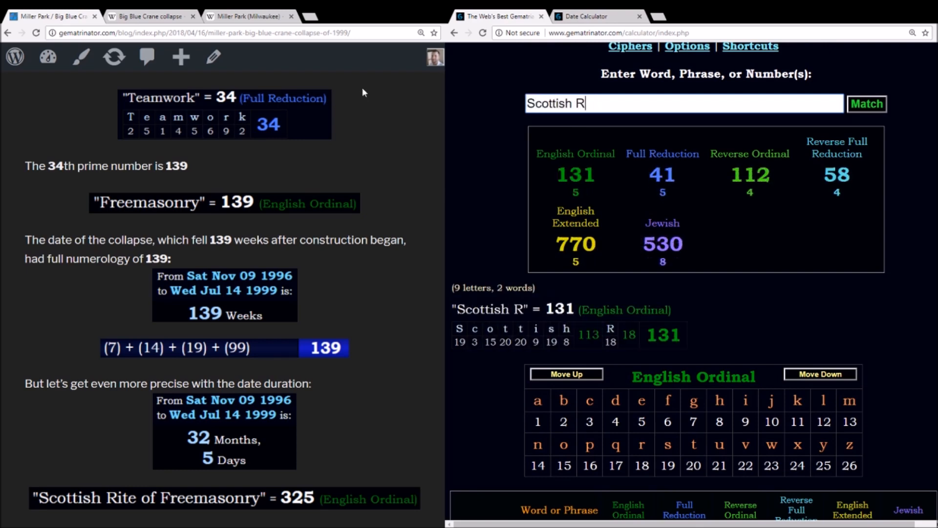
type("ite of Freemasonry")
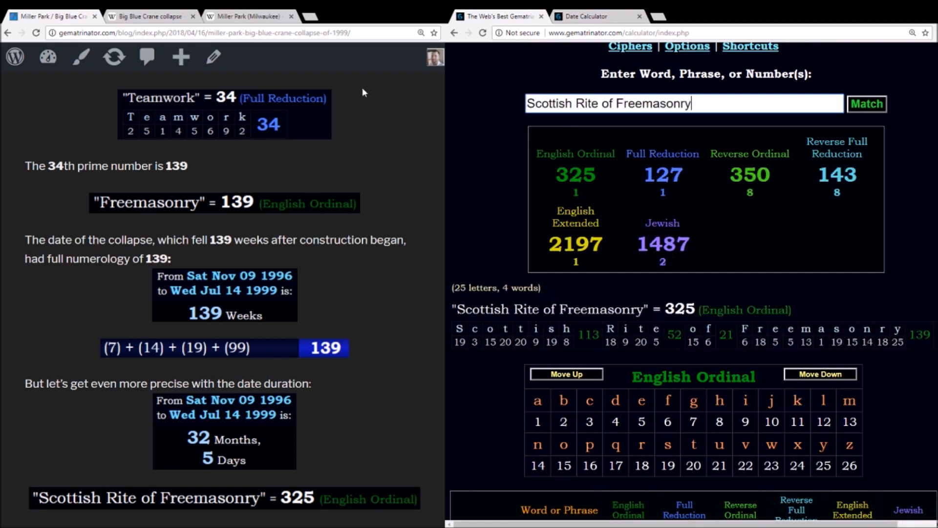
mouse_move(677, 322)
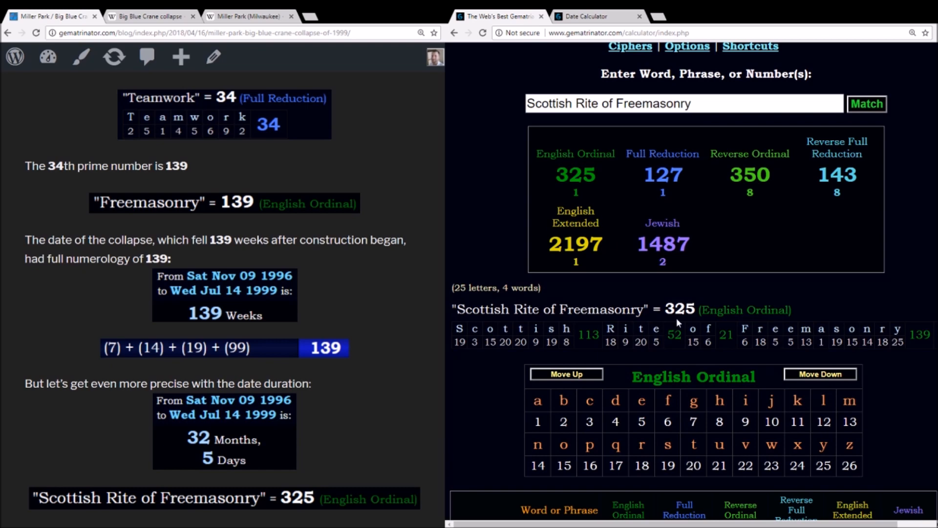
scroll("down", 3)
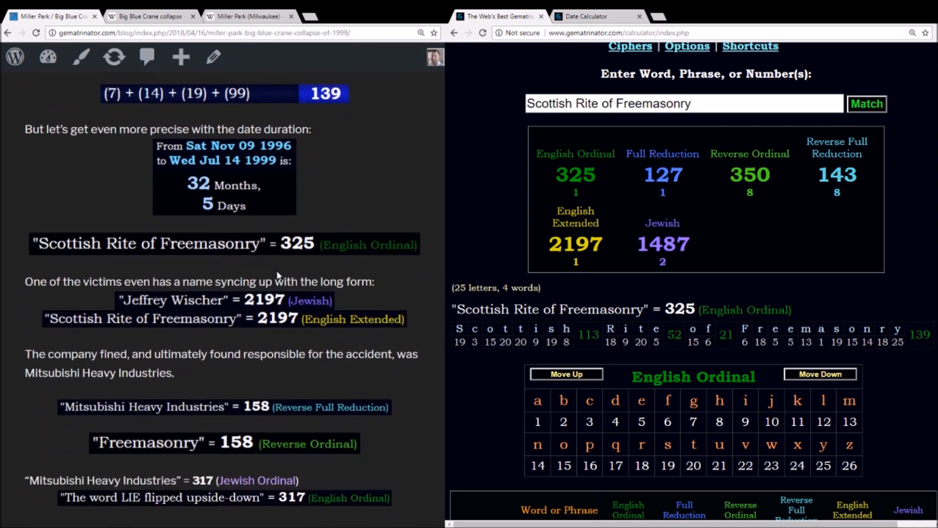
left_click(576, 216)
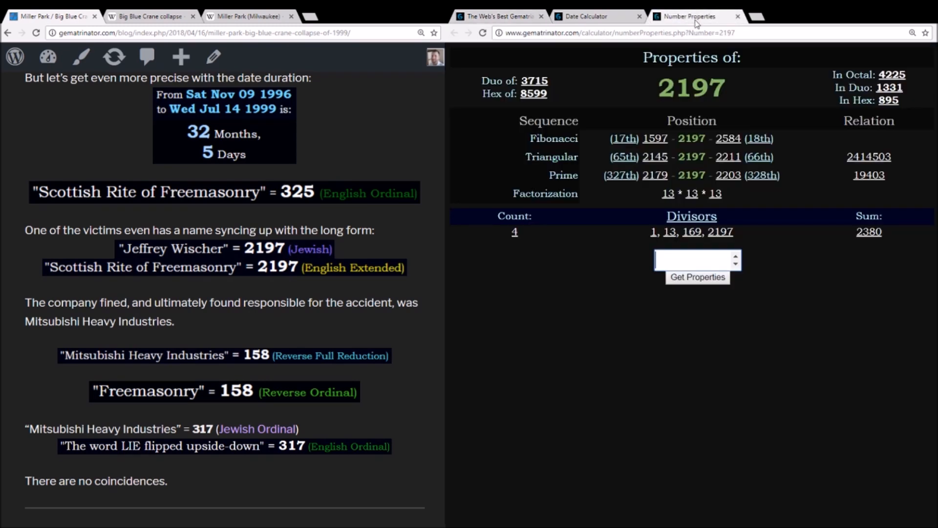
double_click(692, 192)
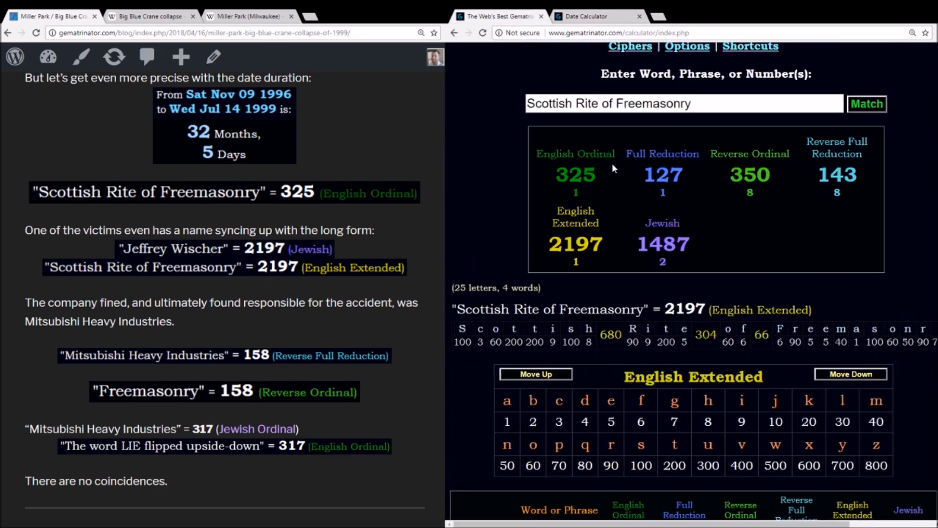
type("Jeffrey Wischer")
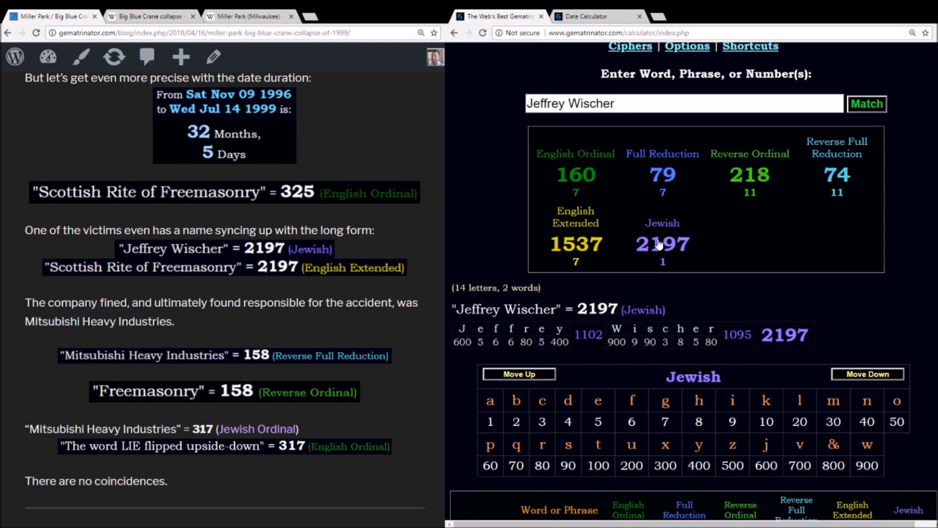
type("Jerome")
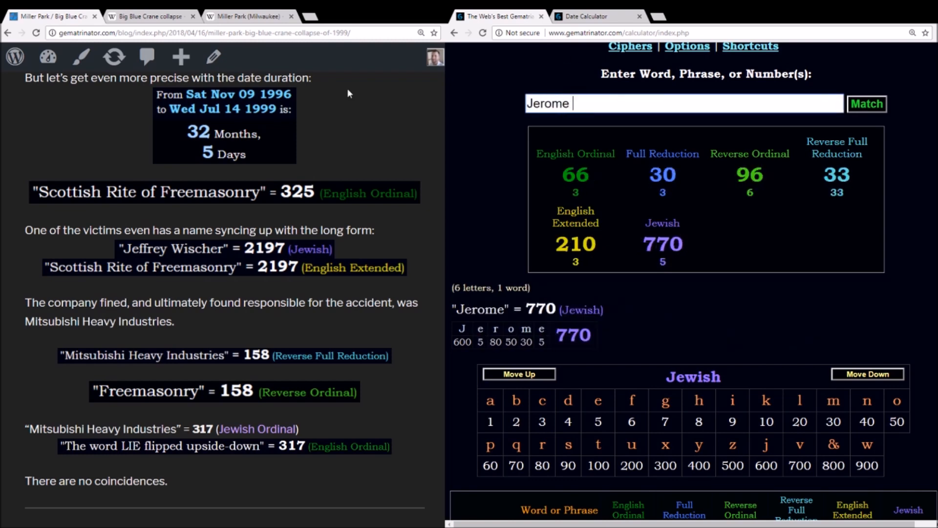
type("Starr")
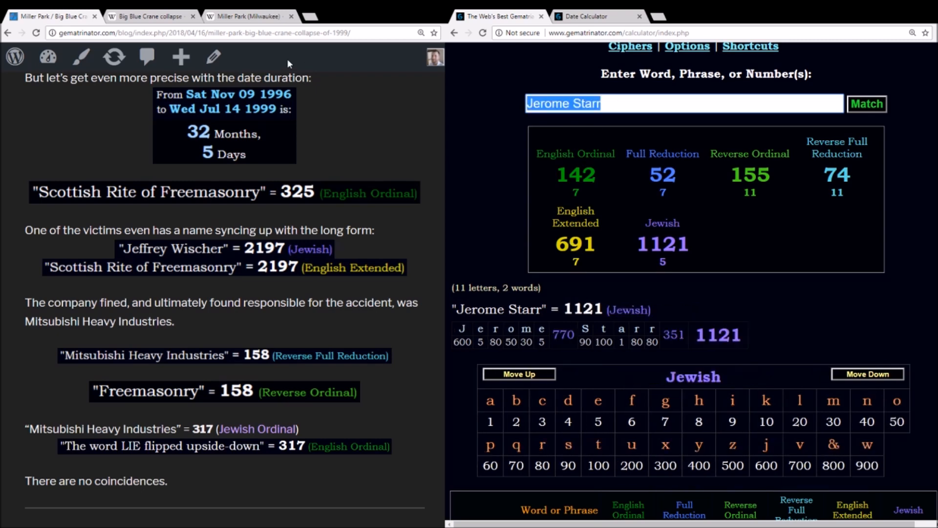
type("Masonry")
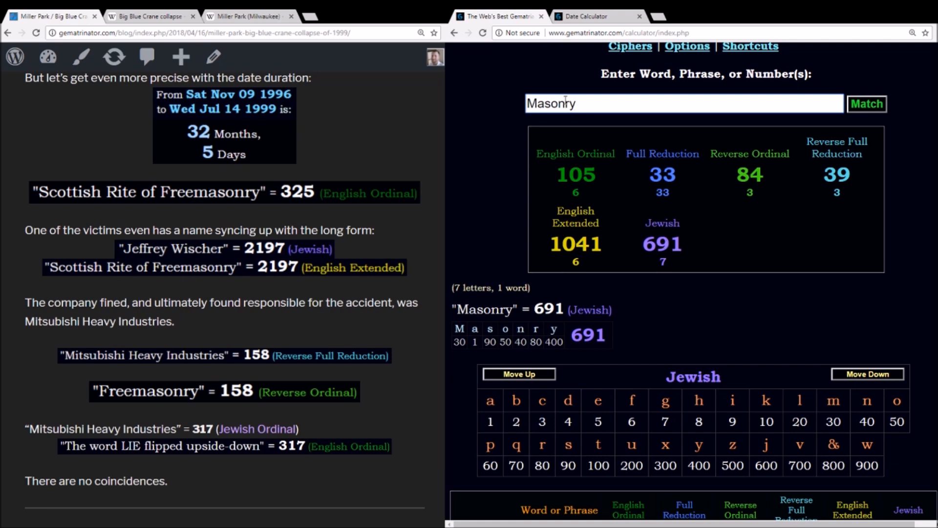
type("killing")
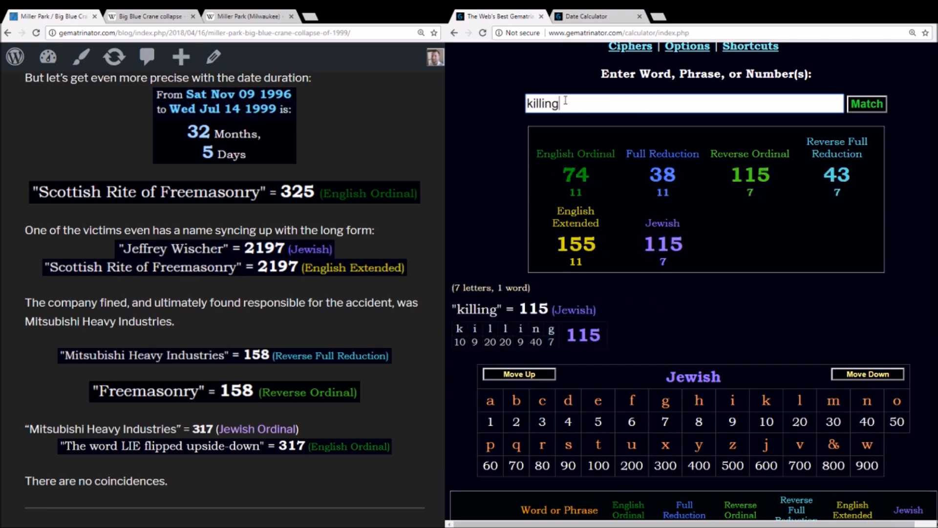
type("Mitsubishi Heavy Industries")
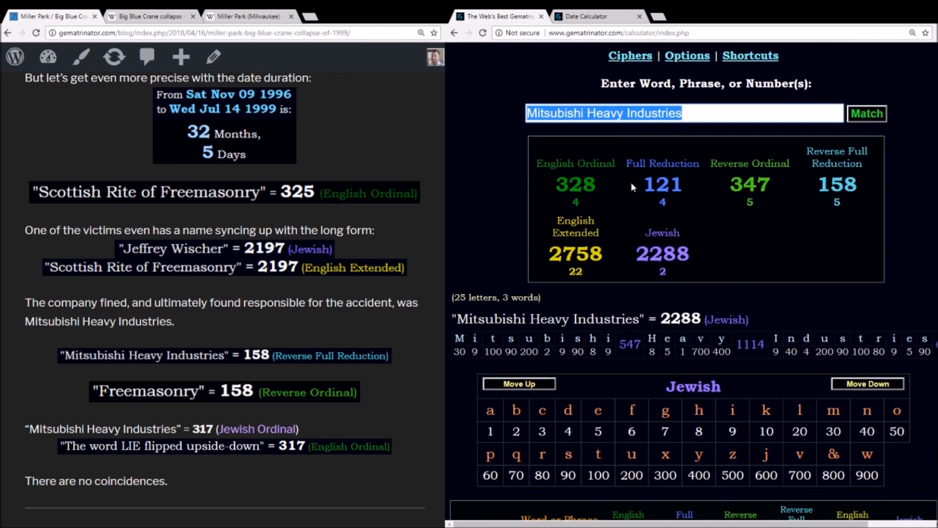
Calculate Freemasonry (158) and Big Blue (41 Reverse Full Reduction), then return to the blog.
left_click(750, 184)
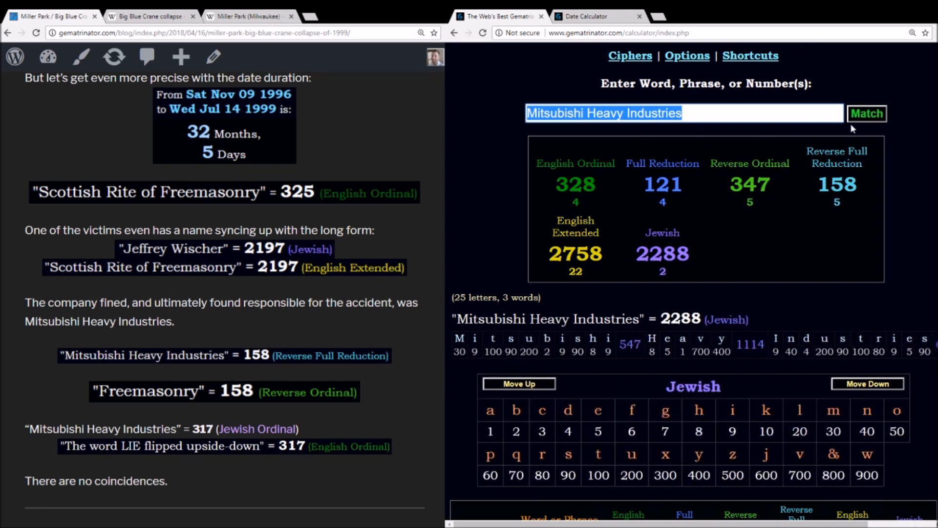
mouse_move(751, 132)
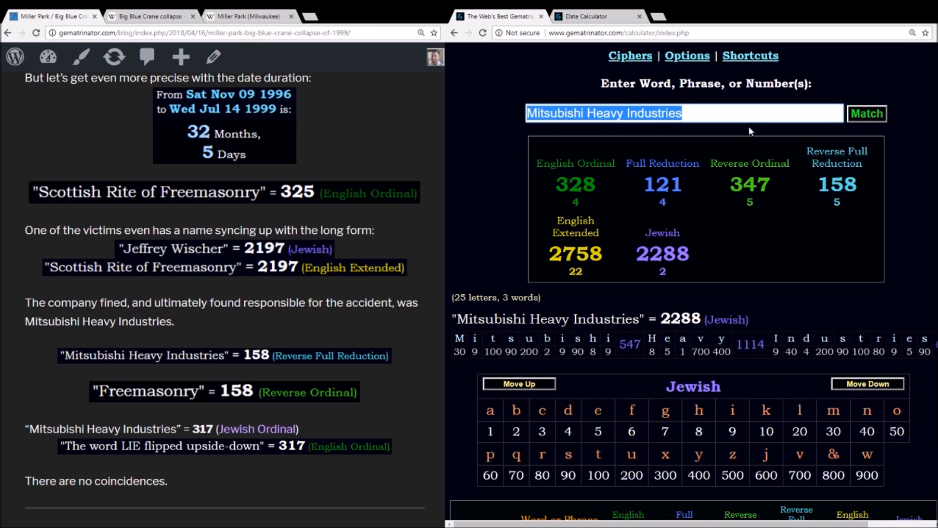
type("Freemasonry")
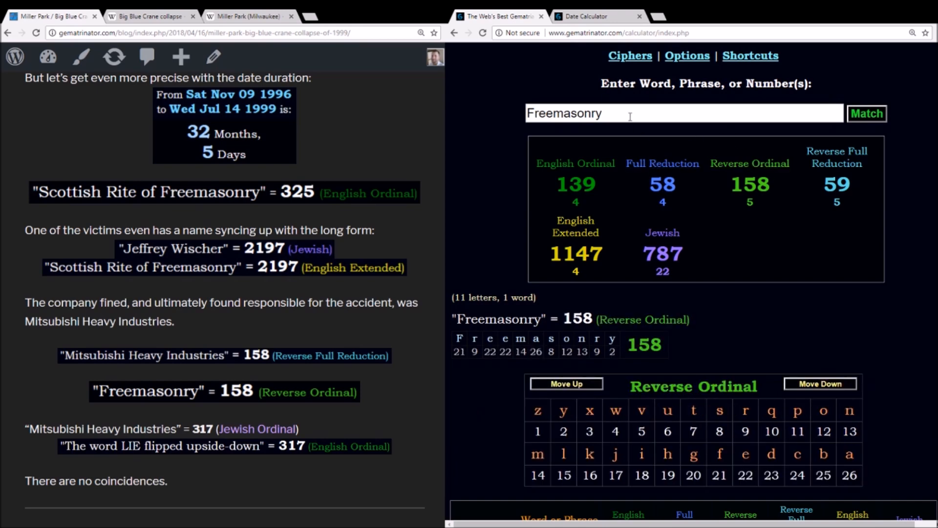
type("Big Blue")
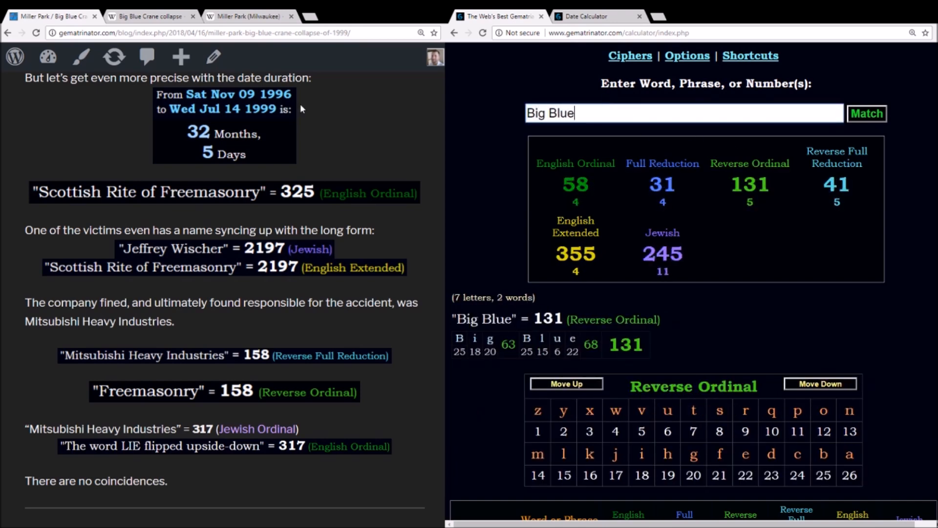
left_click(576, 164)
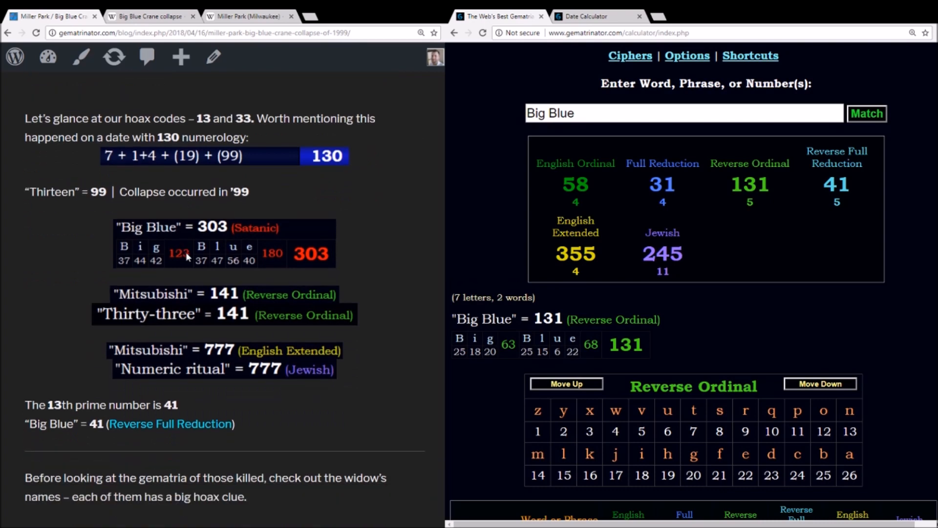
Confirm Thirteen totals 99 English Ordinal, then bring up the Wikipedia Big Blue crane collapse article.
scroll("down", 3)
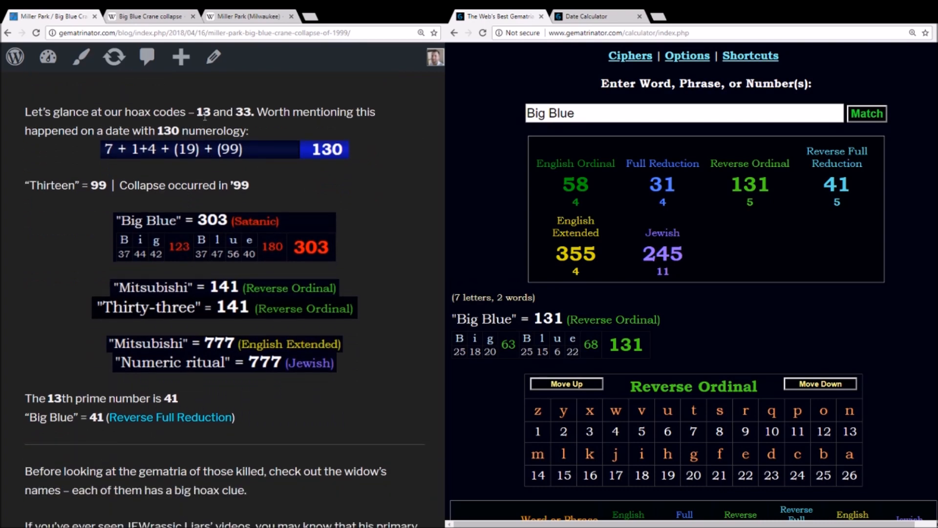
left_click_drag(196, 112, 254, 112)
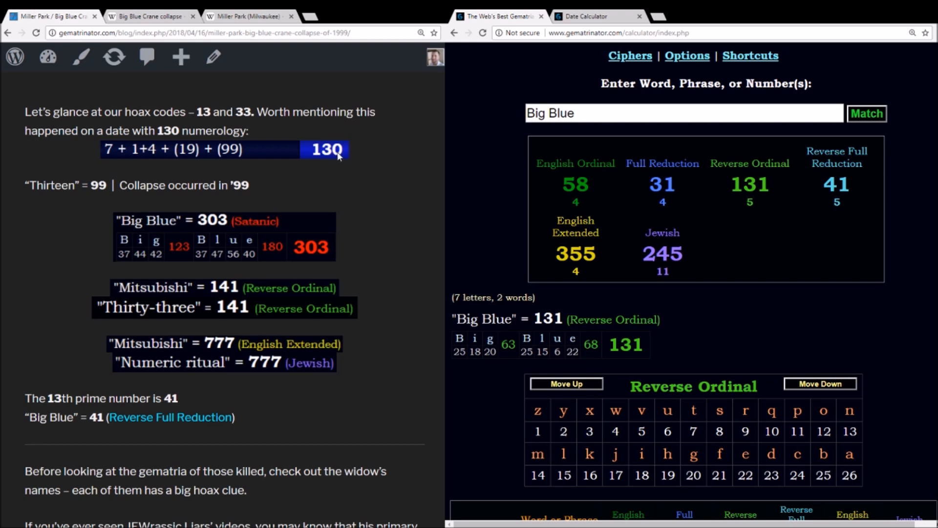
triple_click(549, 113)
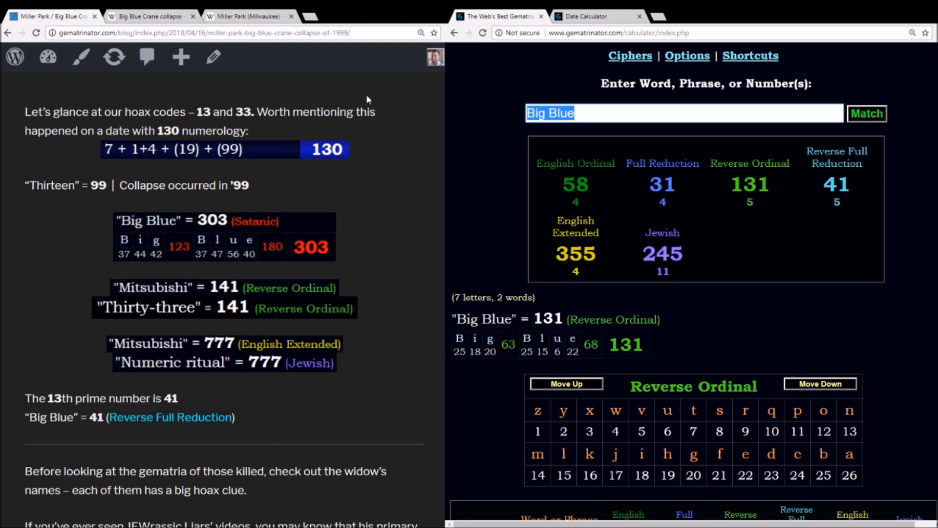
type("Thirteen")
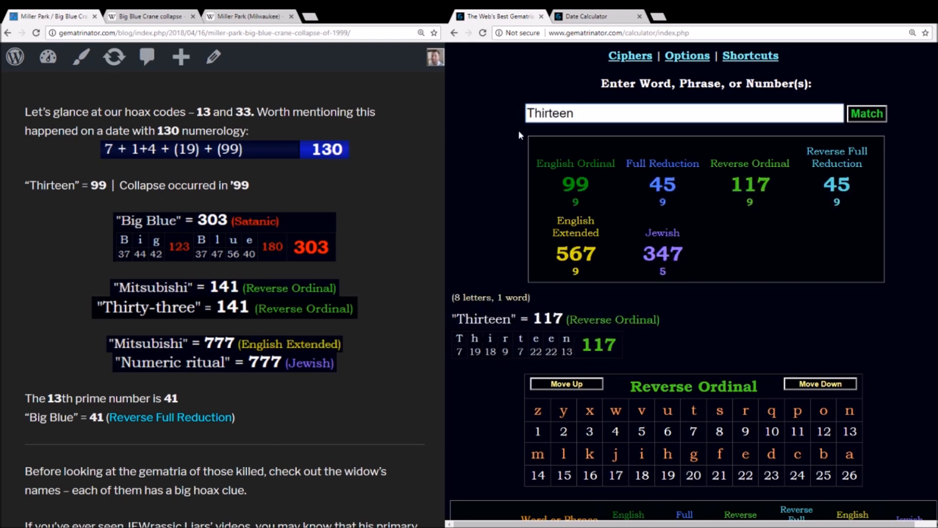
left_click(574, 184)
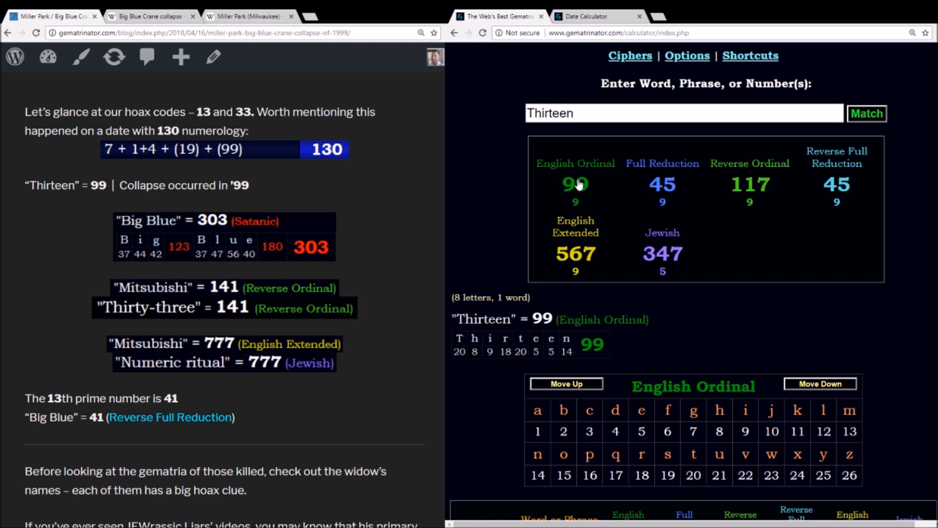
mouse_move(579, 175)
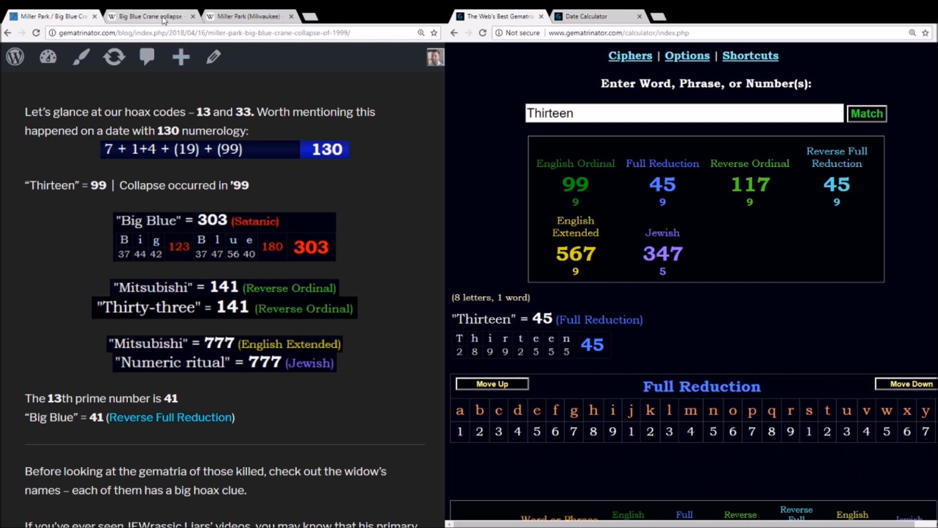
left_click(151, 16)
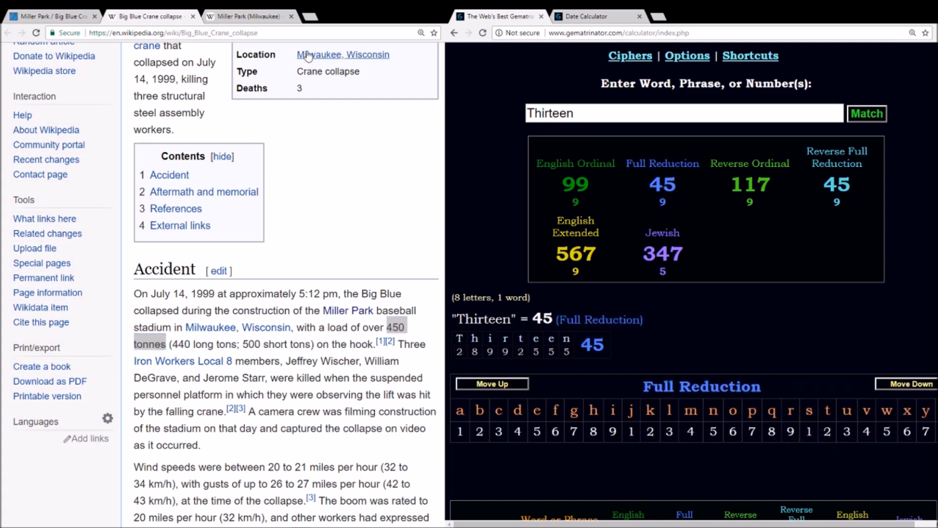
Confirm Thirty-three and Mitsubishi both at 141 Reverse Ordinal, with Mitsubishi also 777 English Extended.
left_click(251, 17)
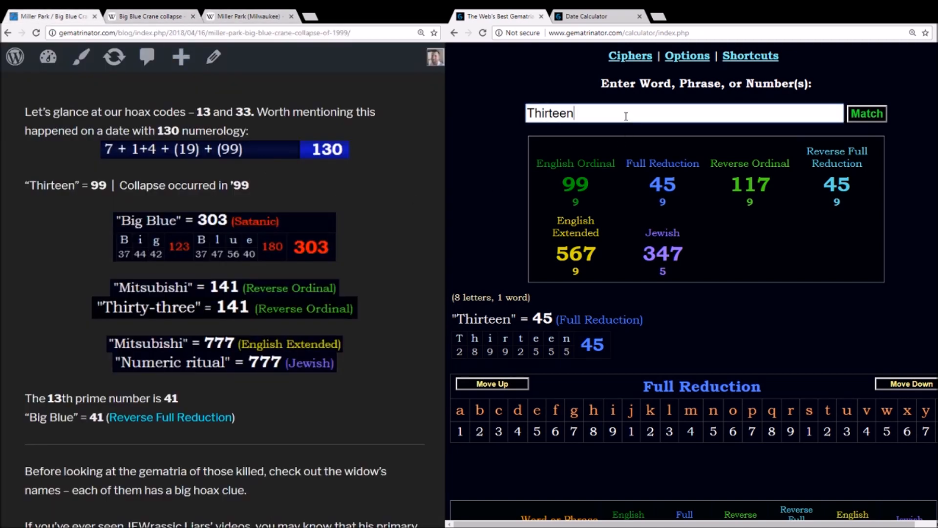
mouse_move(141, 227)
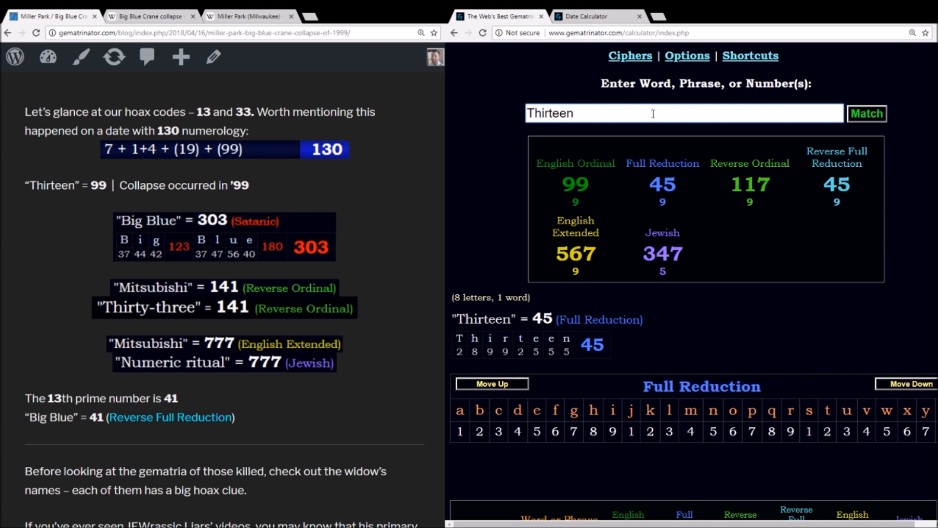
type("Thirty-thr")
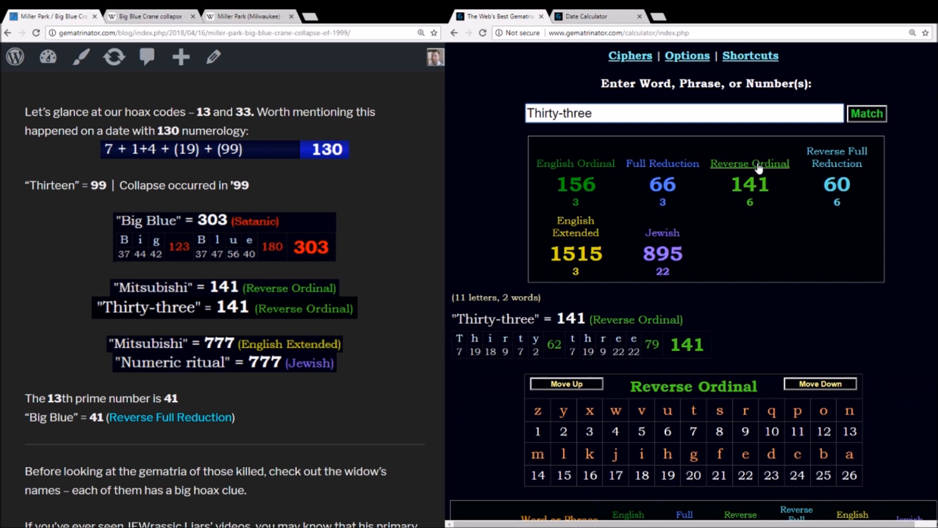
left_click(661, 174)
type("Mitsubishi")
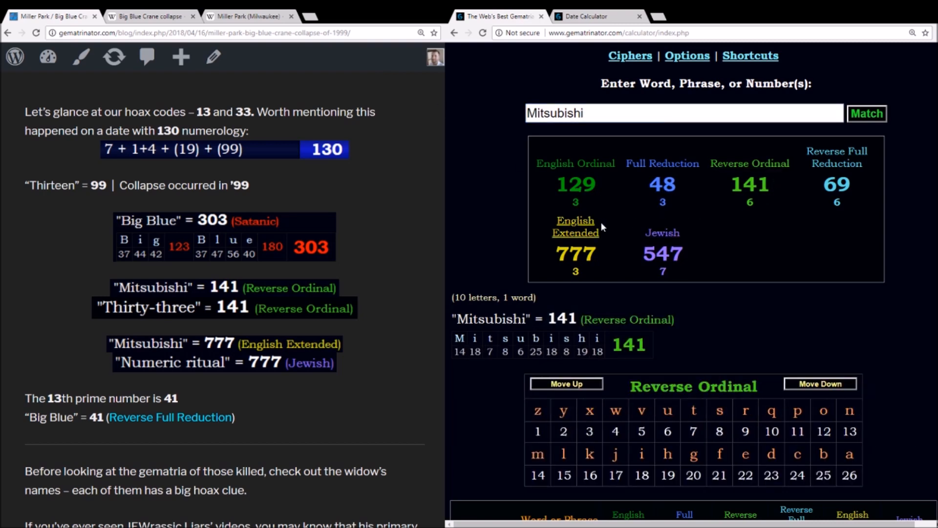
left_click(575, 226)
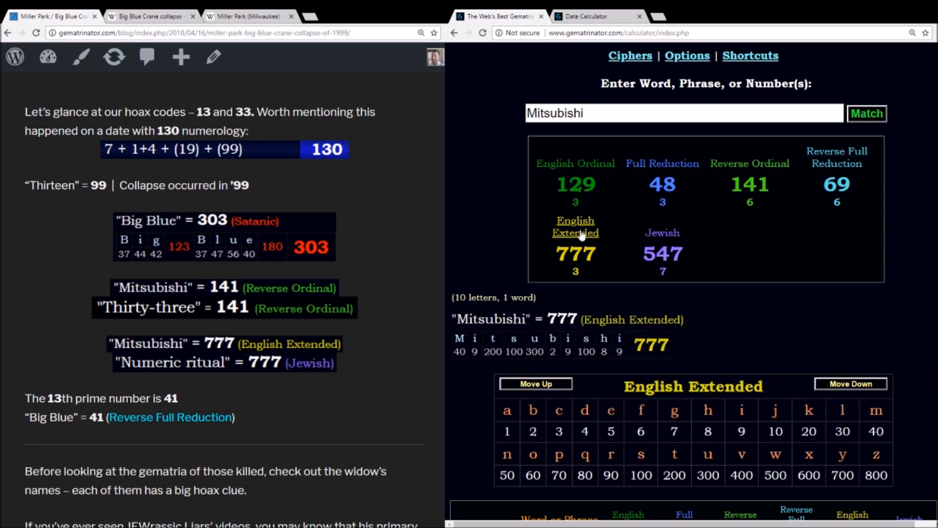
left_click(662, 233)
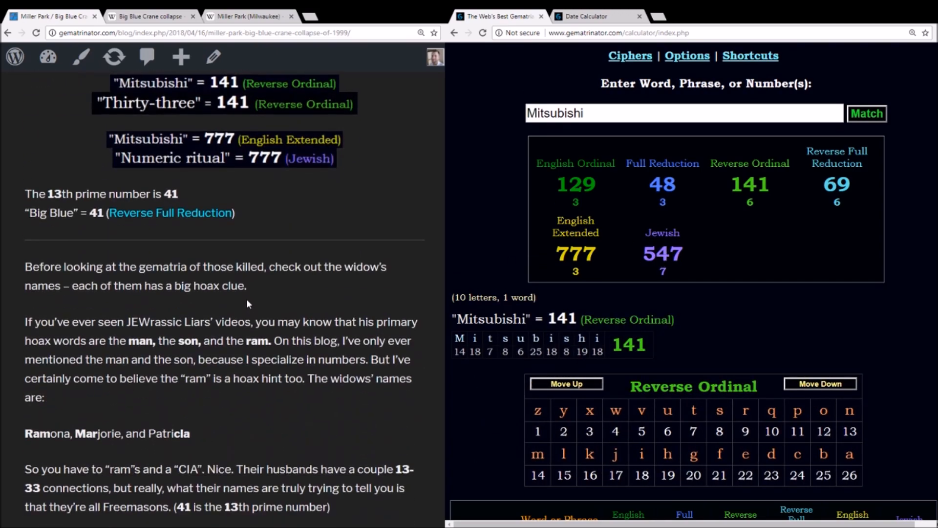
Read past the widows' names Ramona, Marjorie and Patricia to the Crucifixes section, re-entering Mitsubishi (141).
scroll("down", 3)
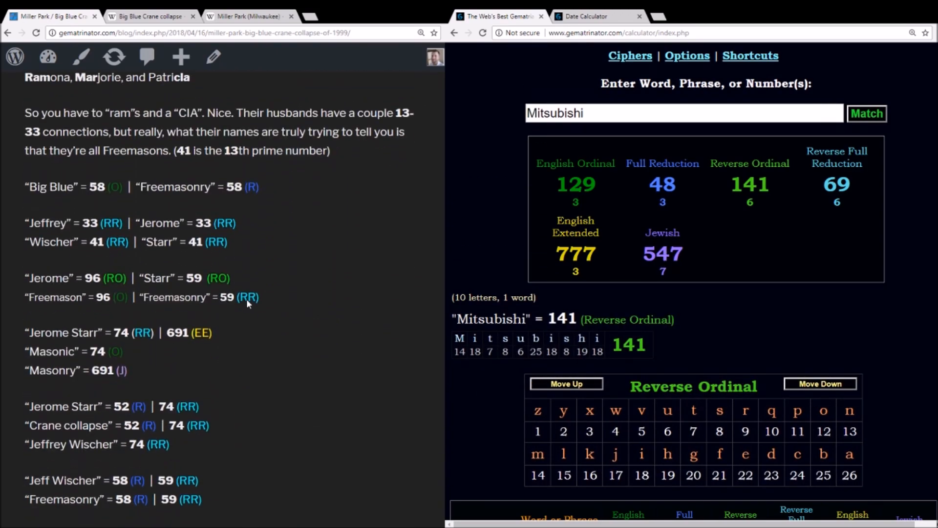
scroll("down", 3)
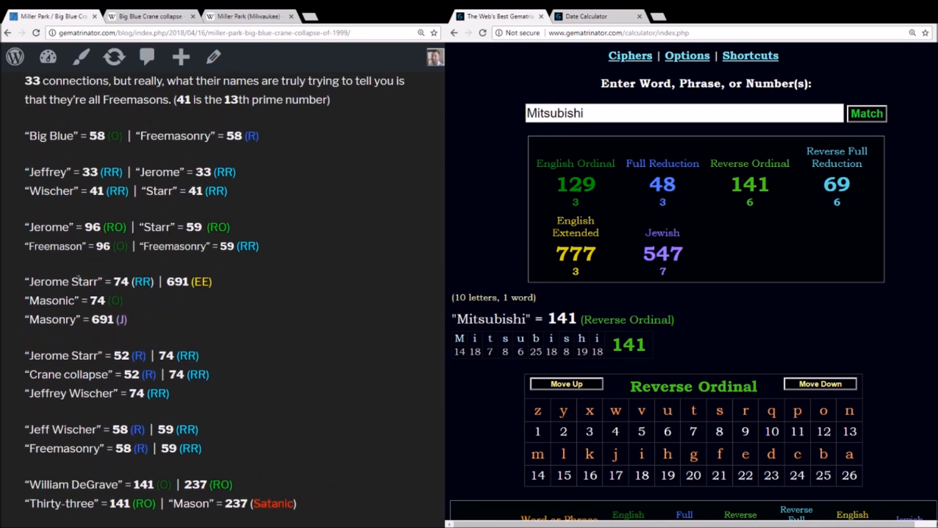
left_click_drag(25, 136, 212, 281)
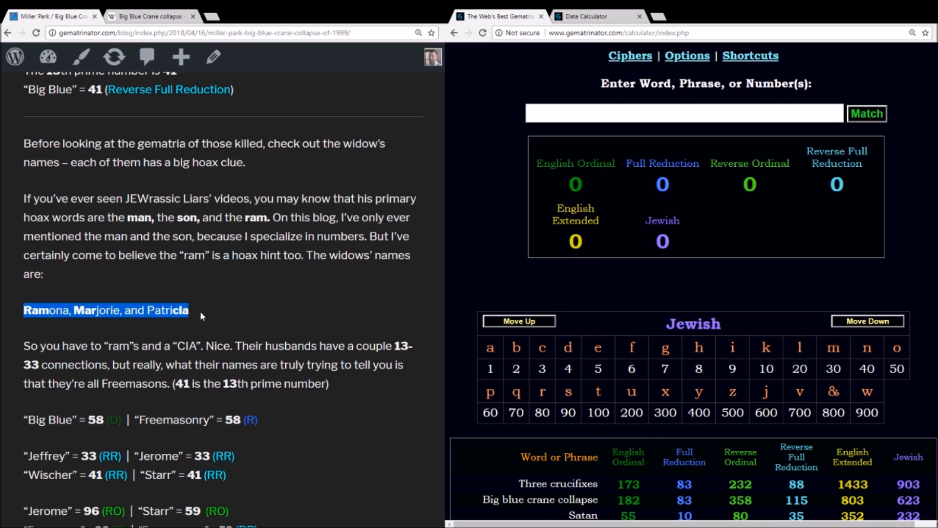
left_click(66, 317)
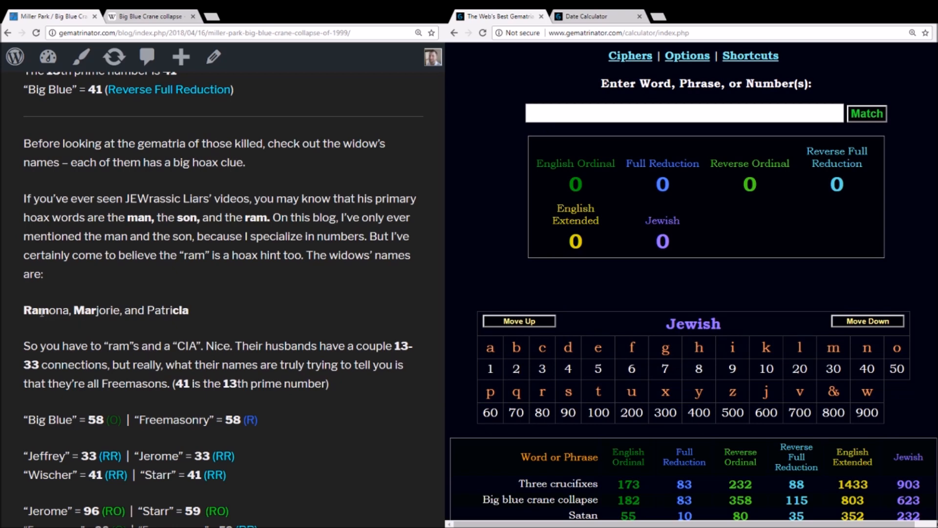
double_click(35, 309)
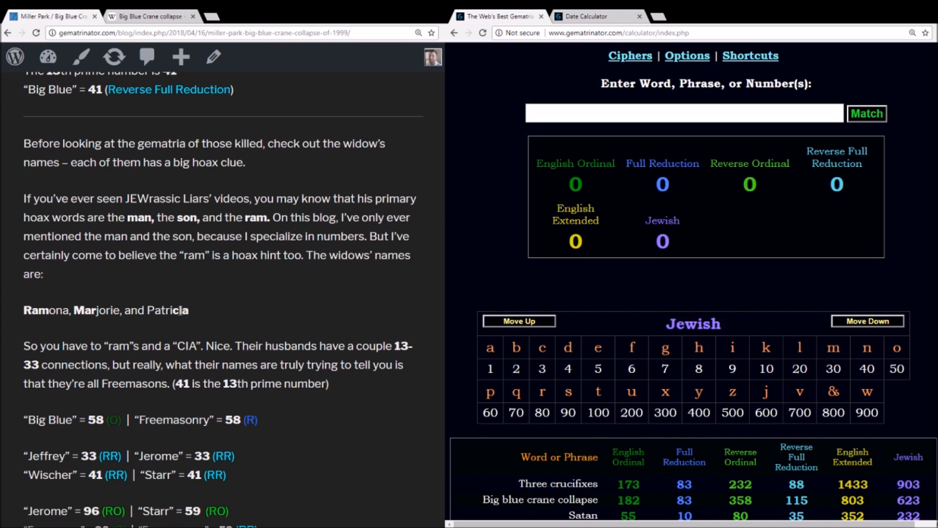
type("Mitsubishi")
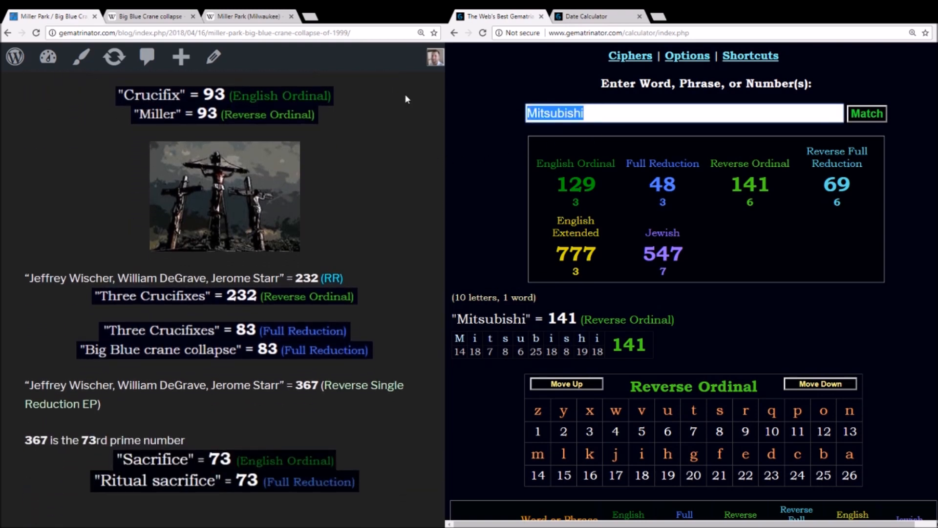
type("Jeffrey")
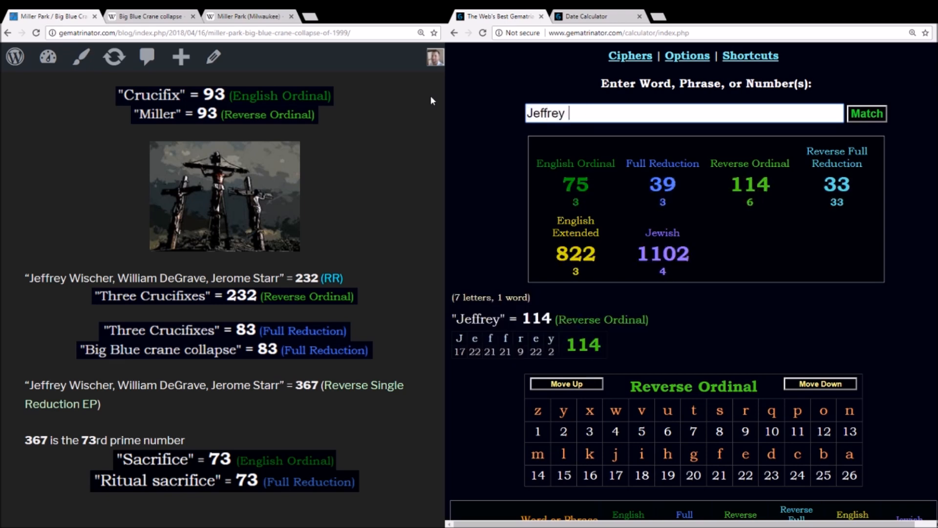
type("Wischer, William De")
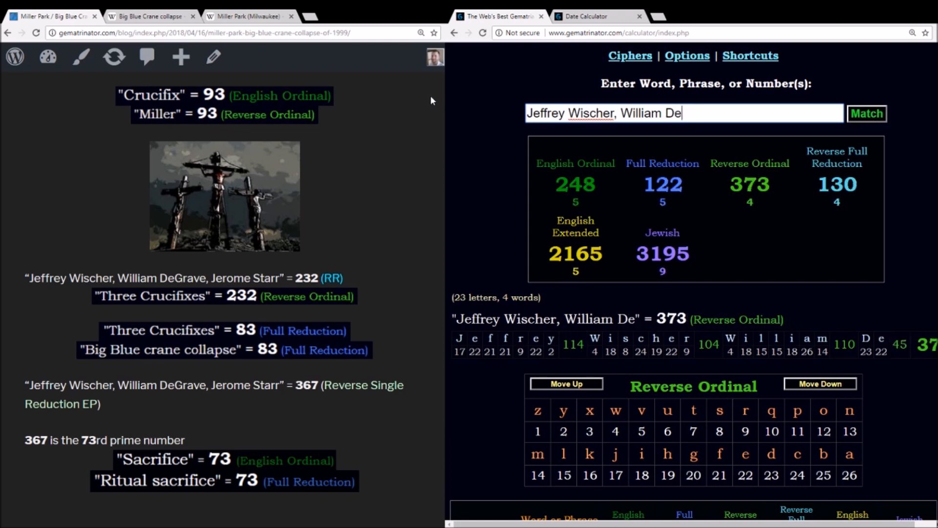
type("Grave,")
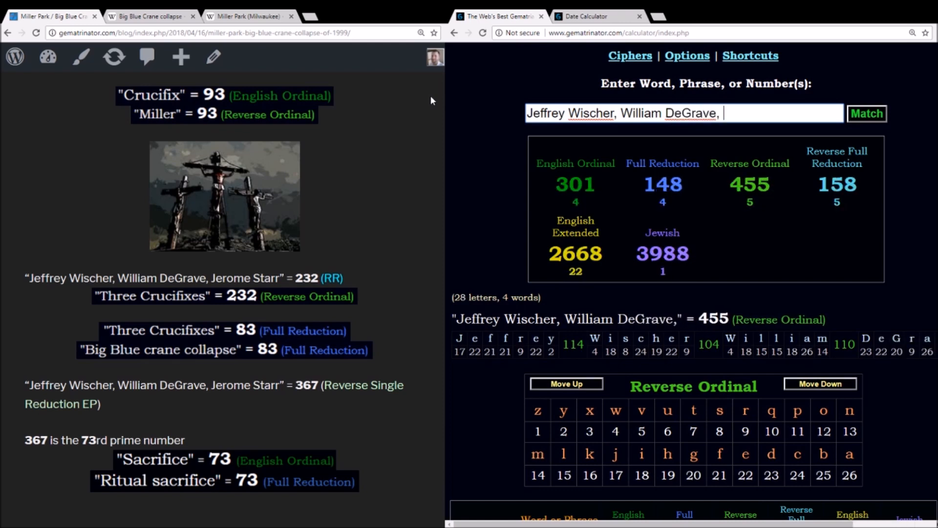
type("Jerome Starr")
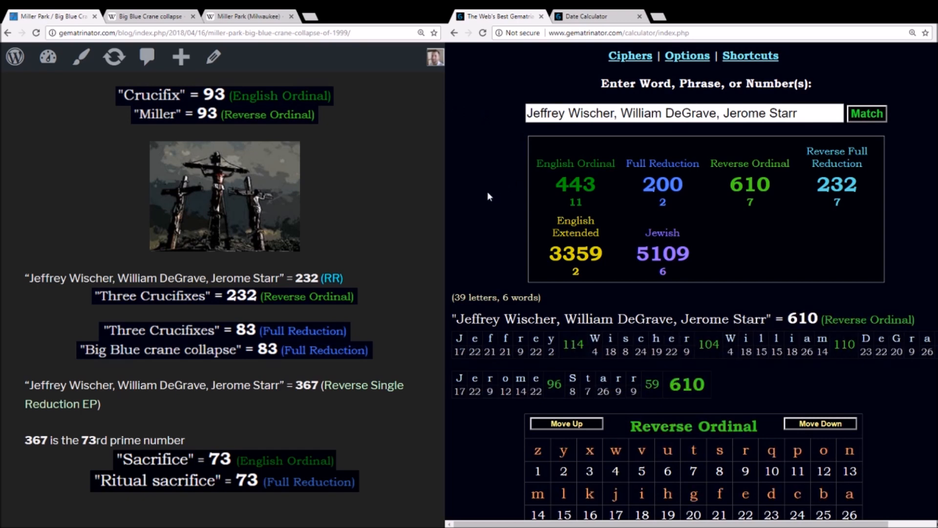
left_click(837, 157)
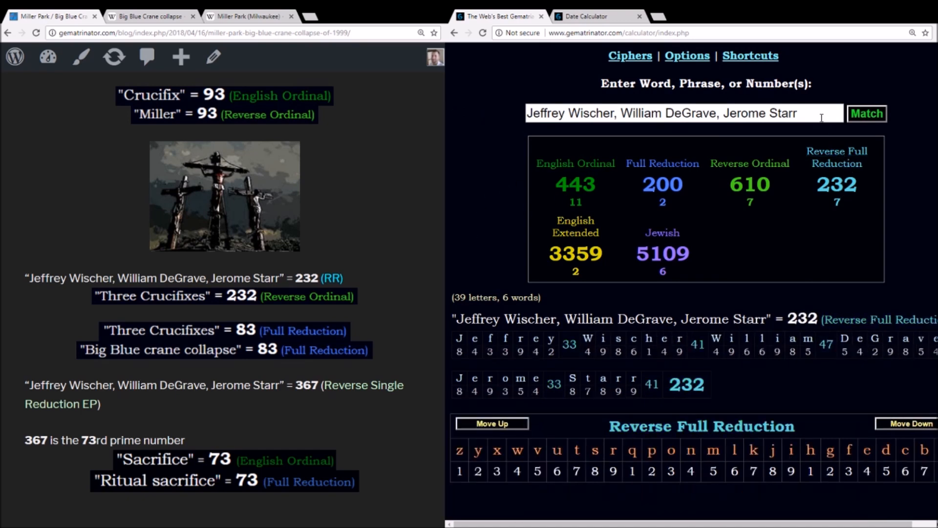
Calculate Satan (232) and Three crucifixes, matching Big blue crane collapse at 83 Full Reduction.
triple_click(682, 113)
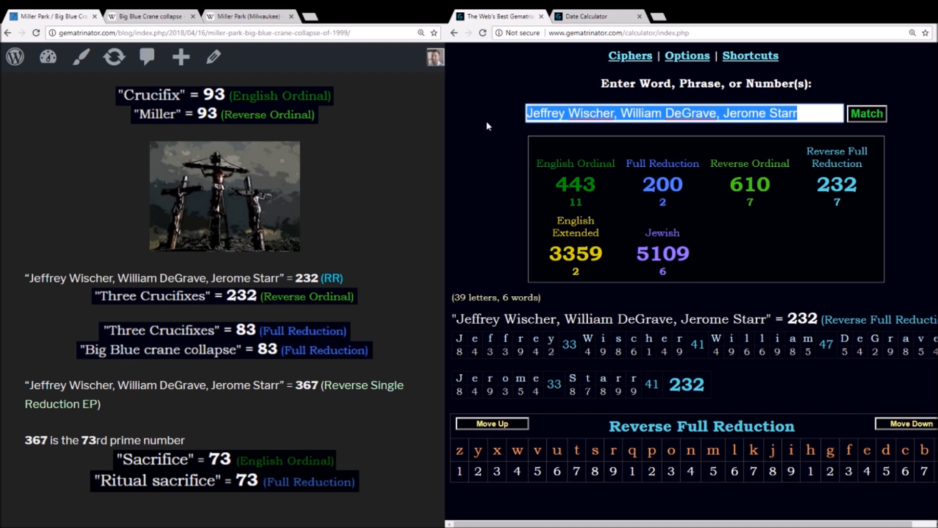
type("Satan")
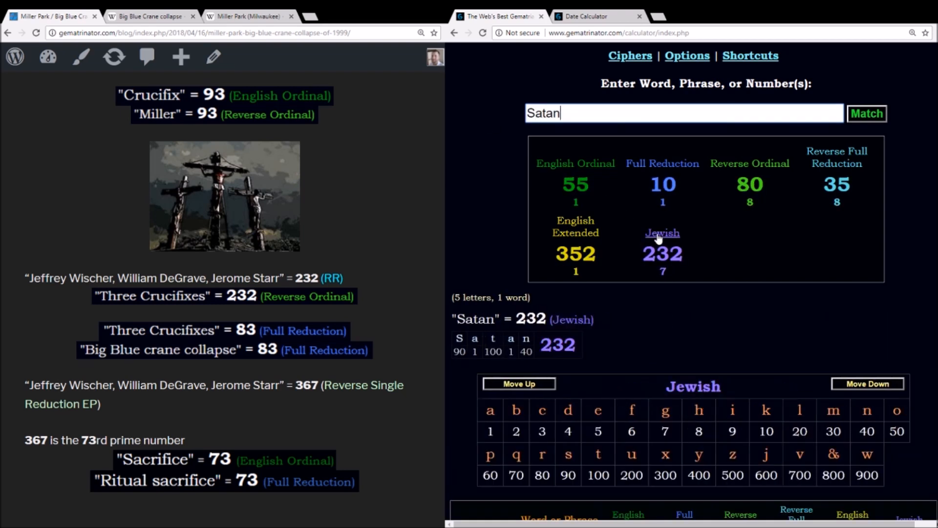
type("T")
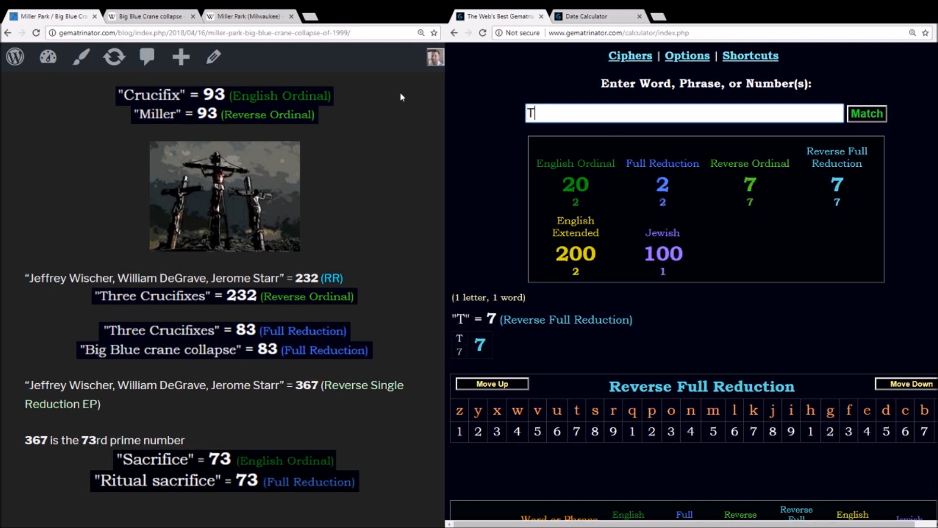
type("hree crucifixes")
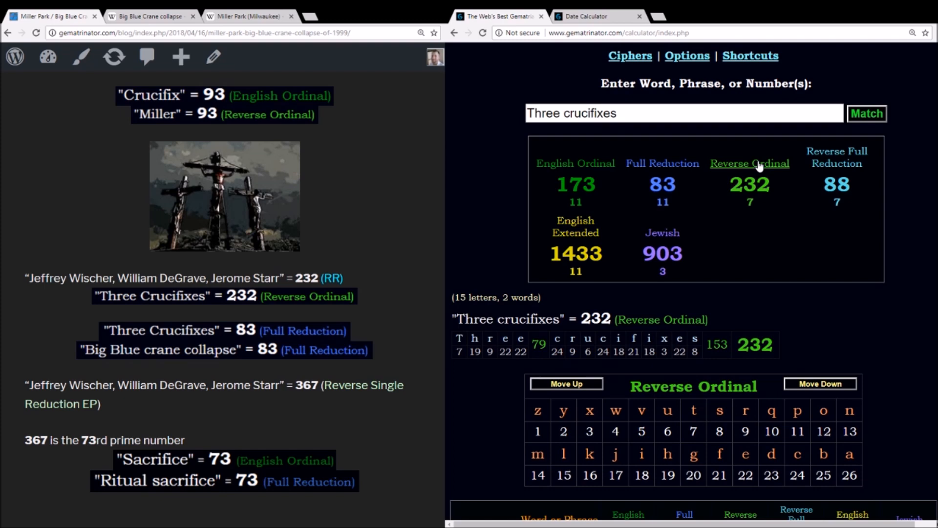
left_click(662, 163)
type("Big blue crane collapse")
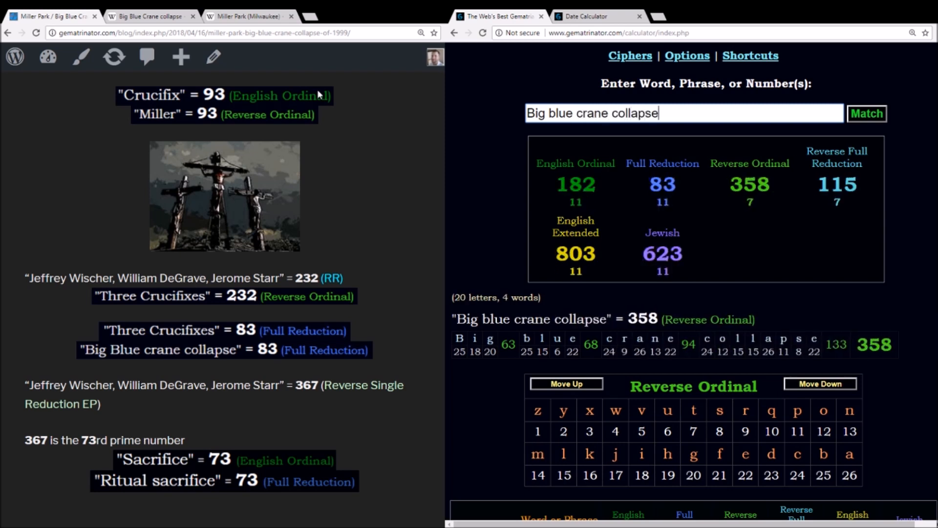
left_click(663, 163)
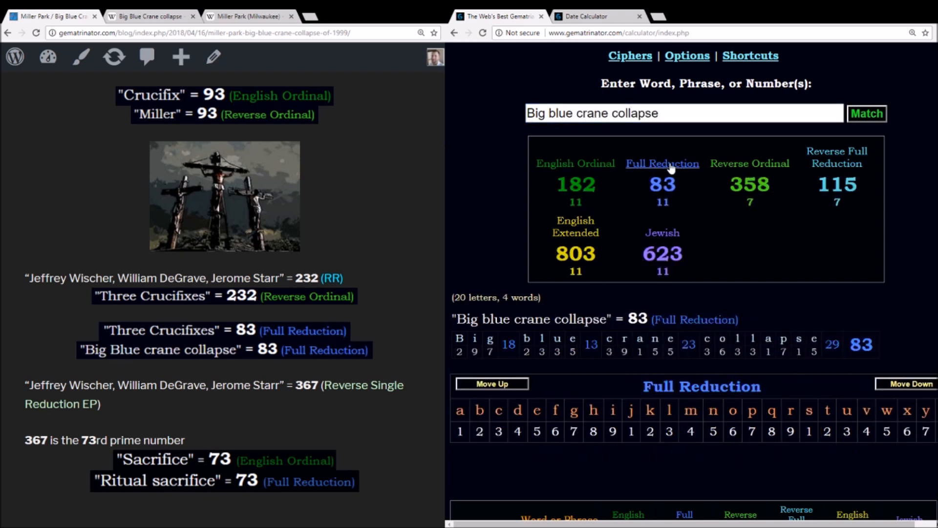
type("Three crucifixes")
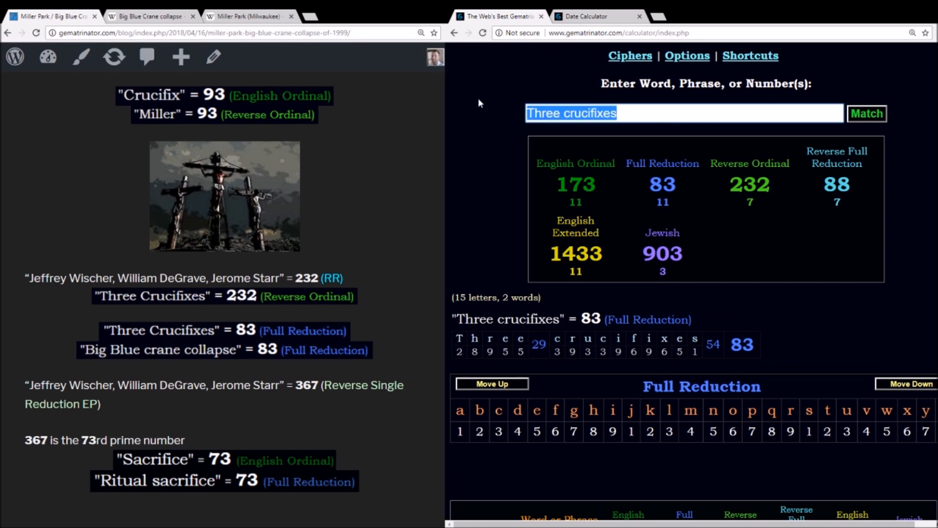
Show 1433 is the 227th prime in Number Properties, then view Three crucifixes' Jewish value 903.
left_click(662, 233)
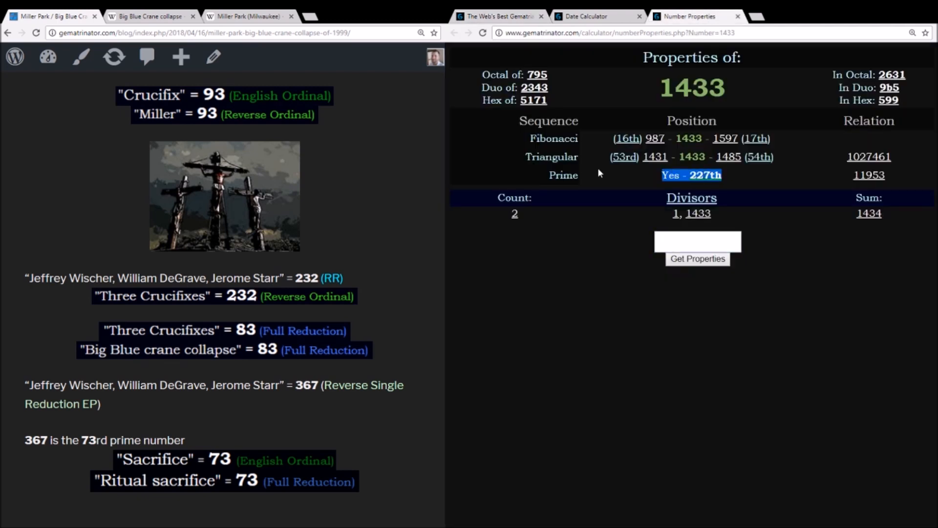
left_click(592, 16)
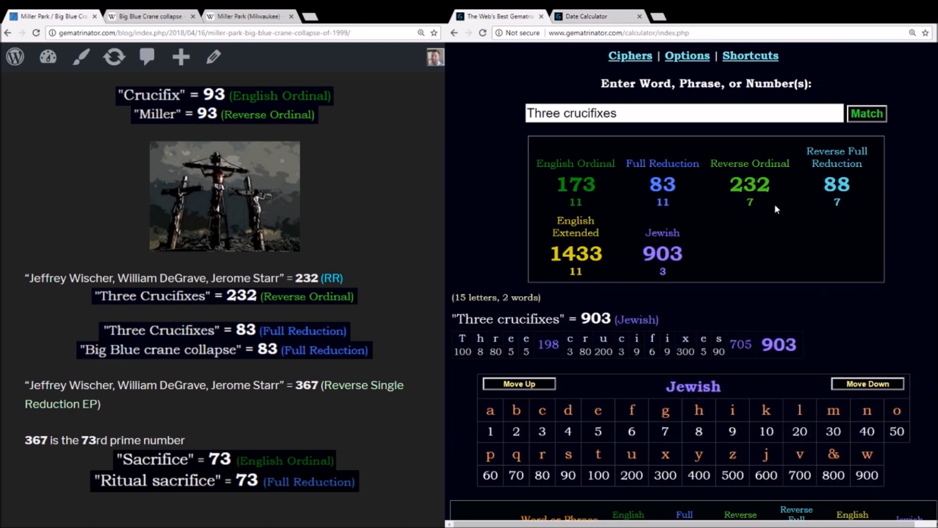
left_click(837, 184)
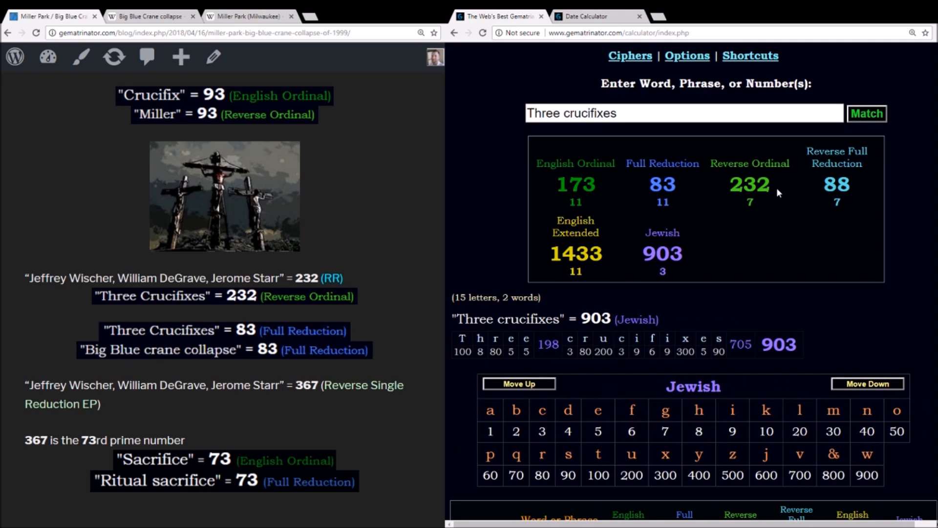
mouse_move(537, 189)
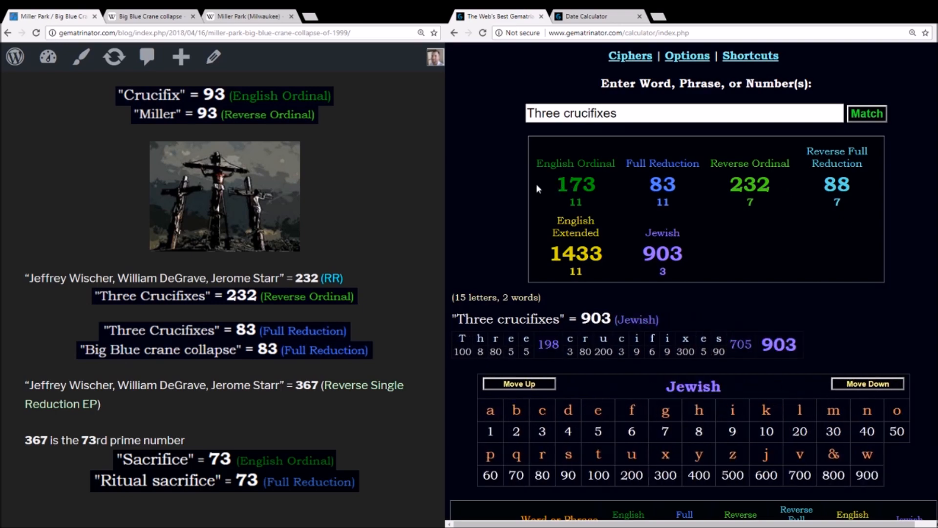
mouse_move(537, 188)
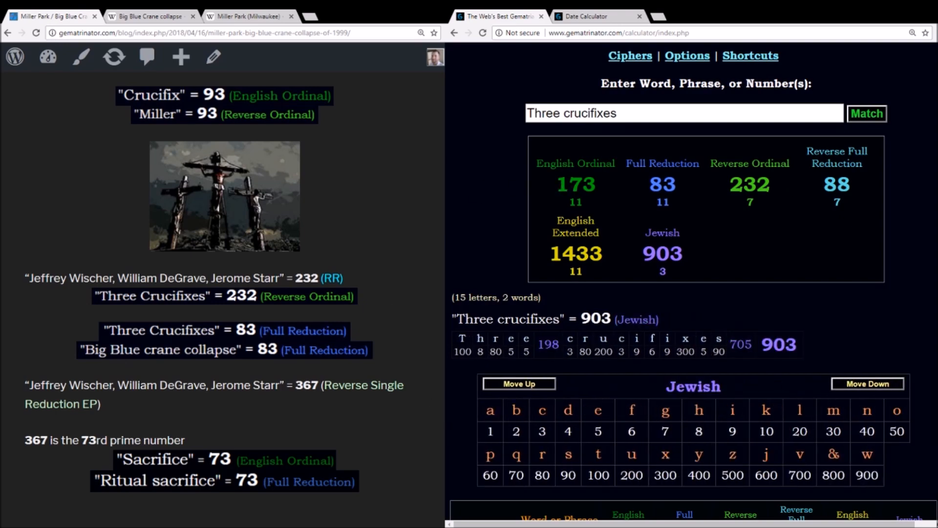
Scroll the blog back to the opening paragraphs of the Miller Park crane-collapse post.
scroll("down", 3)
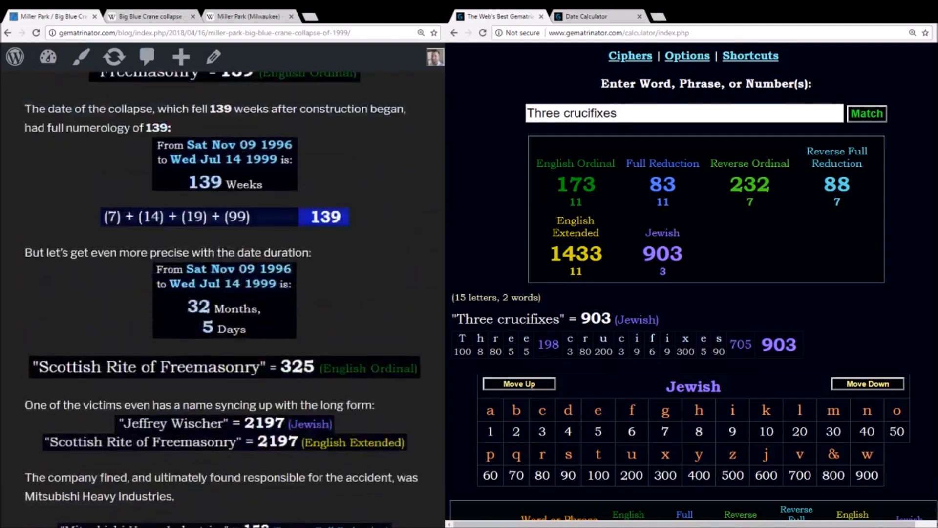
scroll("down", 3)
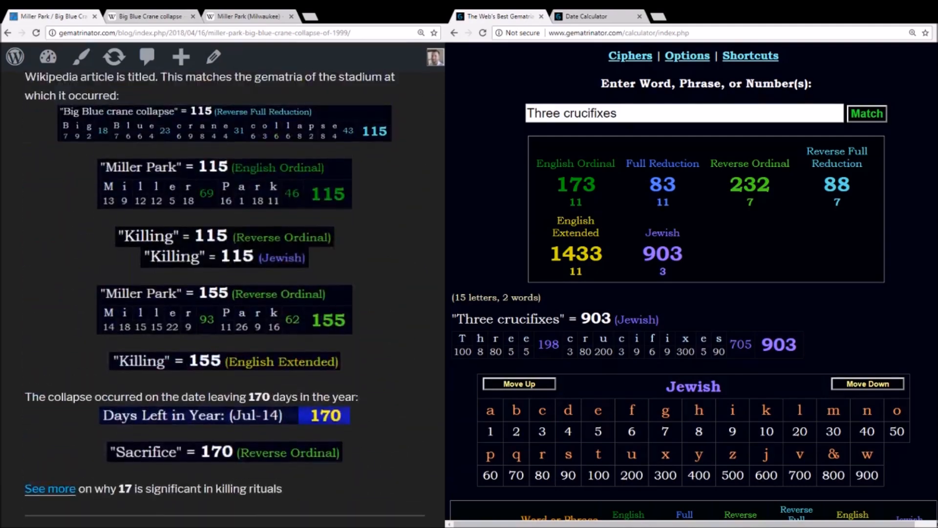
scroll("down", 3)
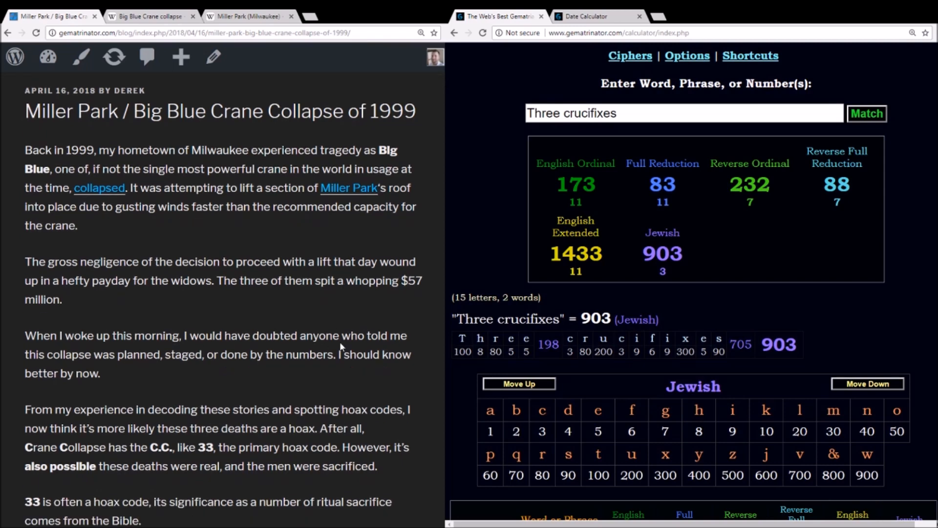
mouse_move(485, 216)
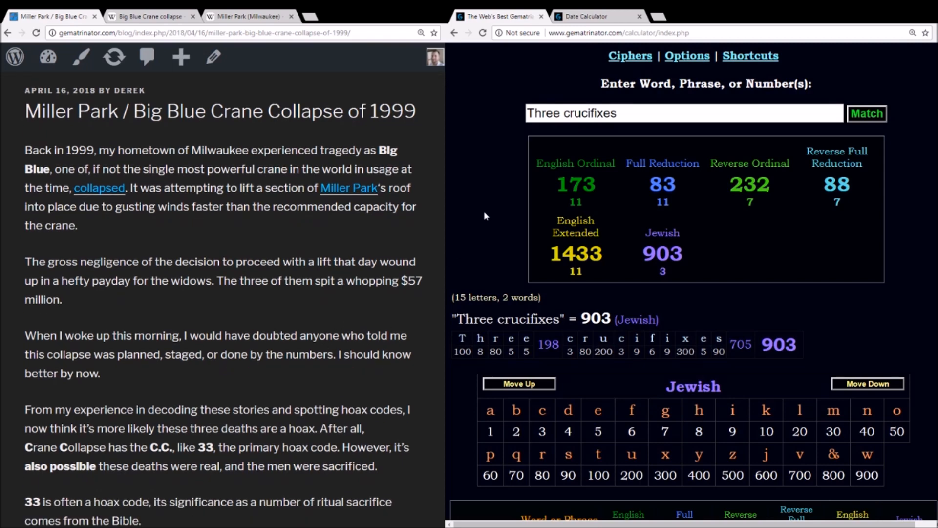